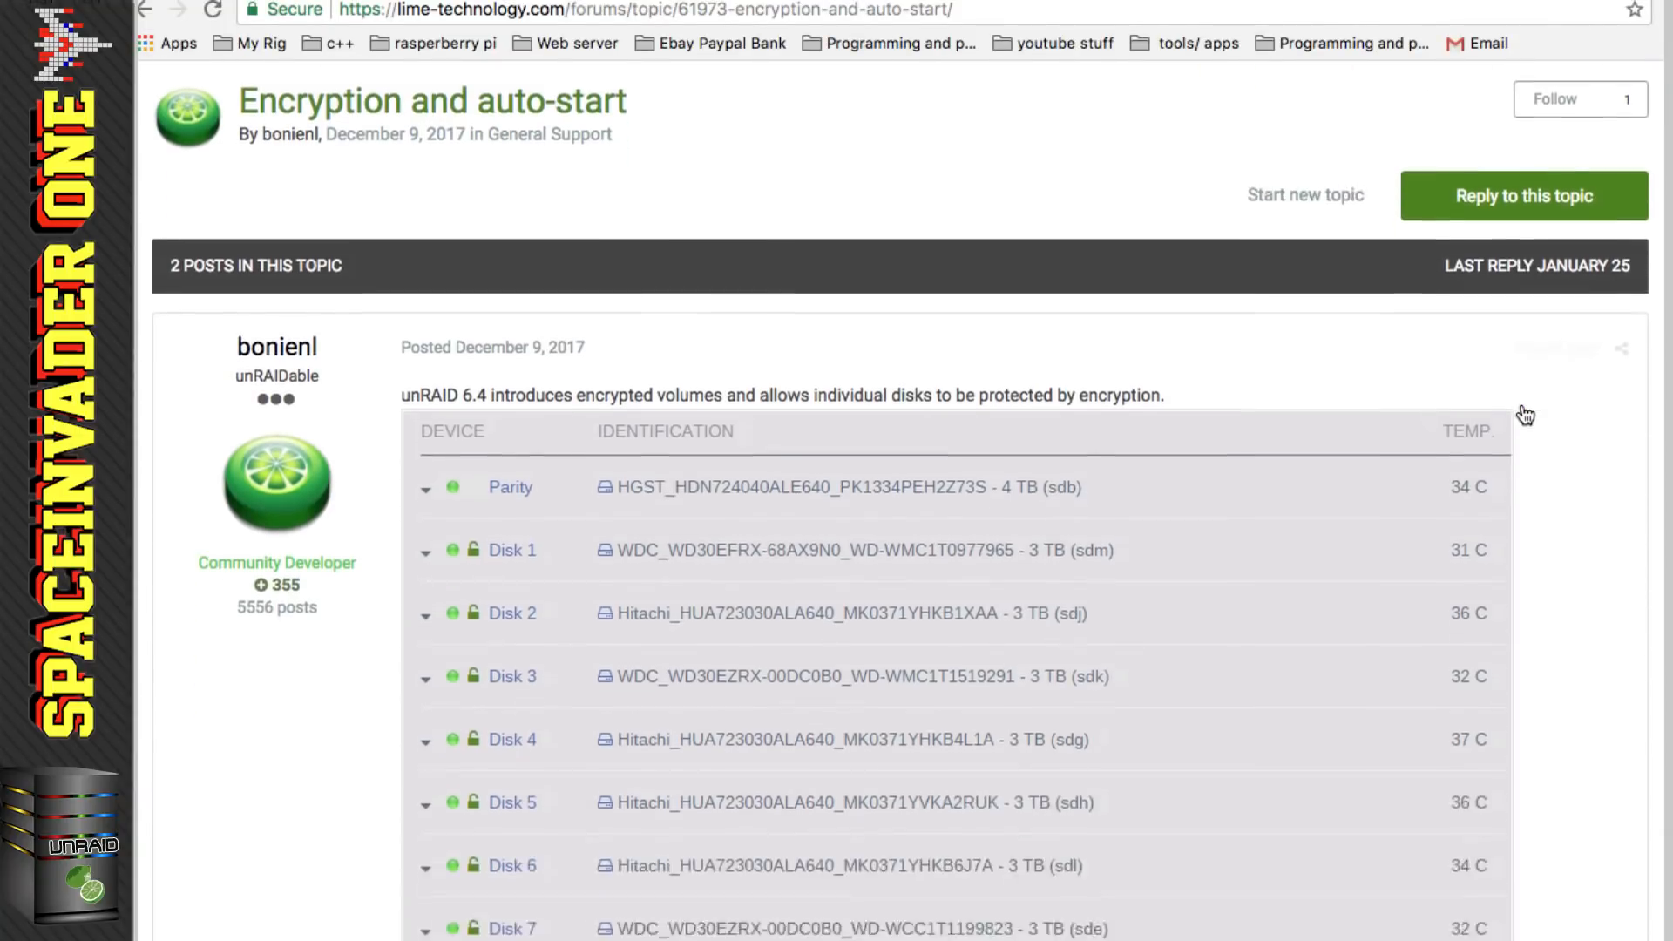
Step: Review the array devices on Main, then start a root web terminal session
{"action": "scroll", "scroll_direction": "down", "scroll_amount": 3}
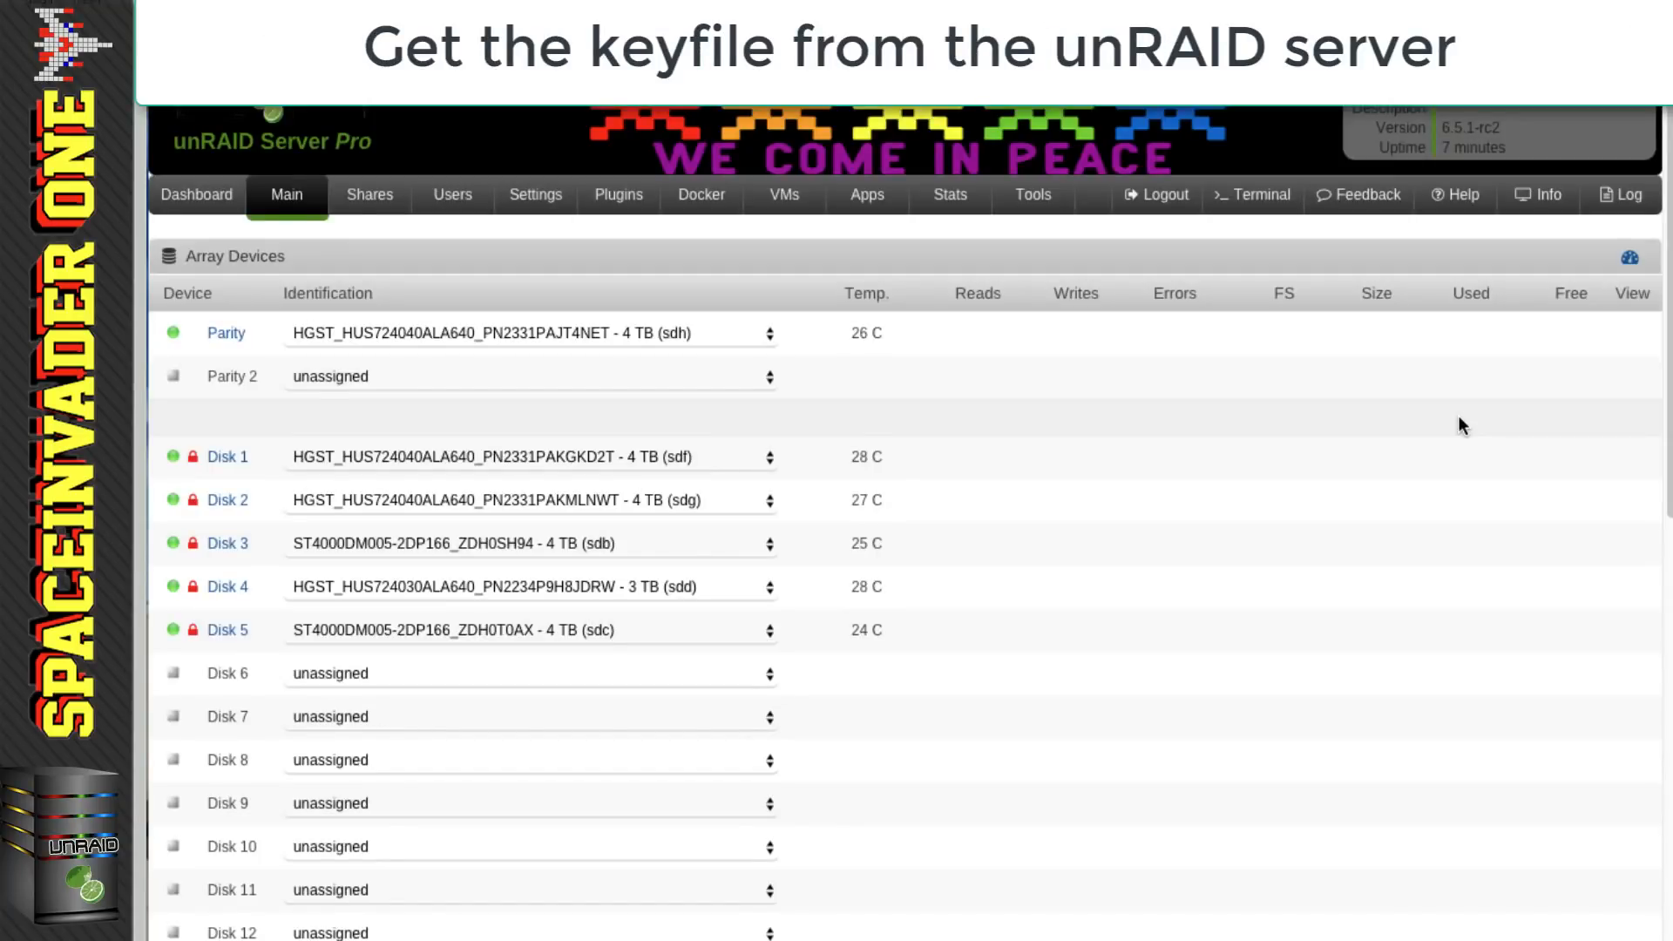
{"action": "scroll", "scroll_direction": "down", "scroll_amount": 3}
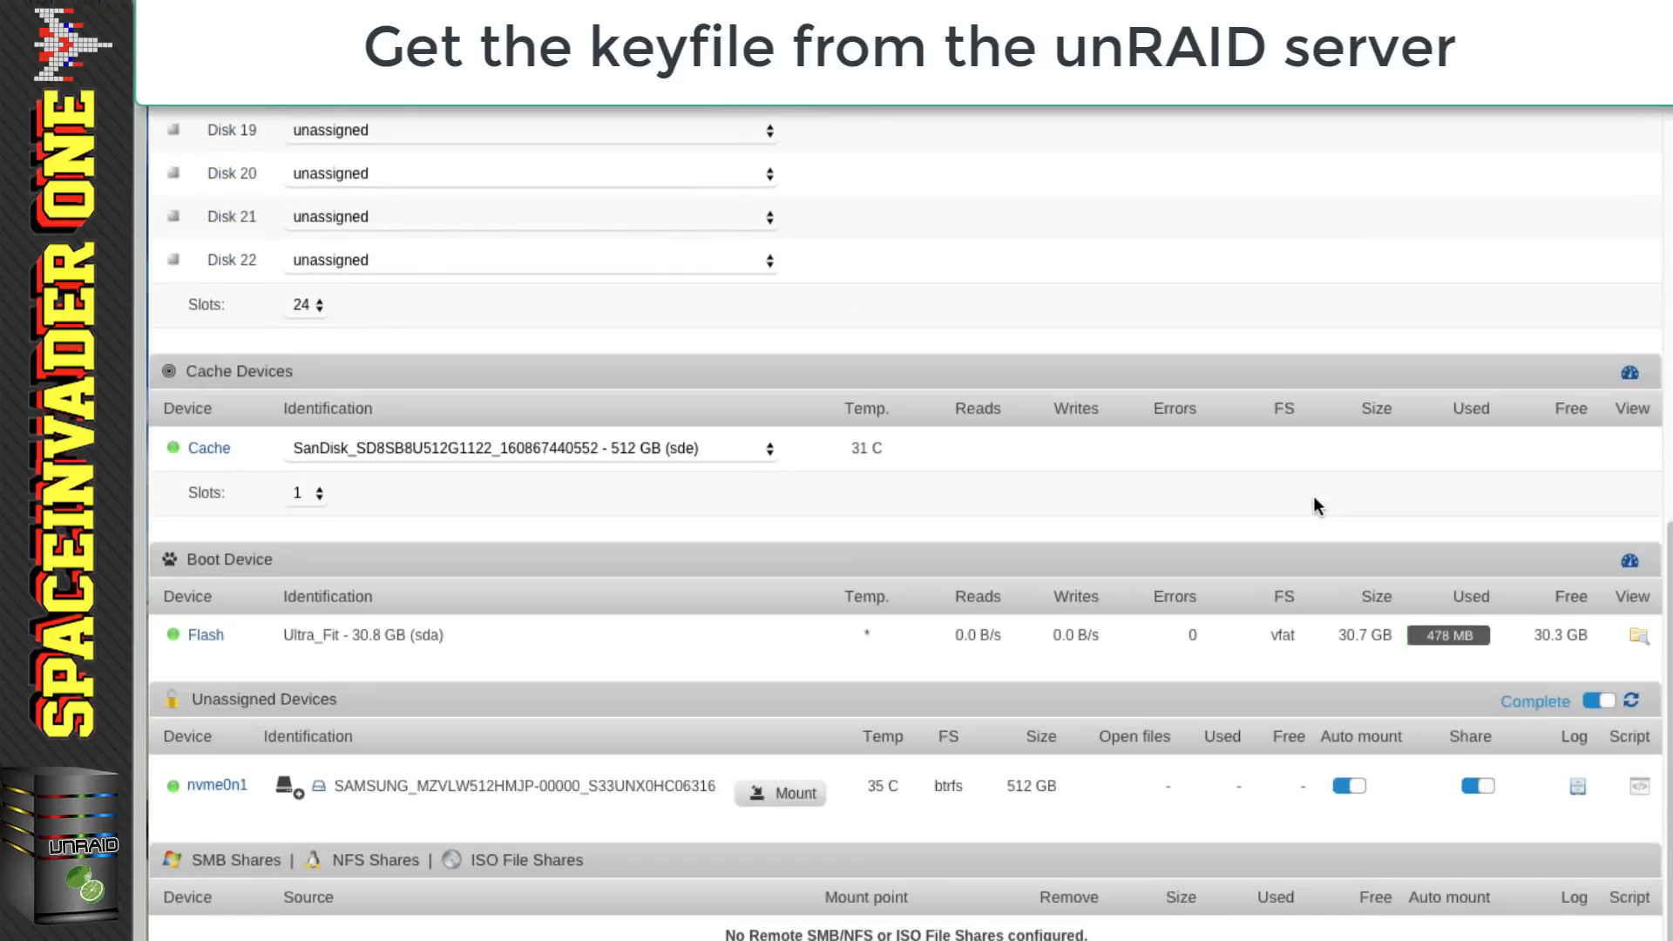
{"action": "scroll", "scroll_direction": "down", "scroll_amount": 3}
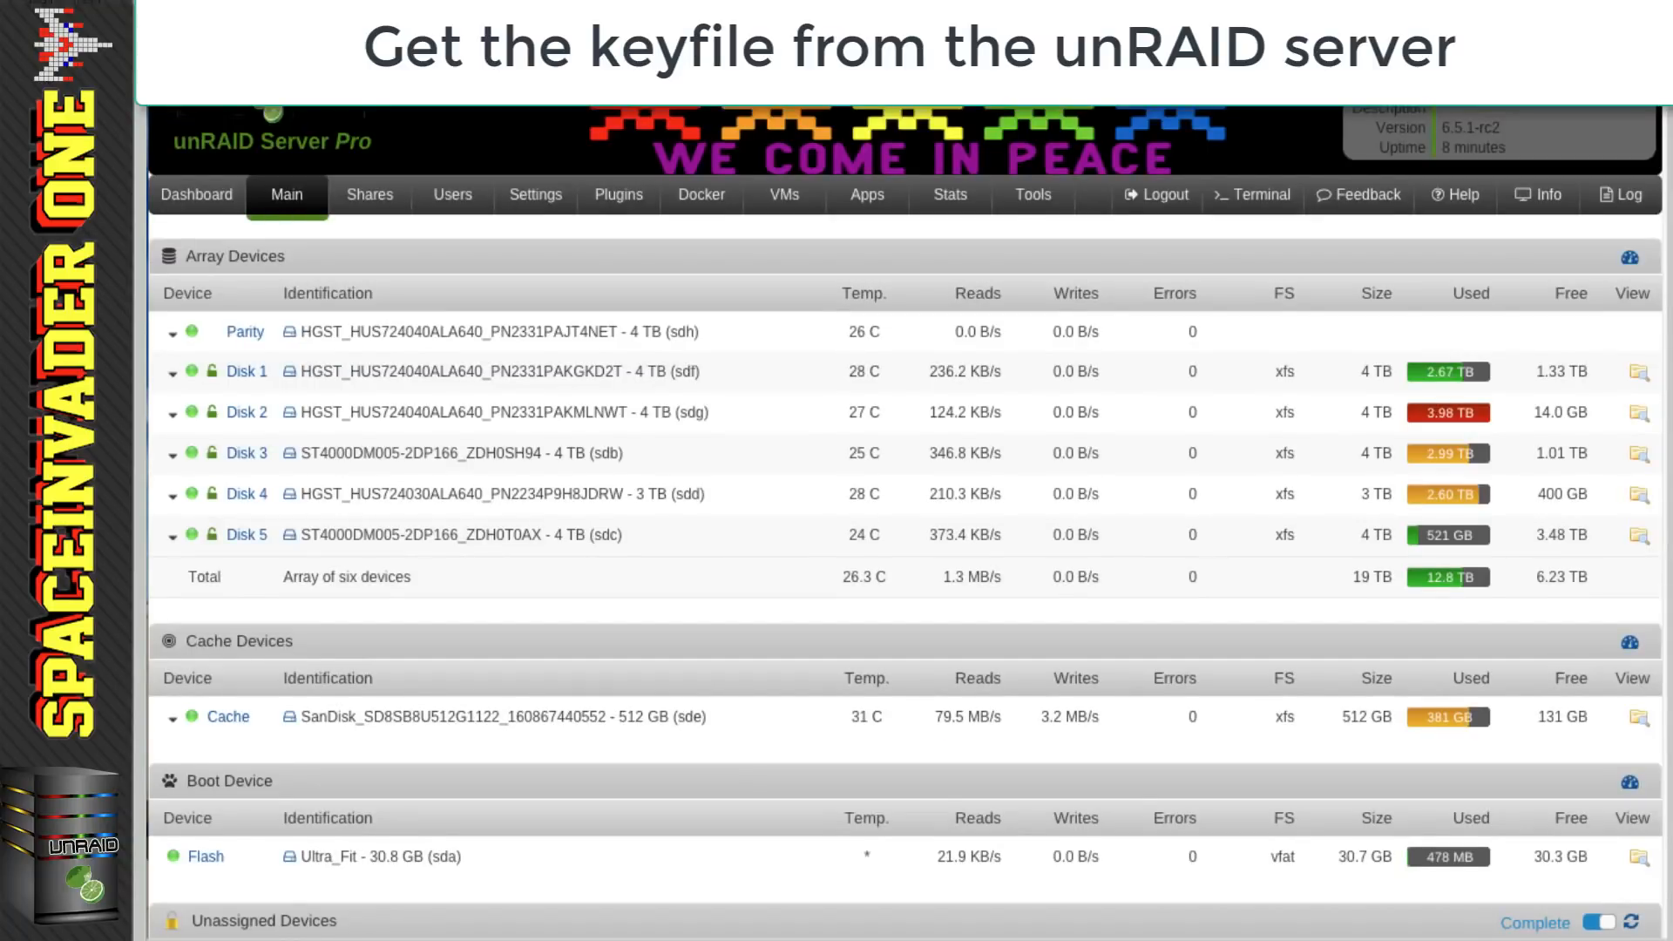
{"action": "left_click", "coordinate": [1256, 193]}
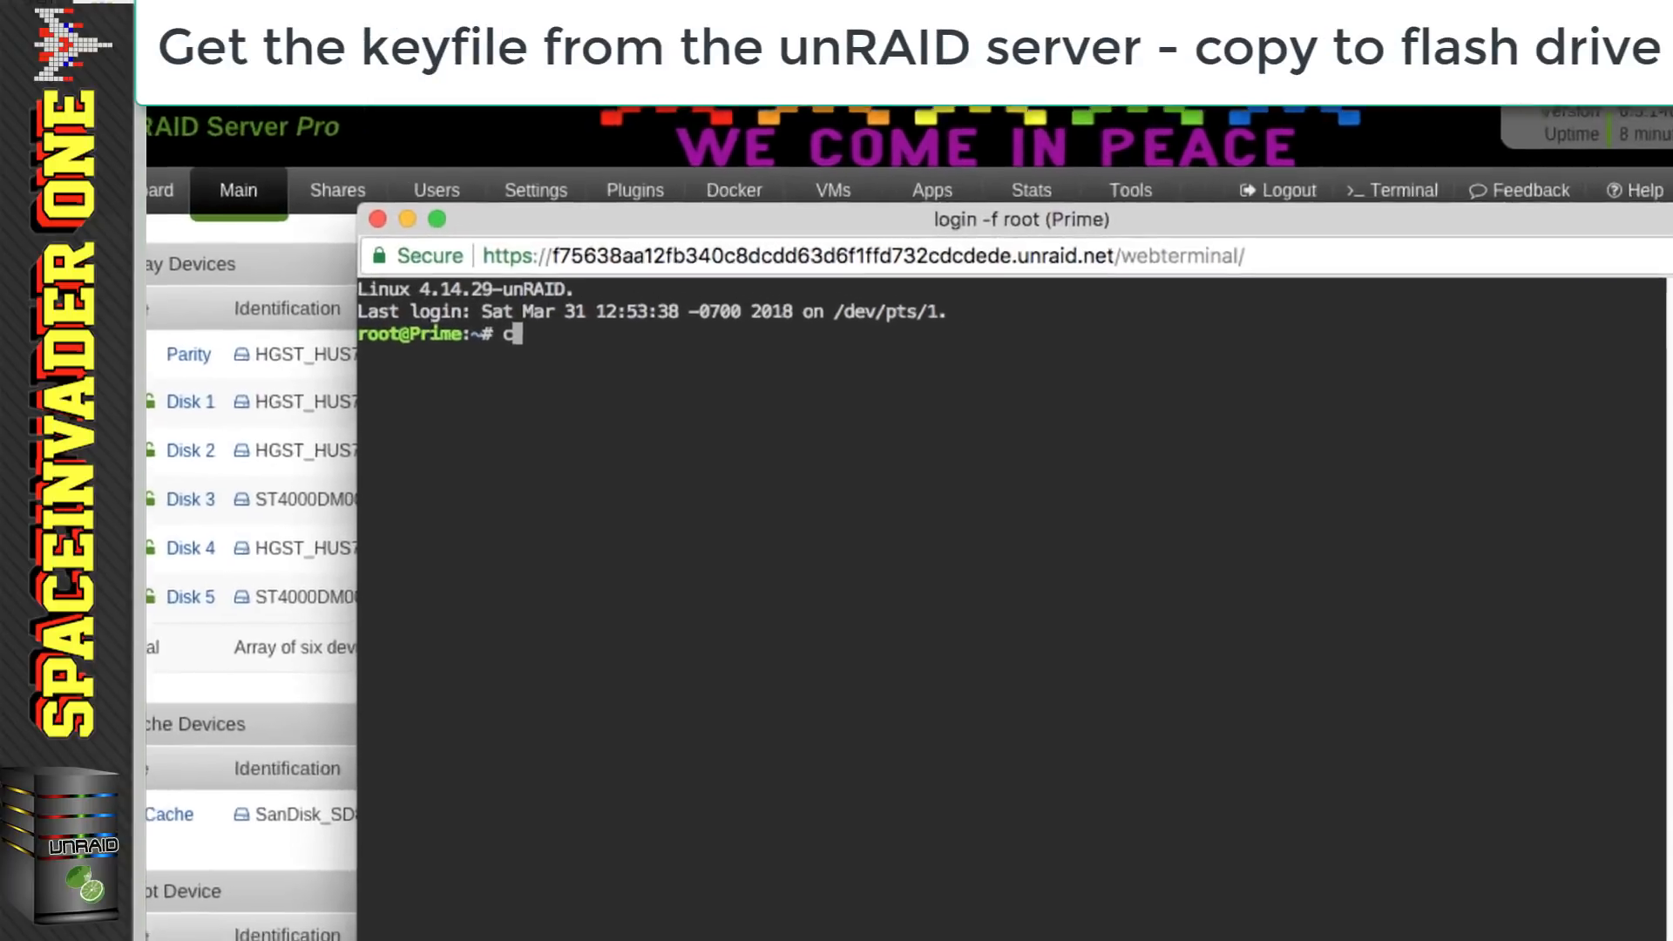
Step: Run cp /root/keyfile /boot/keyfile to place the keyfile on the flash drive
{"action": "type", "text": "p /"}
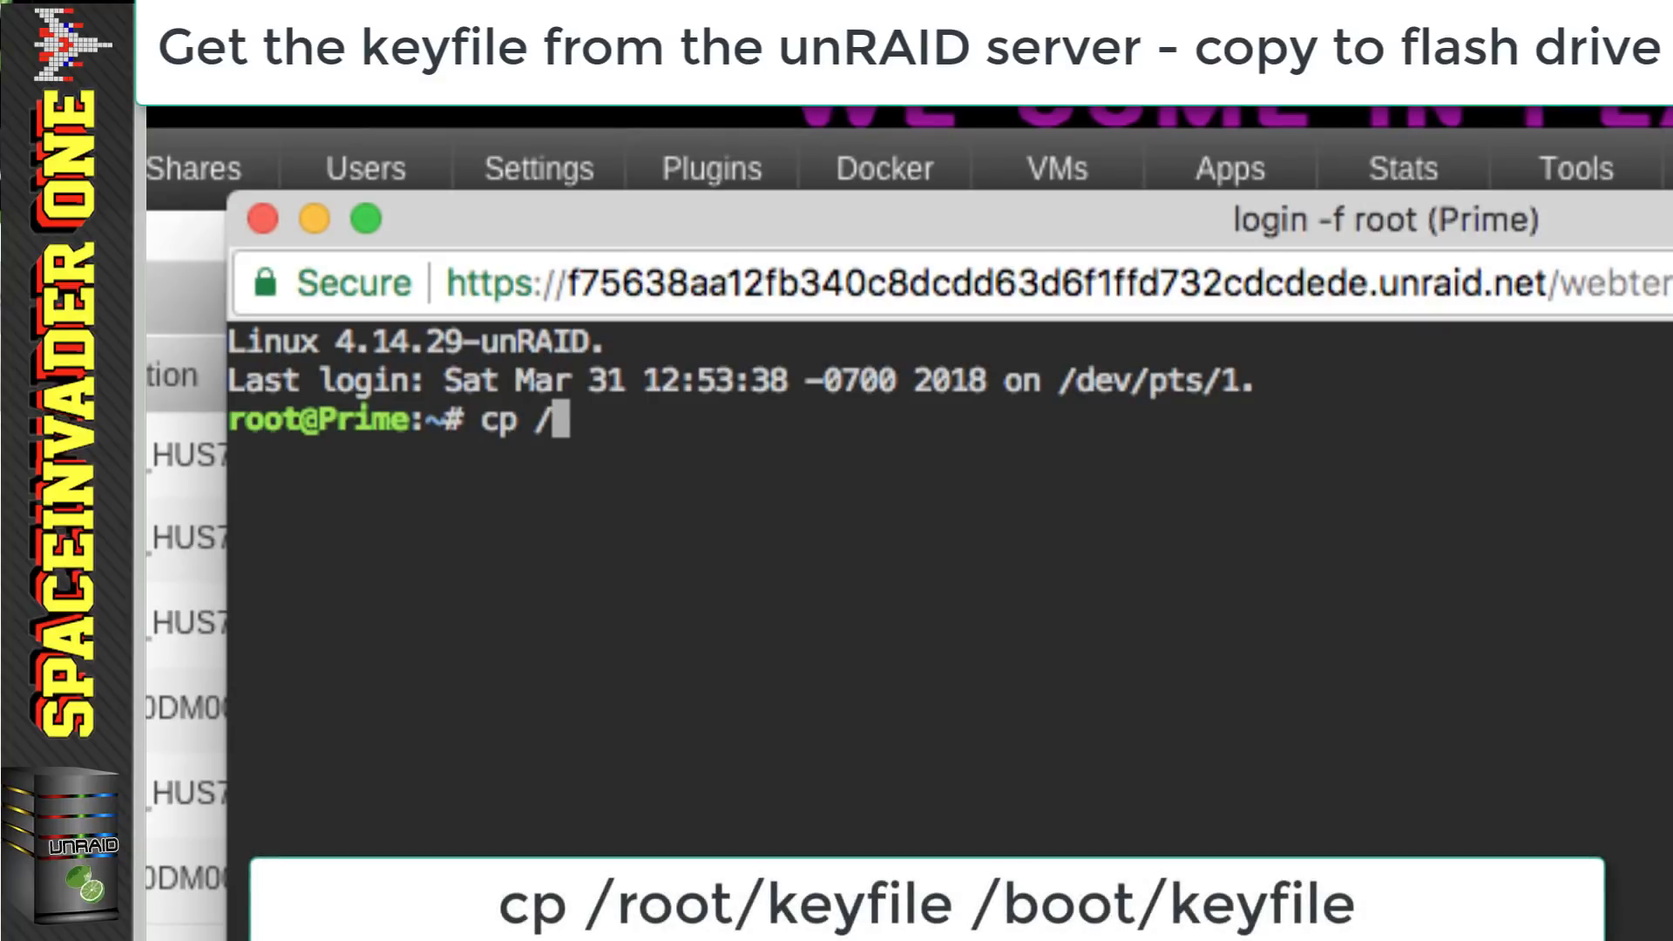
{"action": "type", "text": "root/key"}
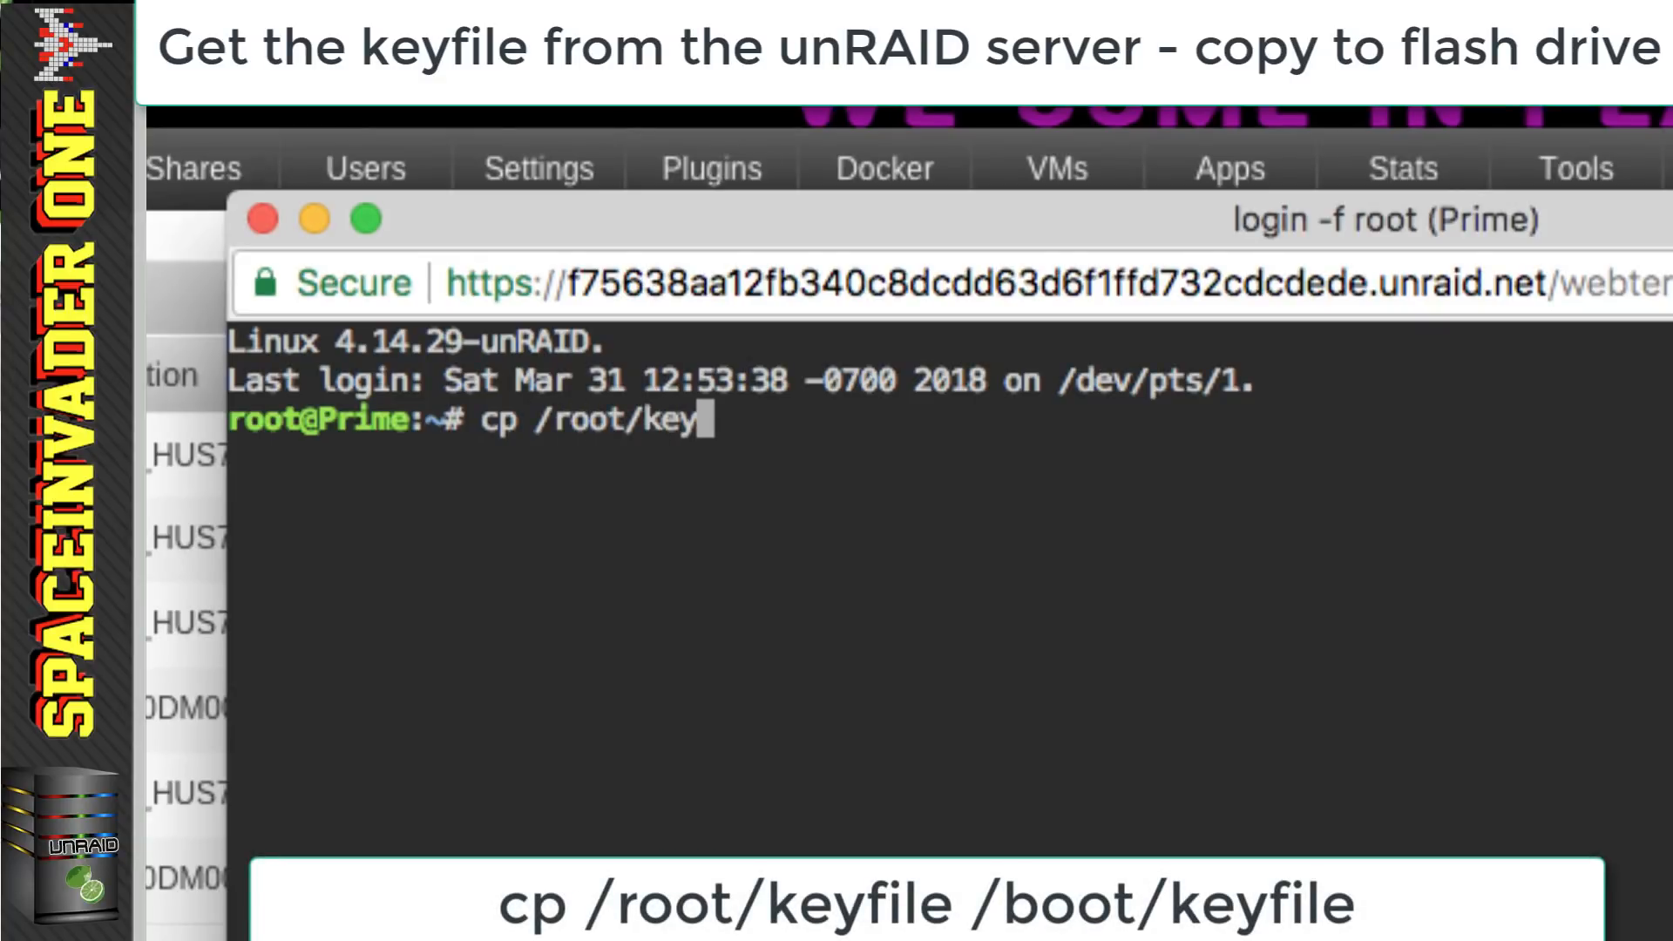
{"action": "type", "text": "file /"}
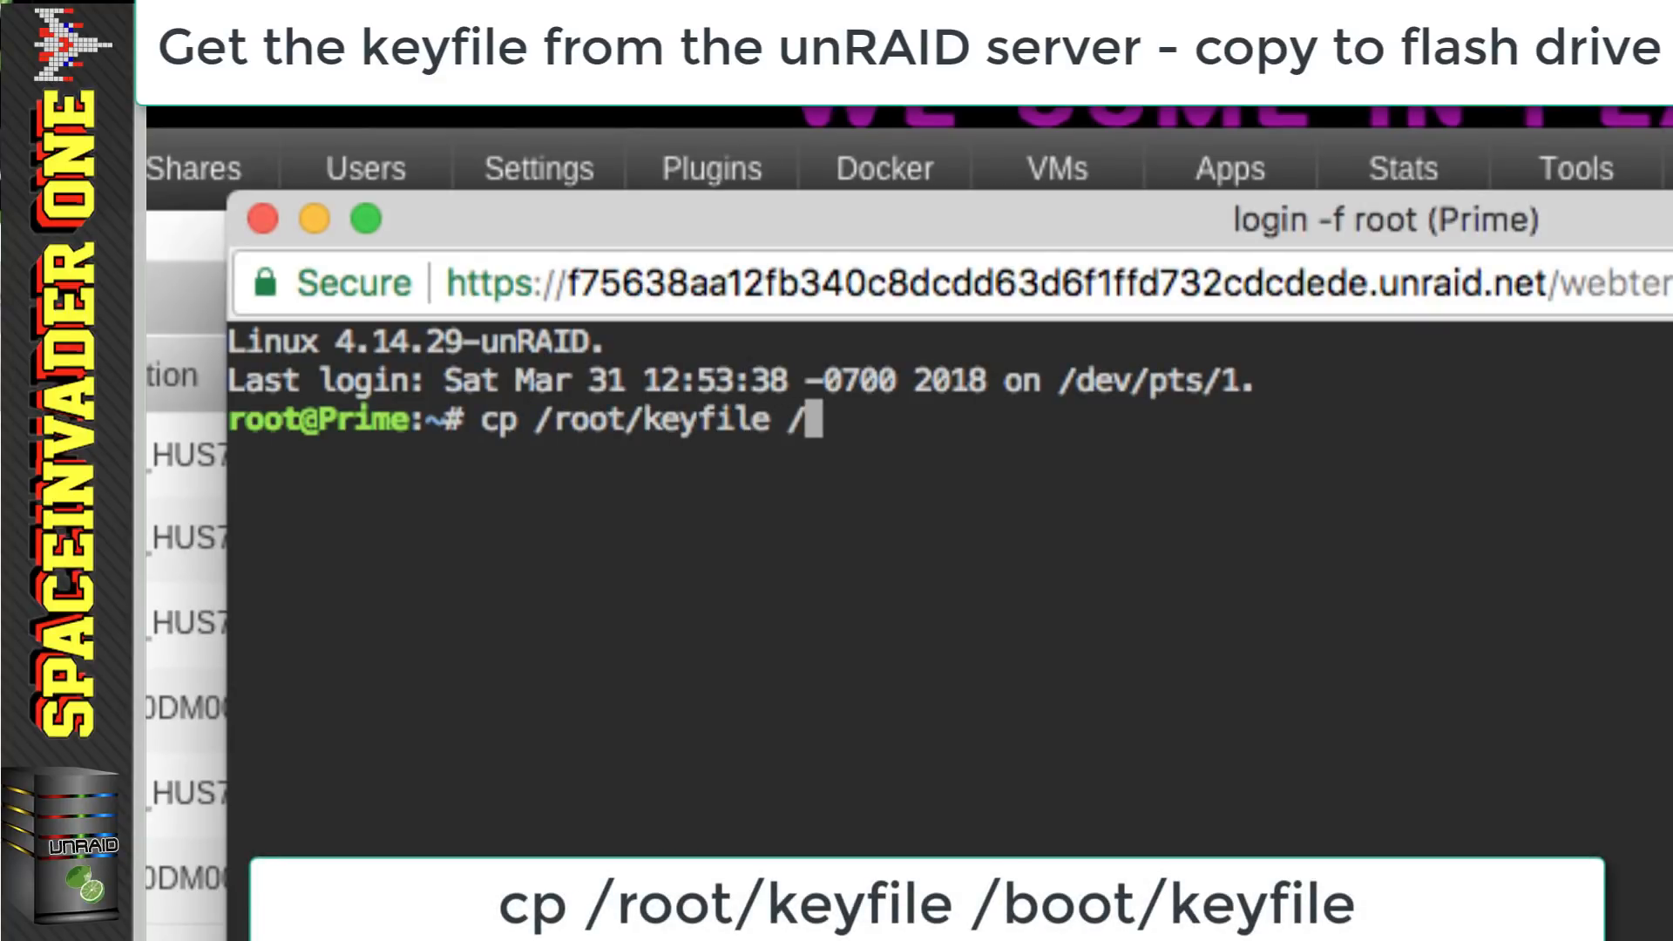
{"action": "type", "text": "boot/ke"}
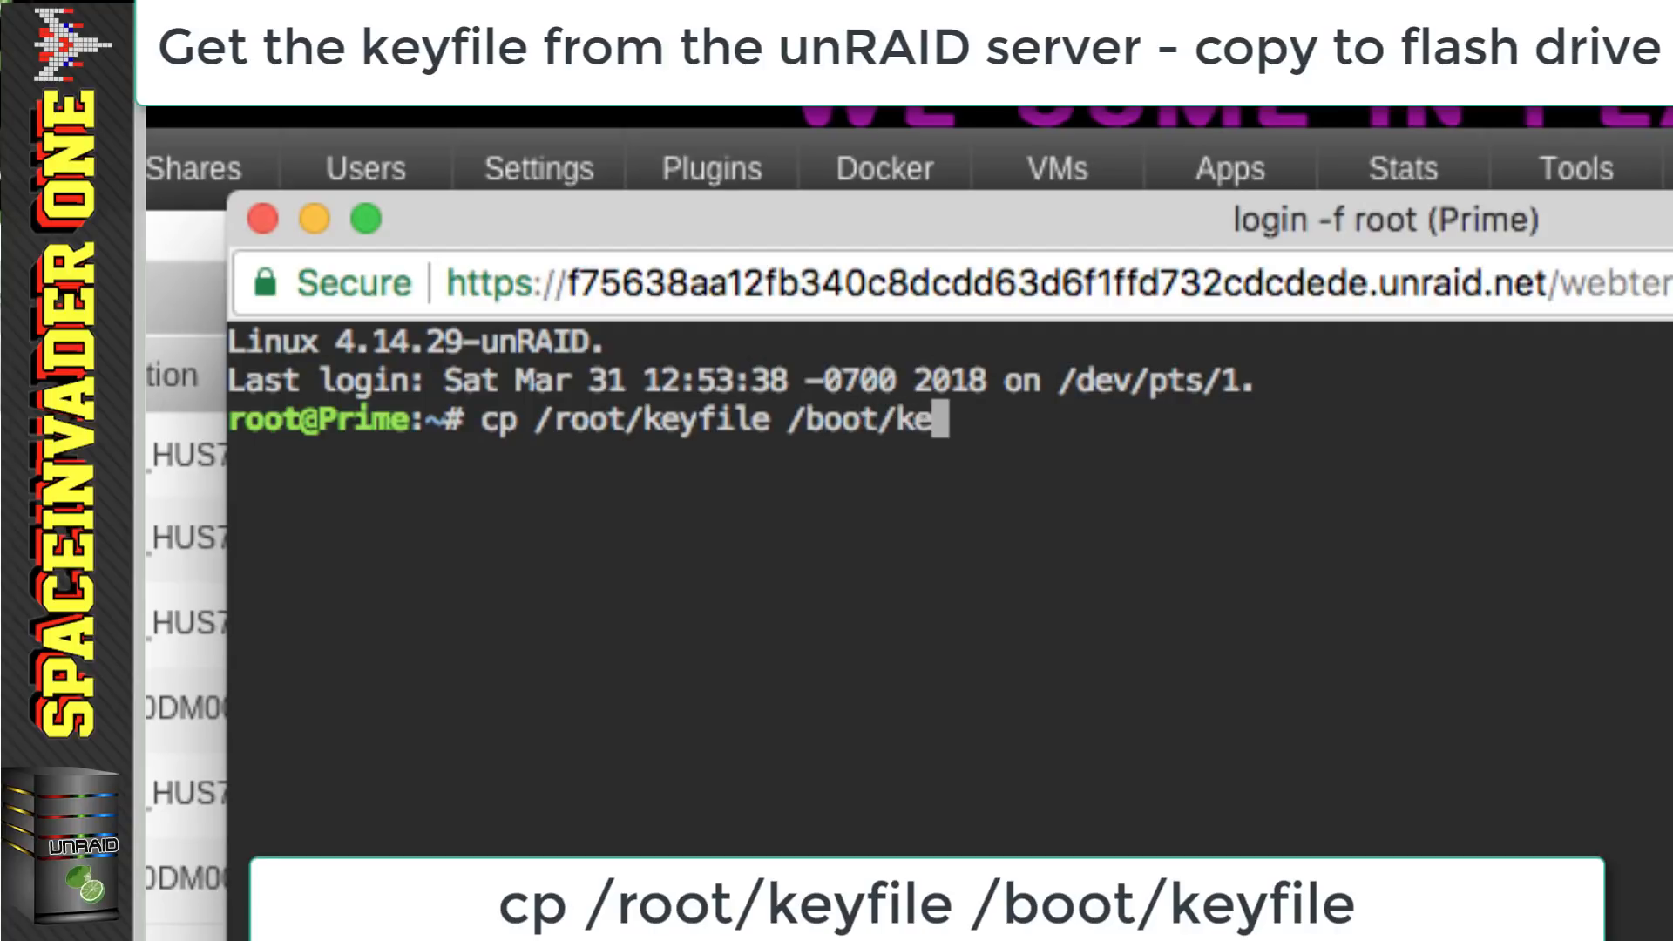
{"action": "key", "text": "Return"}
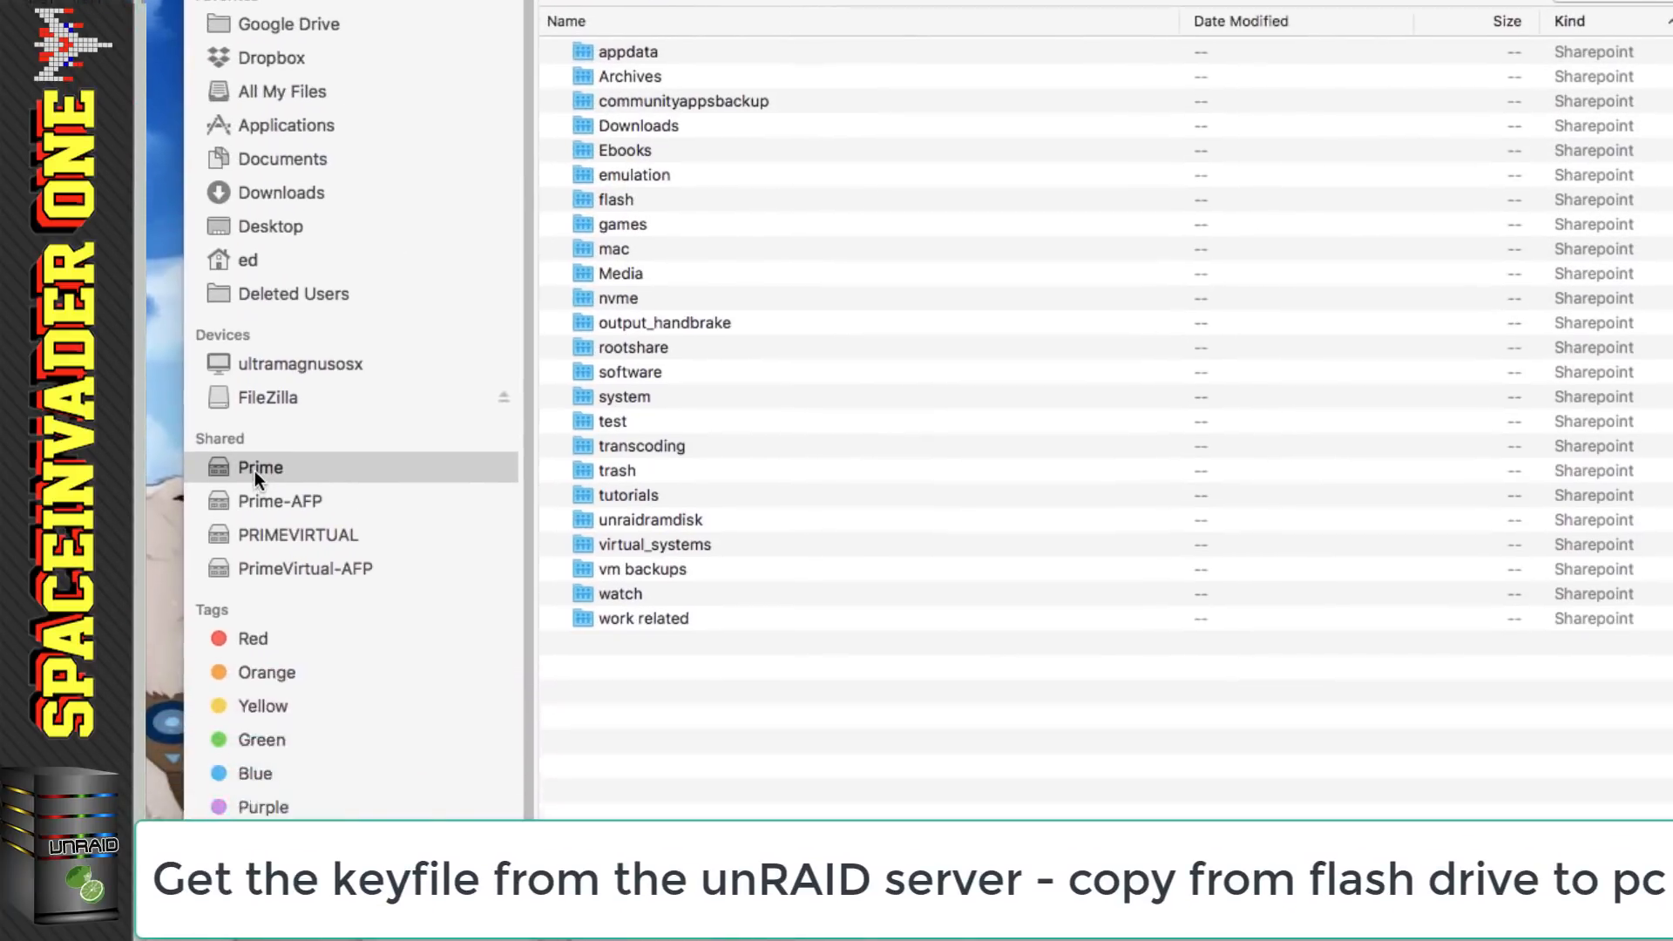
Step: Browse the Prime server's flash share, copy keyfile to the desktop and move it to Trash
{"action": "scroll", "scroll_direction": "down", "scroll_amount": 3}
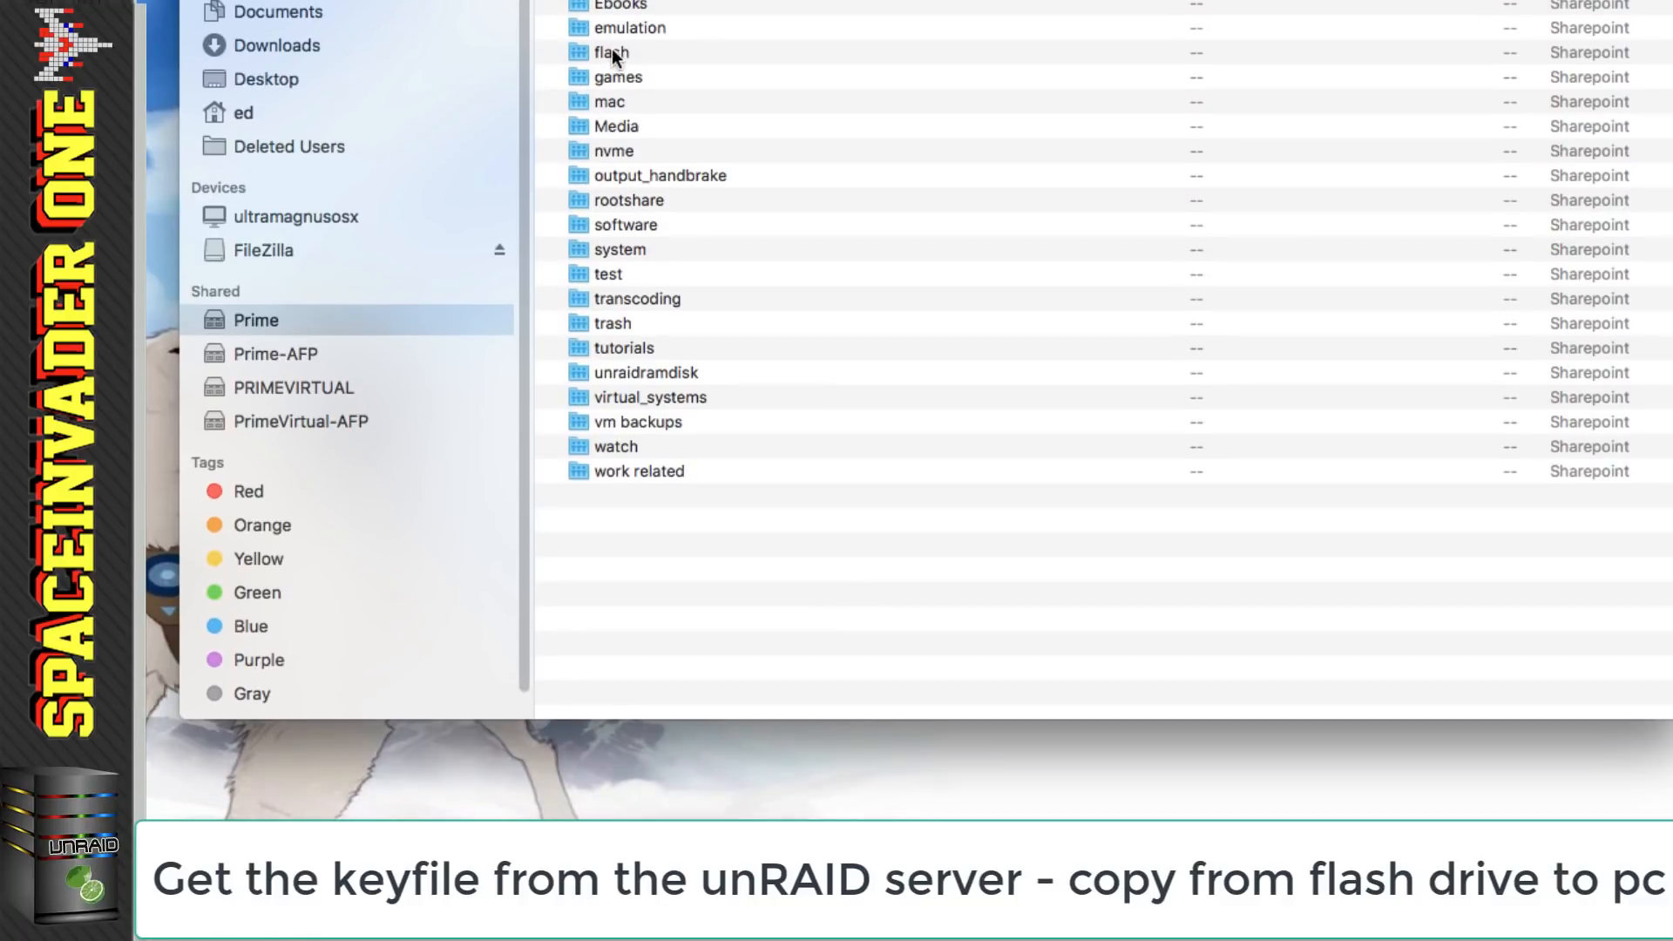
{"action": "left_click", "coordinate": [611, 51]}
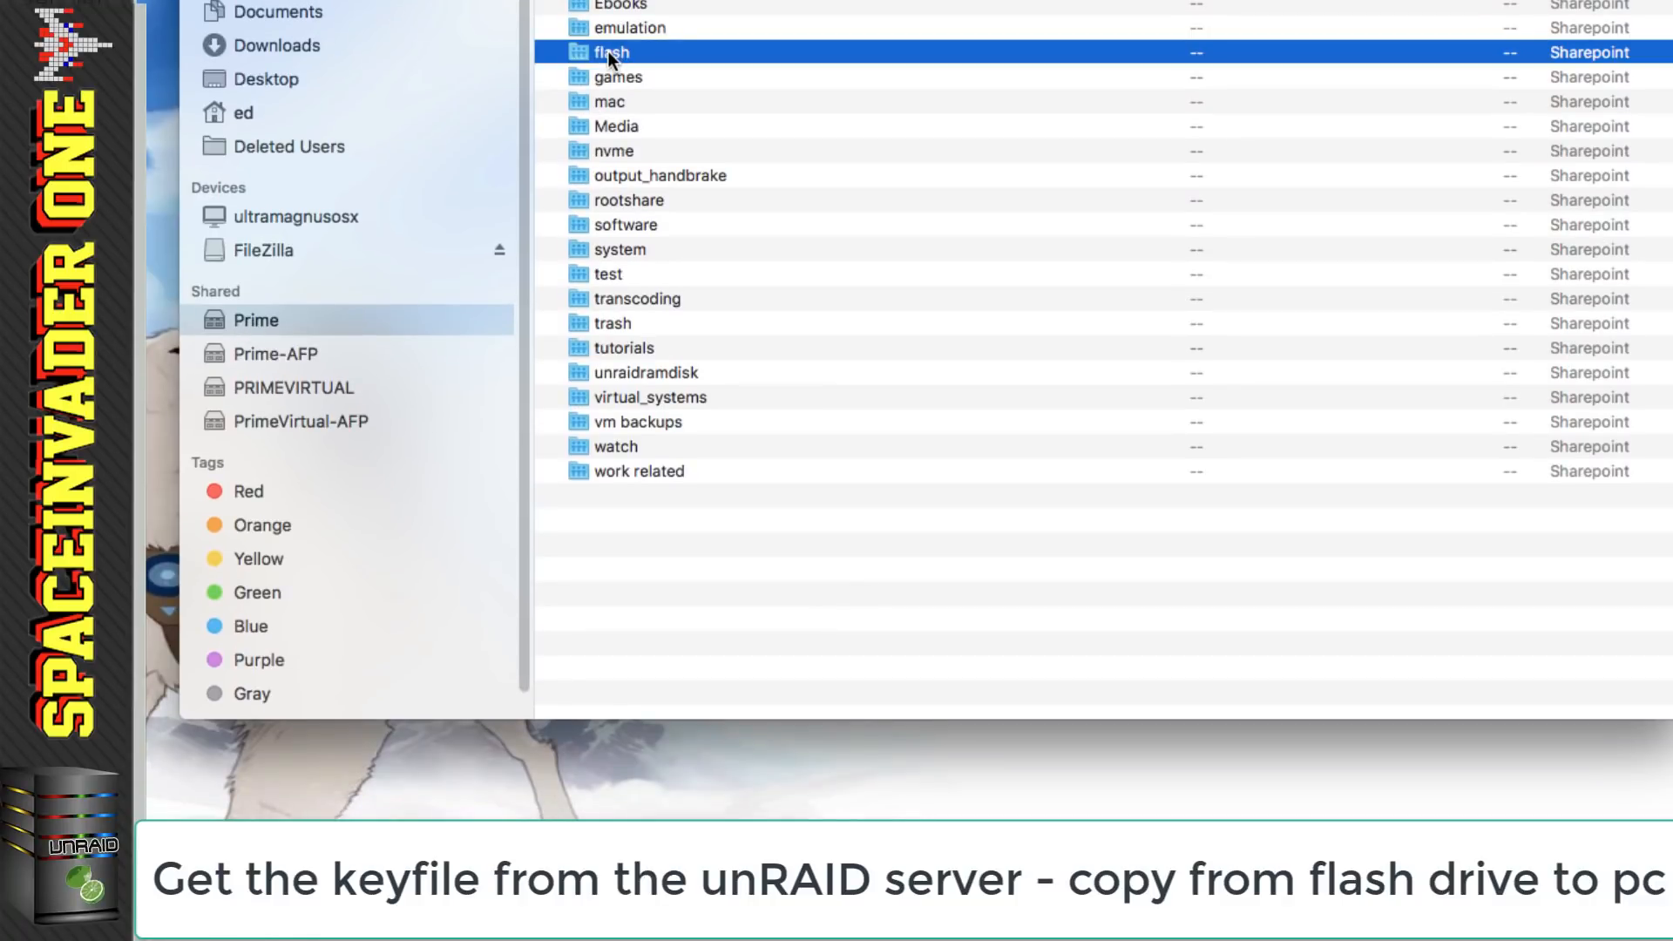
{"action": "double_click", "coordinate": [611, 50]}
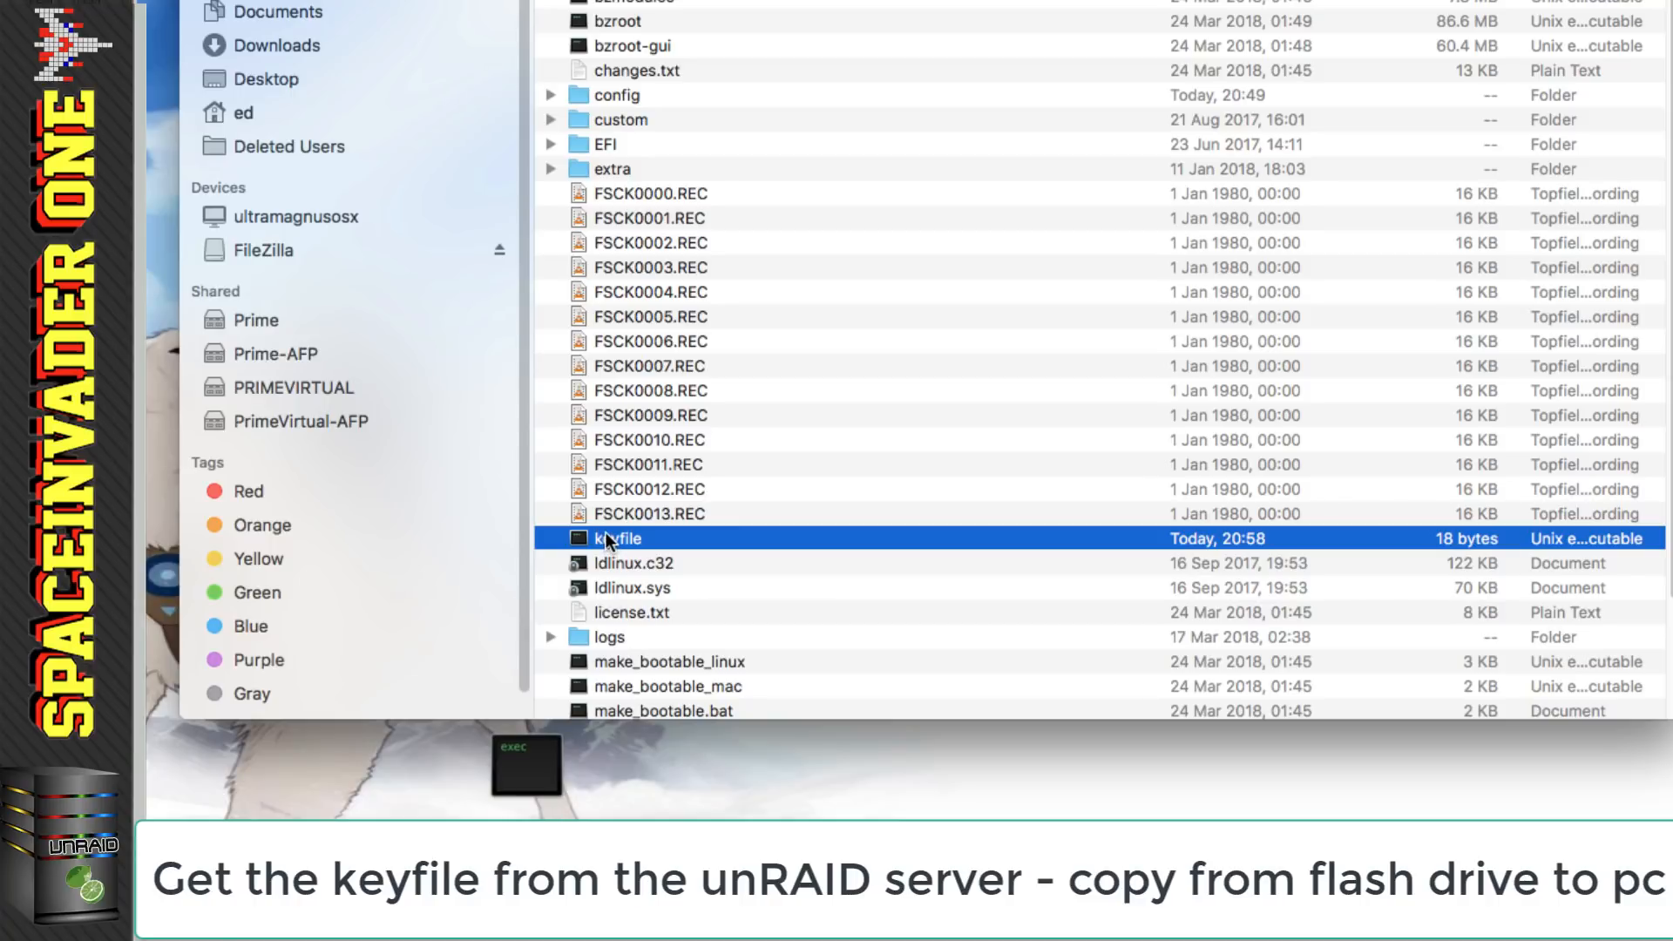
{"action": "right_click", "coordinate": [613, 538]}
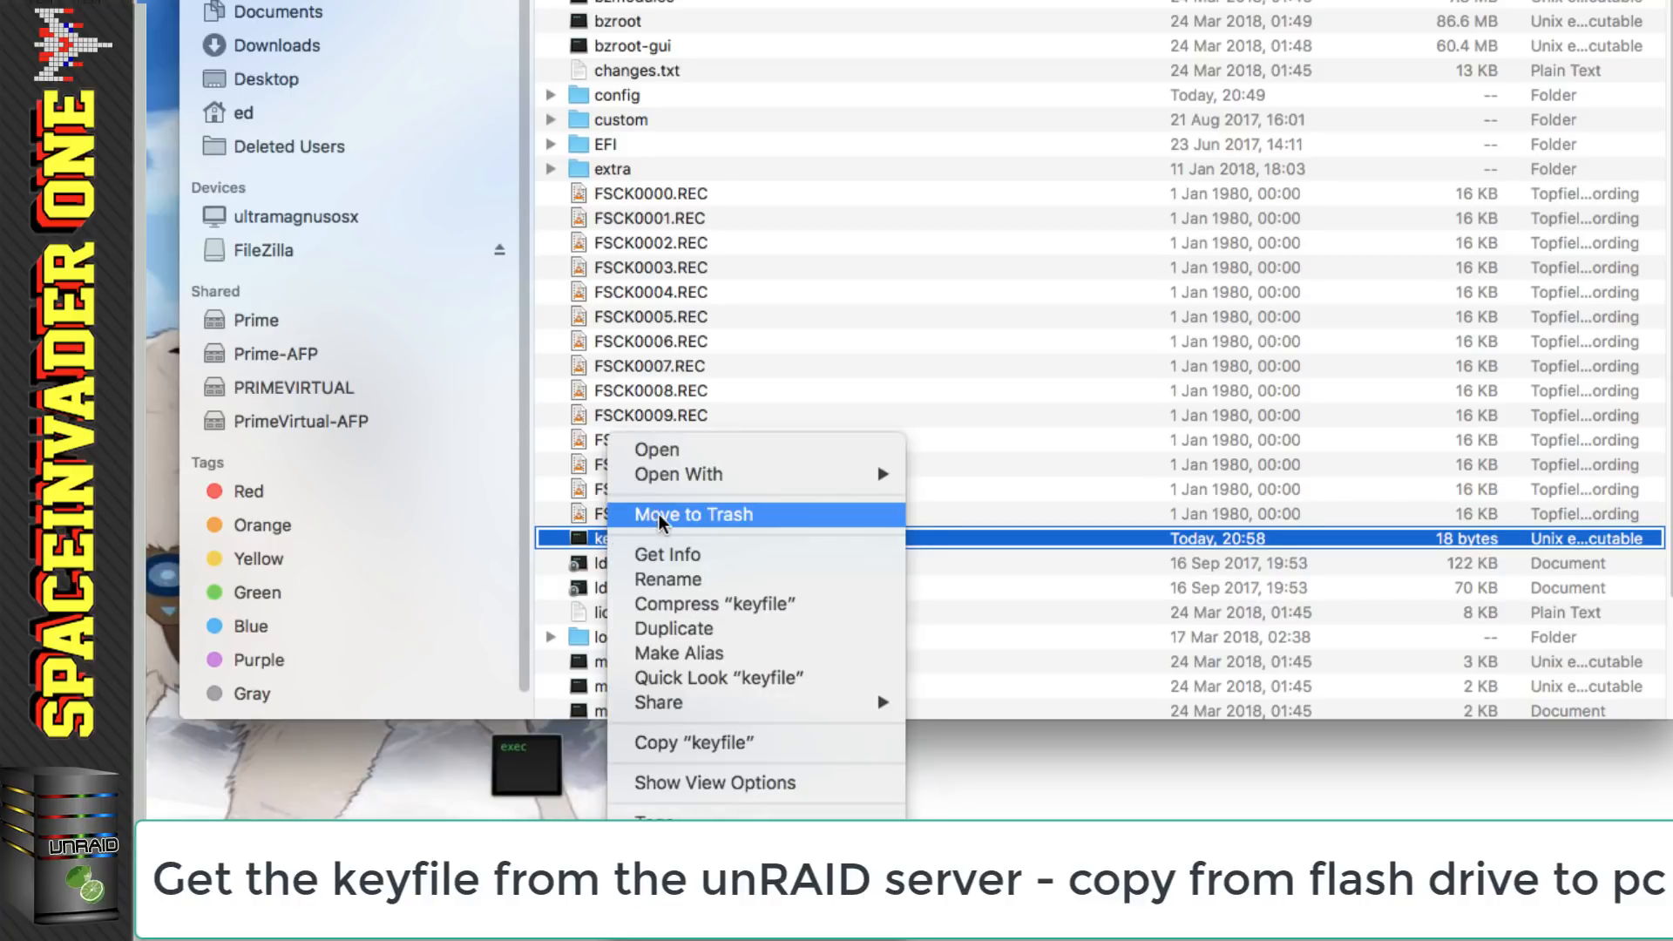
{"action": "left_click", "coordinate": [692, 514]}
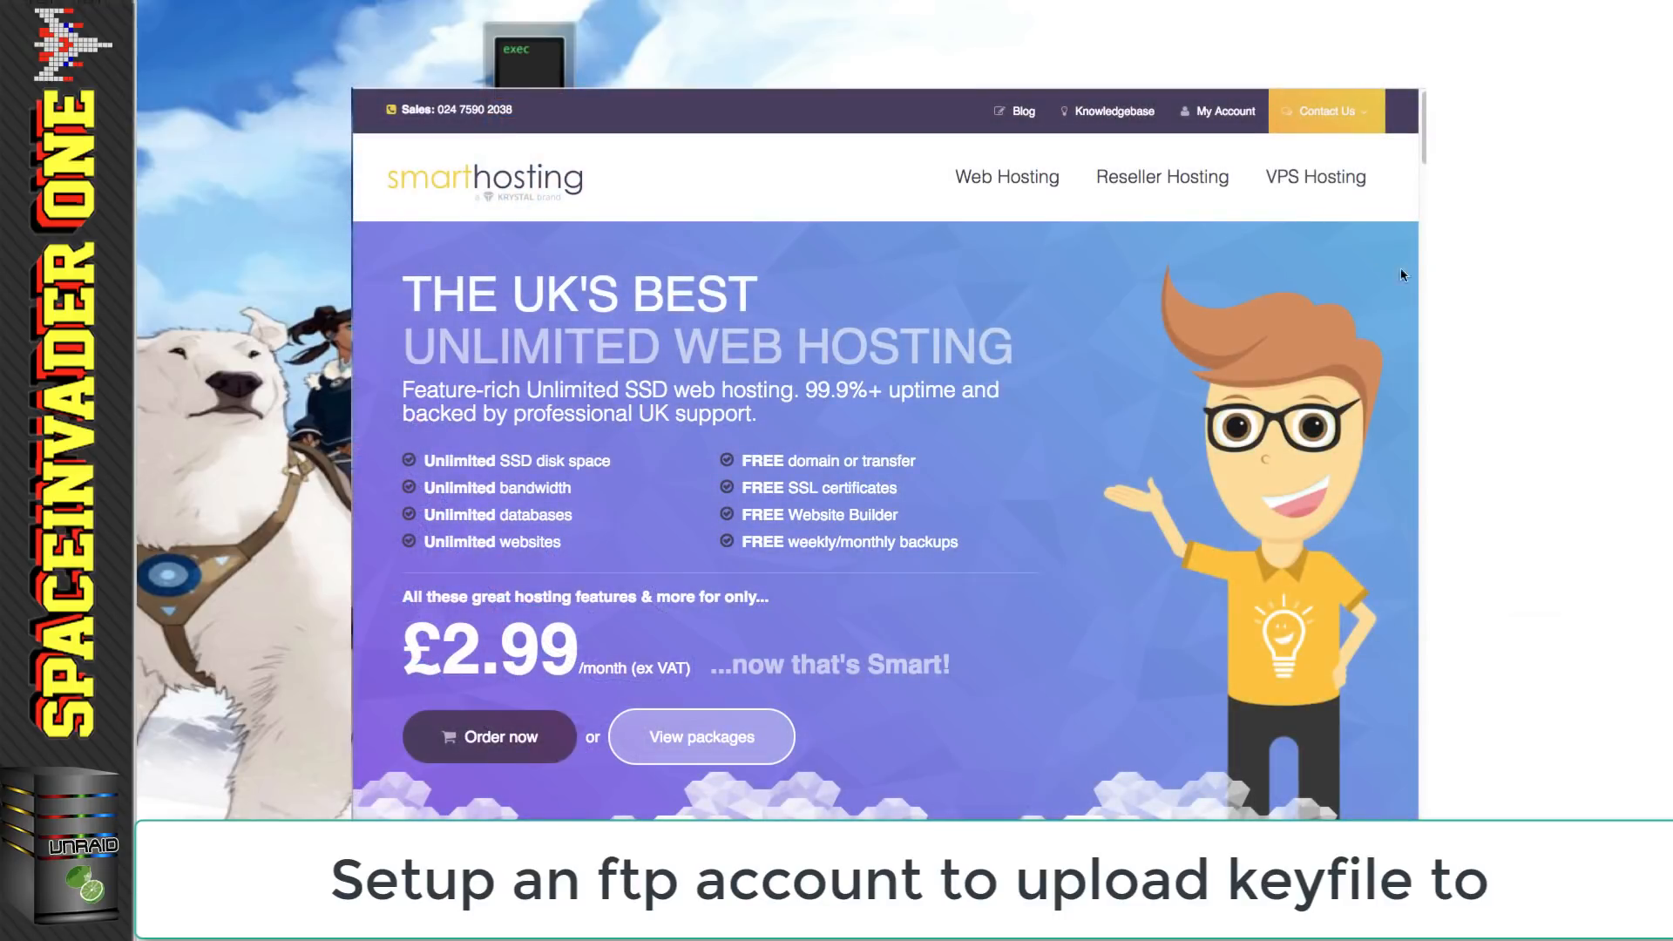
{"action": "scroll", "scroll_direction": "down", "scroll_amount": 3}
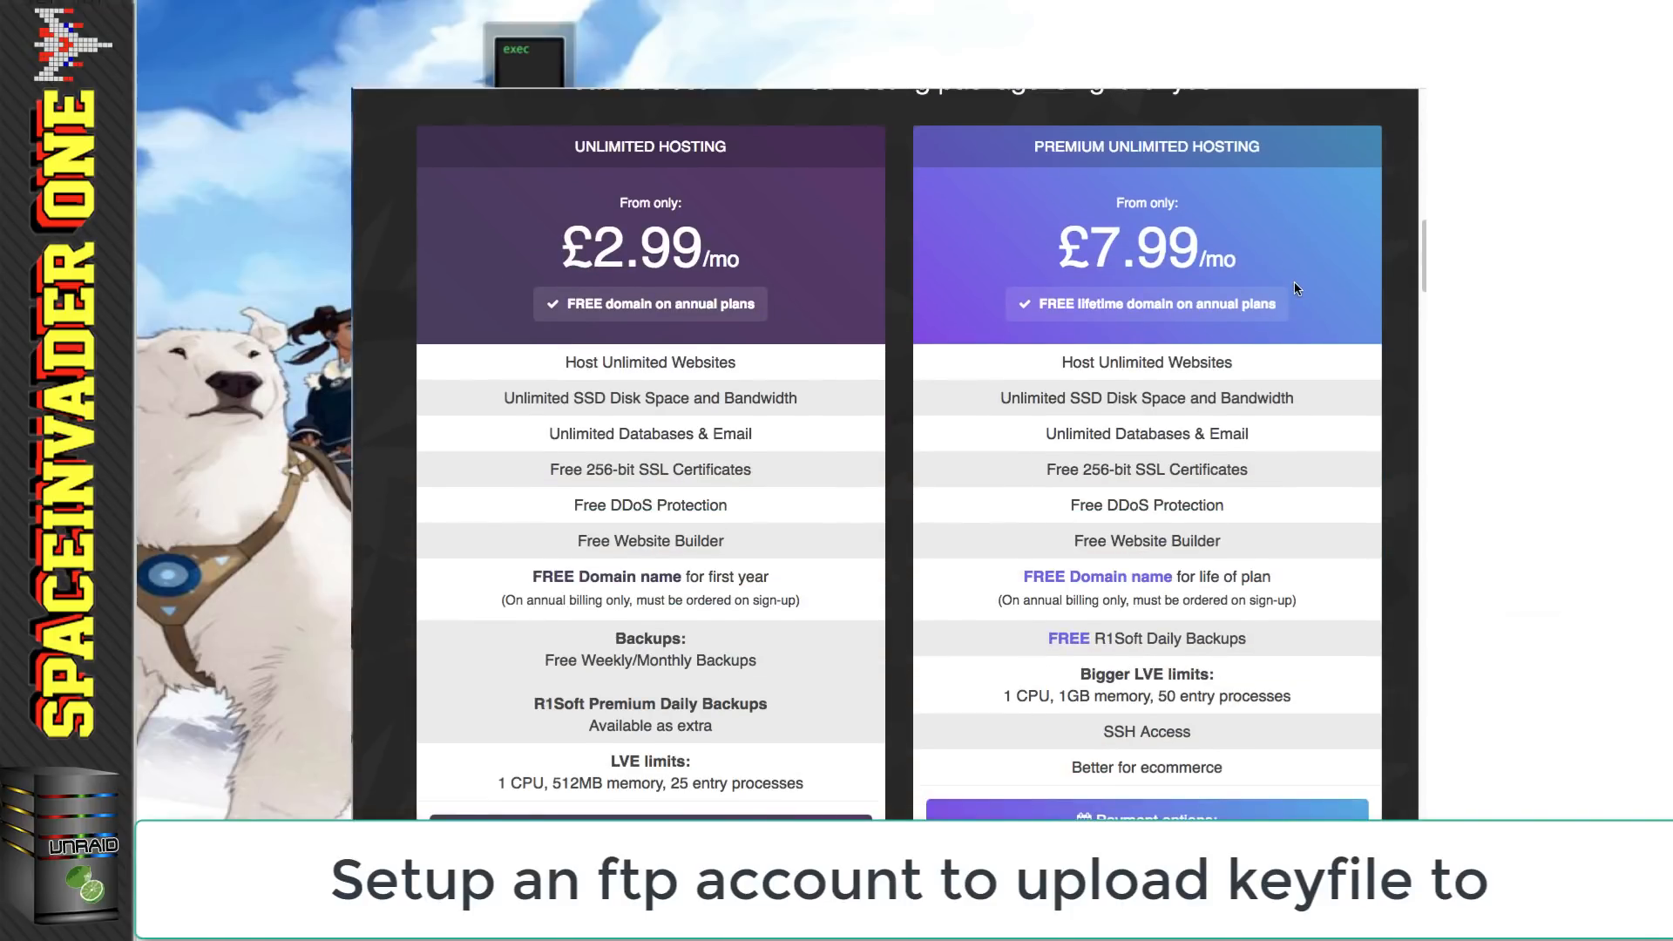
{"action": "scroll", "scroll_direction": "down", "scroll_amount": 3}
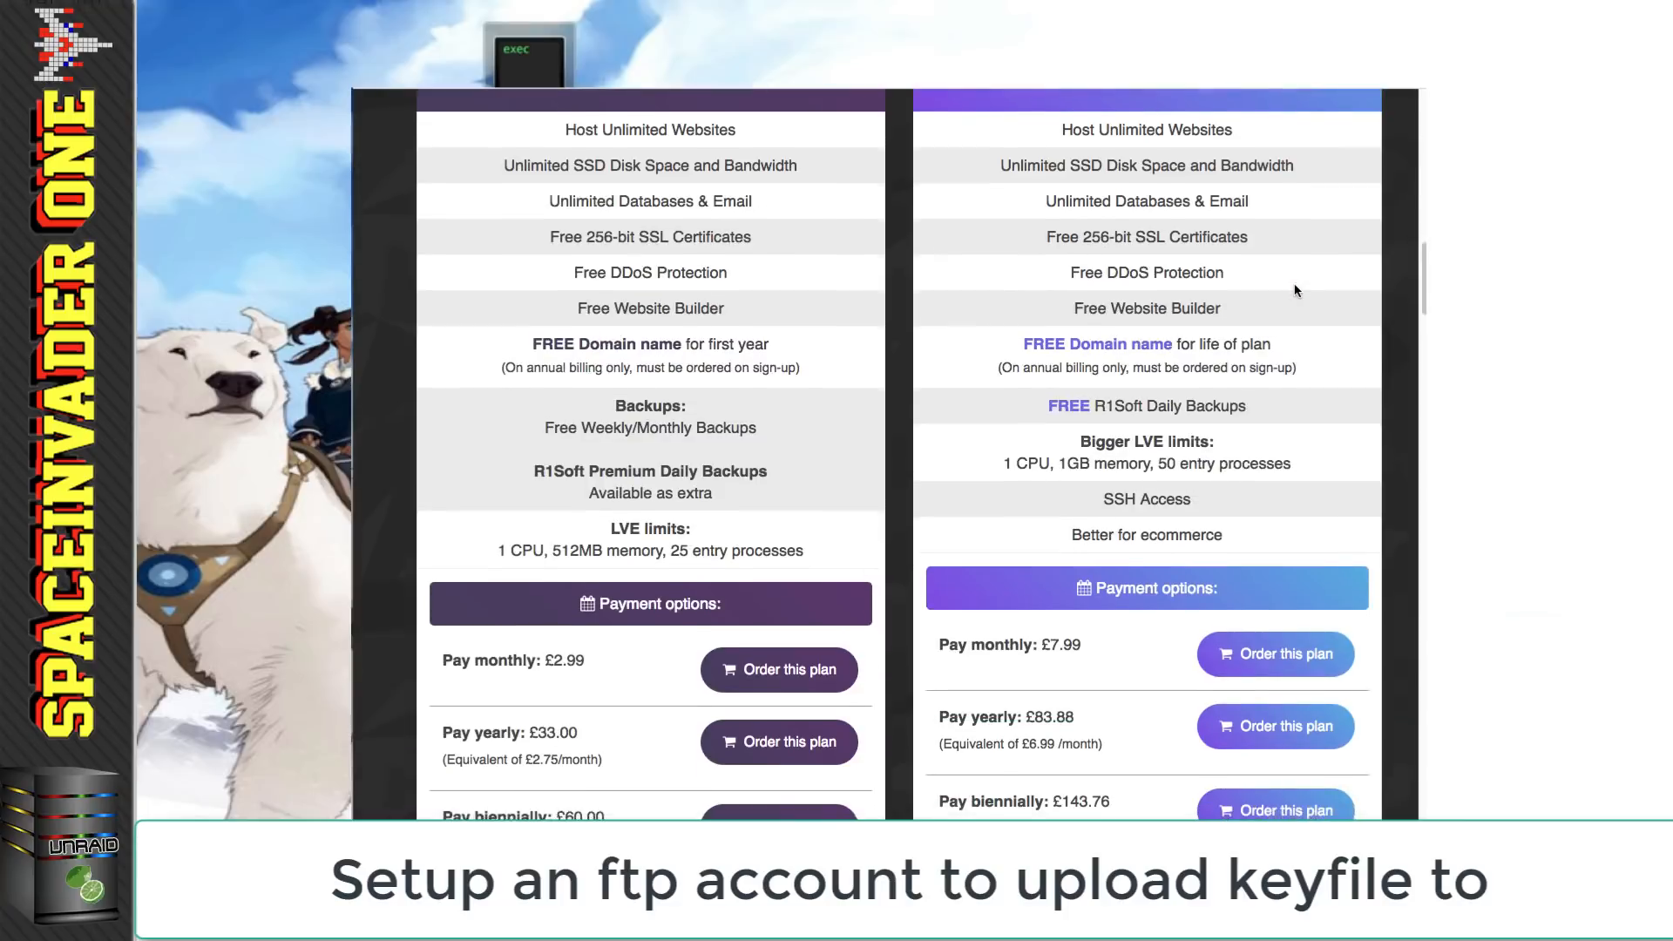
{"action": "scroll", "scroll_direction": "down", "scroll_amount": 3}
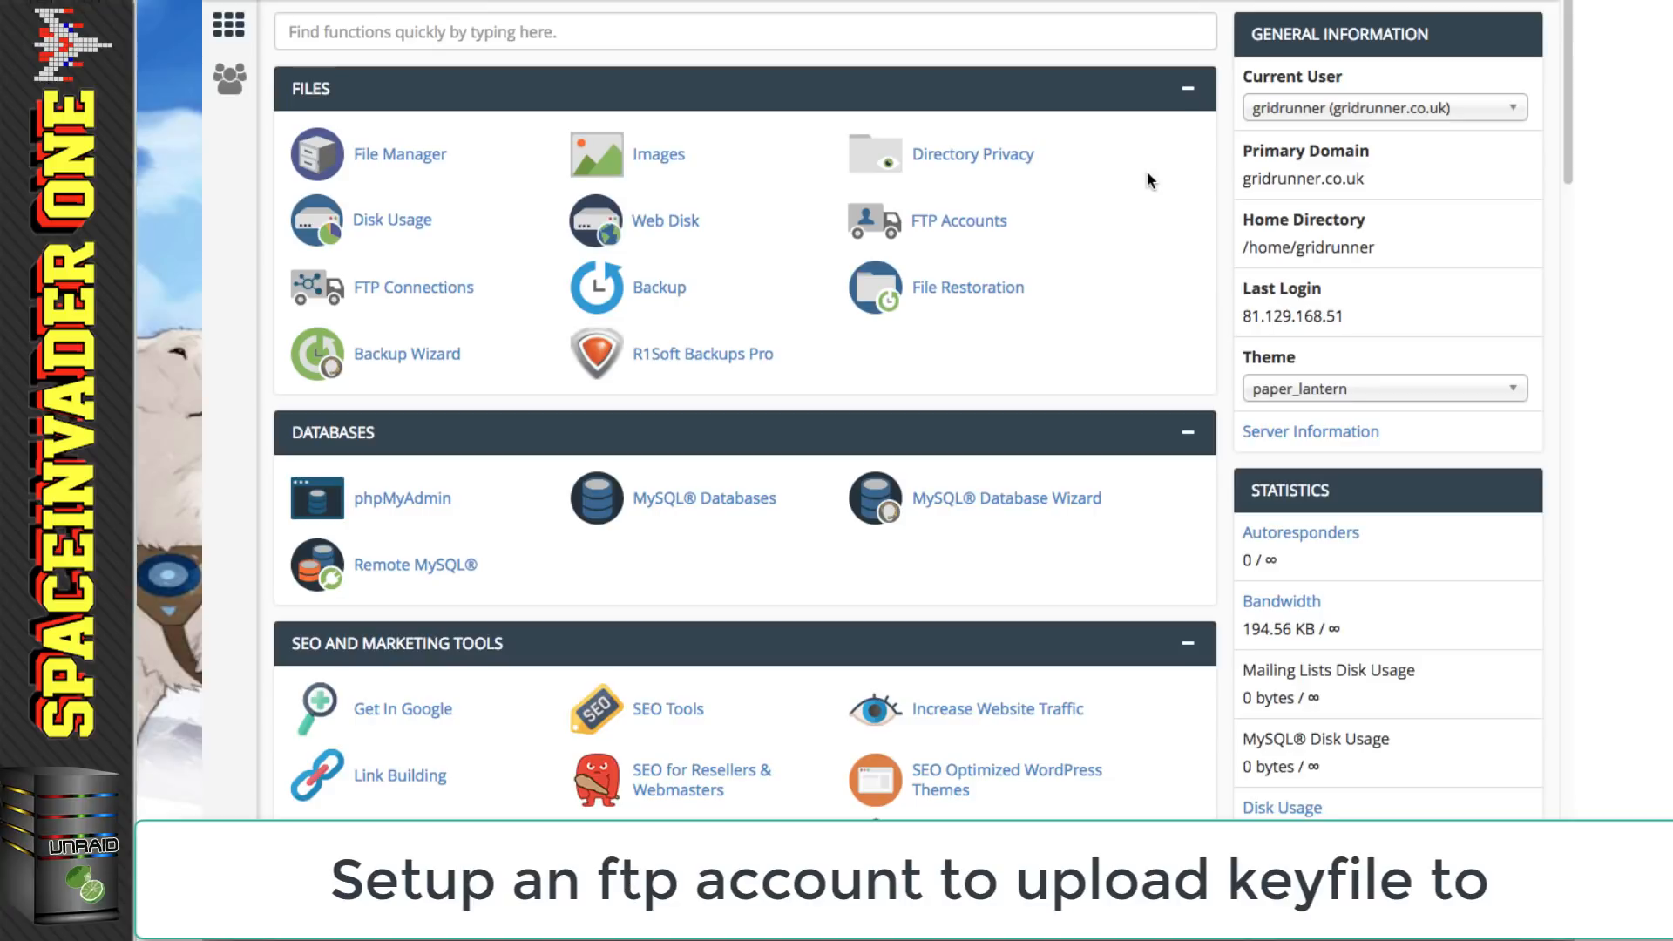
Step: Create the unraid FTP account in cPanel with its password
{"action": "scroll", "scroll_direction": "down", "scroll_amount": 3}
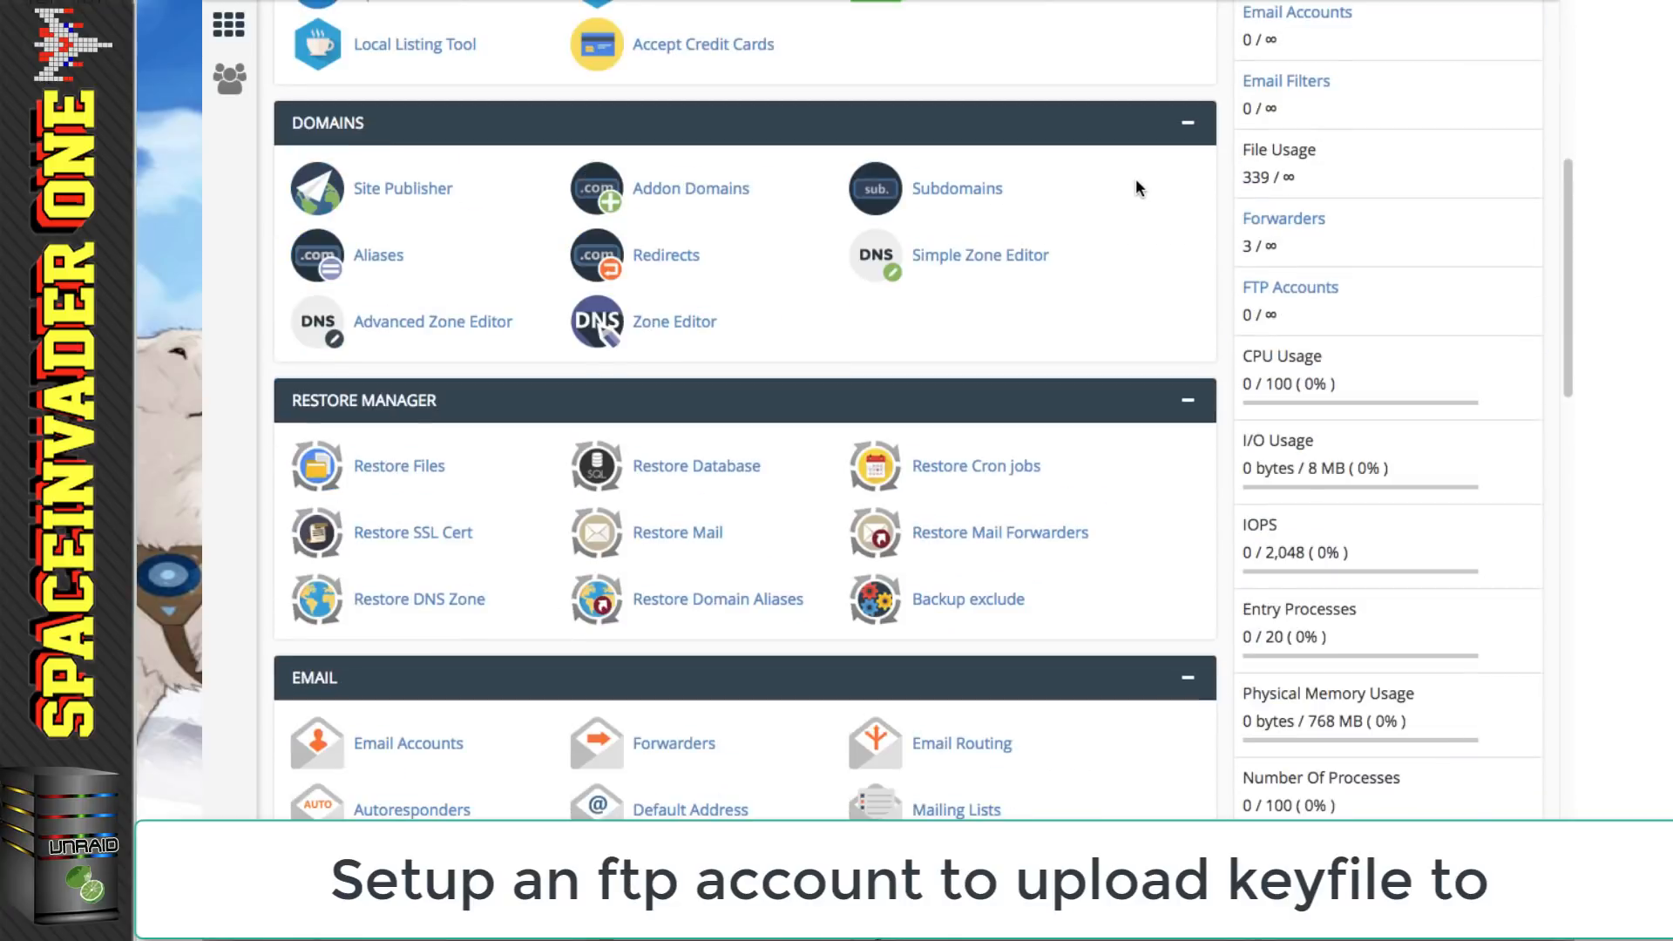
{"action": "scroll", "scroll_direction": "up", "scroll_amount": 3}
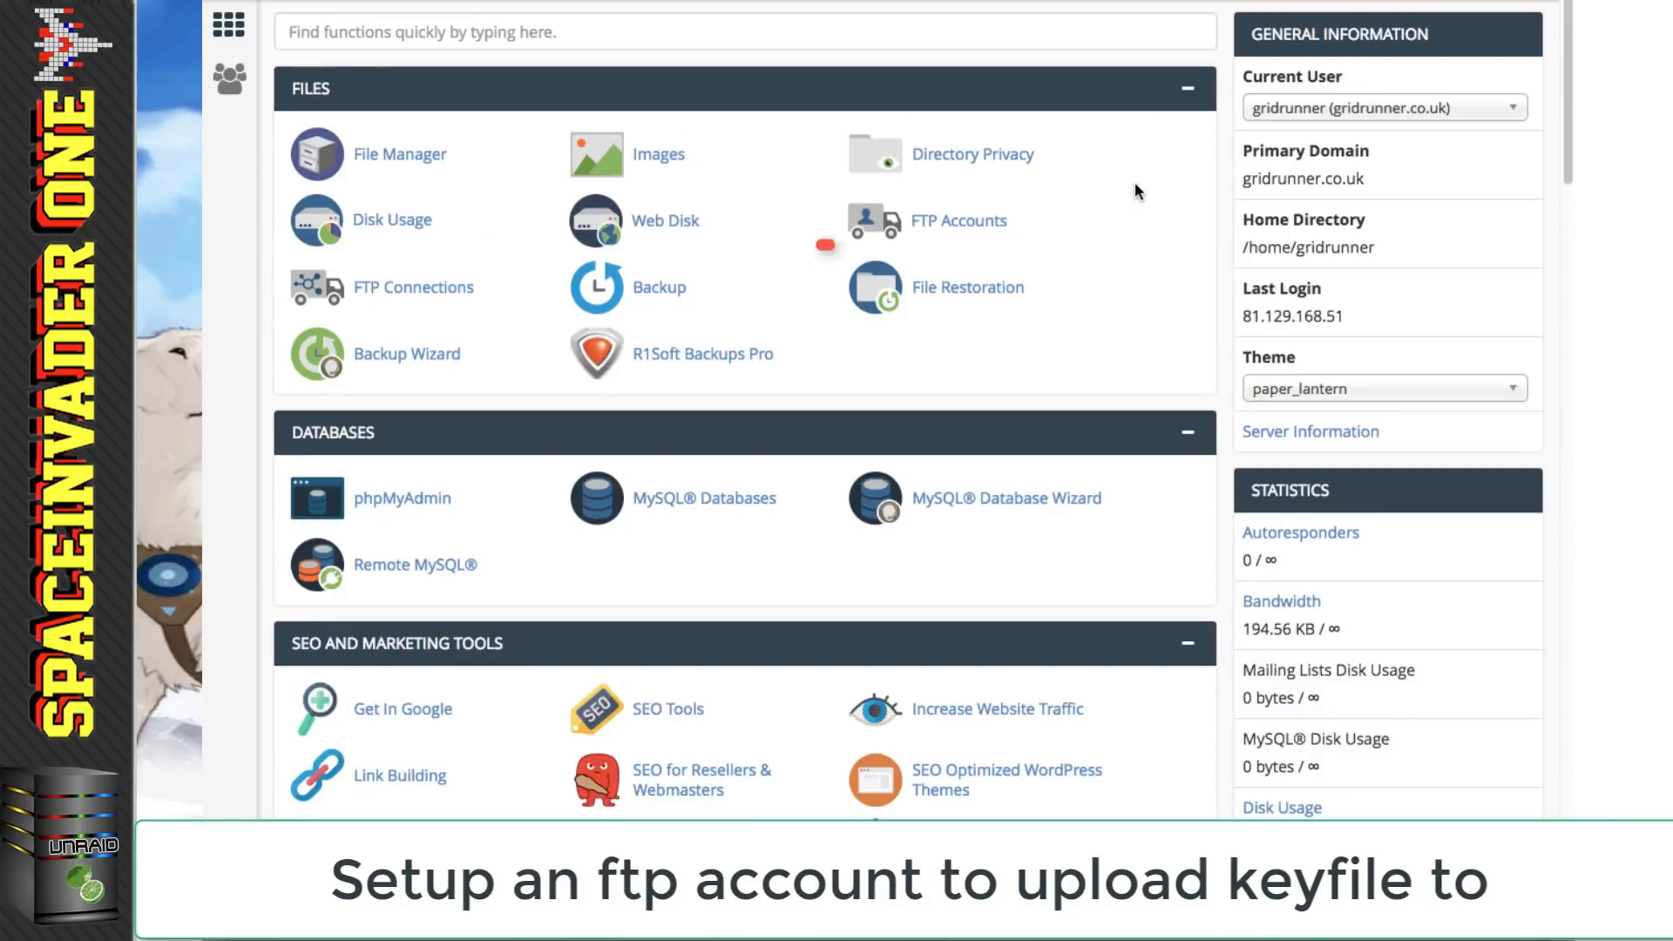
{"action": "mouse_move", "coordinate": [958, 221]}
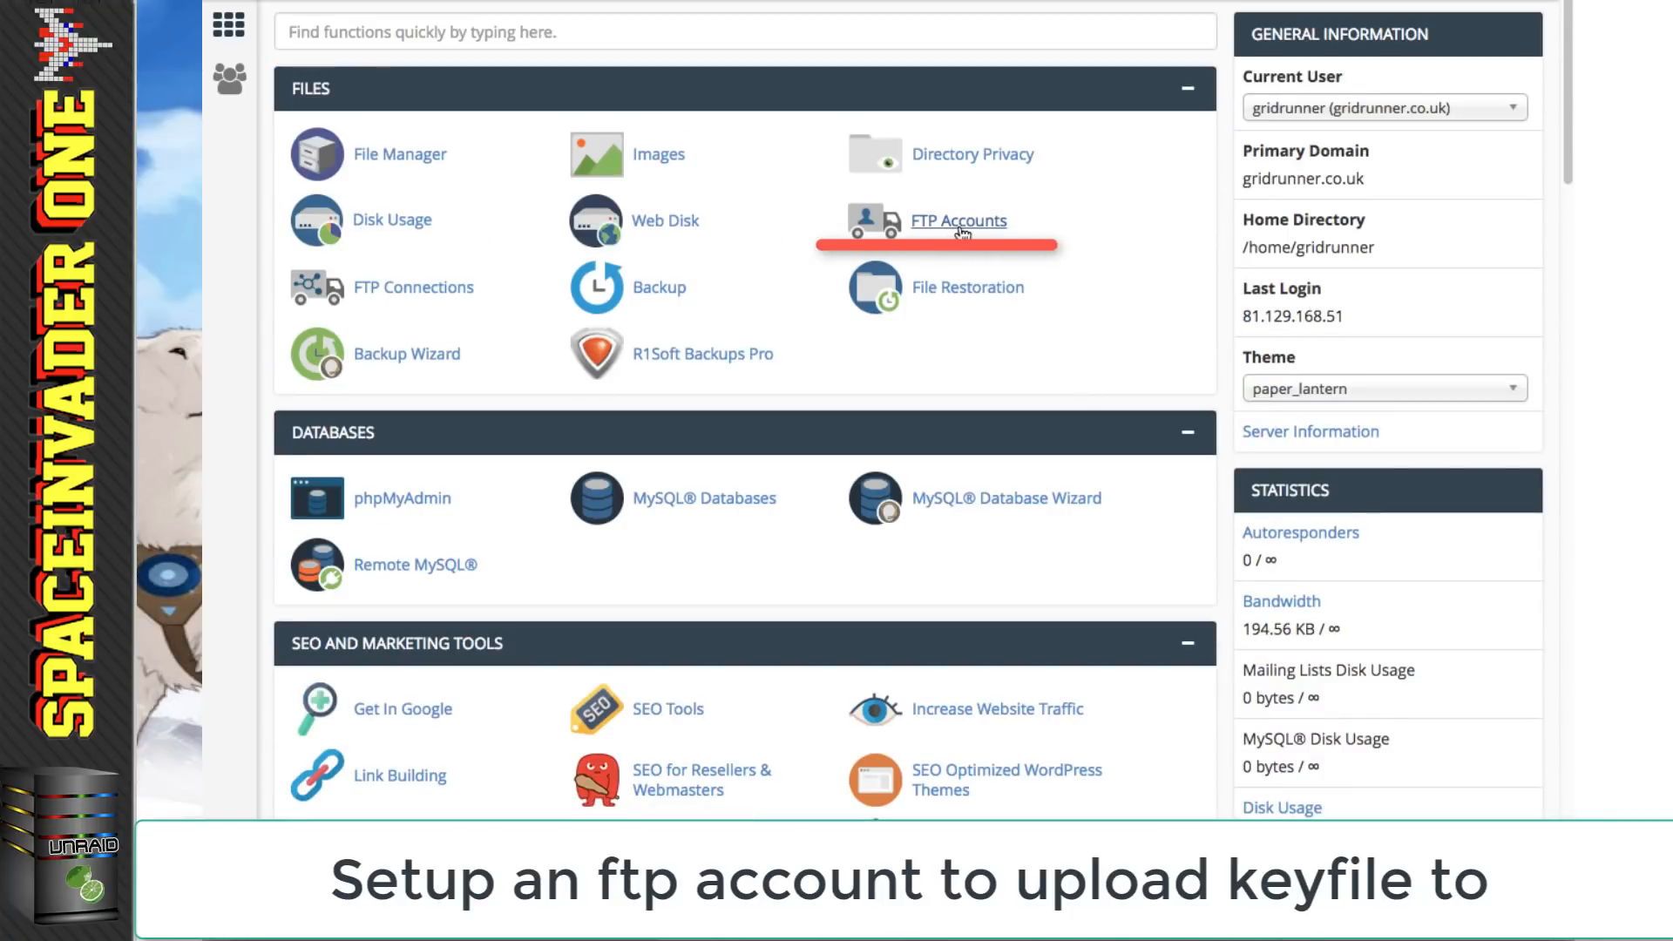
{"action": "left_click", "coordinate": [958, 219]}
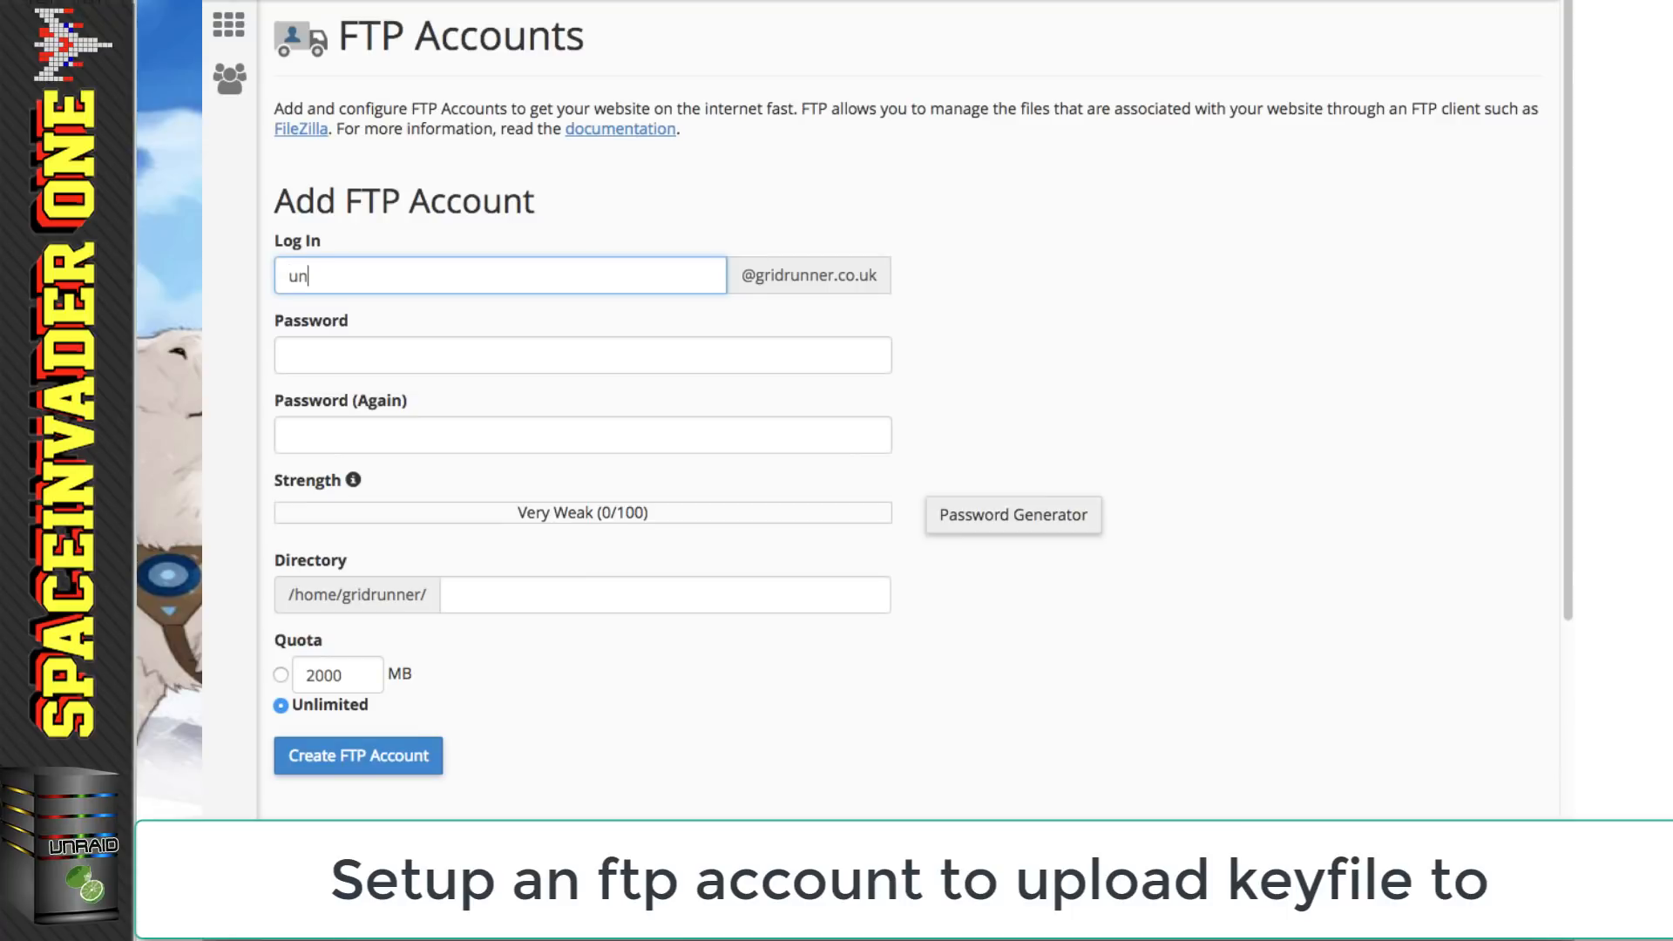
{"action": "left_click", "coordinate": [582, 356]}
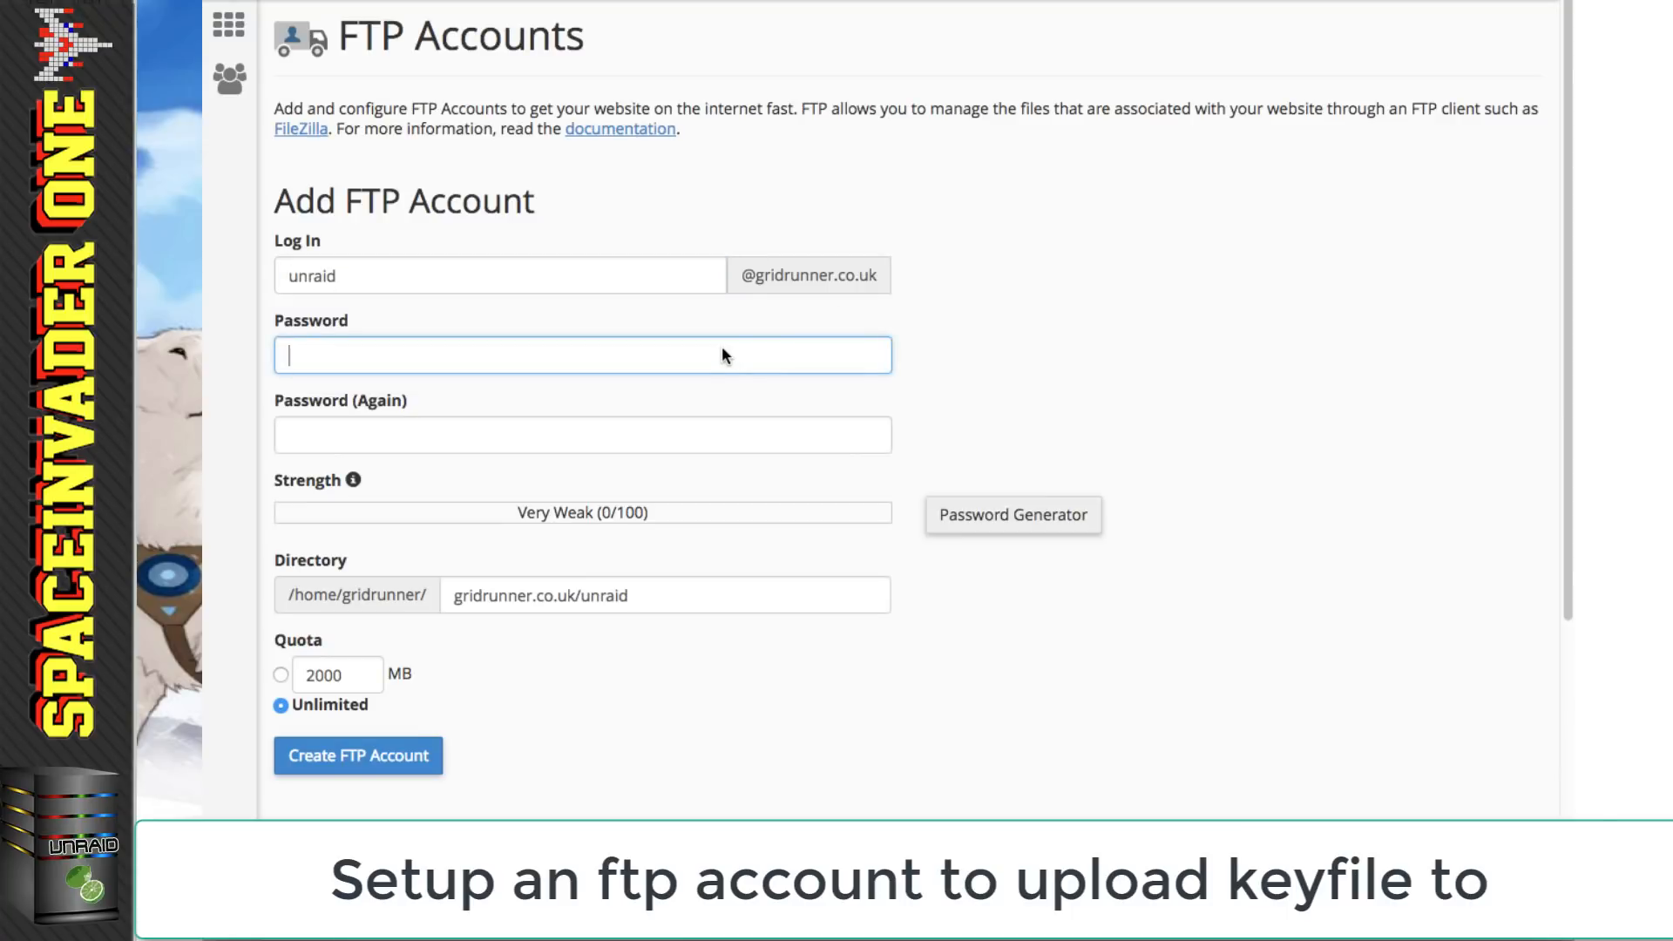
{"action": "type", "text": "password"}
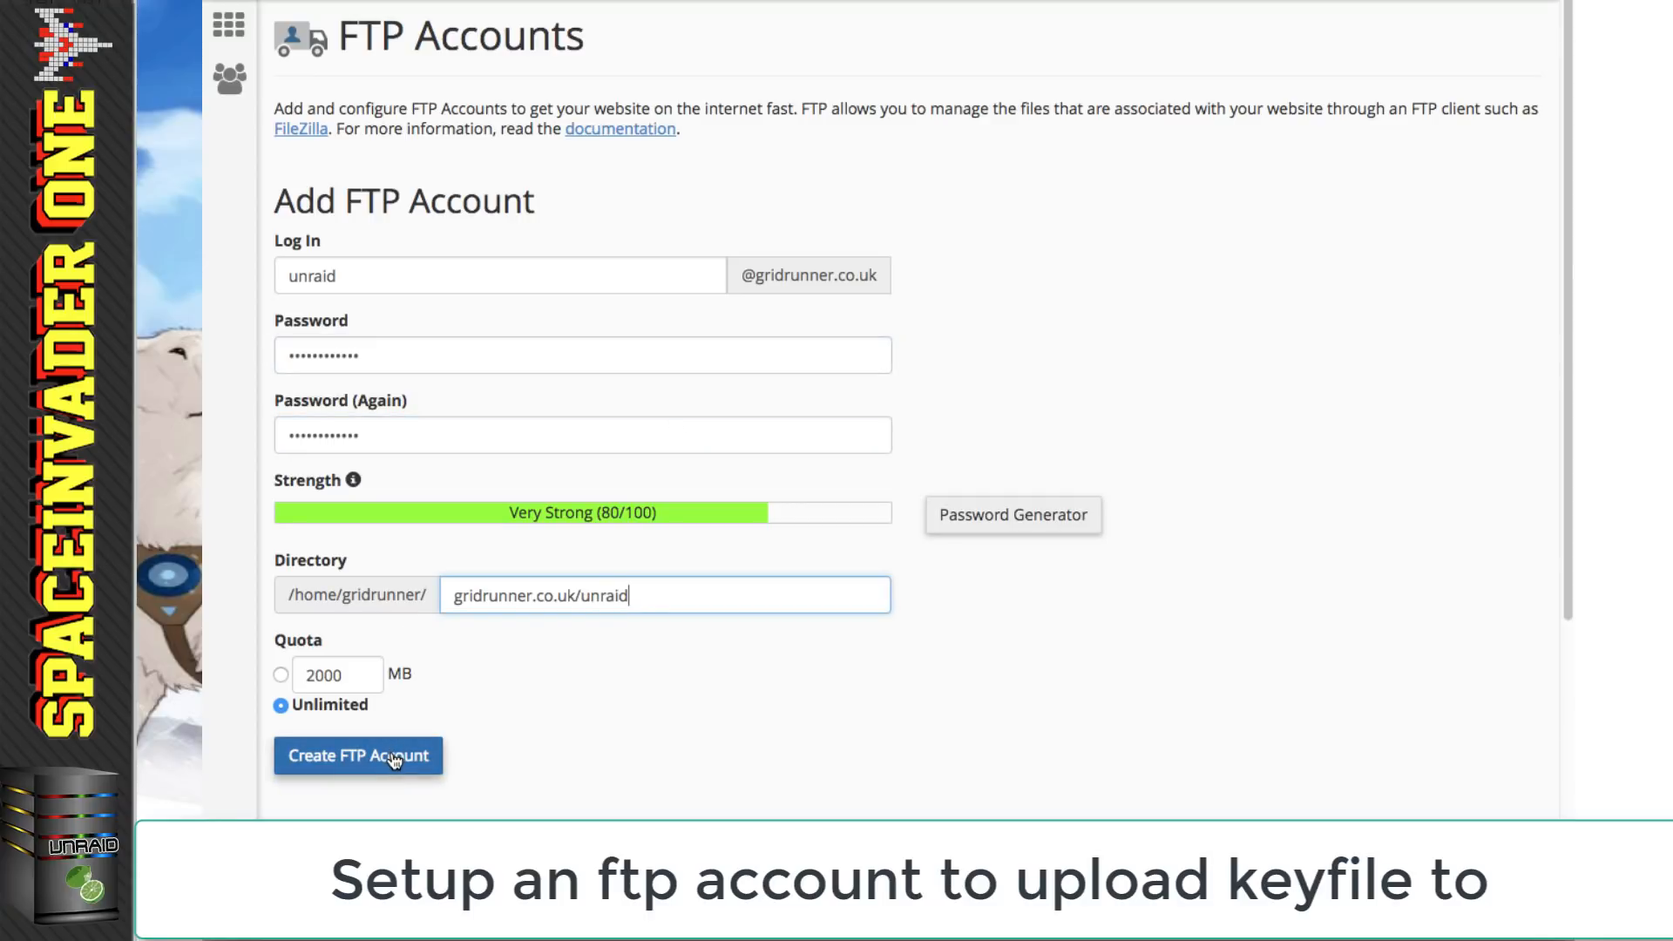
{"action": "left_click", "coordinate": [357, 754]}
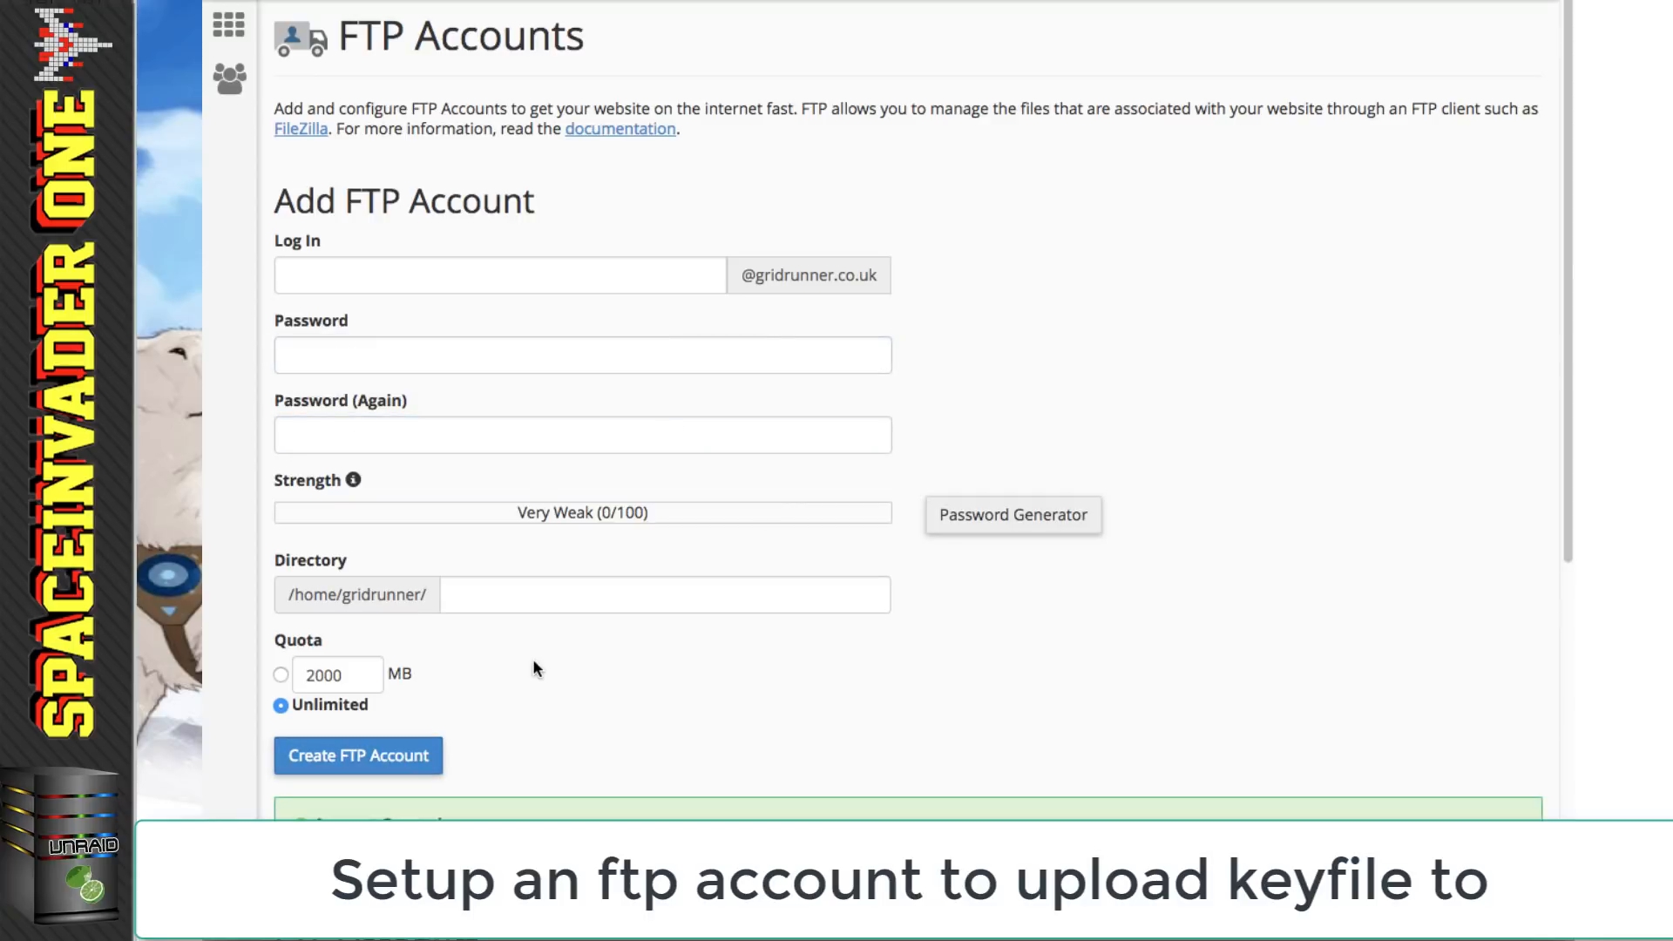
{"action": "left_click", "coordinate": [358, 755]}
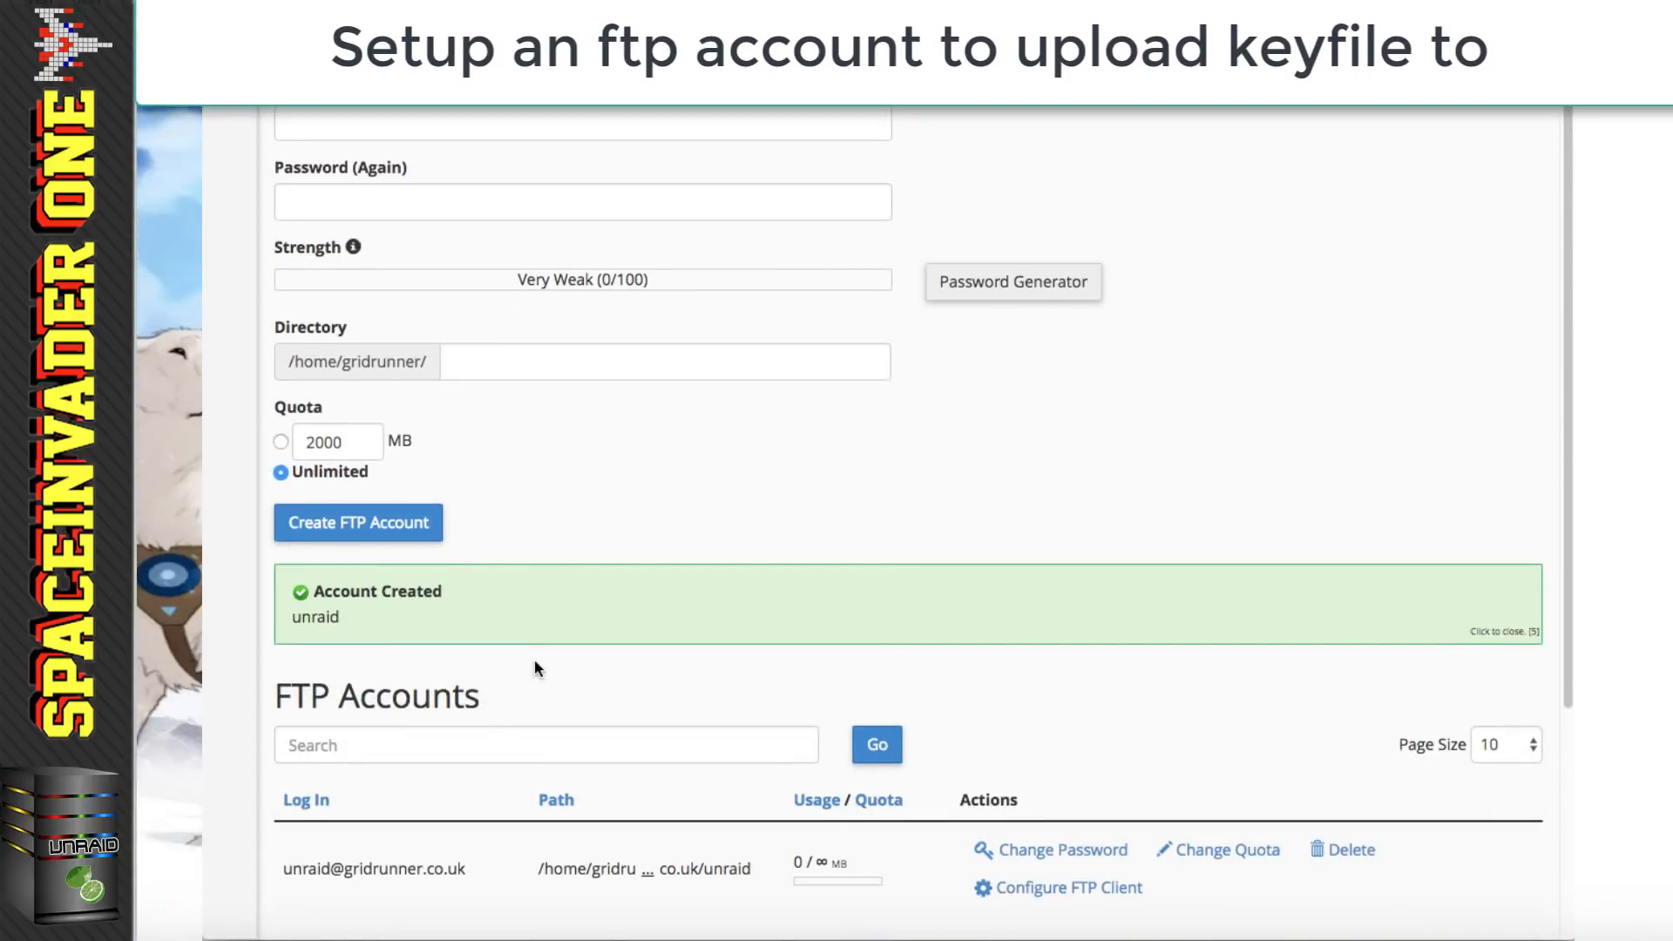
Step: Show the unraid account's manual FTP client settings: server, username and port 21
{"action": "scroll", "scroll_direction": "down", "scroll_amount": 3}
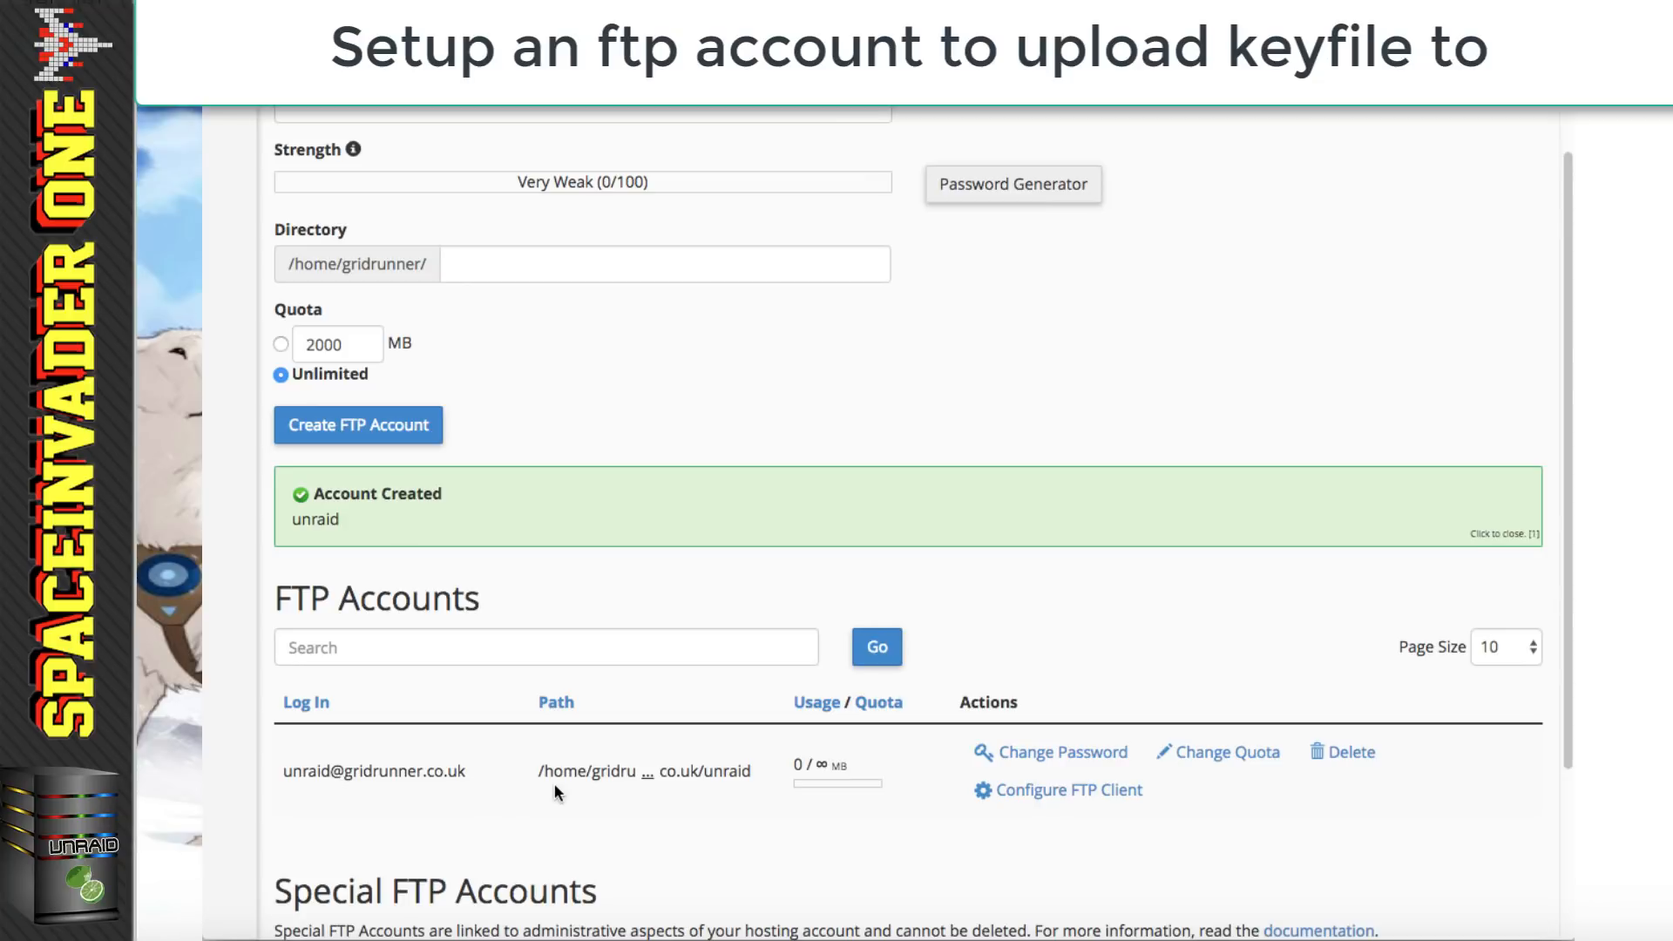
{"action": "scroll", "scroll_direction": "down", "scroll_amount": 3}
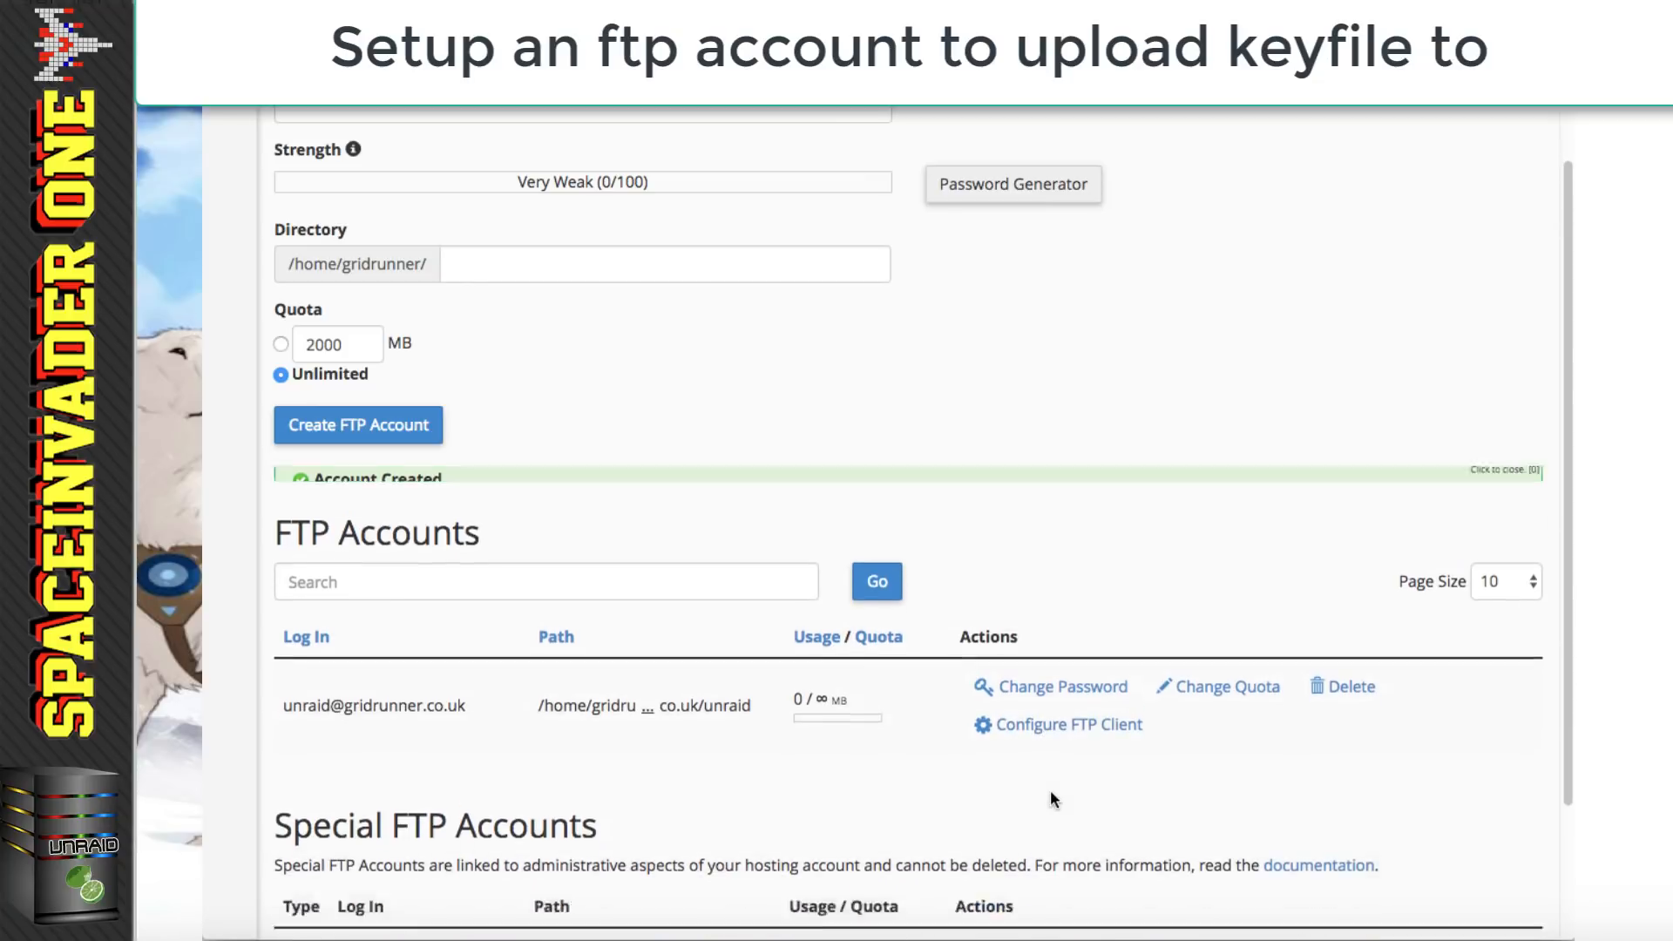
{"action": "left_click", "coordinate": [1066, 723]}
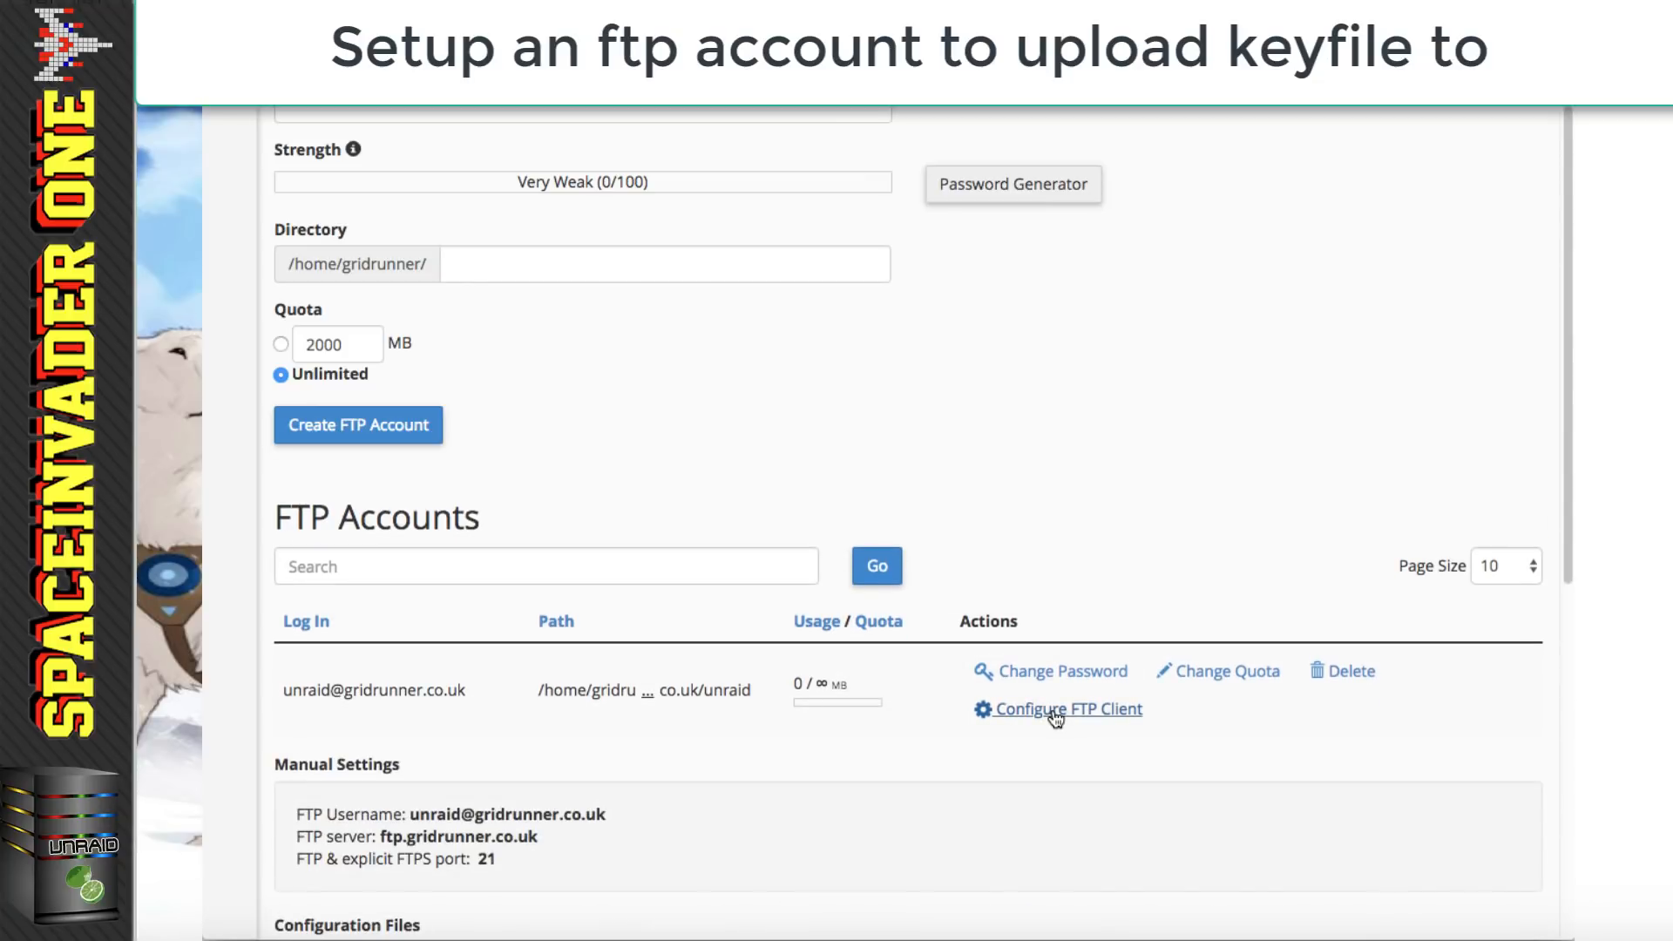
{"action": "scroll", "scroll_direction": "down", "scroll_amount": 3}
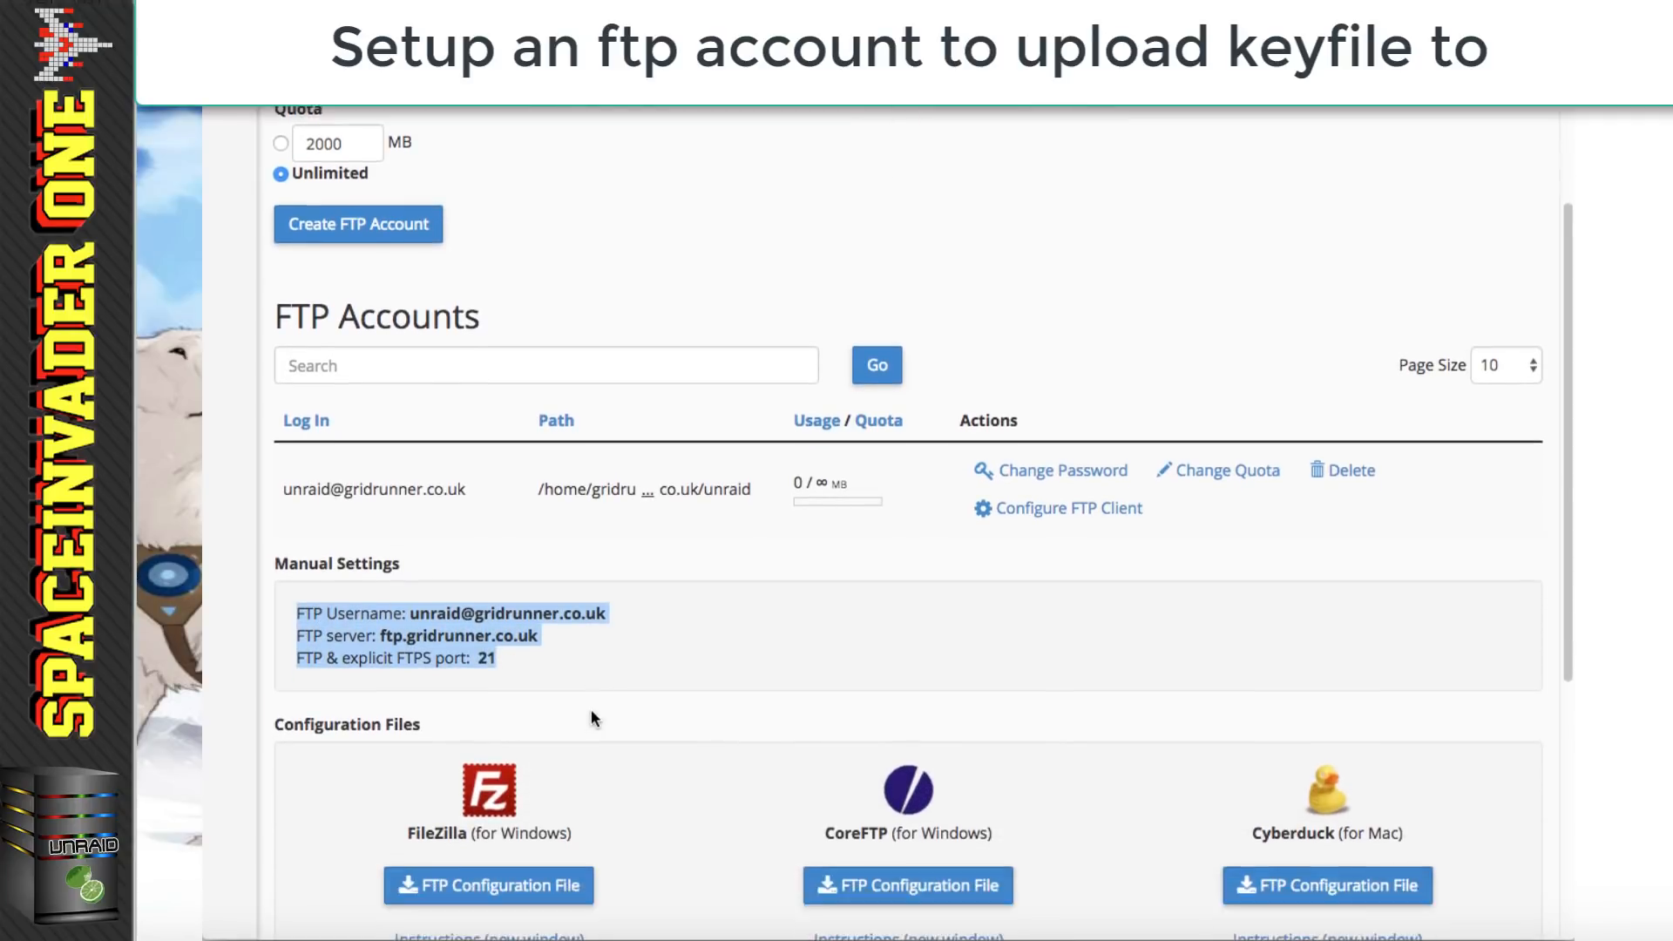
{"action": "scroll", "scroll_direction": "down", "scroll_amount": 3}
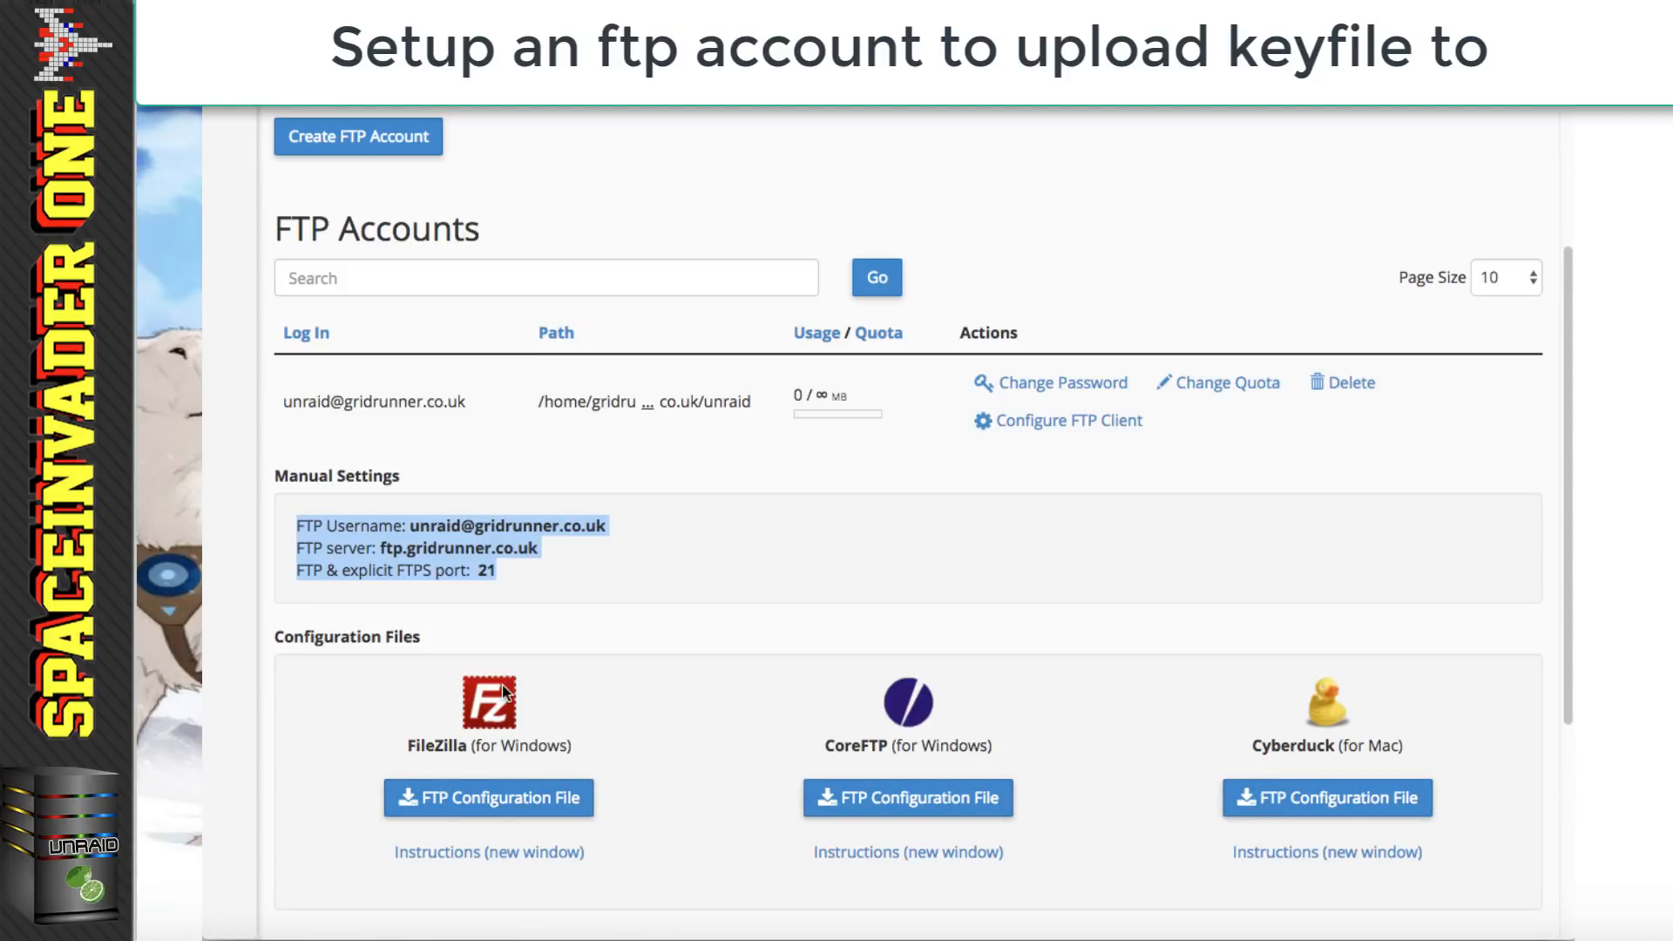
{"action": "mouse_move", "coordinate": [522, 592]}
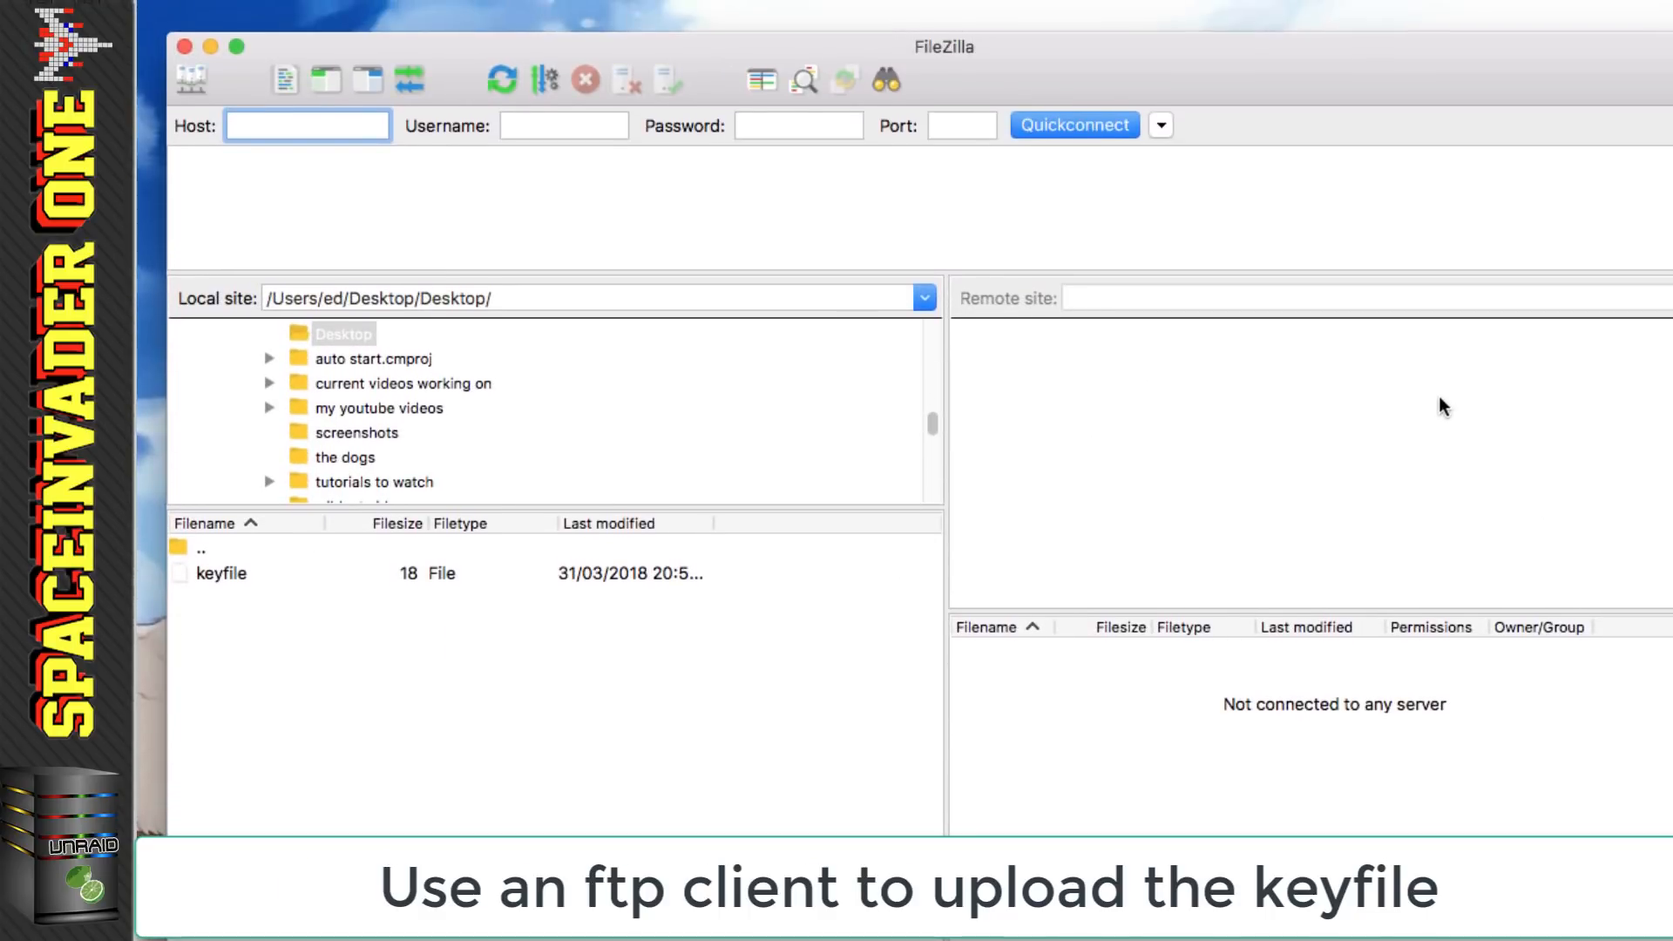
Step: Quickconnect to ftp.gridrunner.co.uk as the unraid user on port 21
{"action": "left_click", "coordinate": [307, 126]}
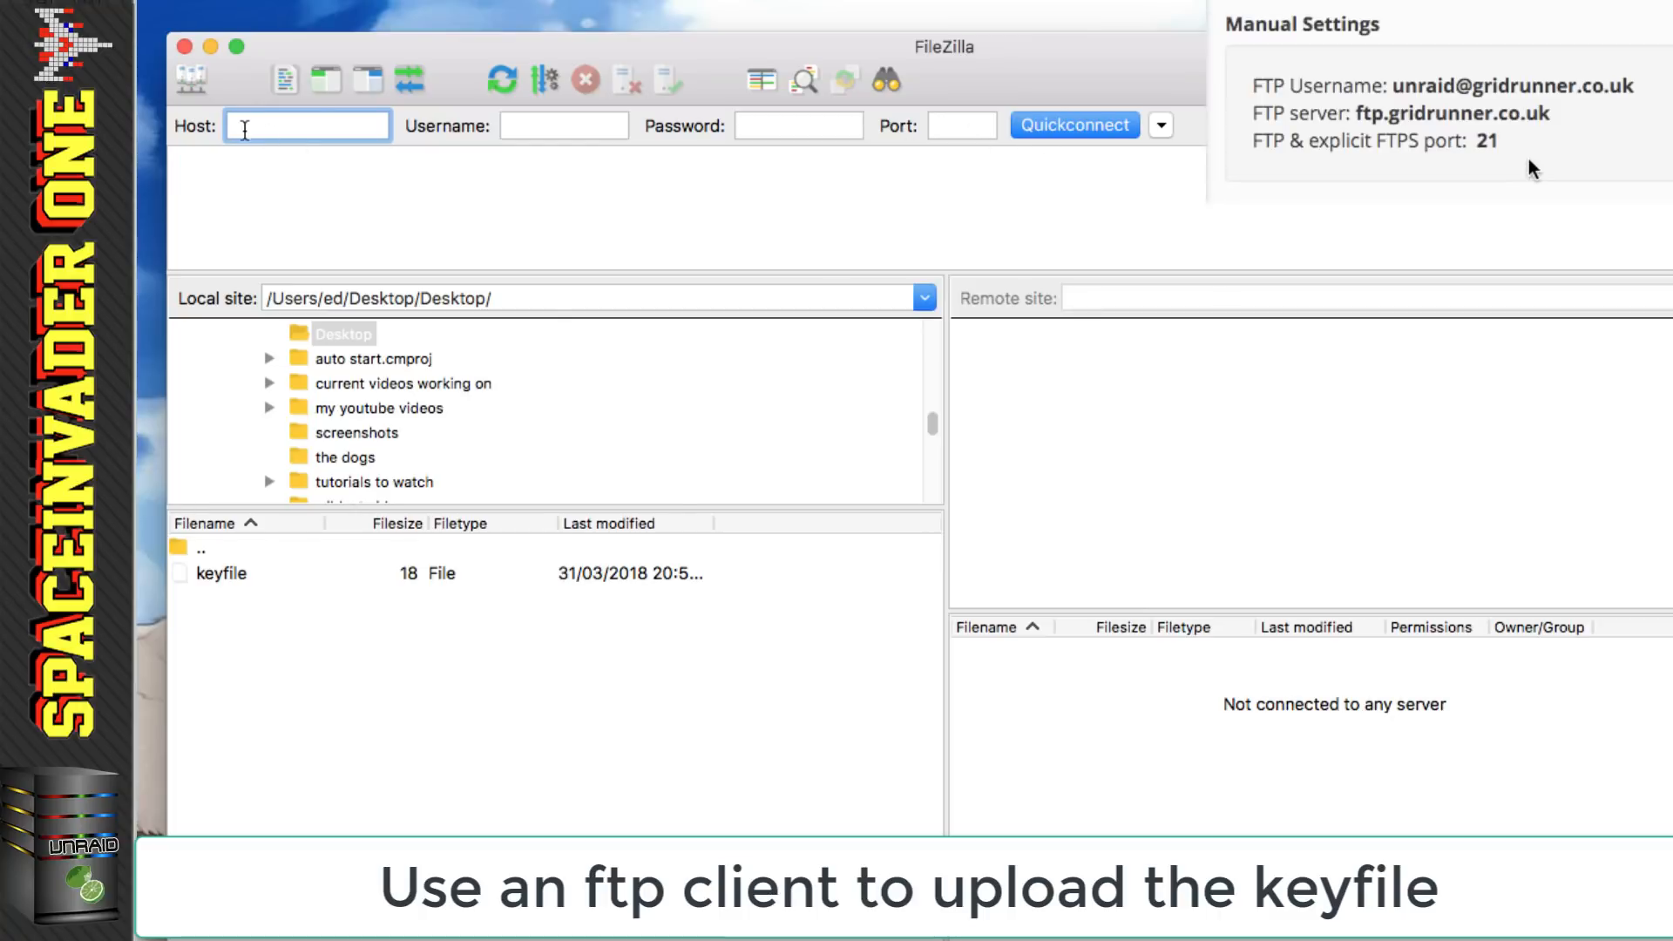
{"action": "type", "text": "ftp.gridru"}
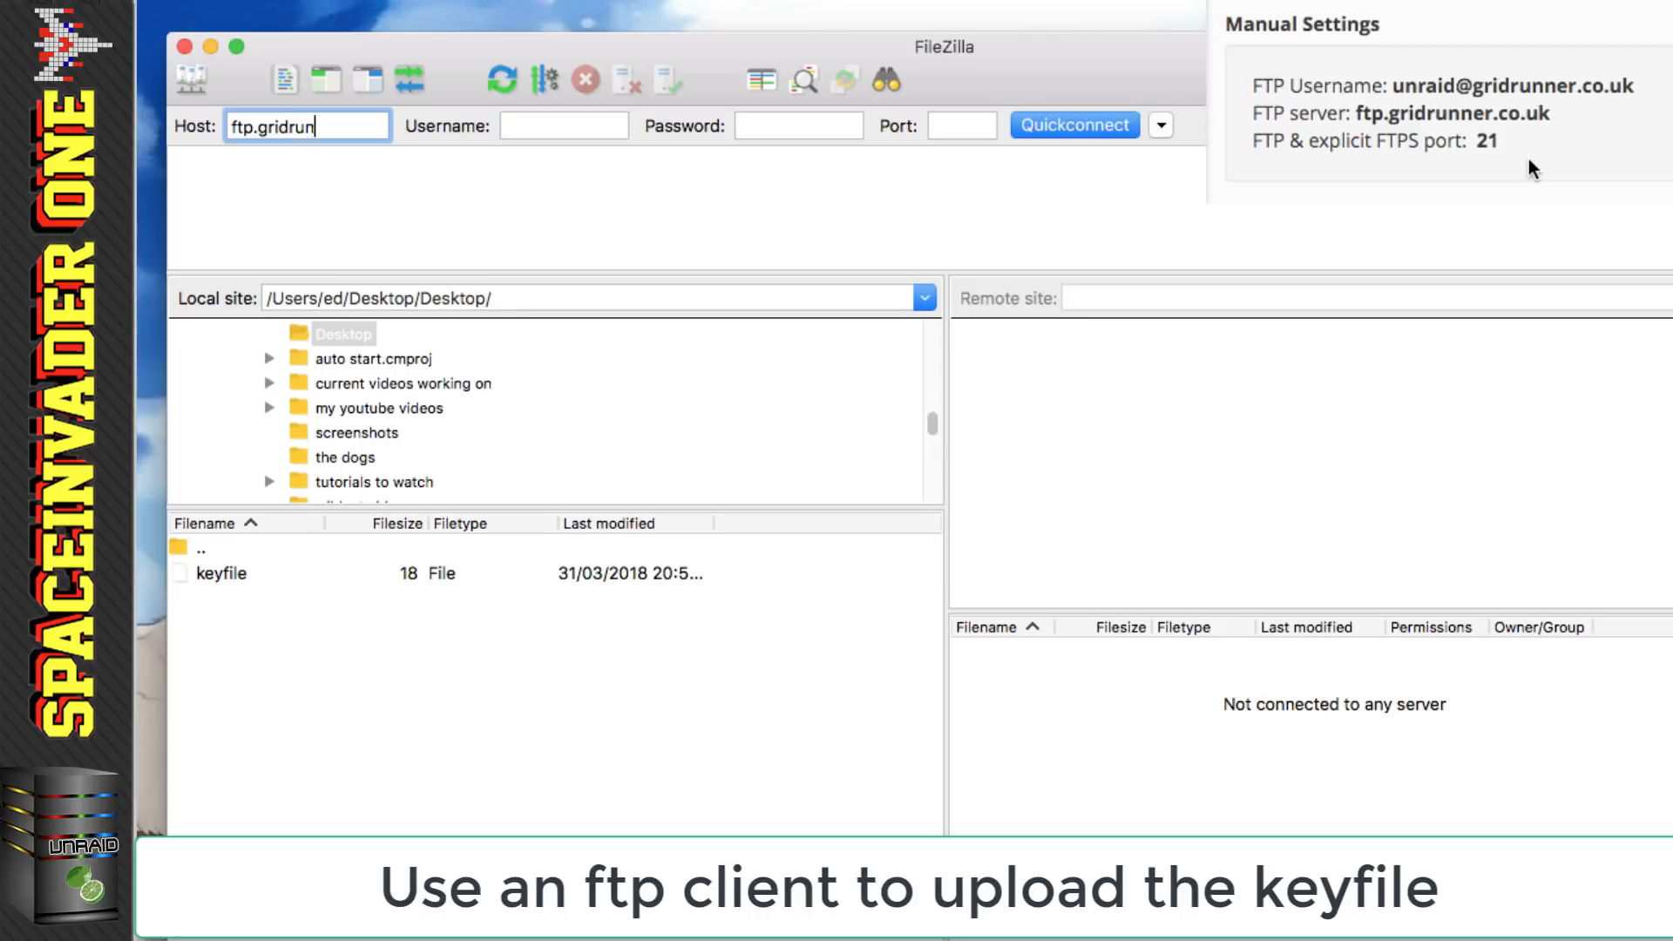
{"action": "type", "text": "ner.co.uk"}
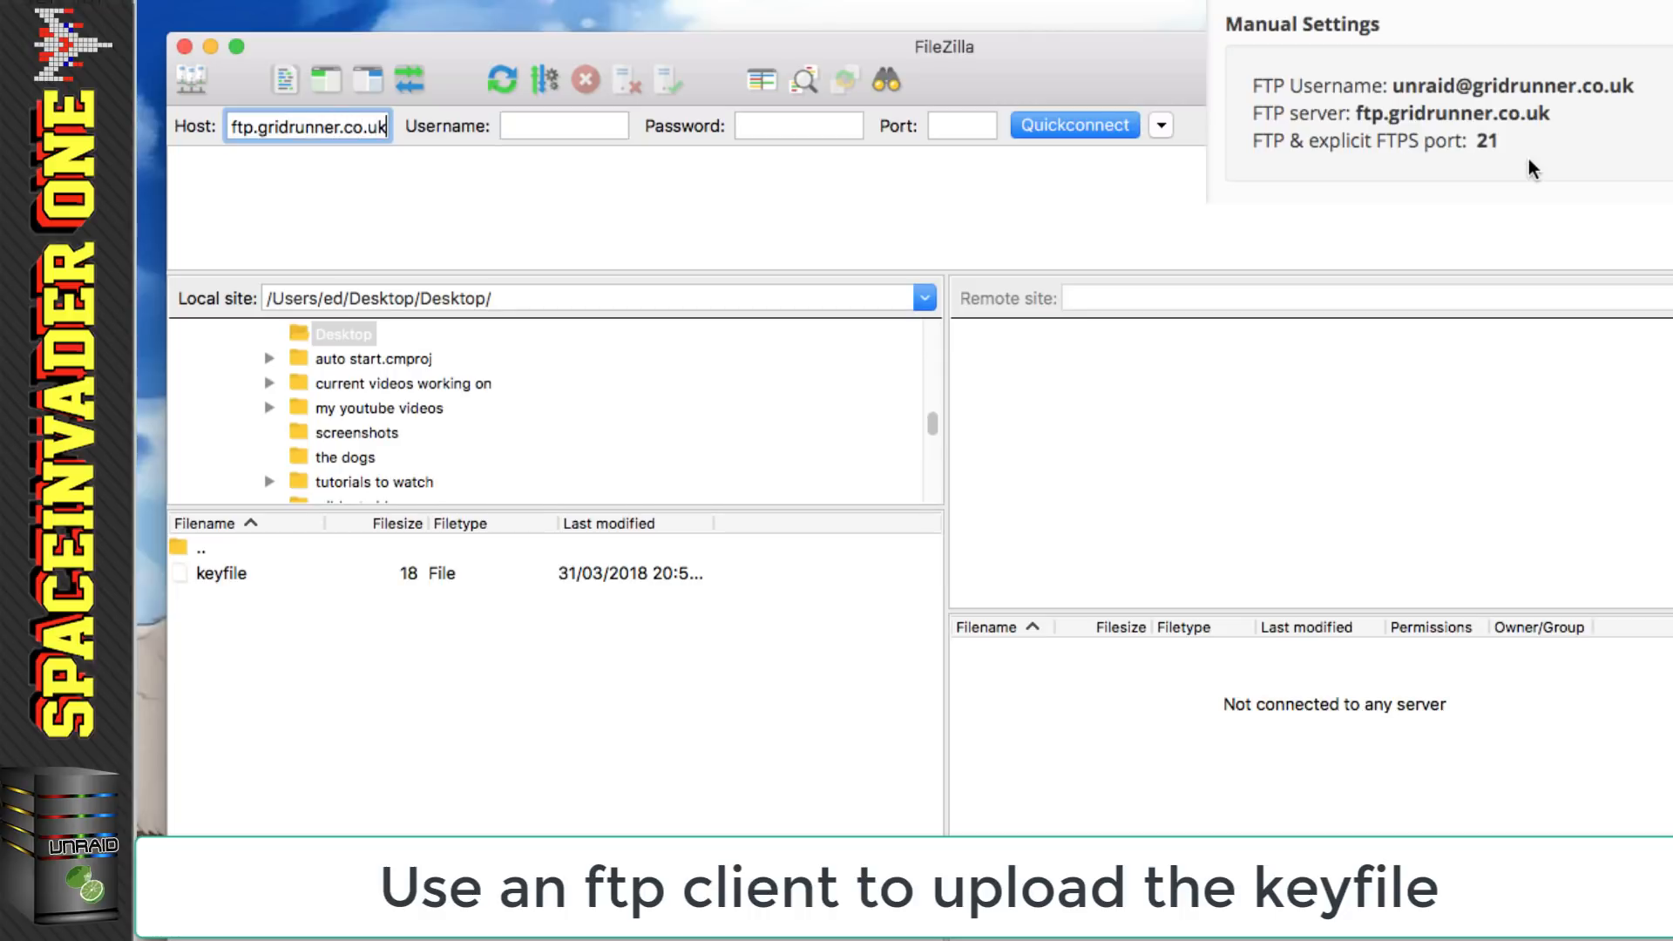
{"action": "type", "text": "unr"}
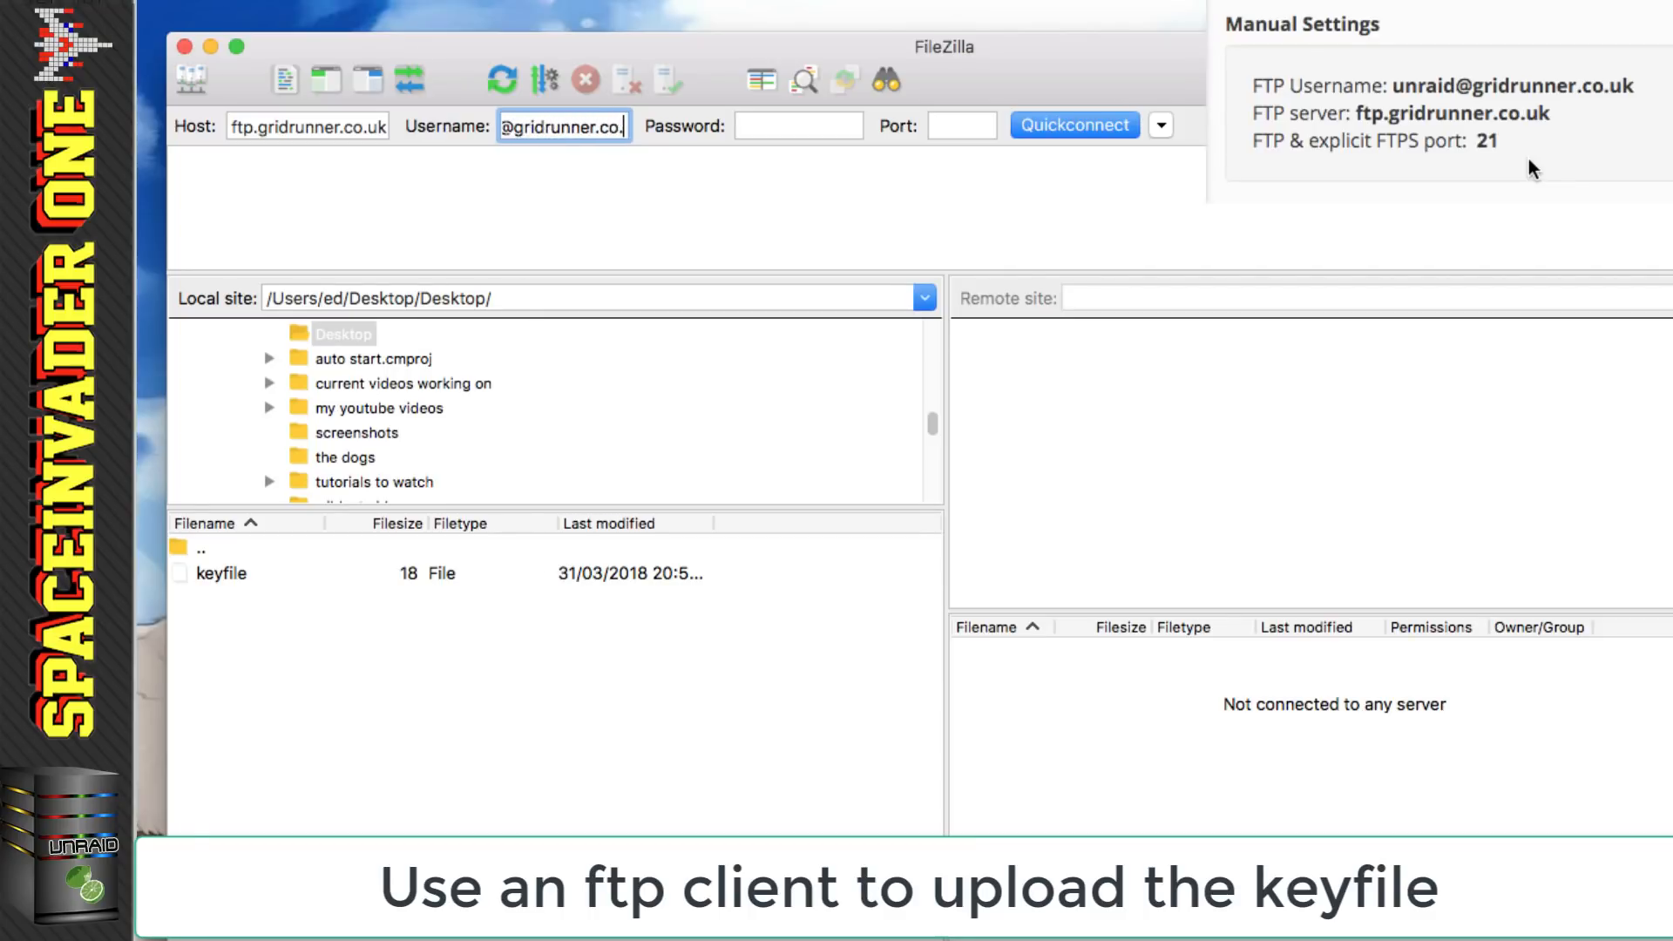
{"action": "left_click", "coordinate": [798, 126]}
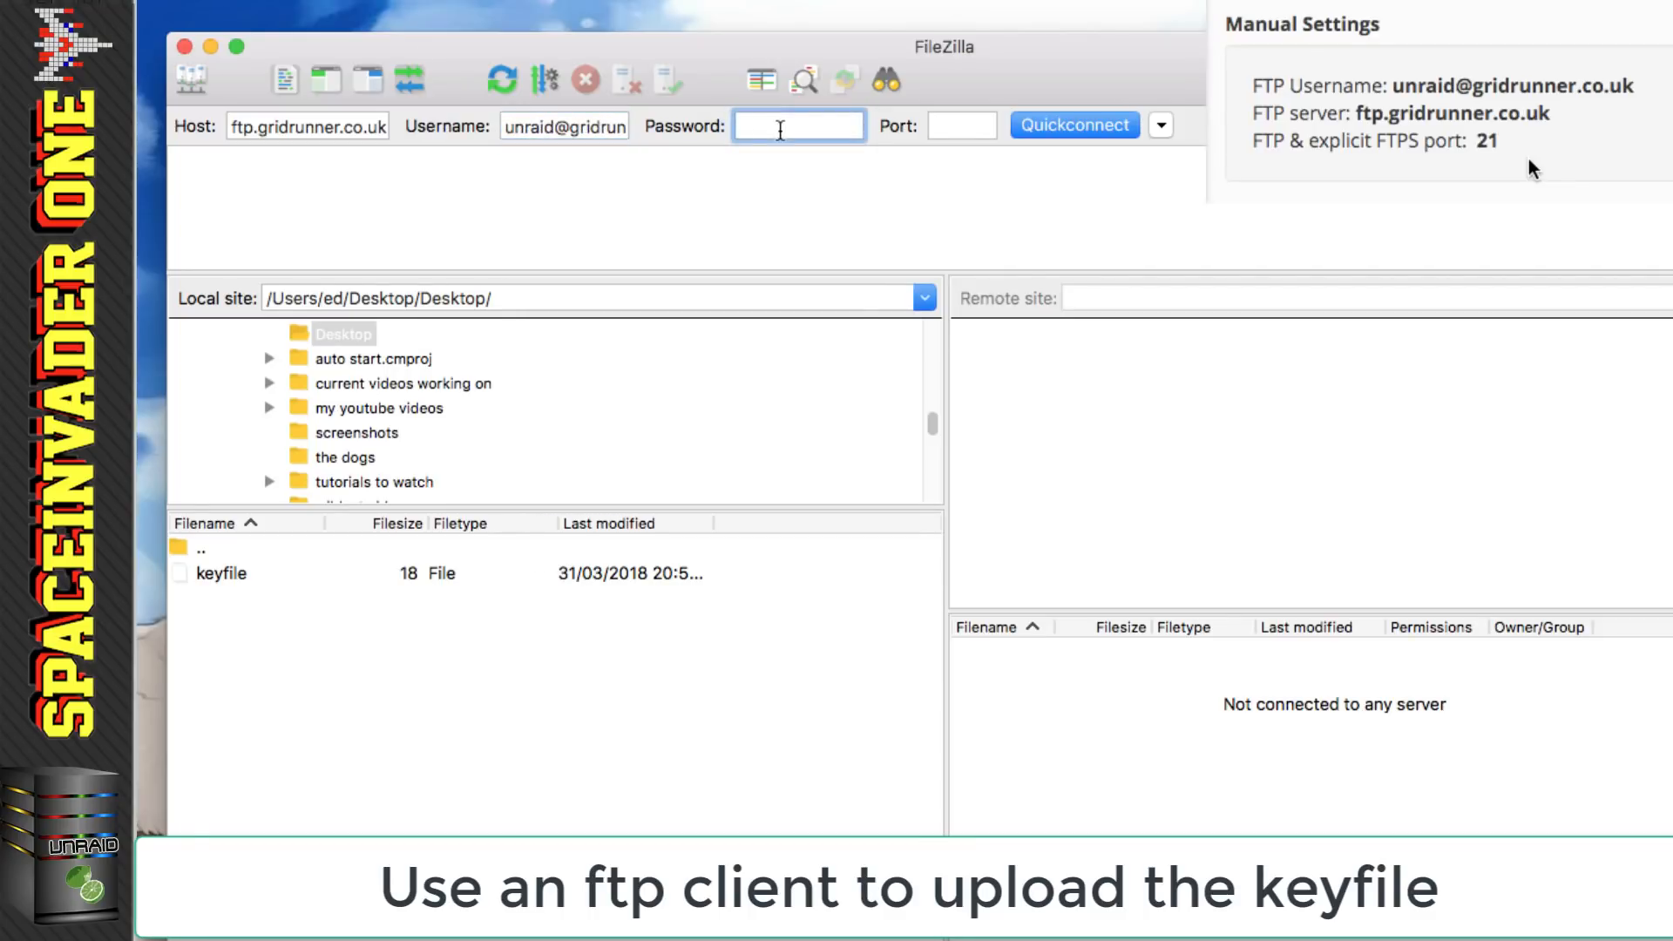
{"action": "type", "text": "••••"}
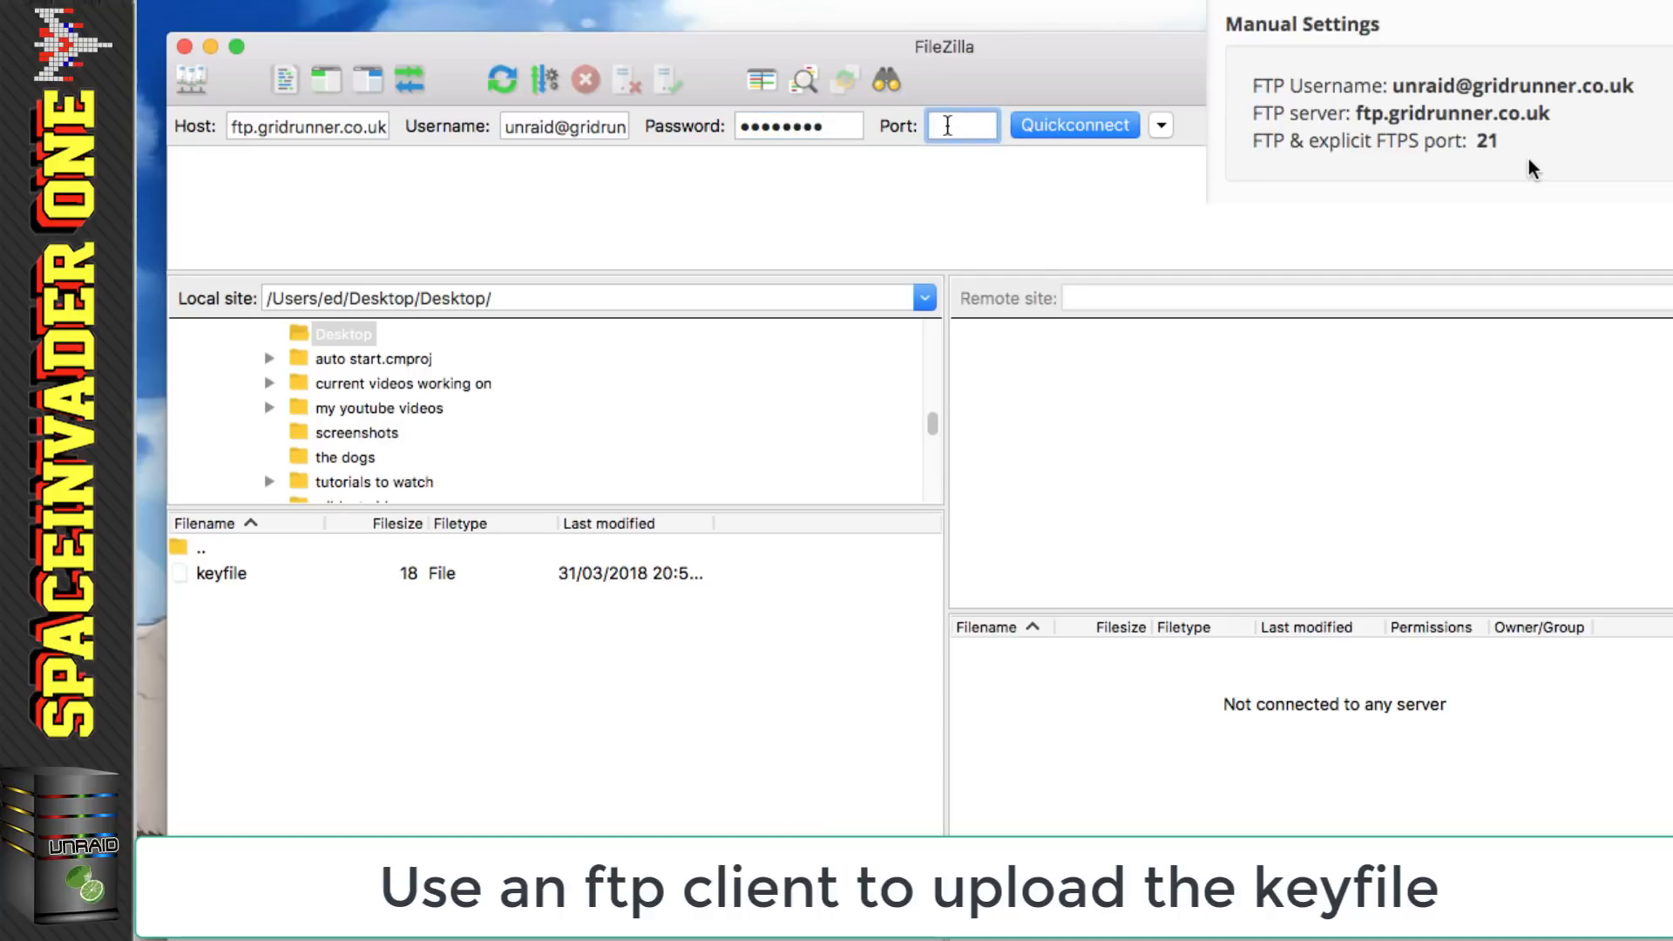
{"action": "type", "text": "21"}
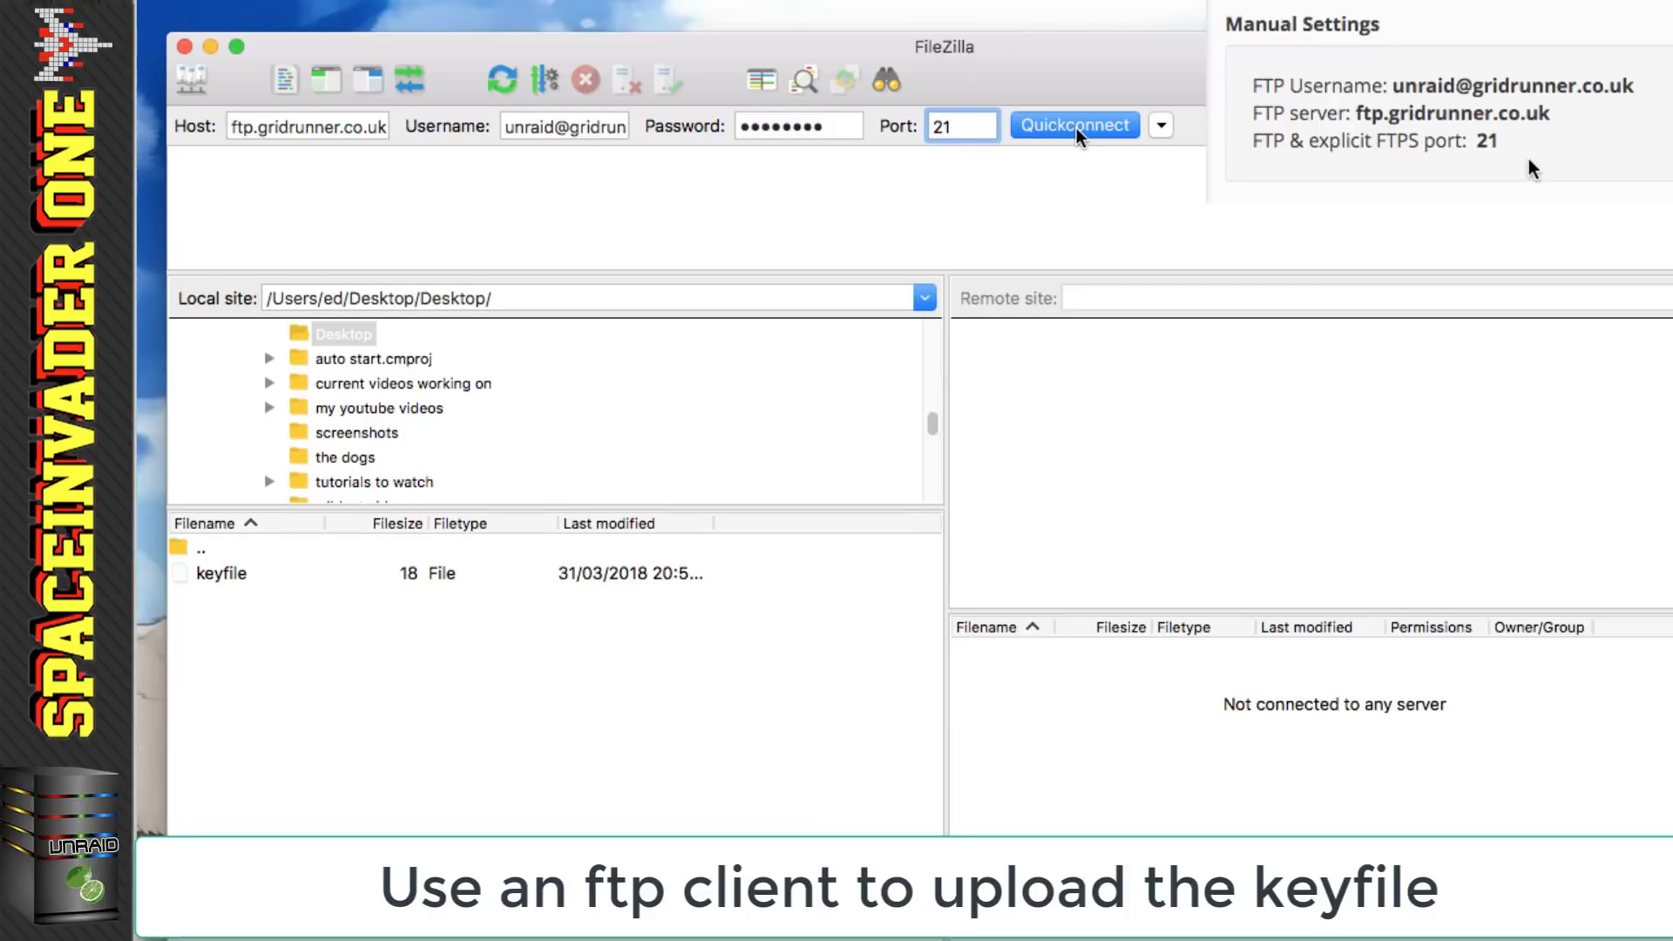
{"action": "left_click", "coordinate": [1073, 125]}
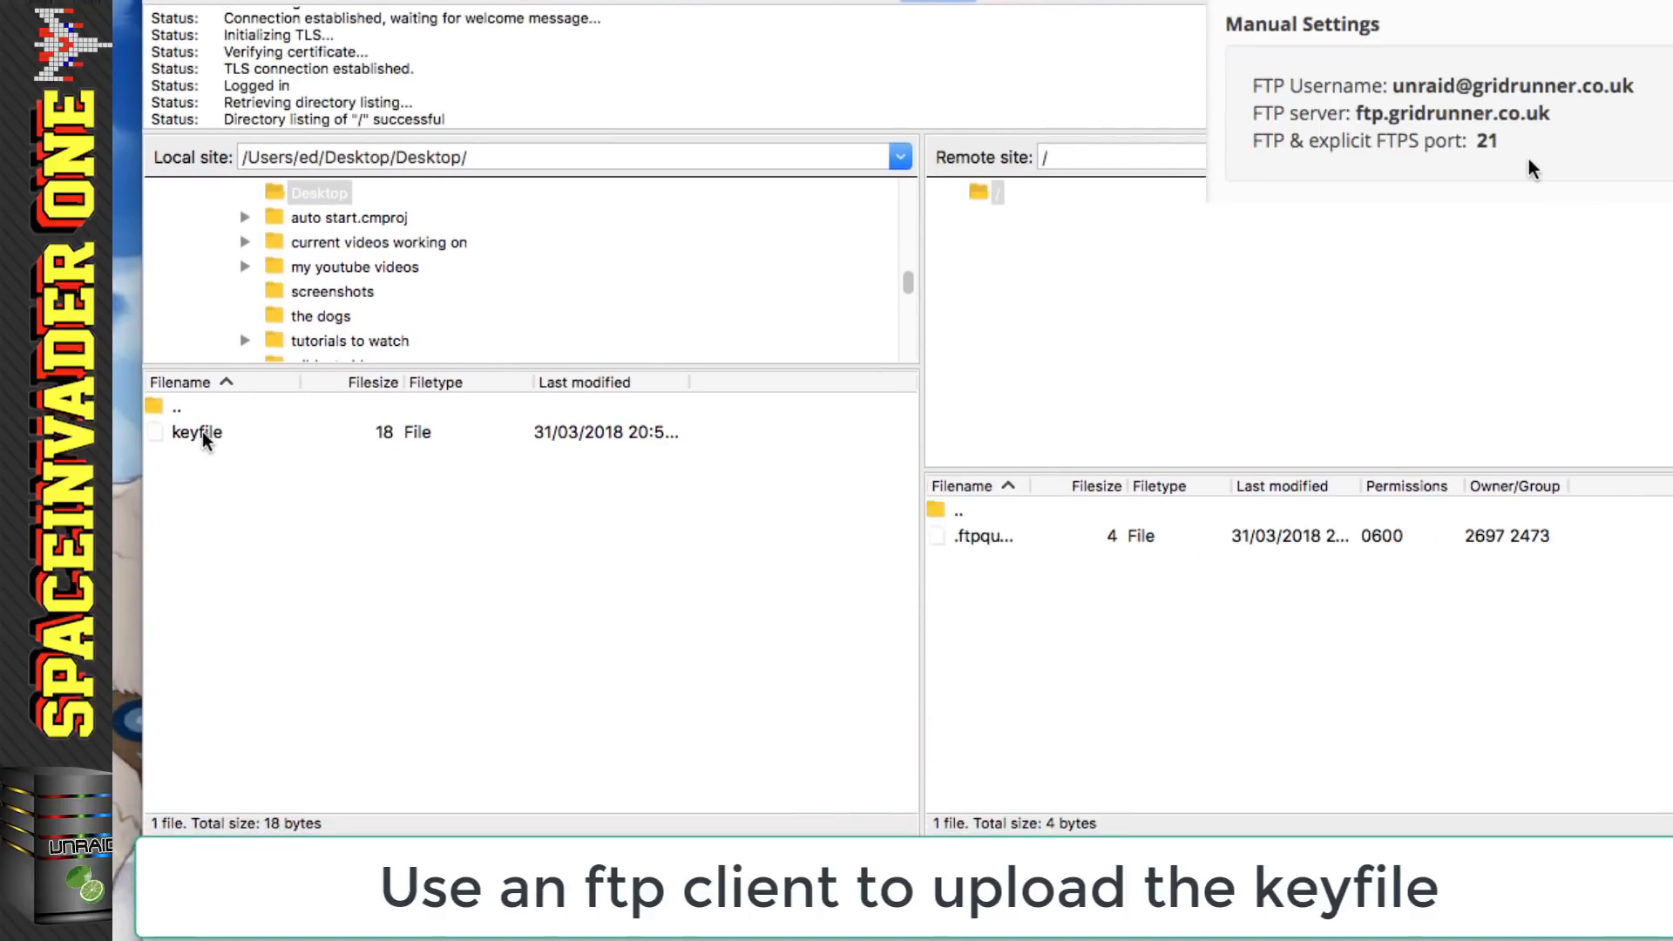
Step: Upload the local keyfile to the remote root folder
{"action": "left_click", "coordinate": [197, 432]}
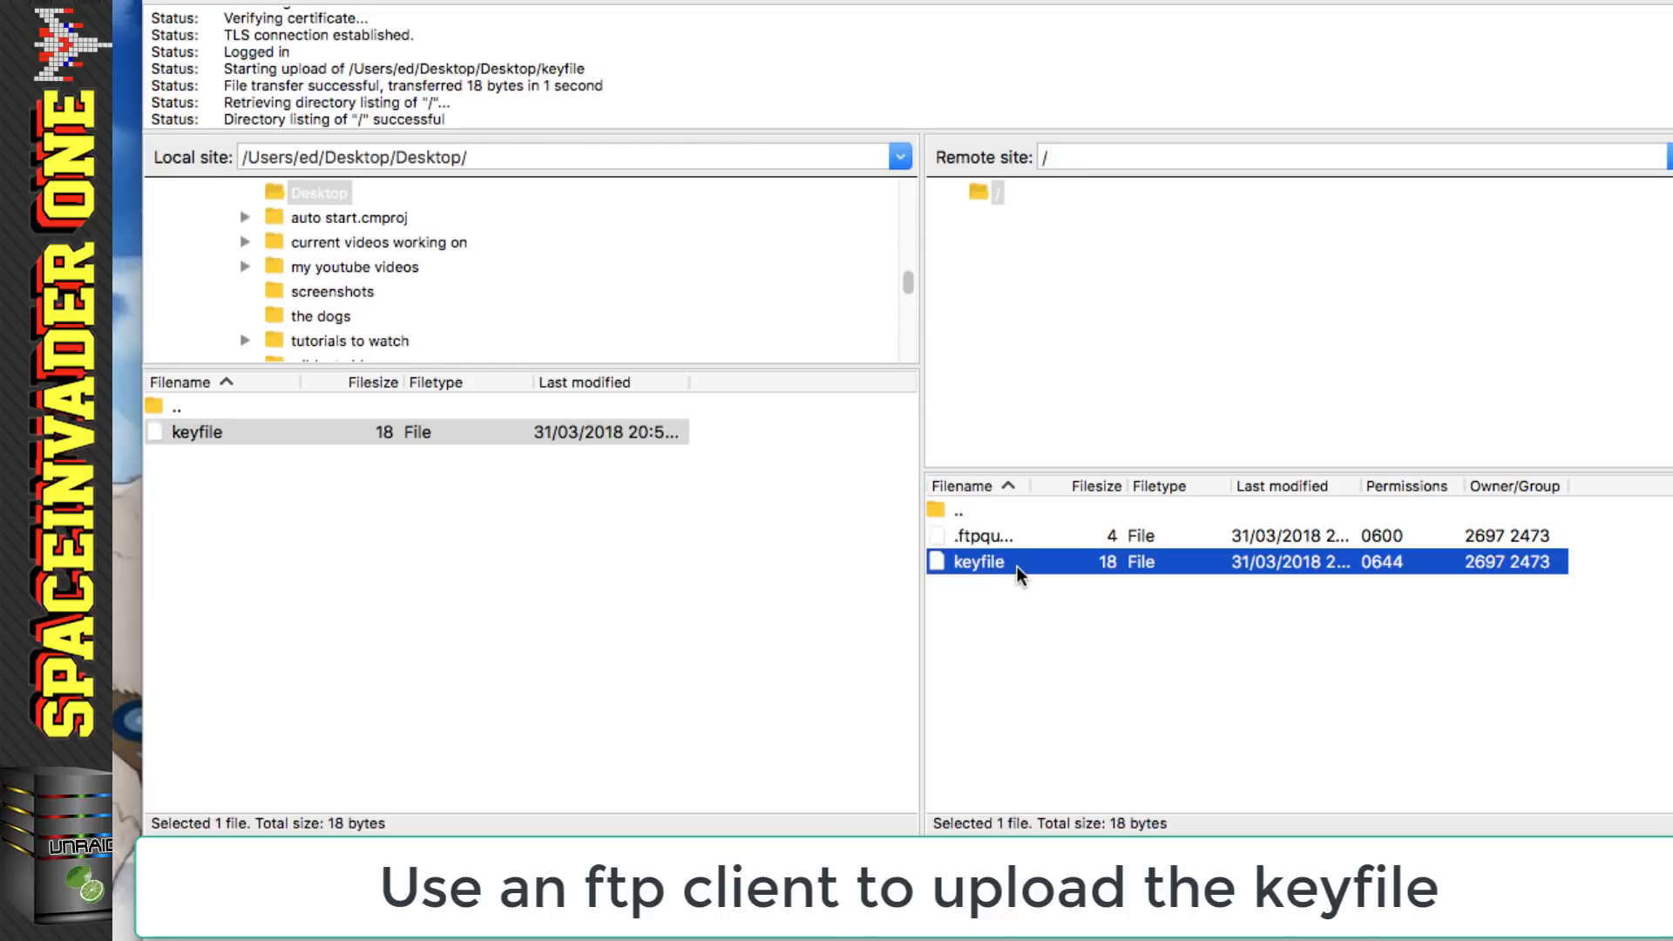
{"action": "mouse_move", "coordinate": [518, 331]}
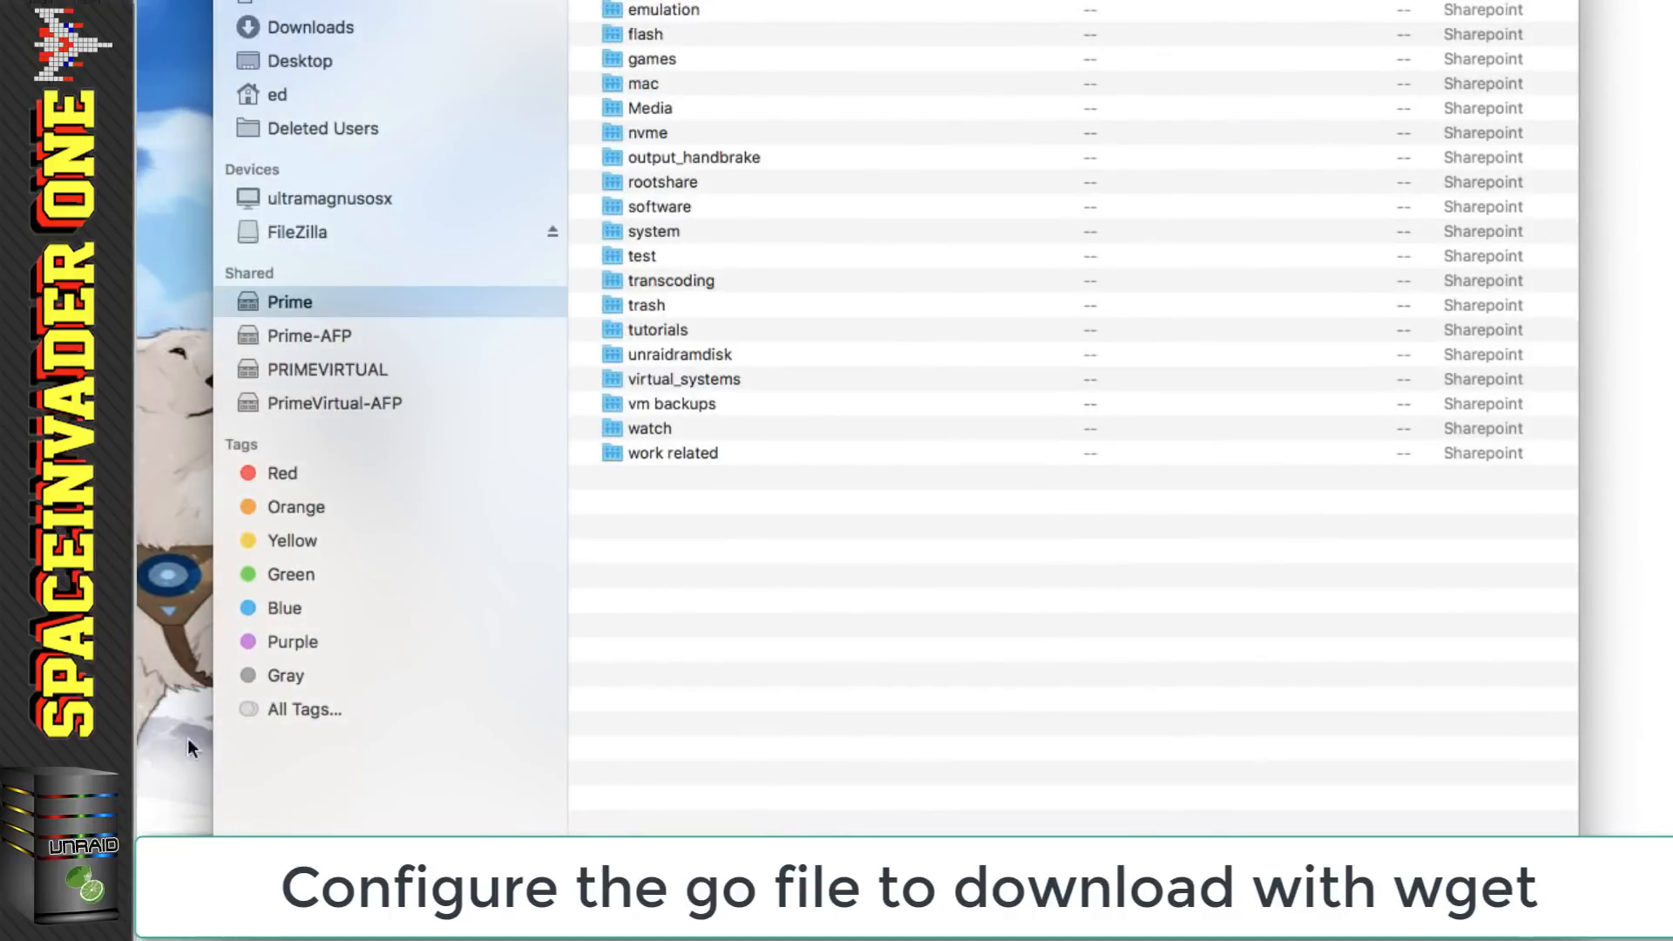
{"action": "mouse_move", "coordinate": [720, 76]}
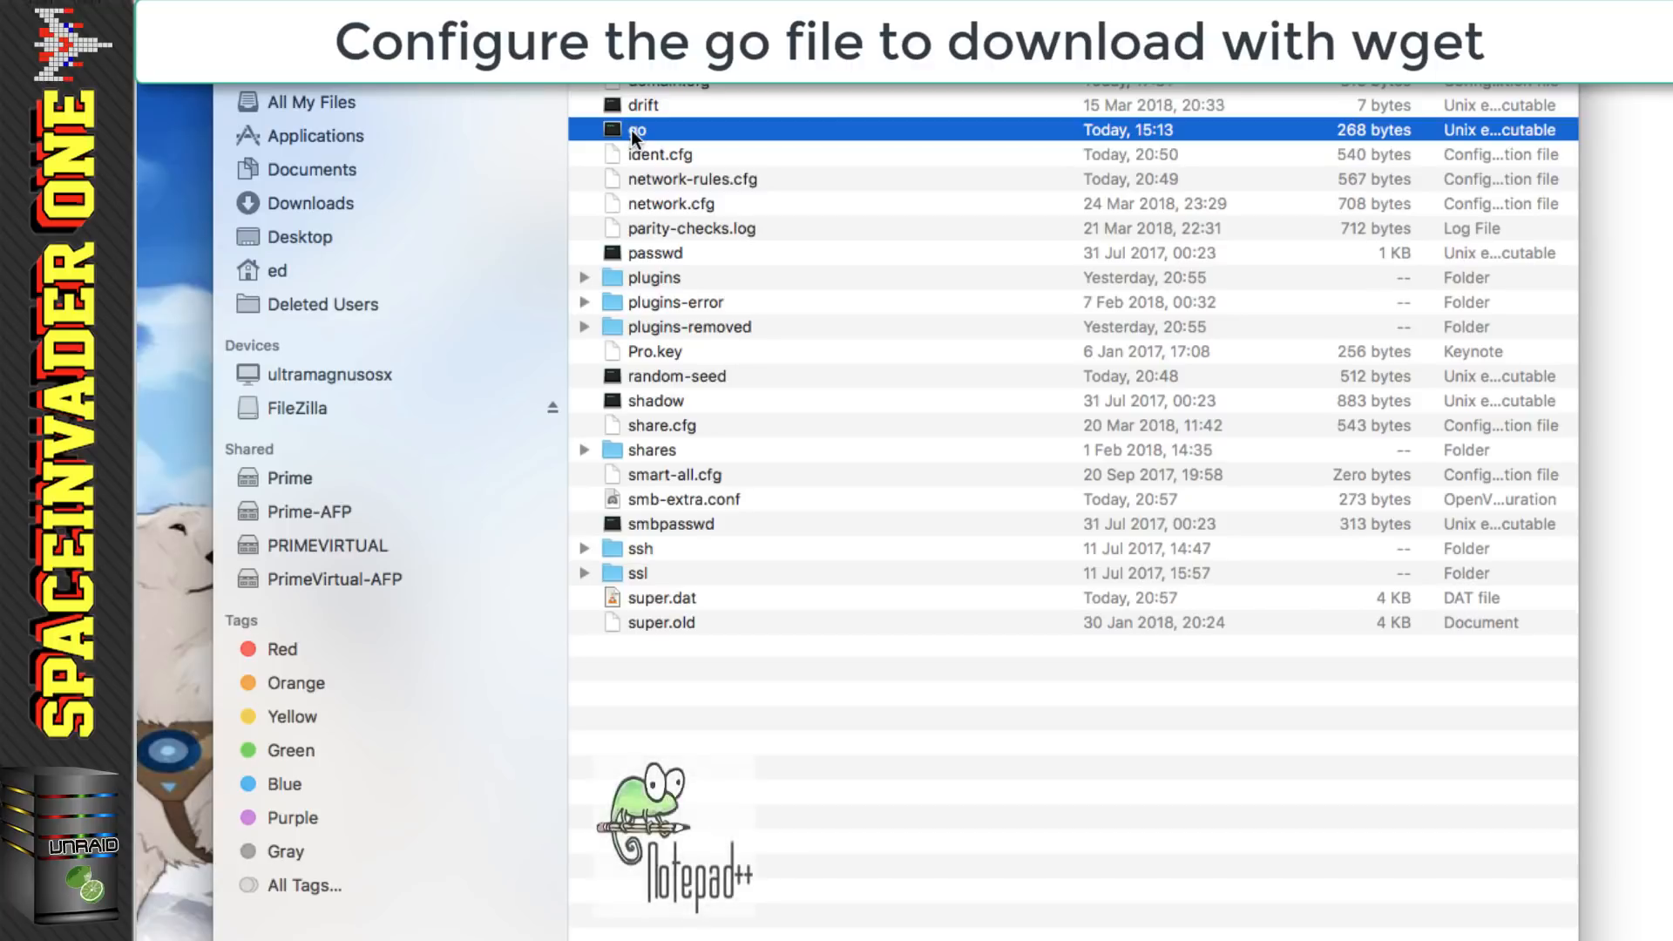
Step: Open the go file from the flash share with TextMate via Open With > Other
{"action": "right_click", "coordinate": [638, 129]}
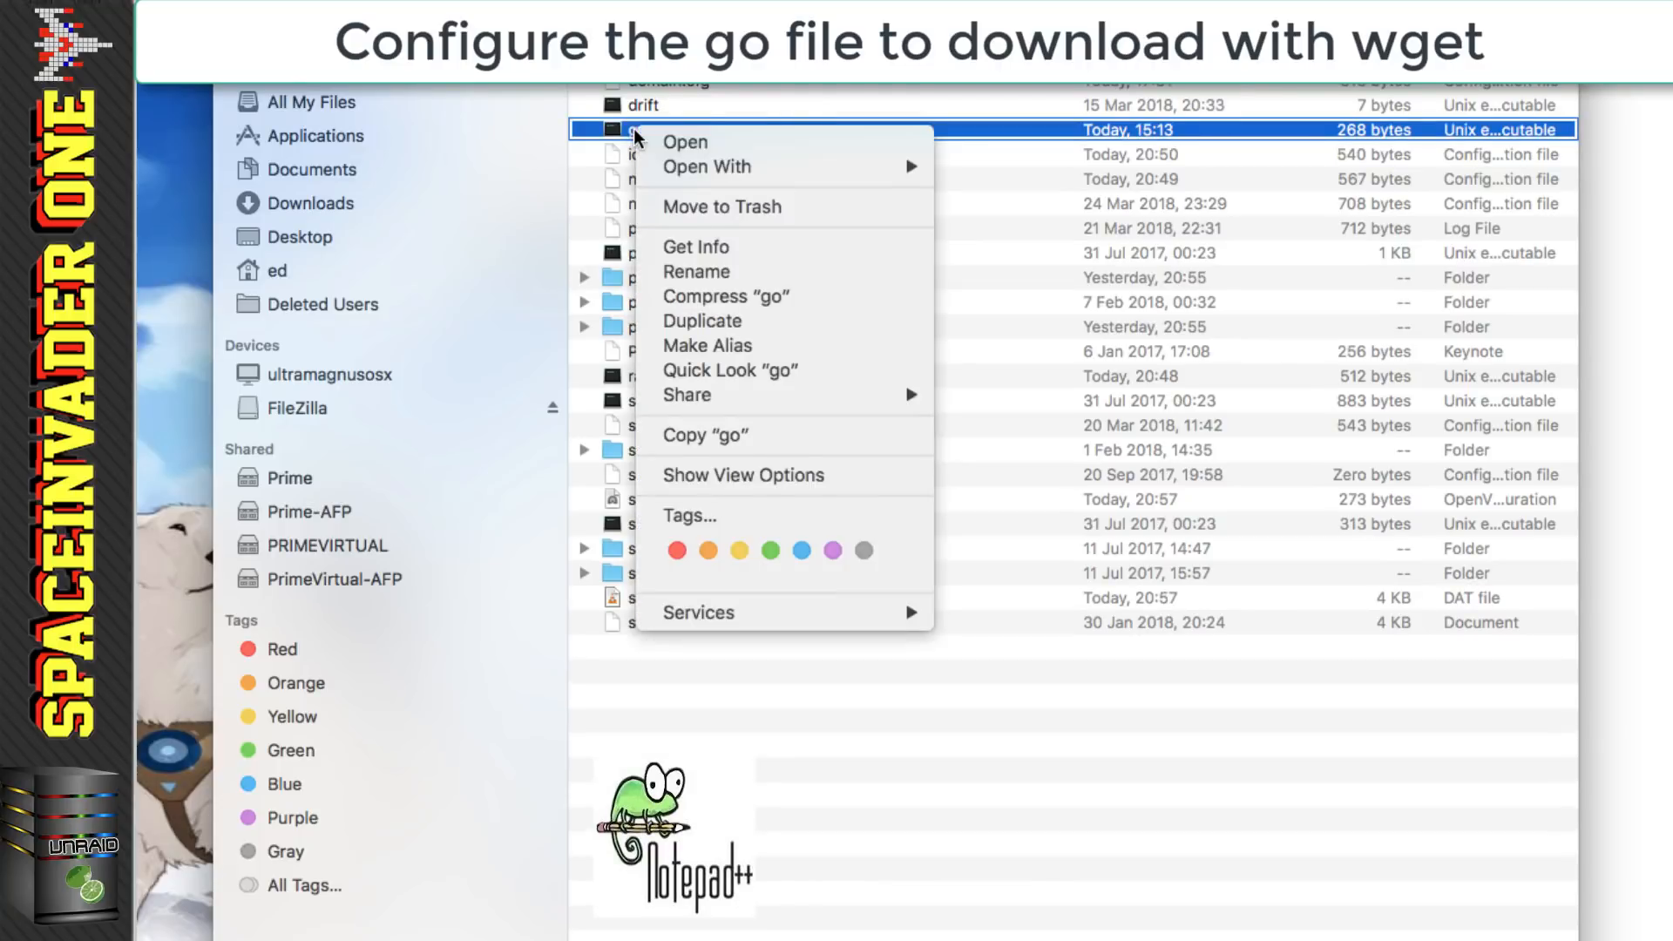
{"action": "left_click", "coordinate": [706, 166]}
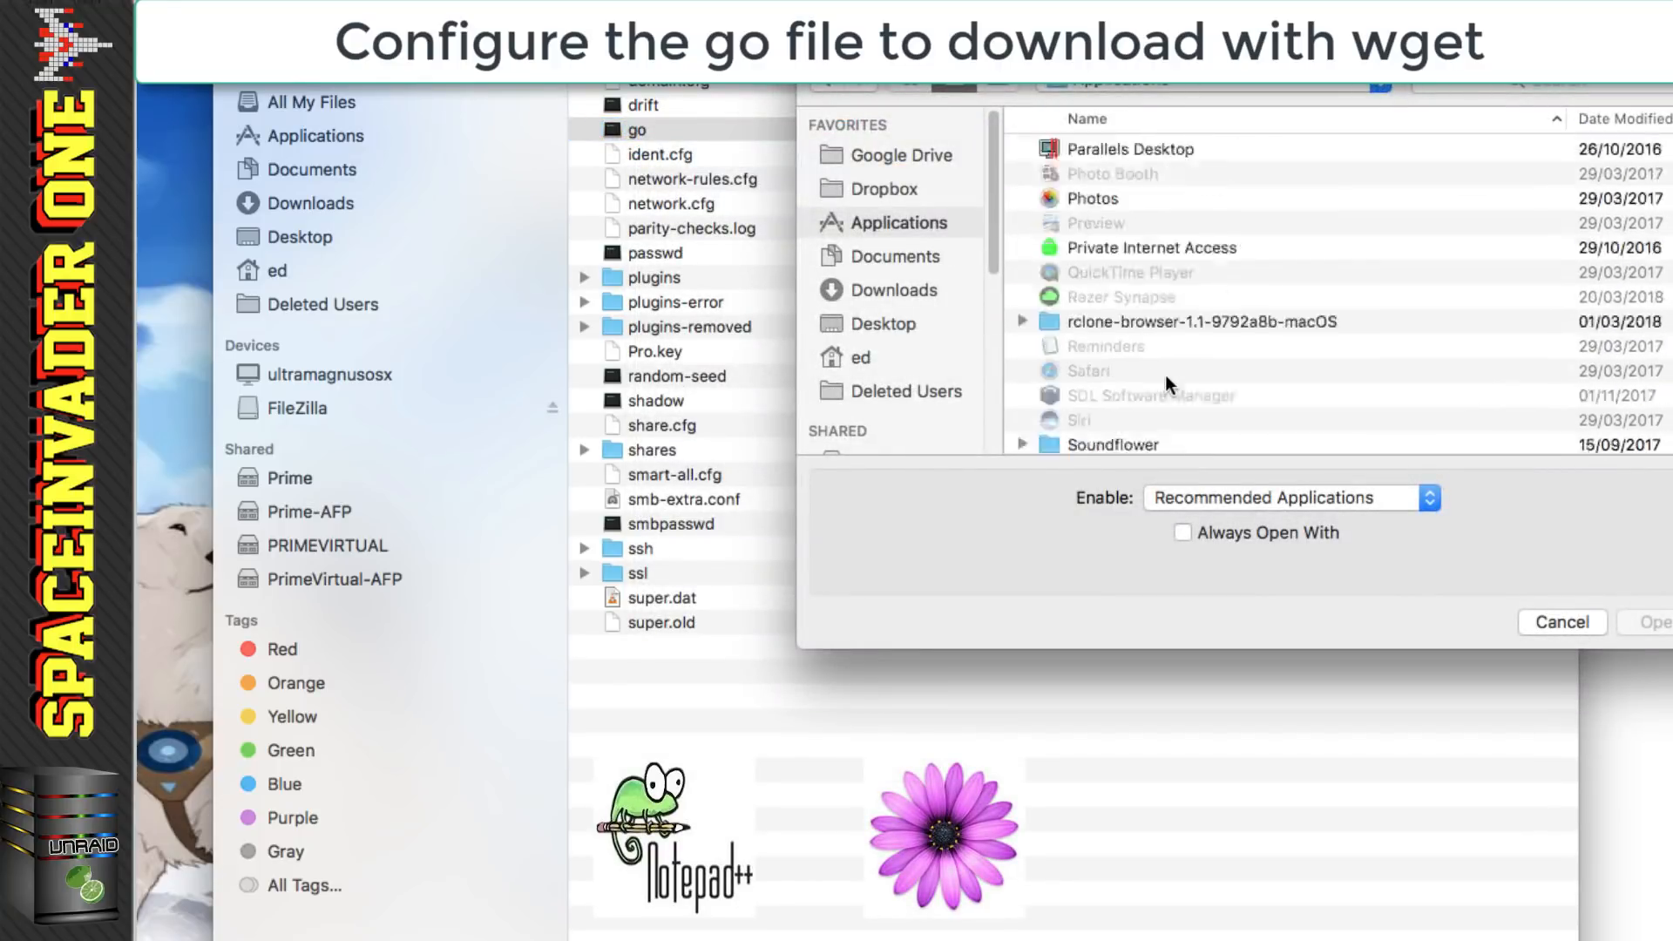
{"action": "left_click", "coordinate": [1559, 622]}
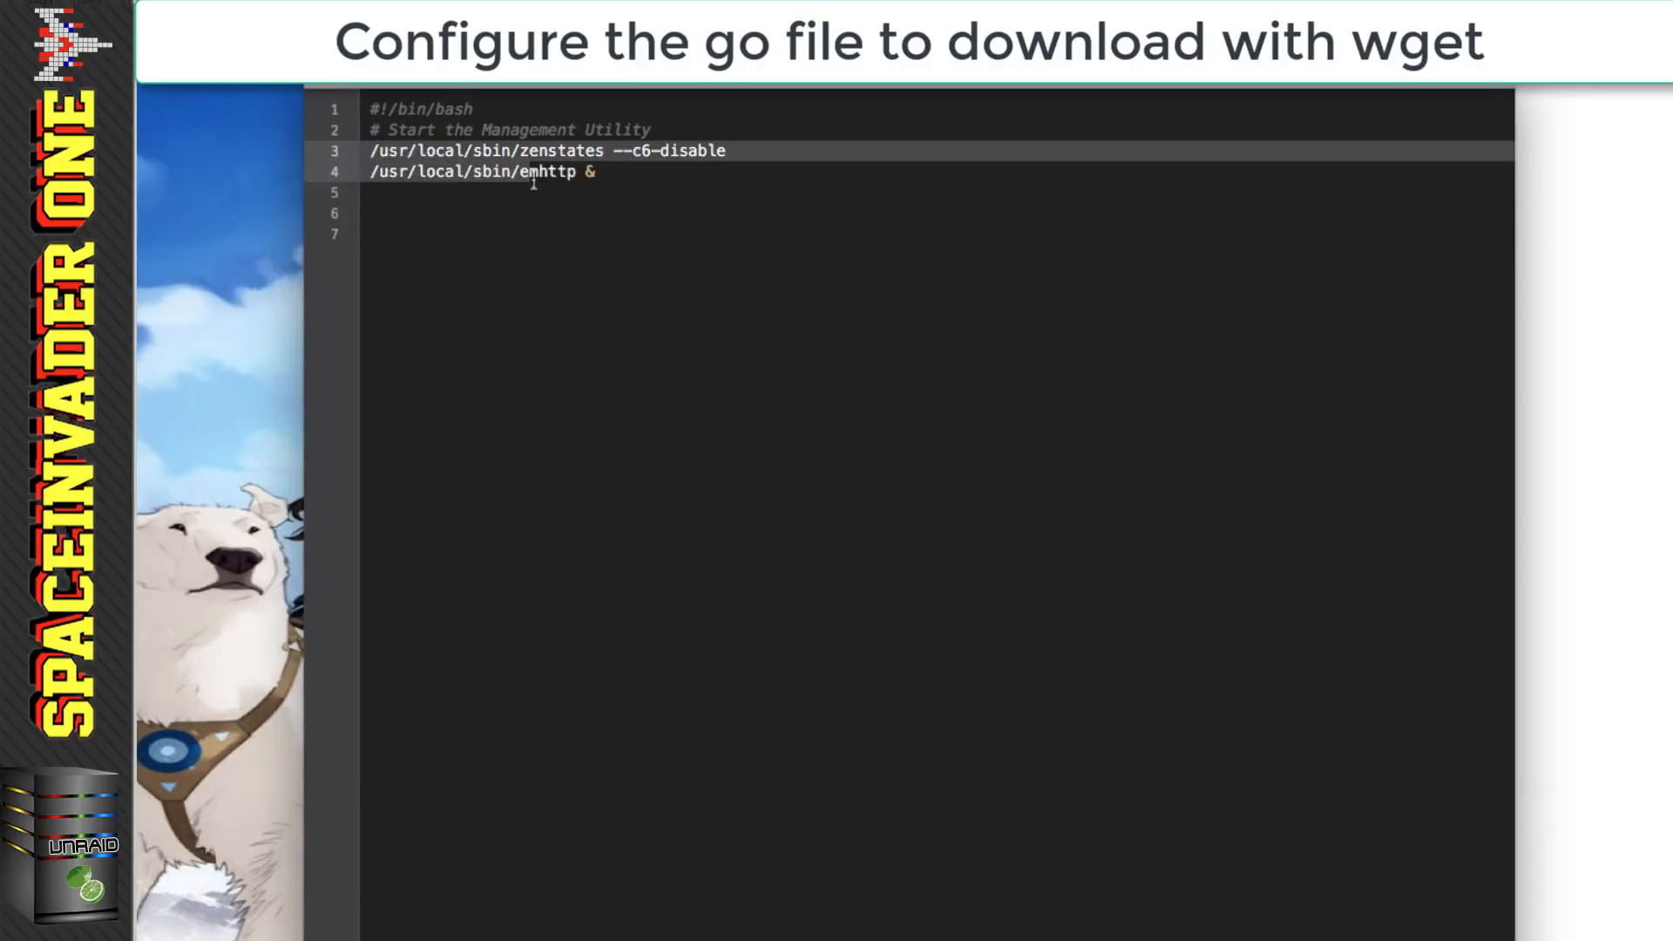
{"action": "left_click", "coordinate": [384, 212]}
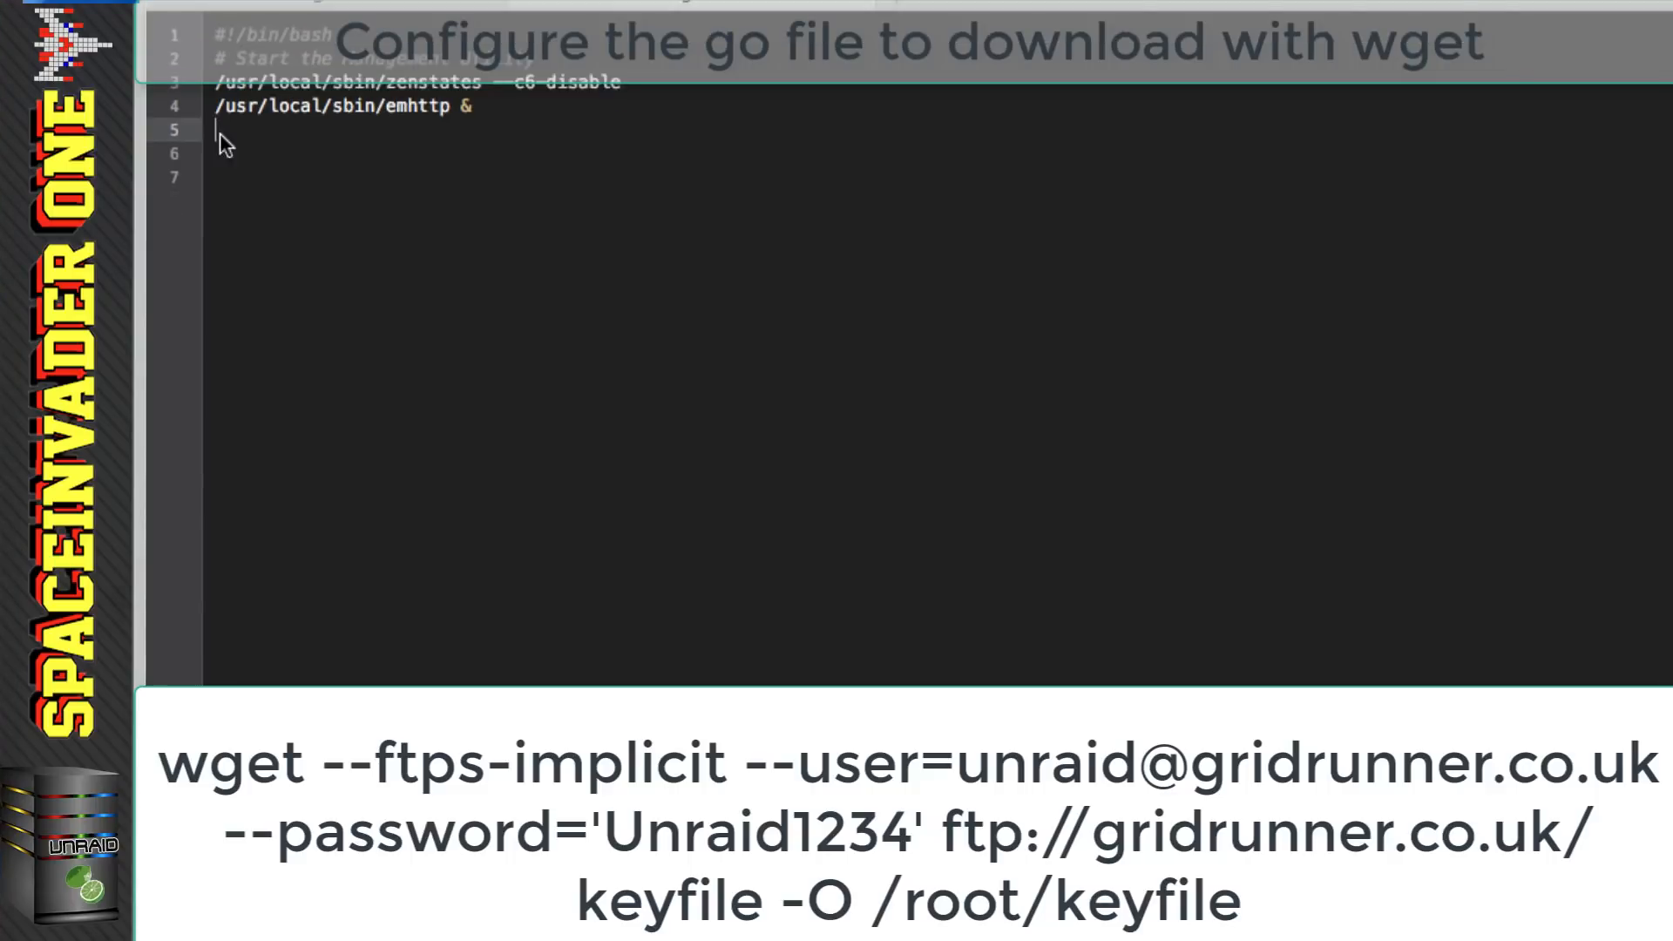
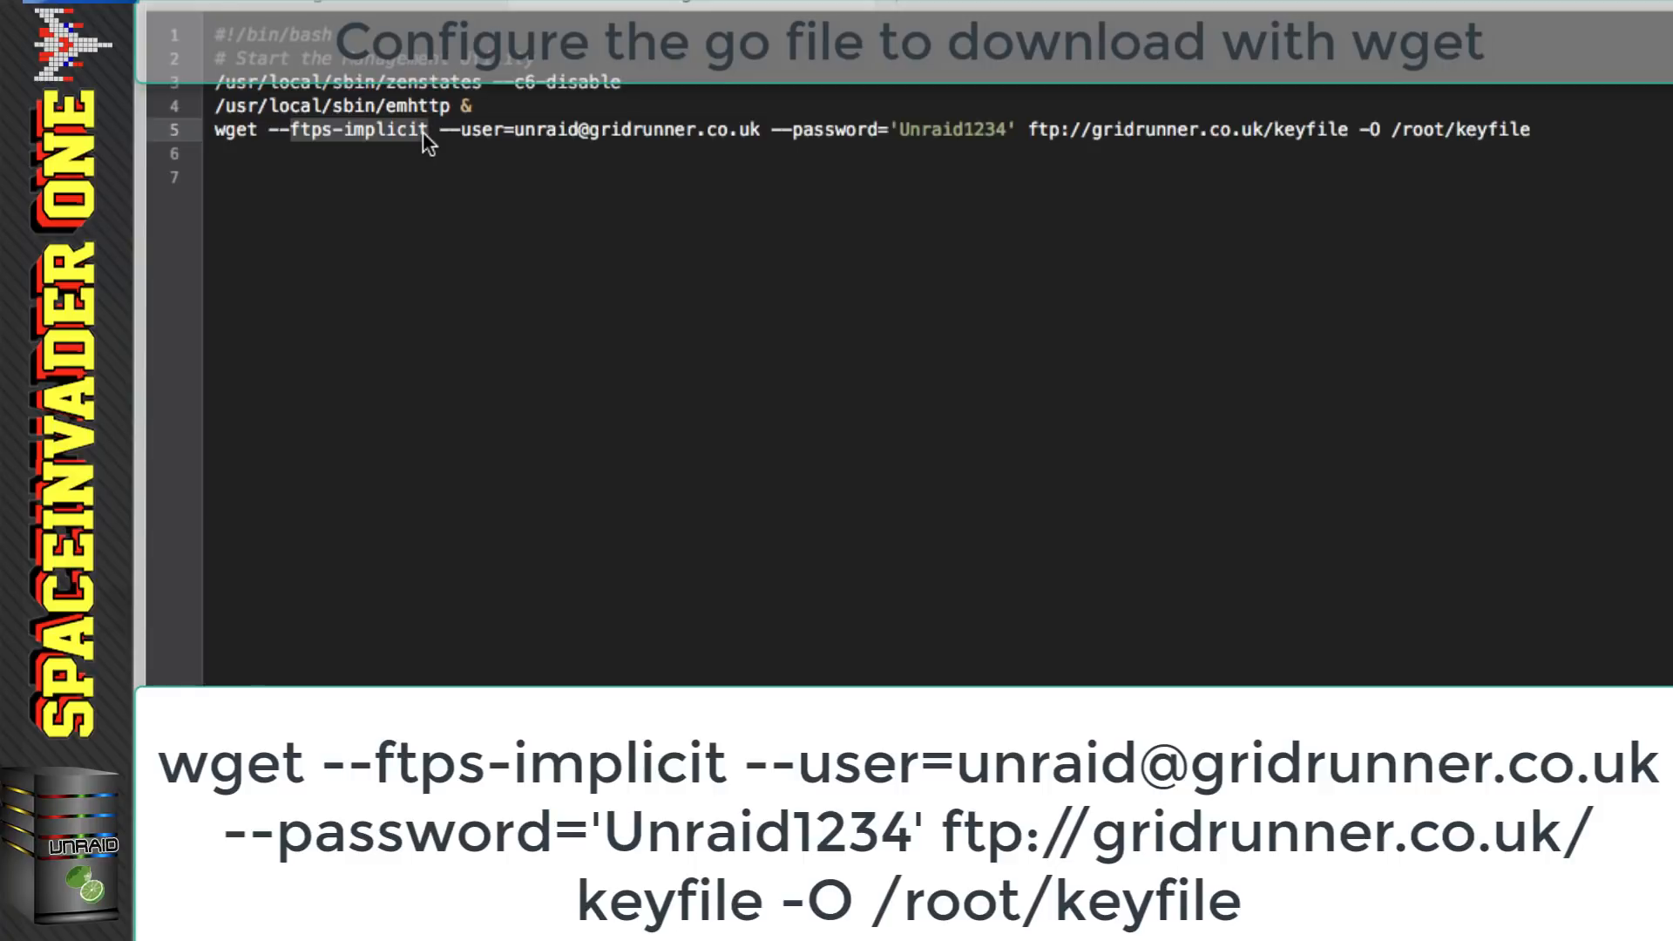
{"action": "mouse_move", "coordinate": [383, 159]}
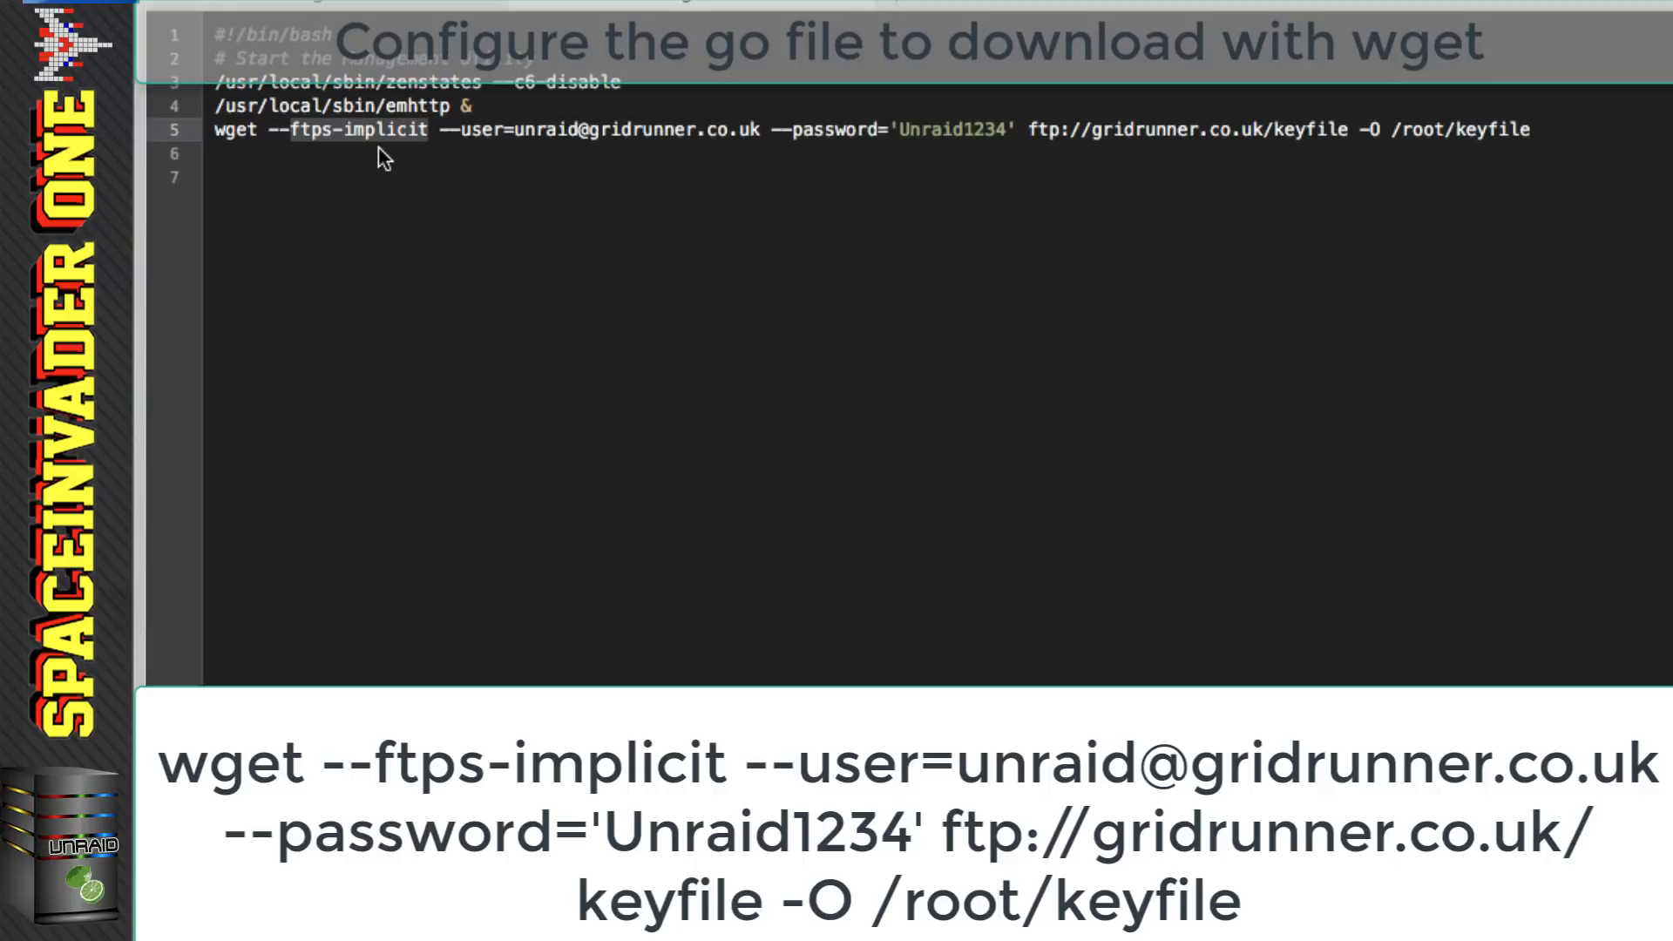
{"action": "mouse_move", "coordinate": [307, 150]}
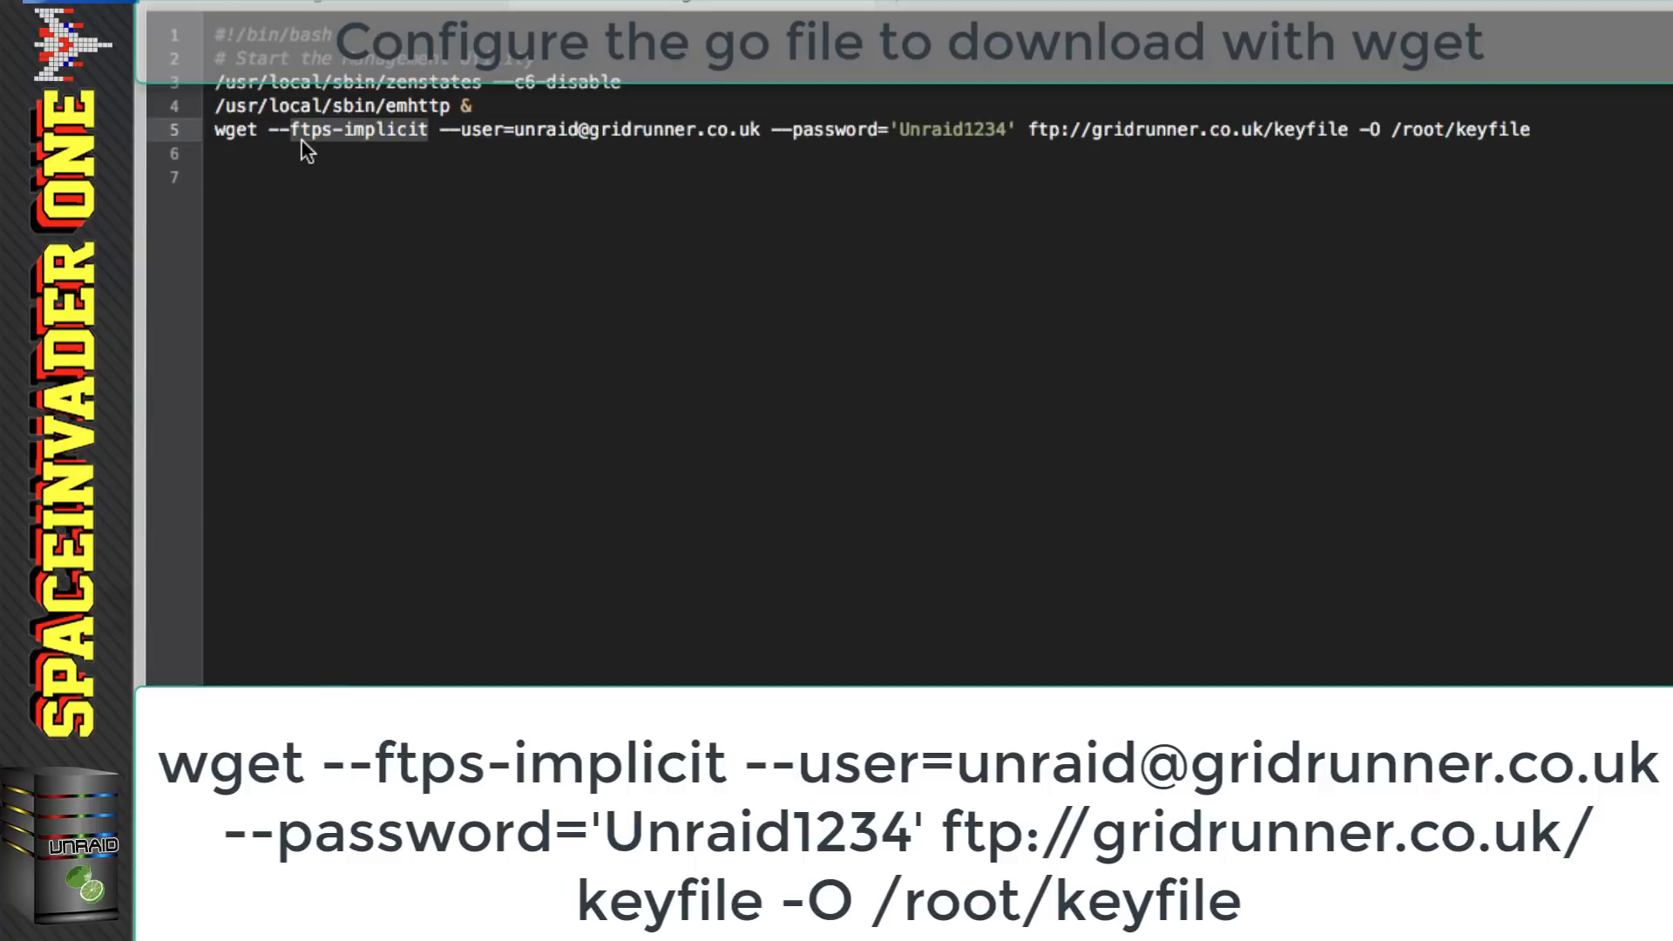
{"action": "mouse_move", "coordinate": [315, 172]}
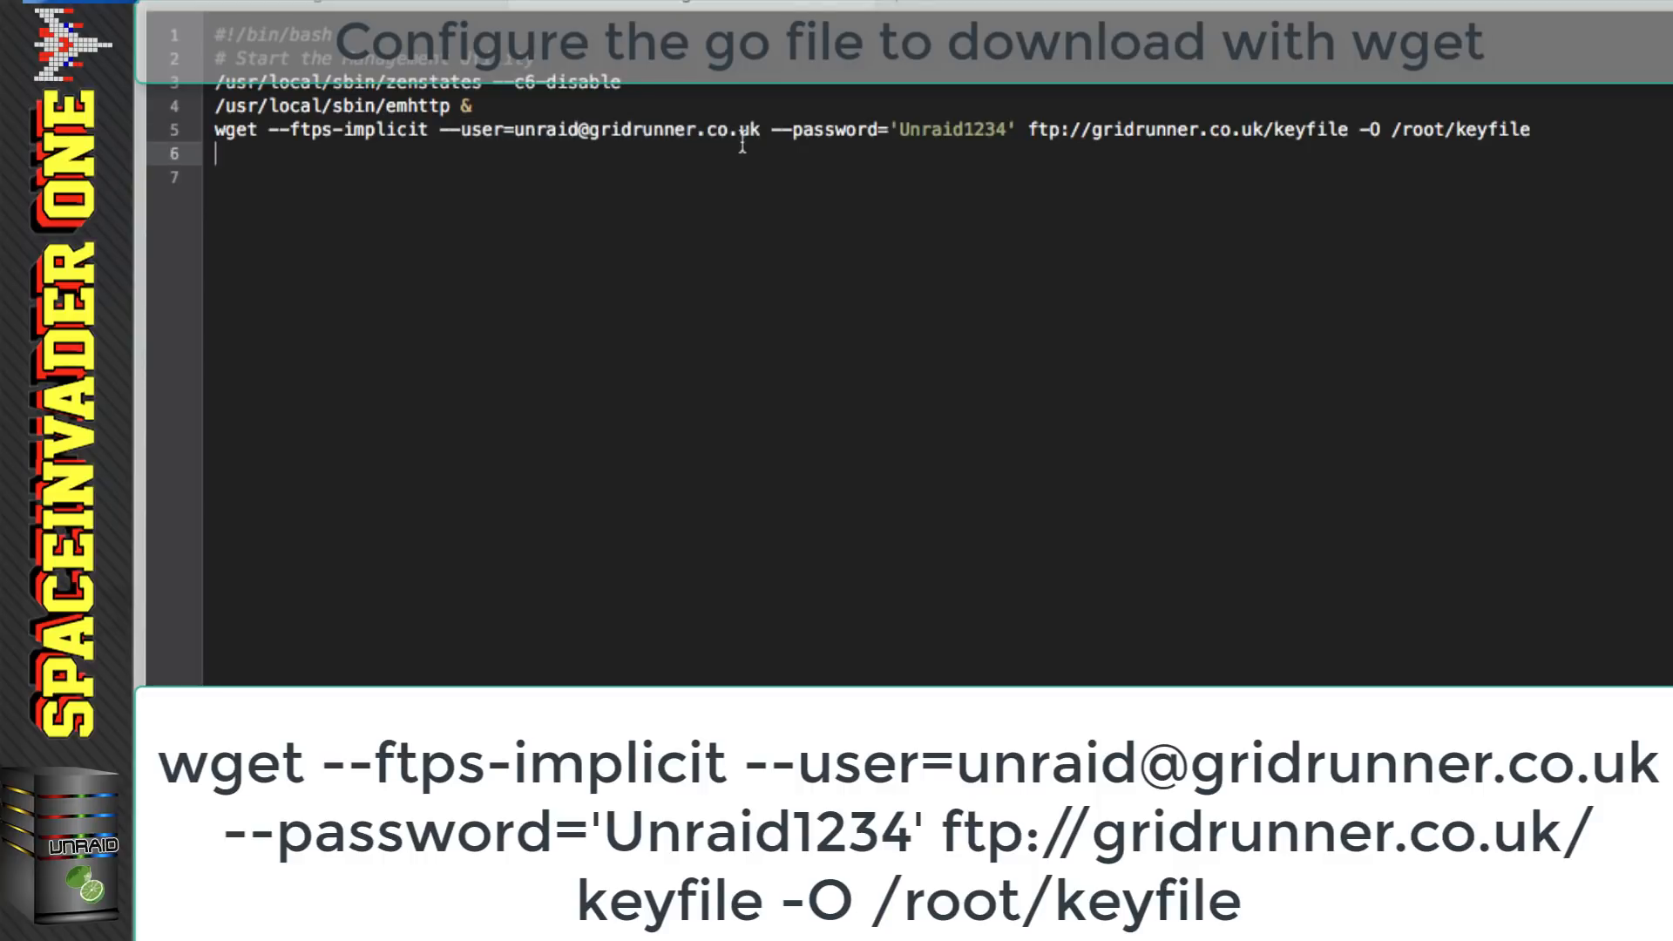
{"action": "mouse_move", "coordinate": [774, 141]}
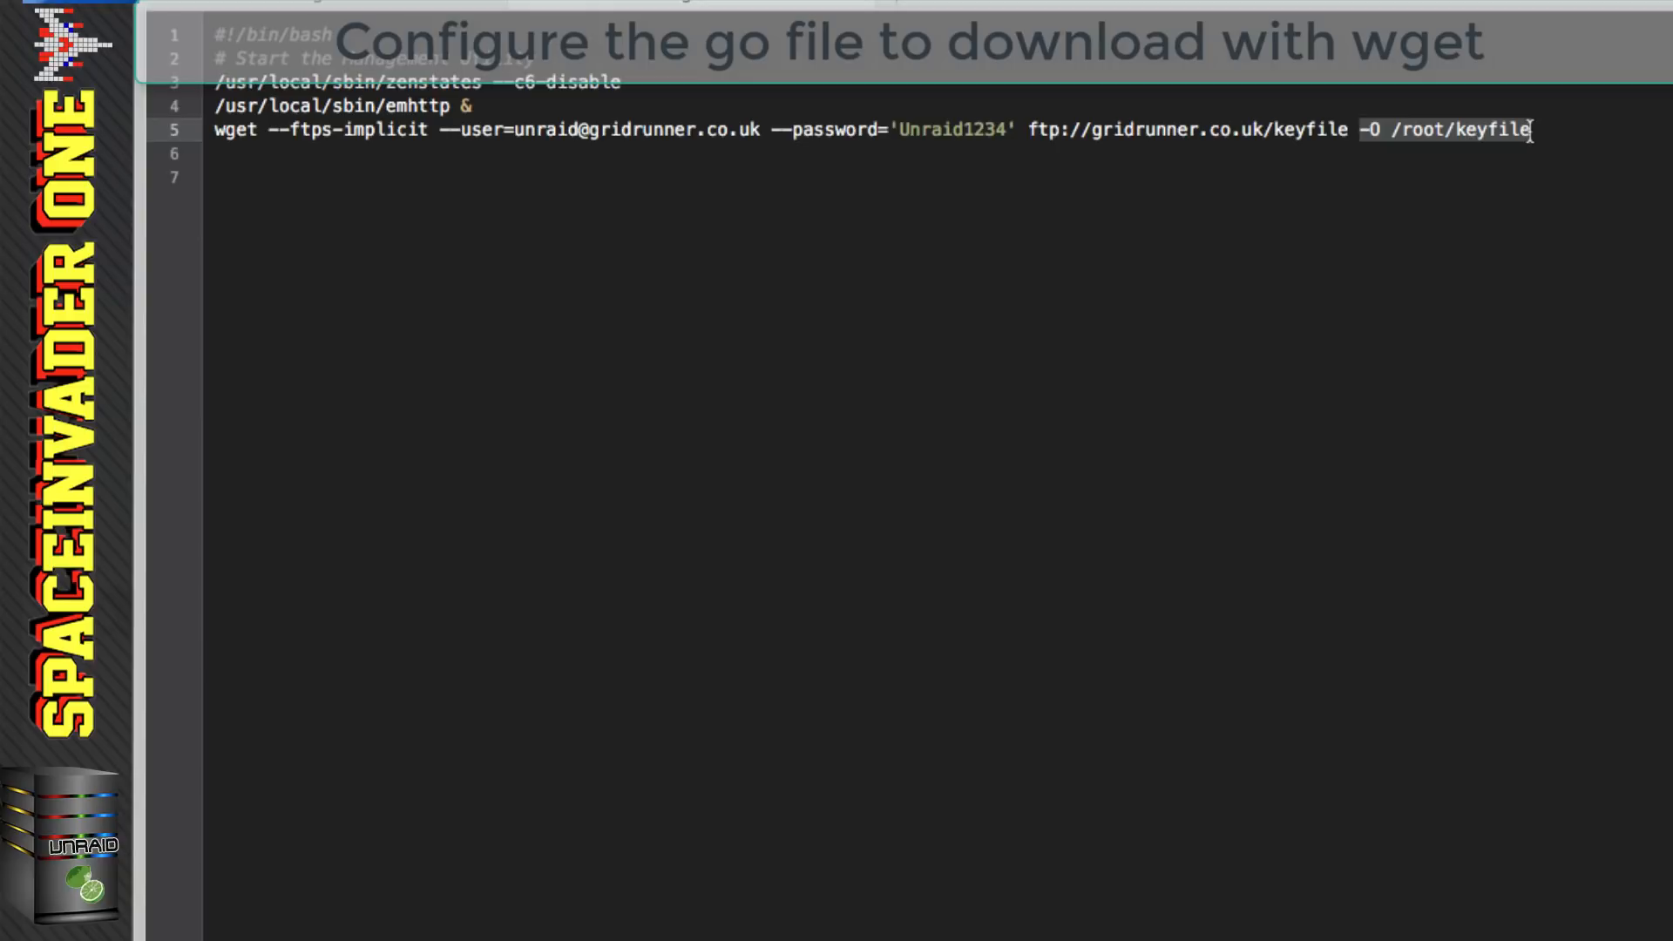
{"action": "mouse_move", "coordinate": [1494, 183]}
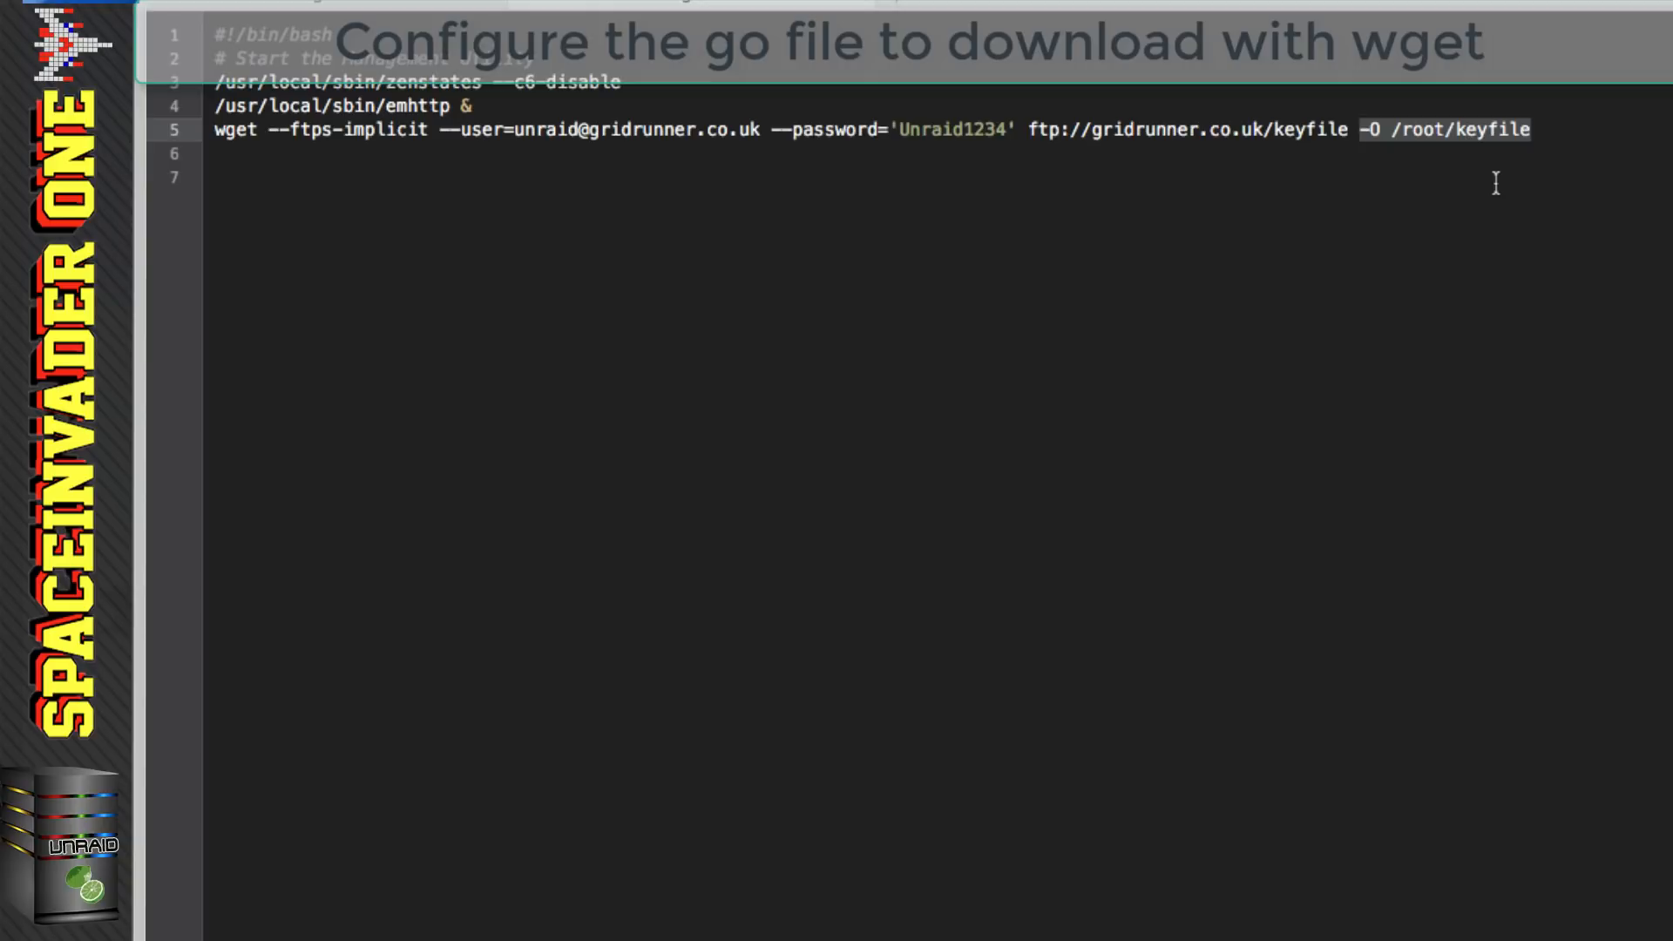
{"action": "left_click", "coordinate": [1297, 656]}
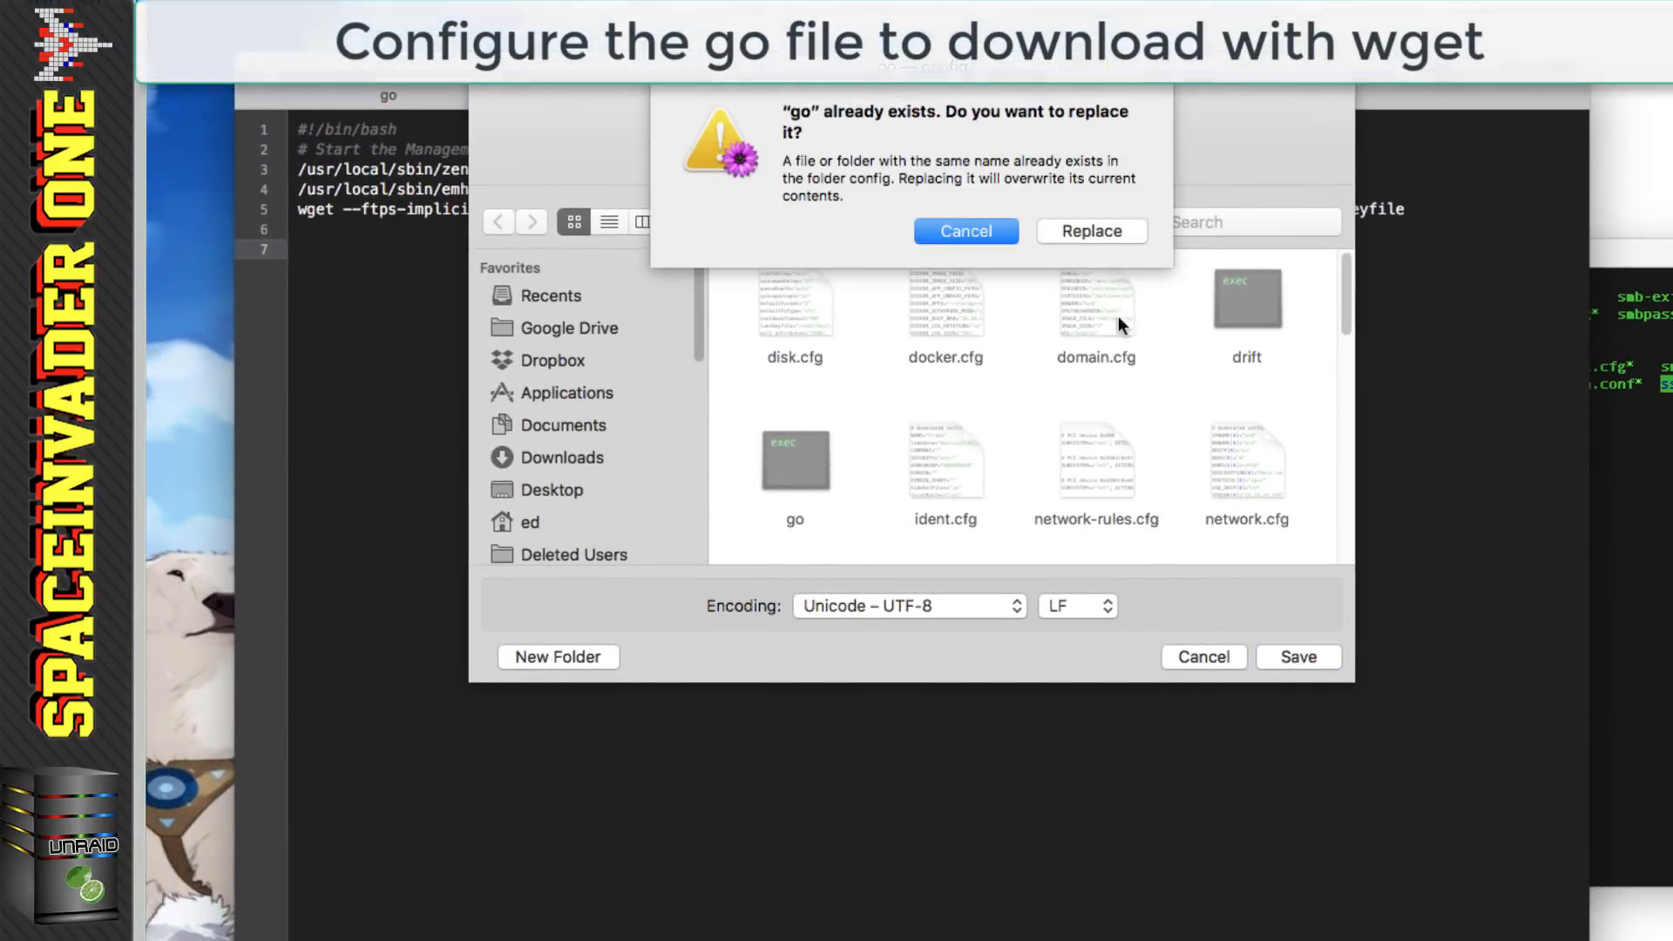
{"action": "left_click", "coordinate": [1091, 230]}
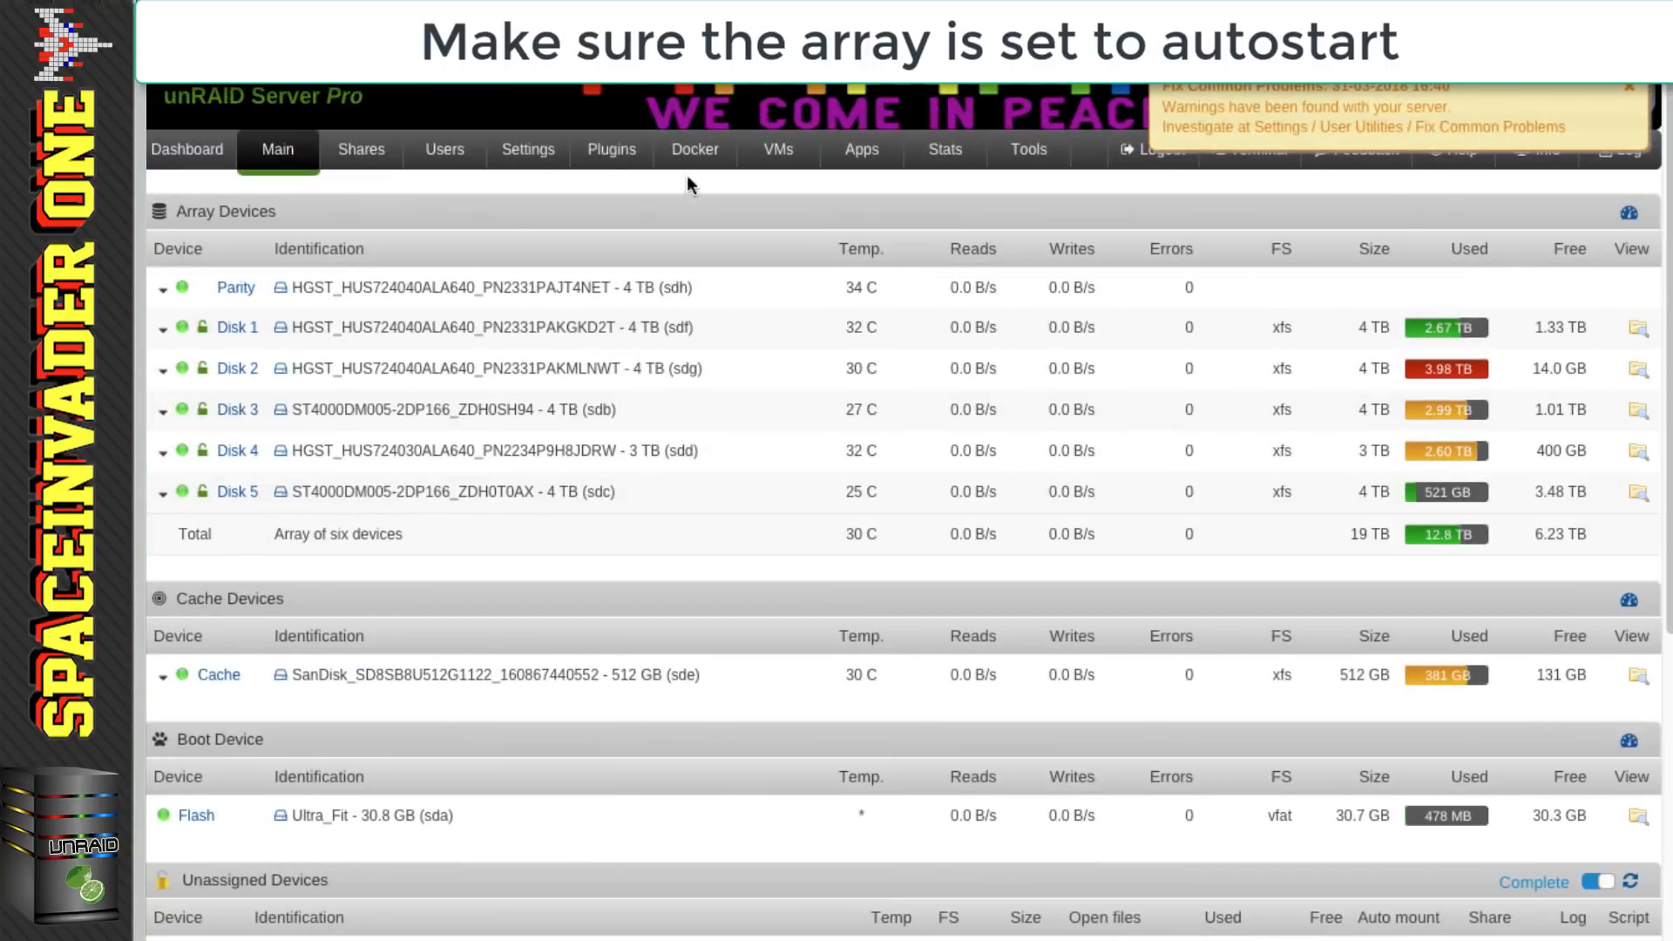
Step: In Settings > Disk Settings keep Enable auto start at Yes
{"action": "left_click", "coordinate": [526, 150]}
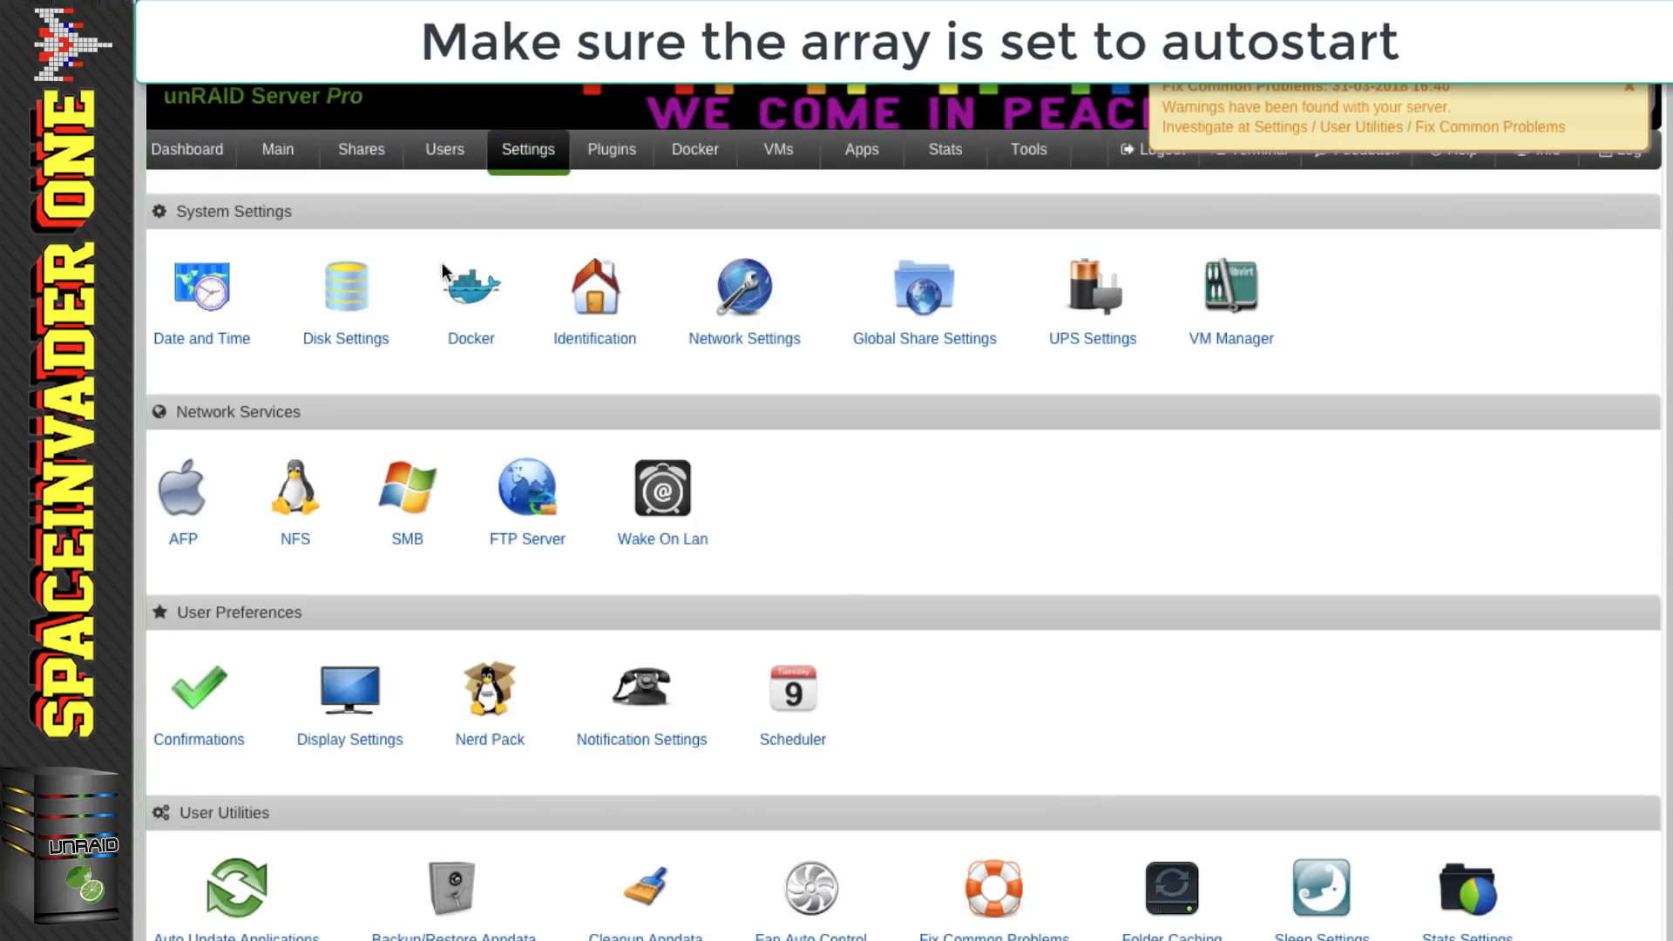
{"action": "left_click", "coordinate": [345, 298]}
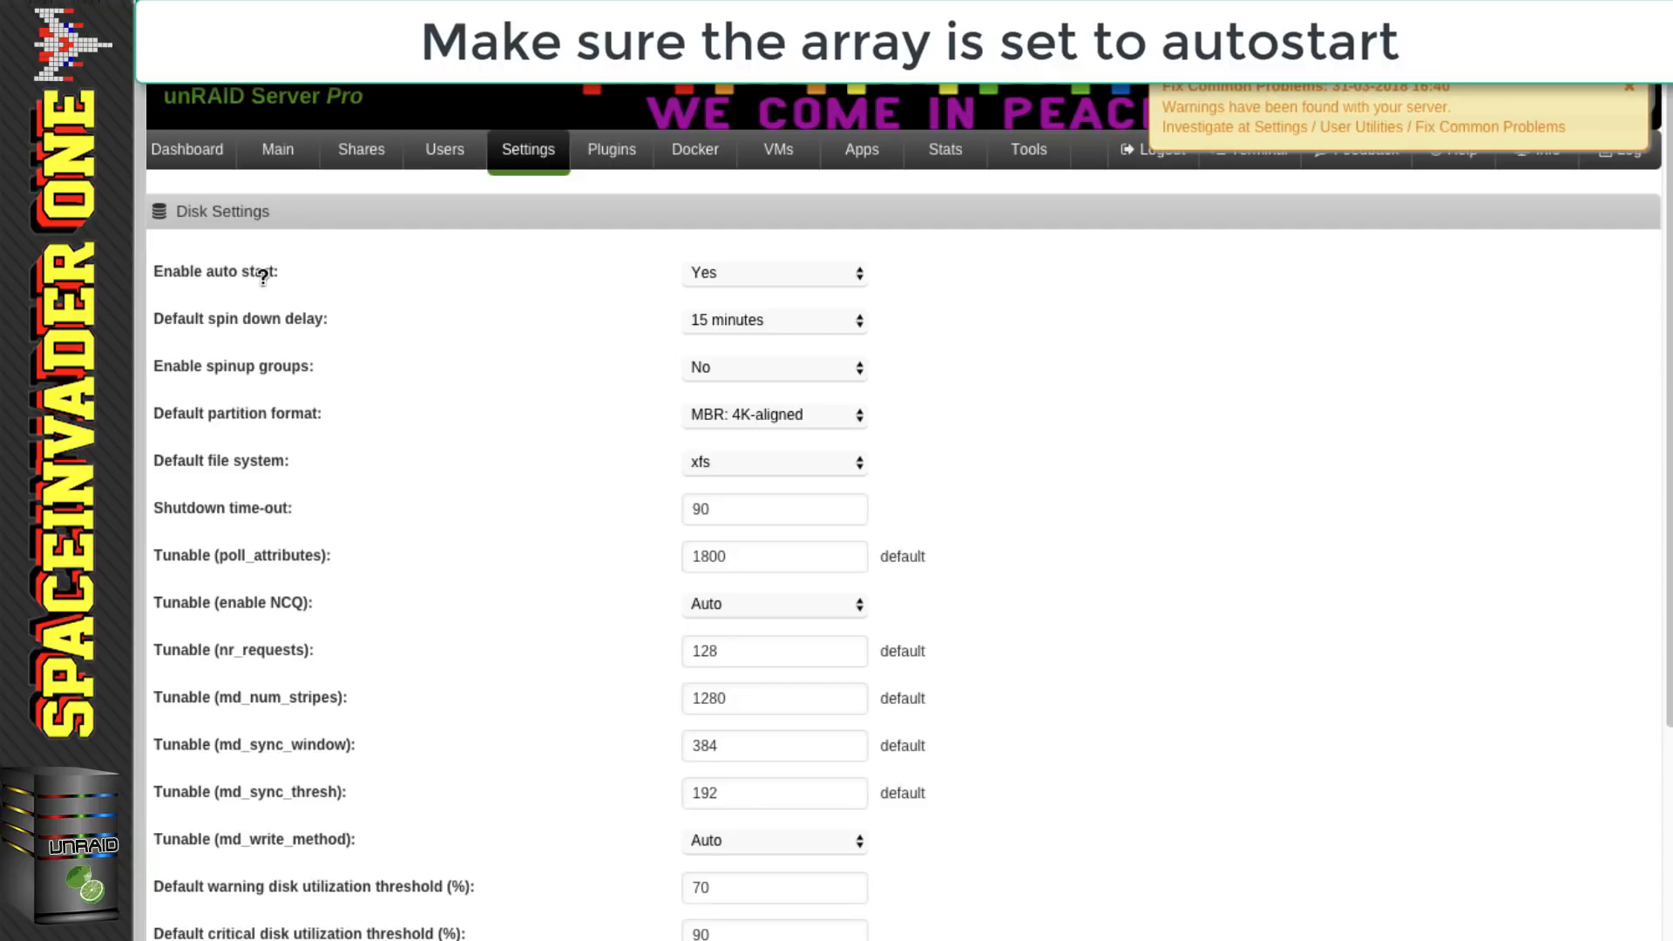
{"action": "left_click", "coordinate": [774, 273]}
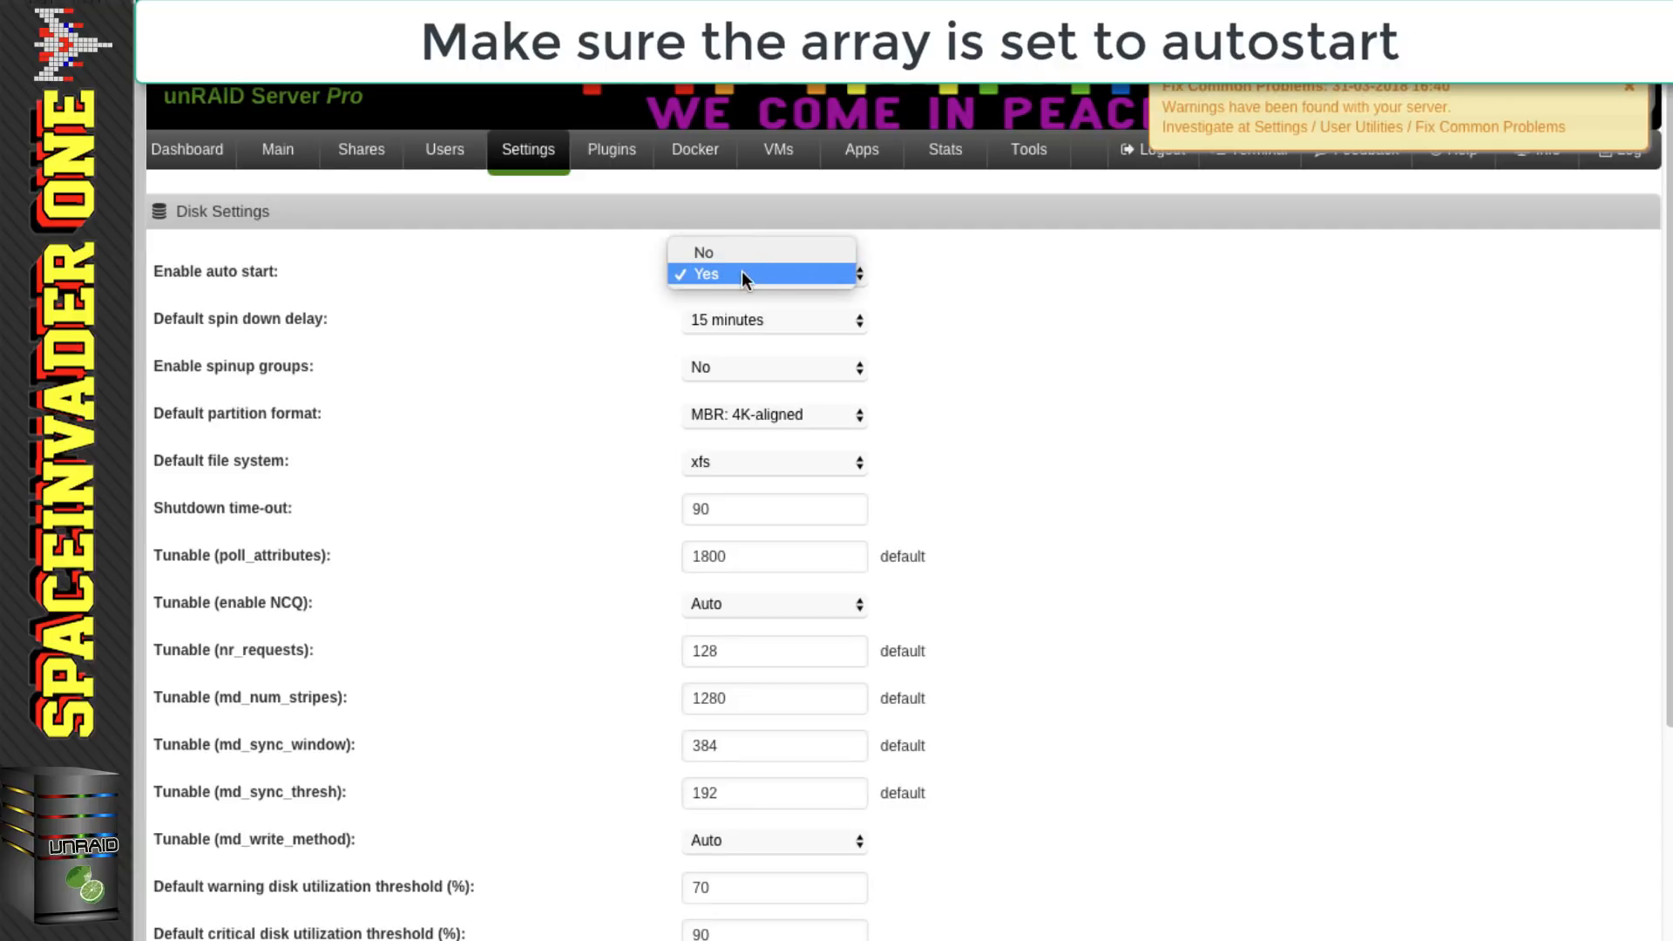
{"action": "left_click", "coordinate": [705, 273]}
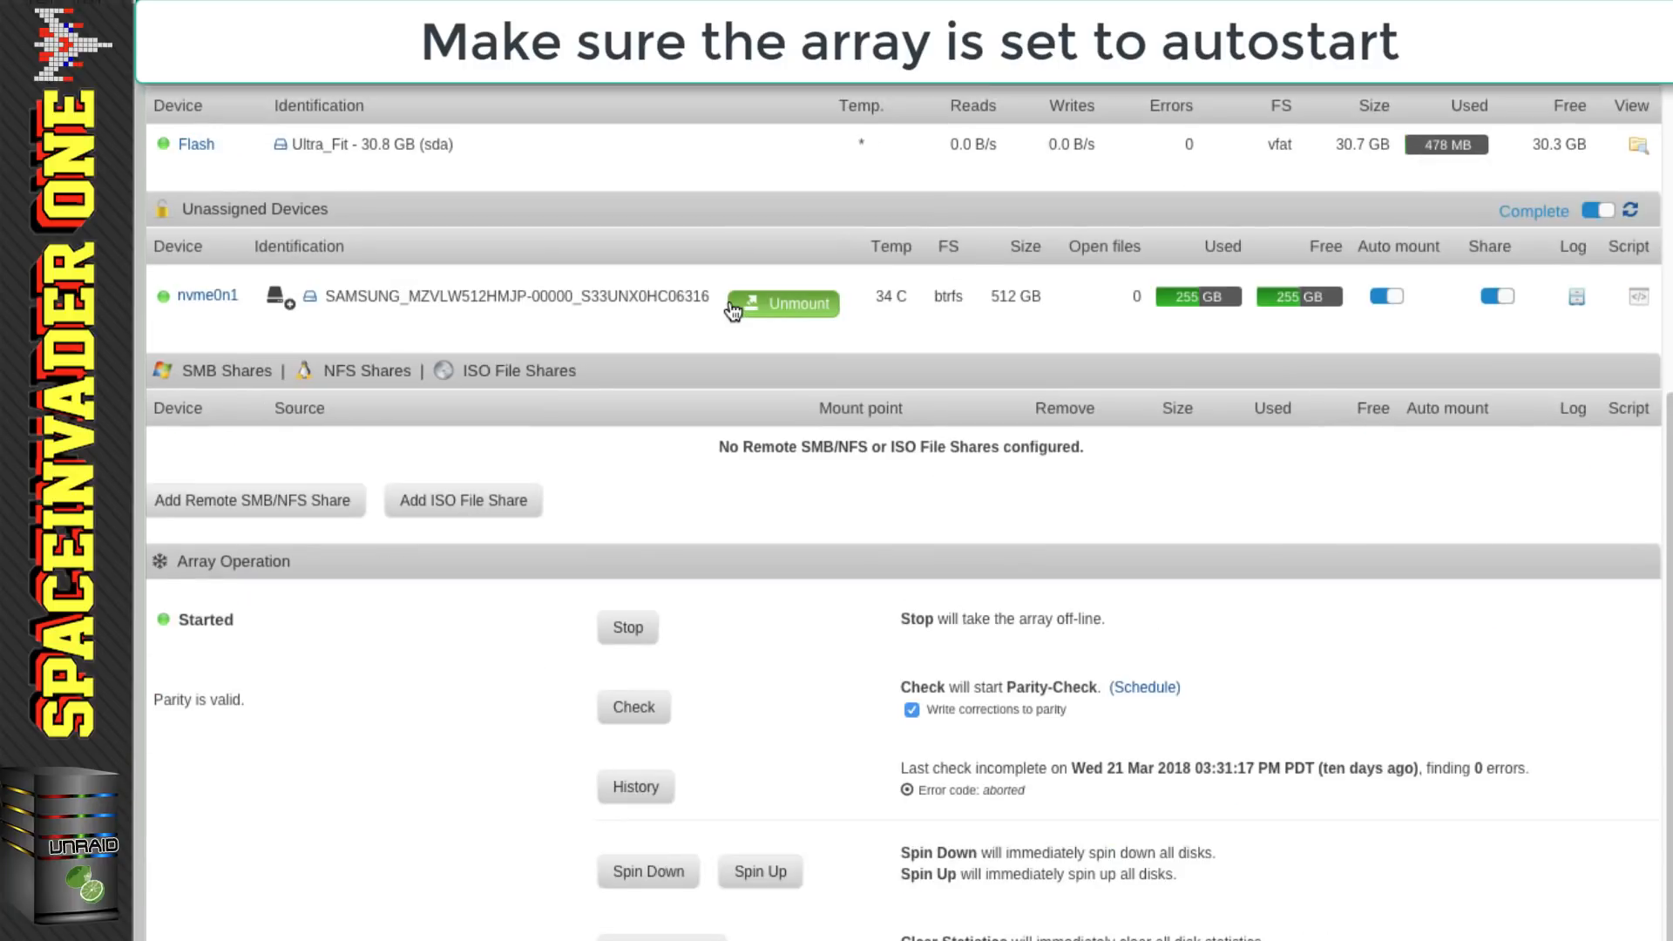
{"action": "scroll", "scroll_direction": "down", "scroll_amount": 3}
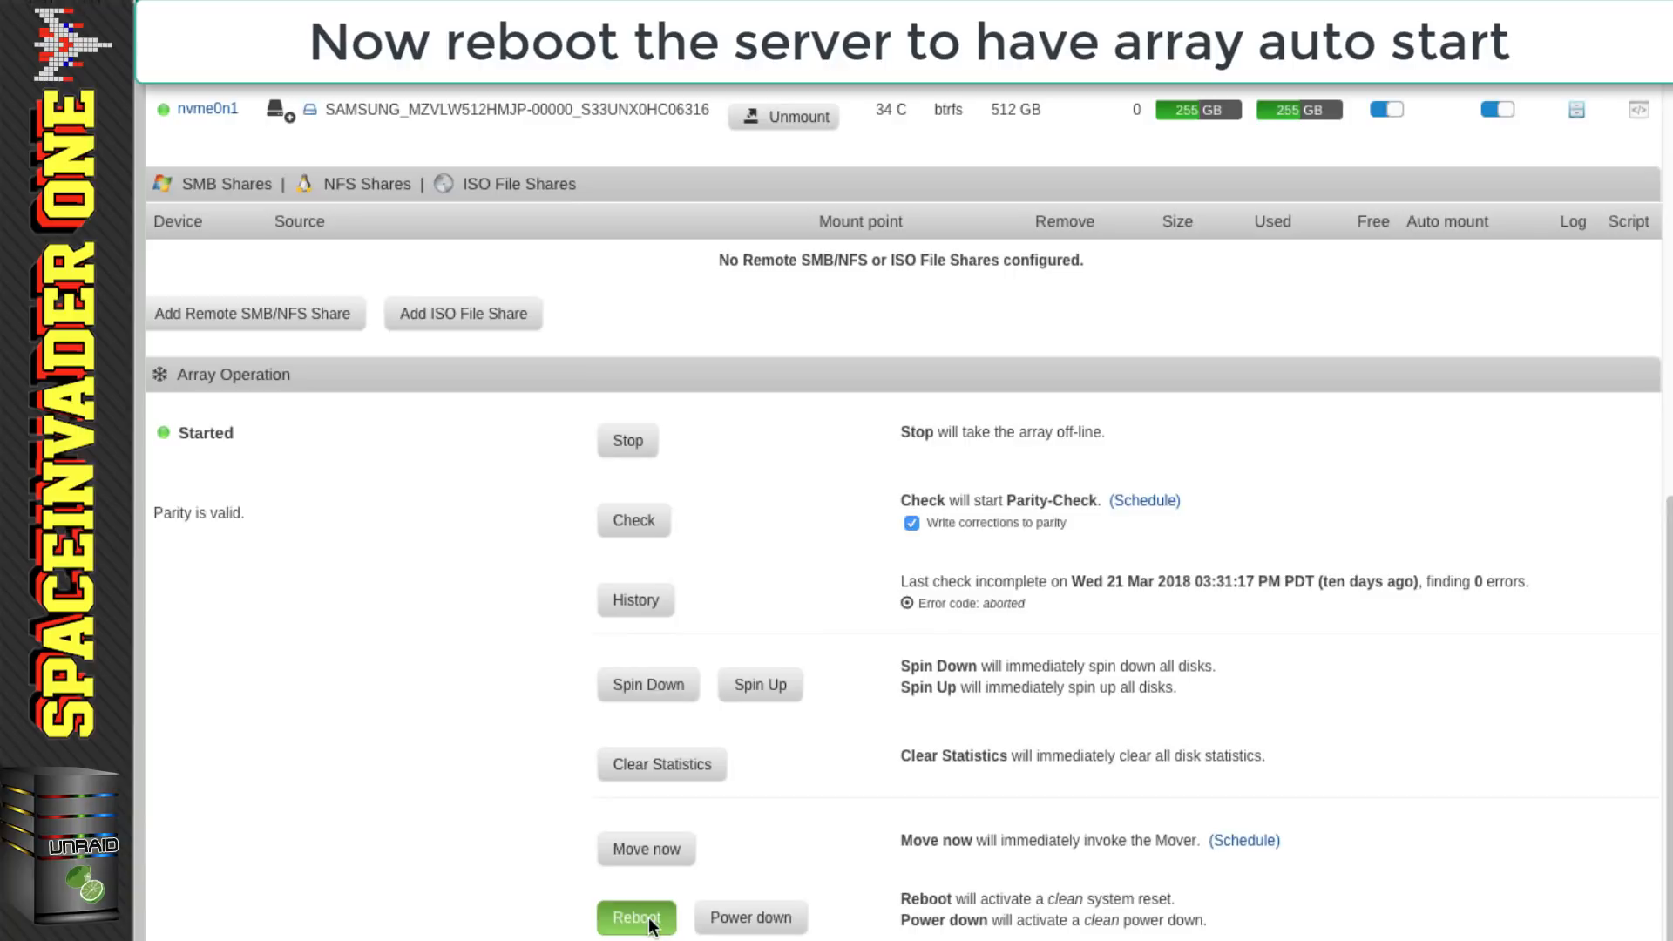
Step: Reboot the server from the Array Operation section
{"action": "left_click", "coordinate": [636, 916]}
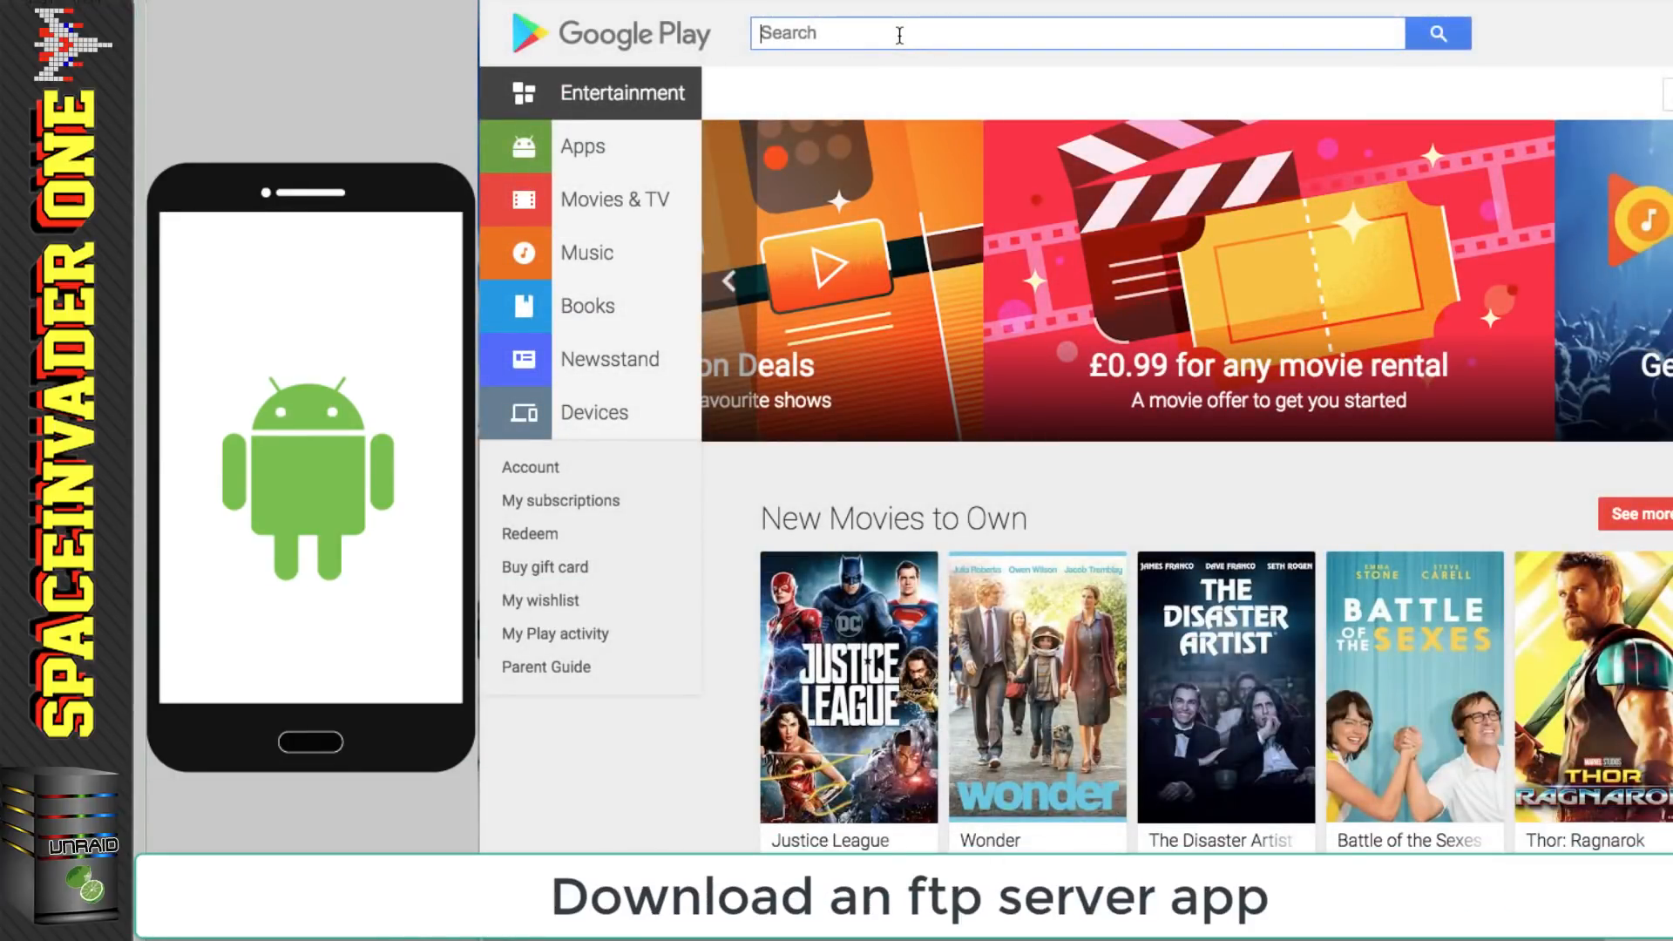
Step: Search Google Play for 'ftp server' and open the WiFi Pro FTP Server page
{"action": "type", "text": "ftp server"}
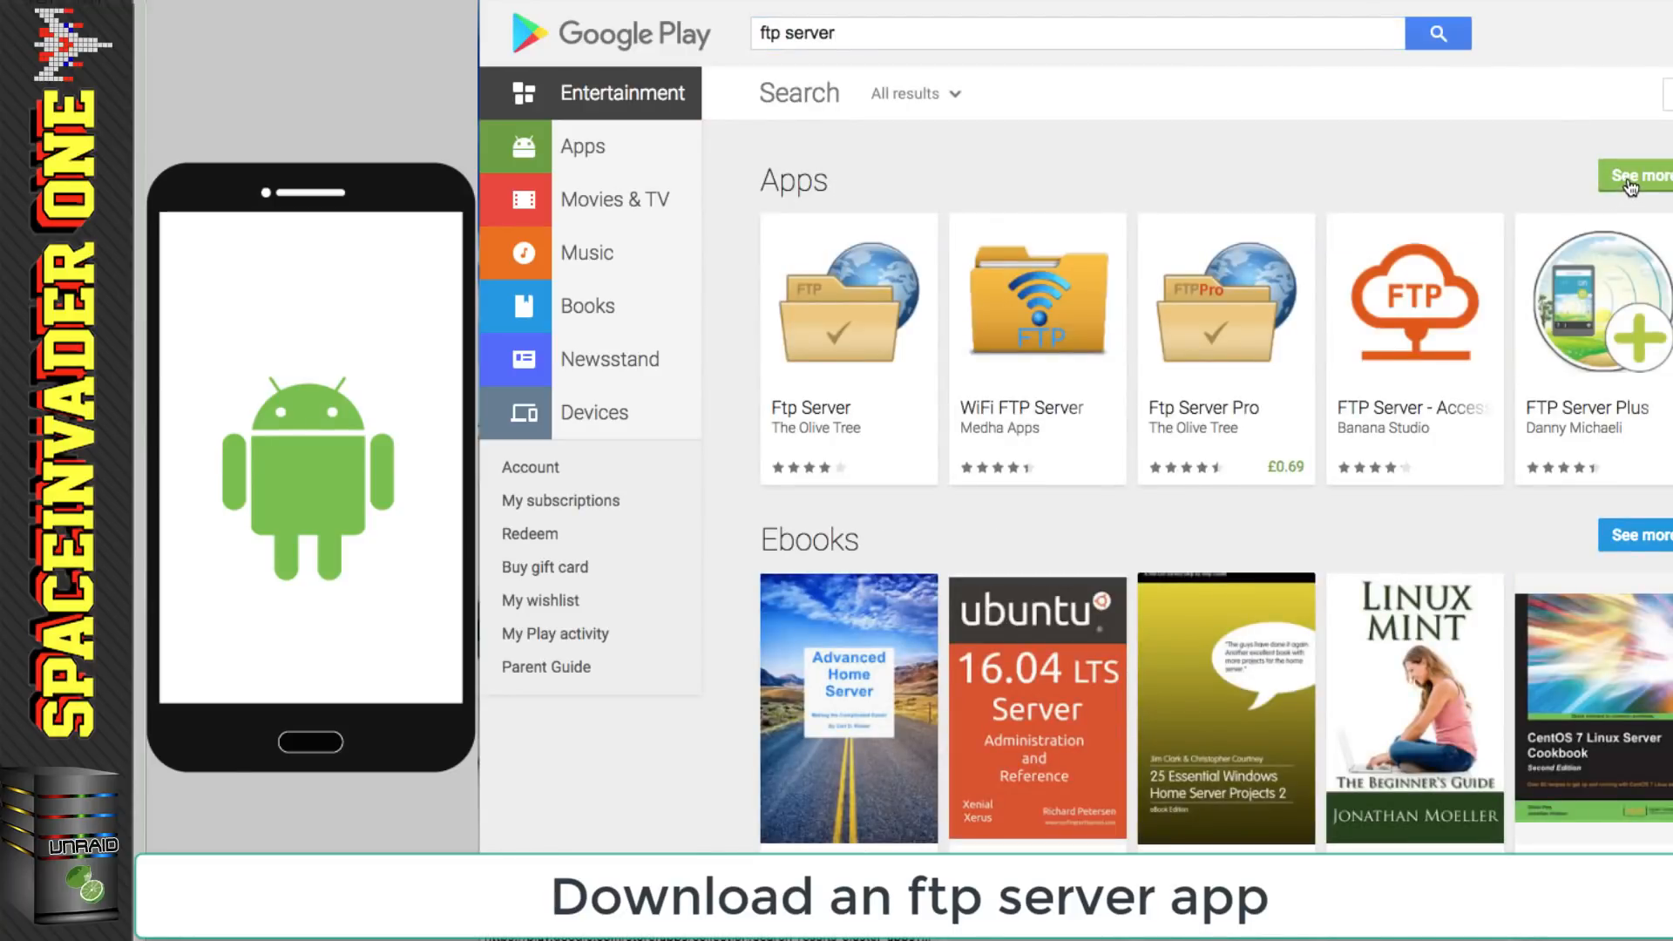
{"action": "left_click", "coordinate": [1638, 174]}
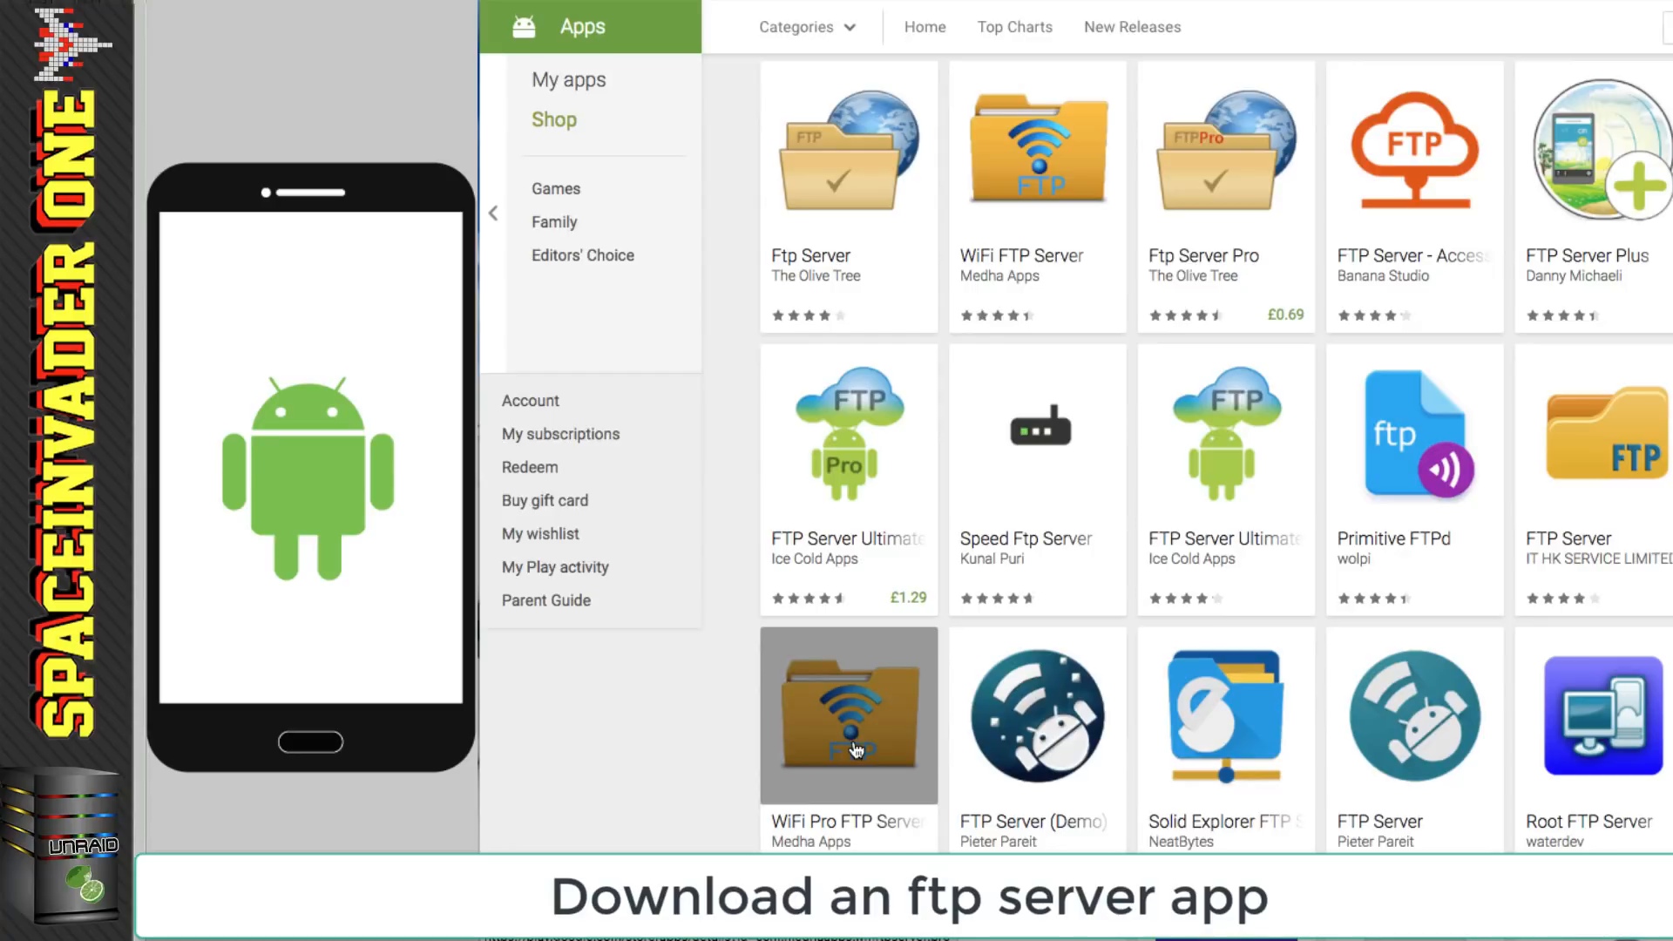
{"action": "left_click", "coordinate": [848, 715]}
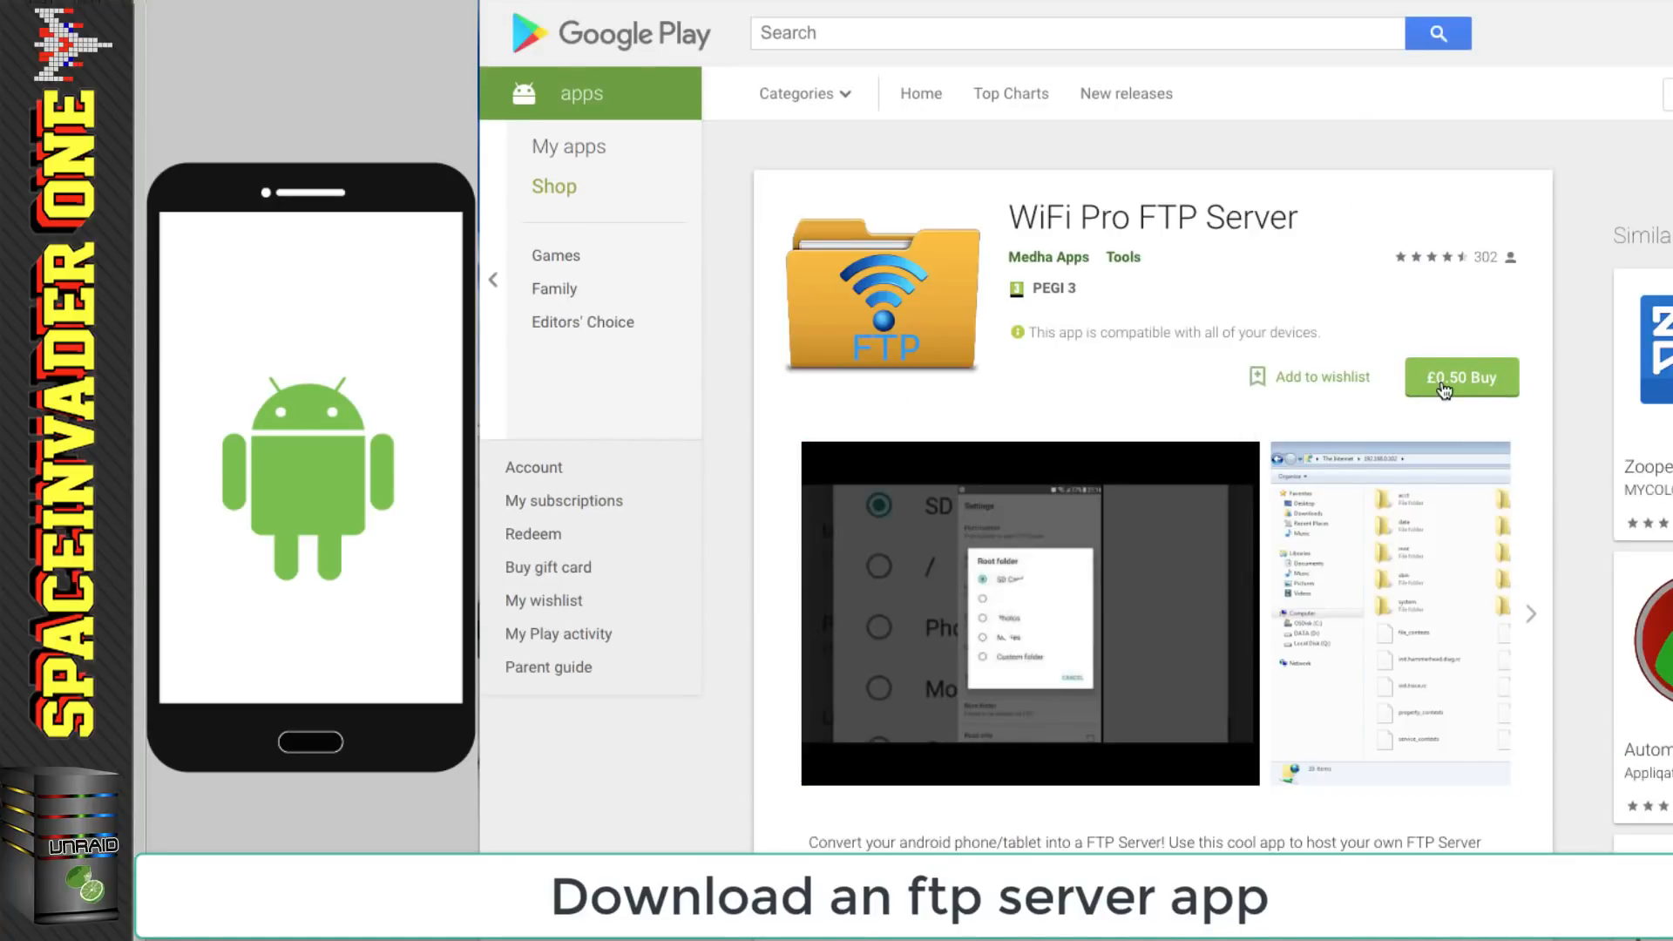
Step: Buy WiFi Pro FTP Server, keep port 2221 in Settings and turn off anonymous access
{"action": "left_click", "coordinate": [1461, 376]}
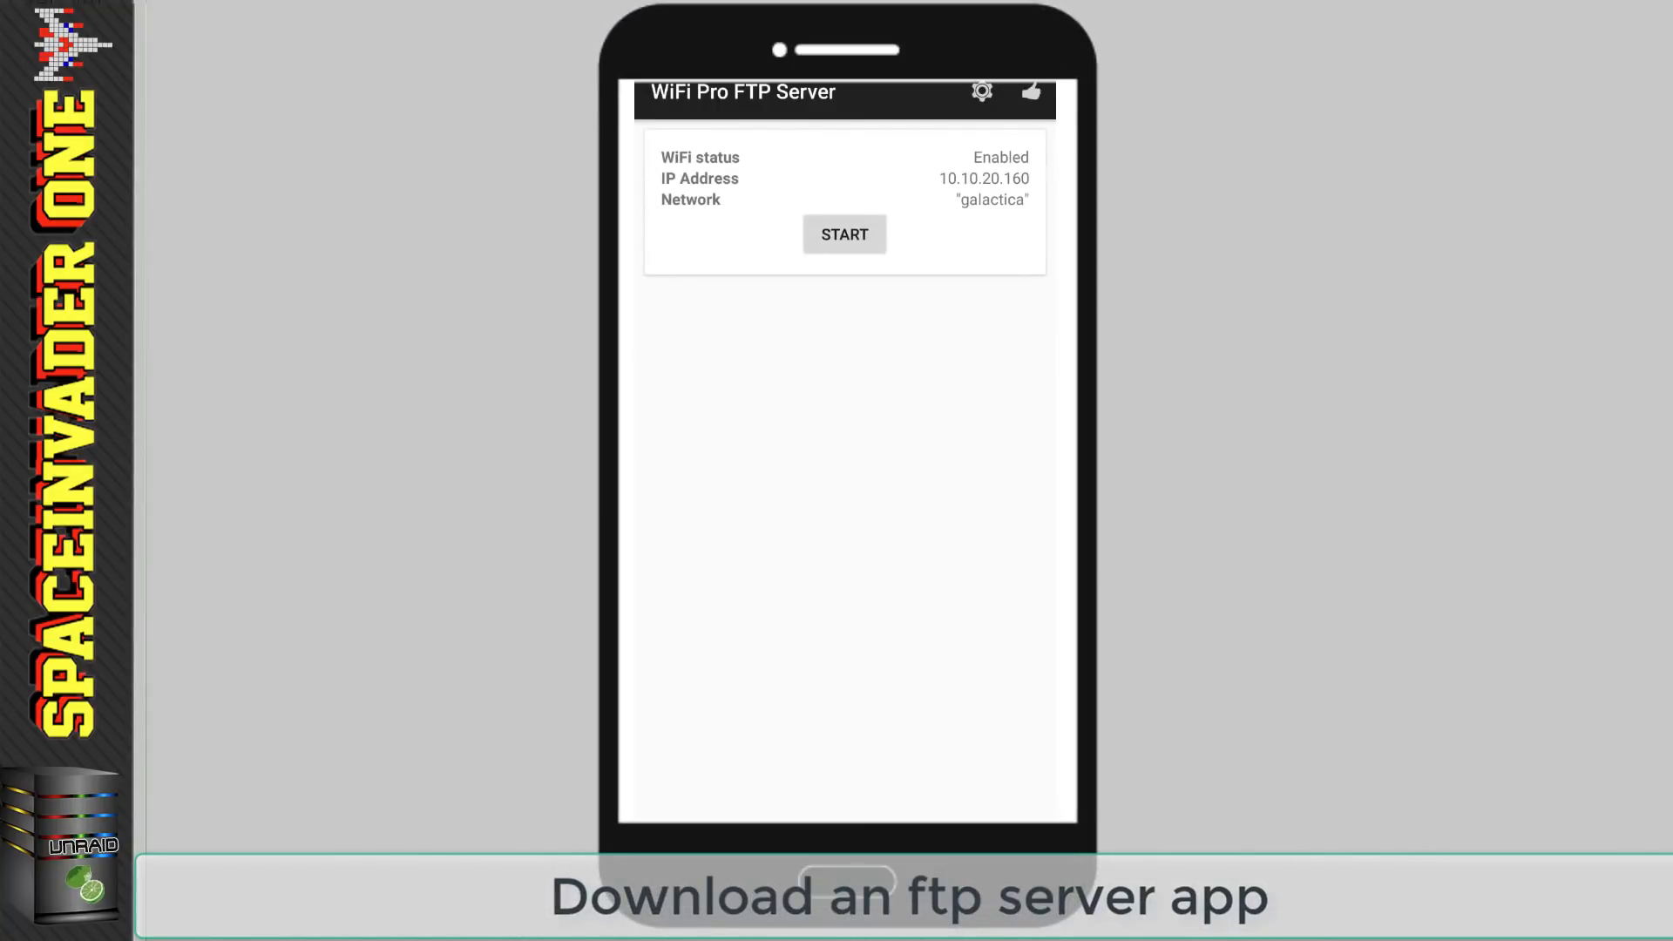
{"action": "left_click", "coordinate": [981, 91]}
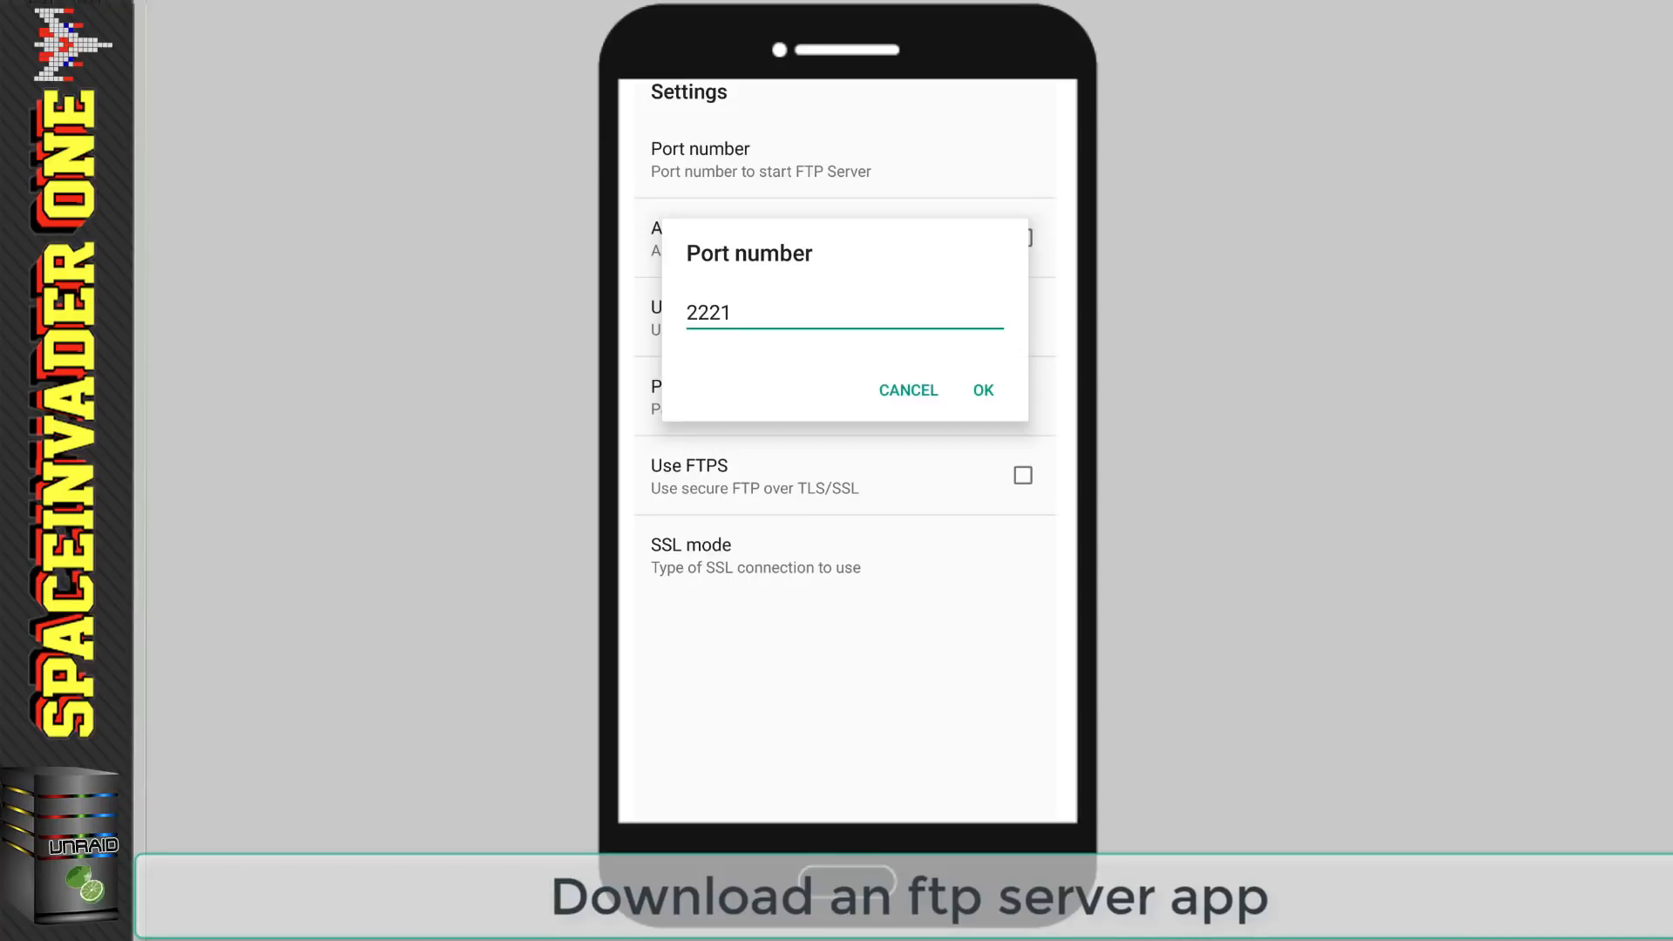
{"action": "left_click", "coordinate": [981, 388]}
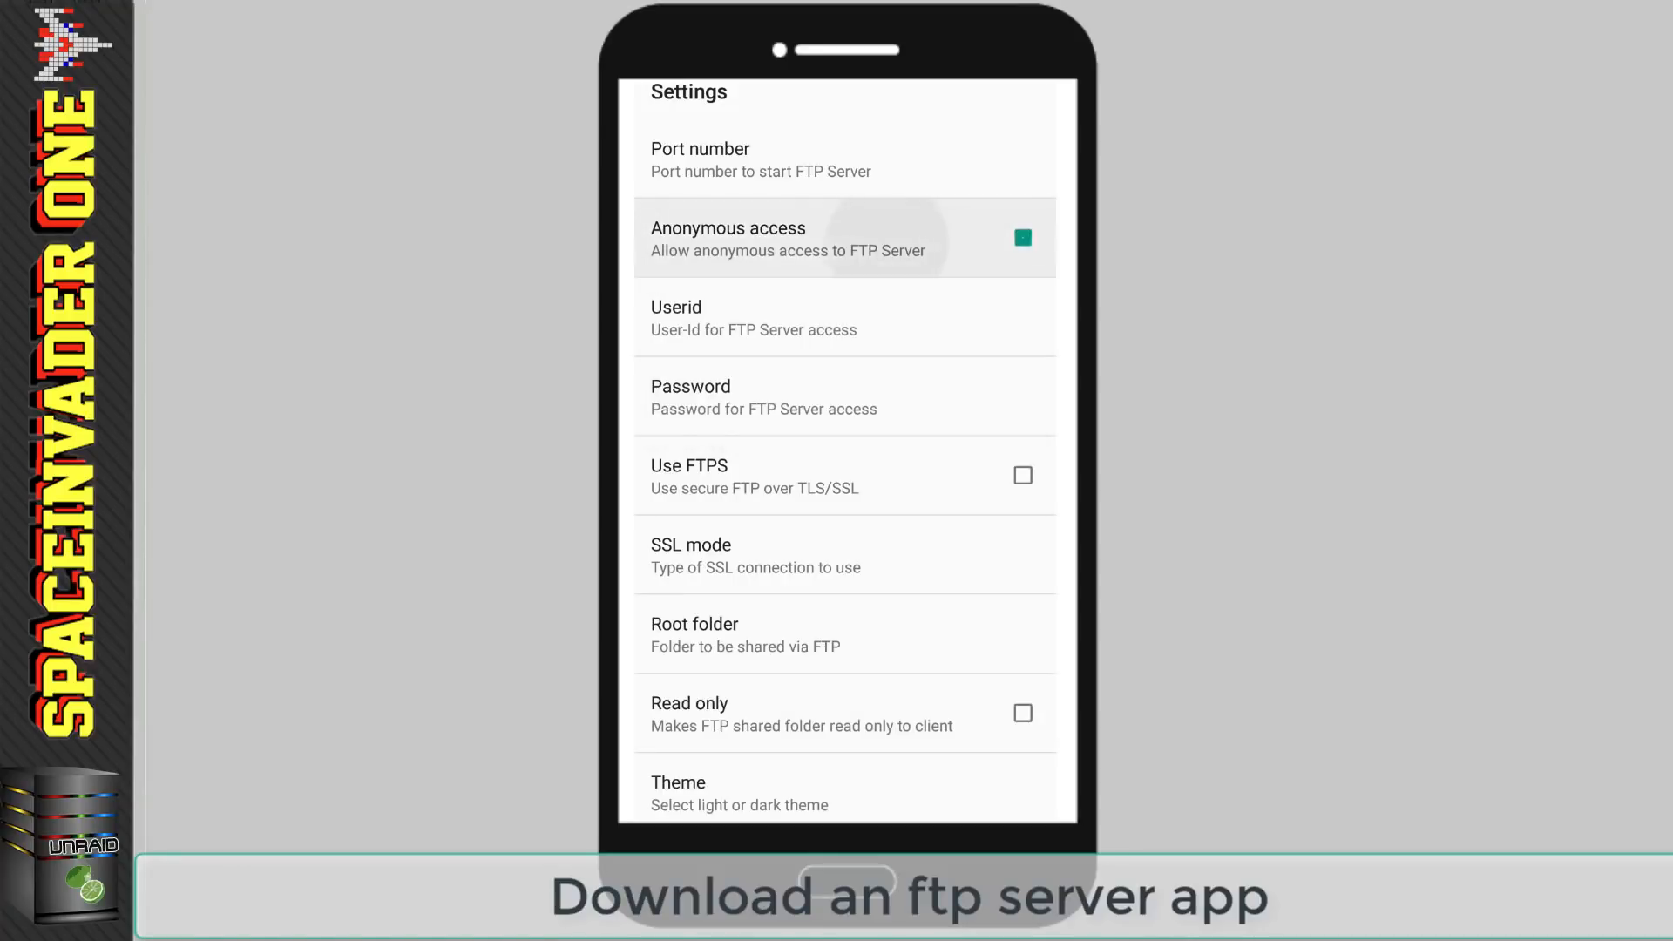
{"action": "left_click", "coordinate": [1021, 237]}
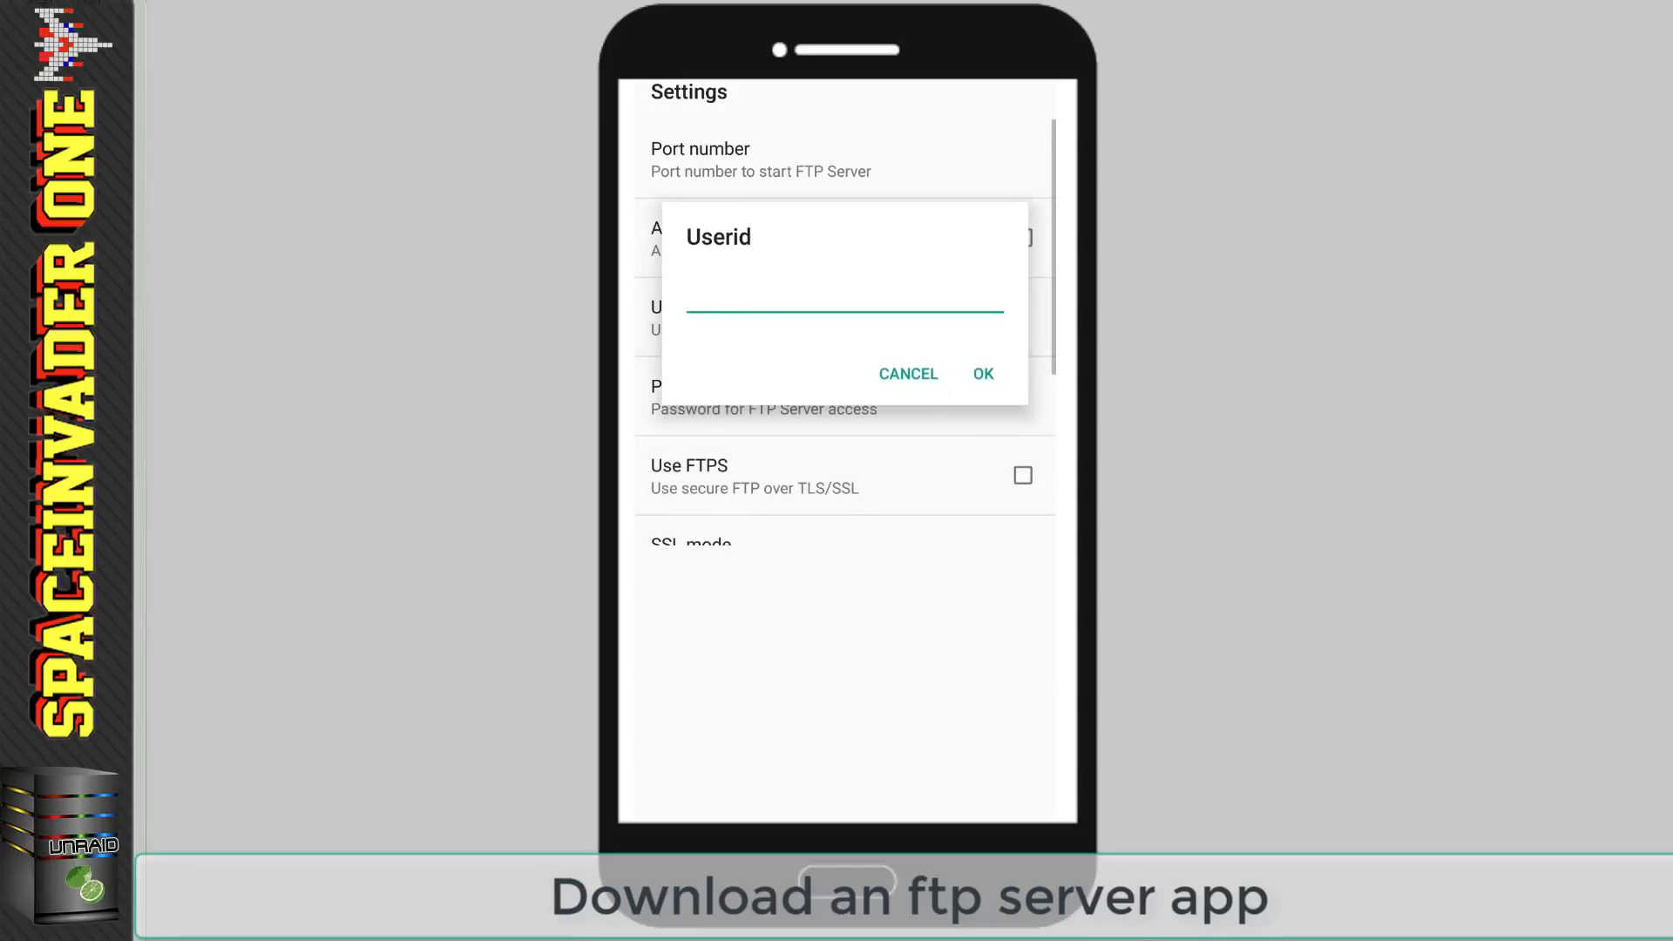
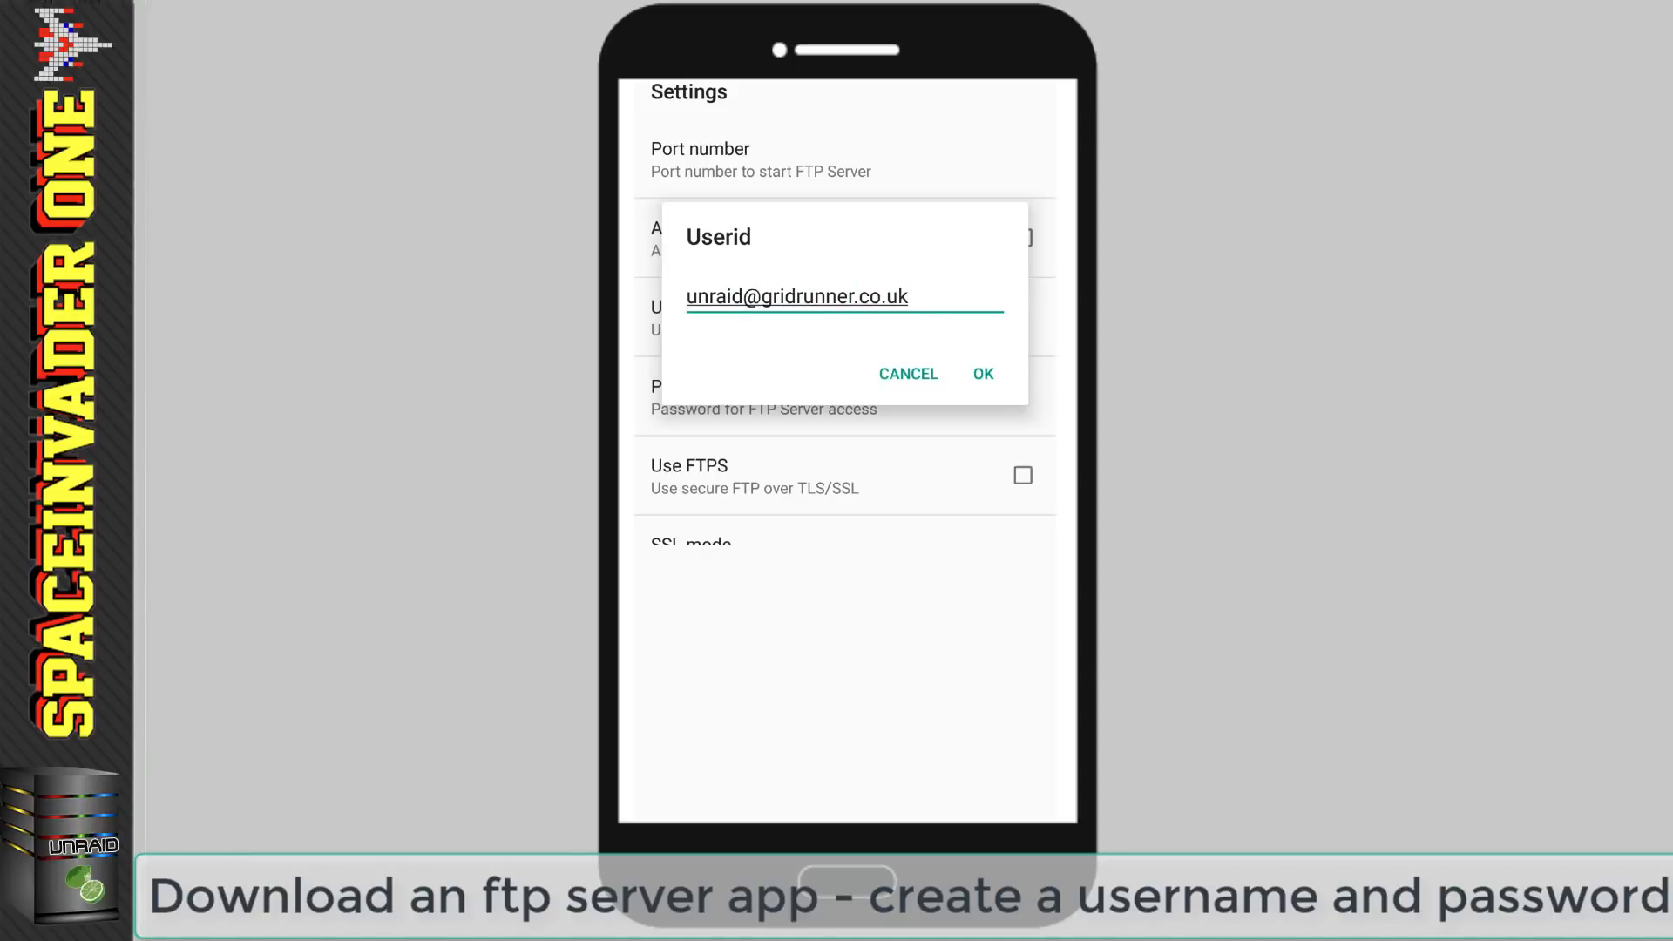
{"action": "left_click", "coordinate": [981, 372]}
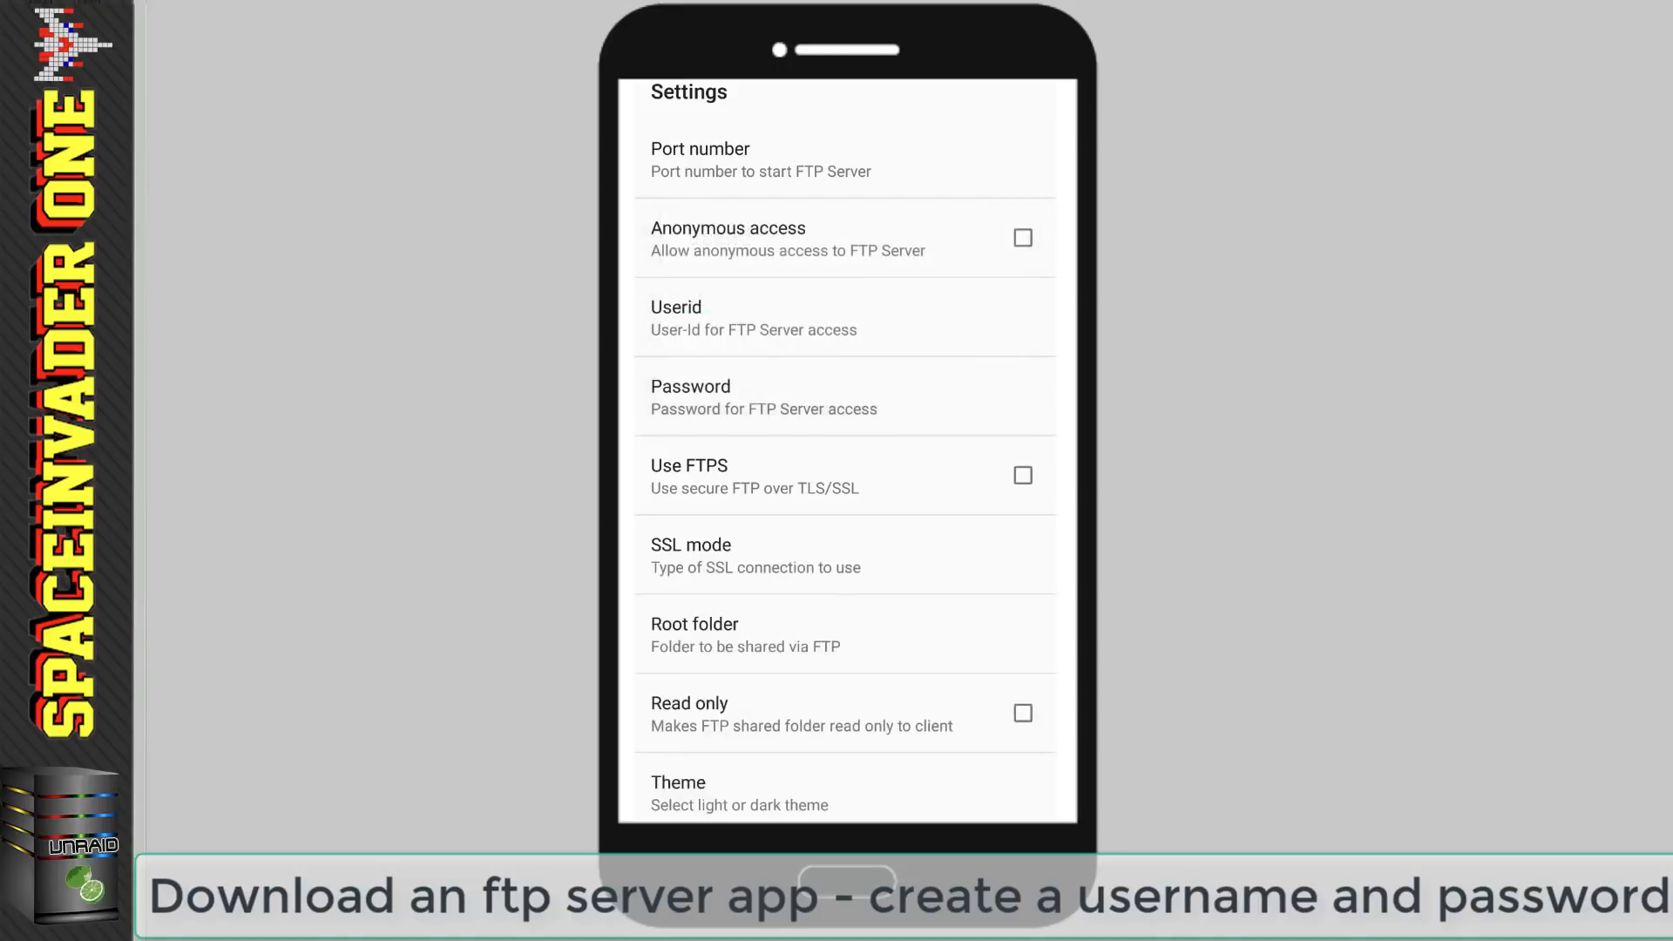
Step: Set the server password and enable secure FTP over TLS/SSL
{"action": "left_click", "coordinate": [763, 396]}
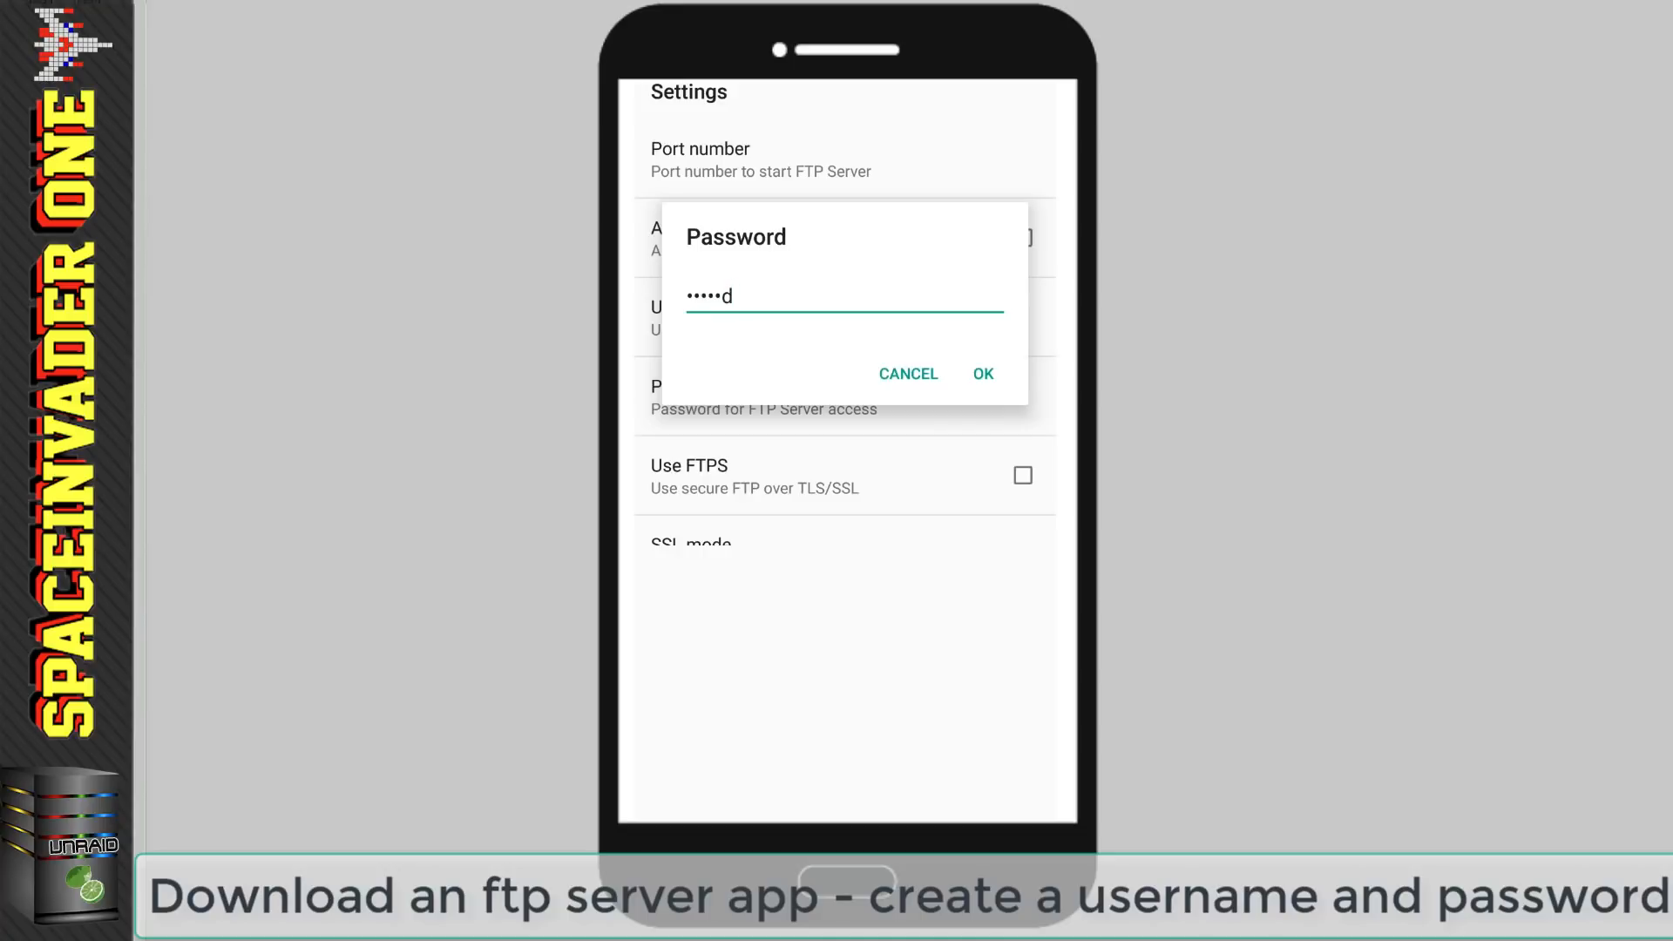
{"action": "type", "text": "3"}
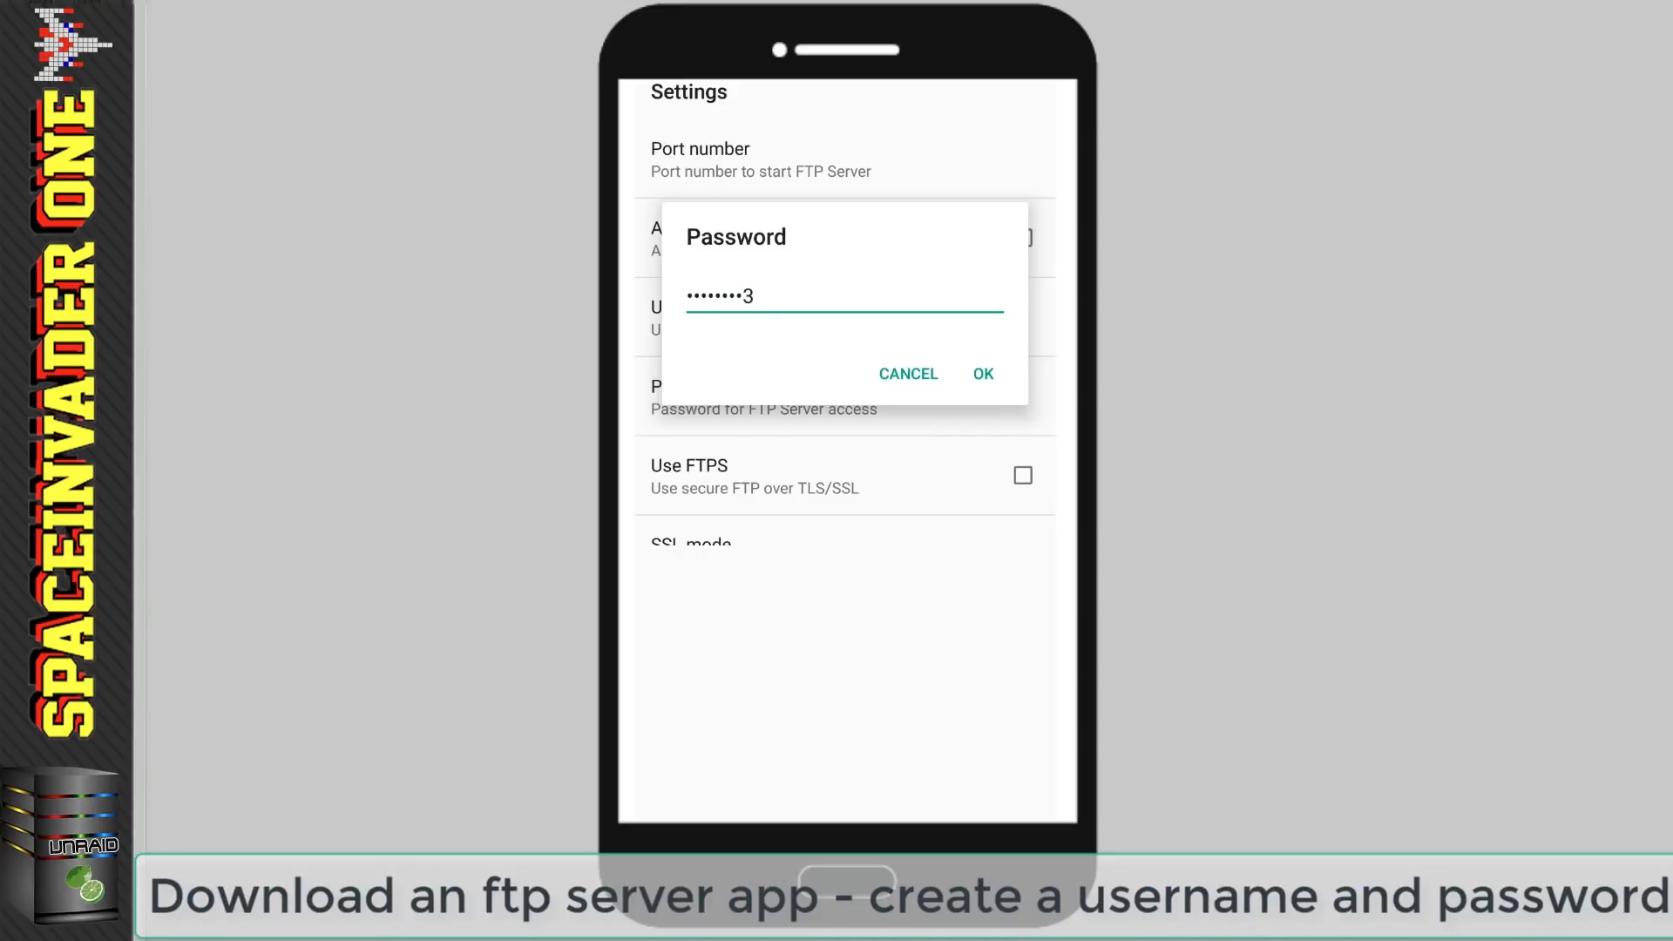
{"action": "left_click", "coordinate": [981, 373]}
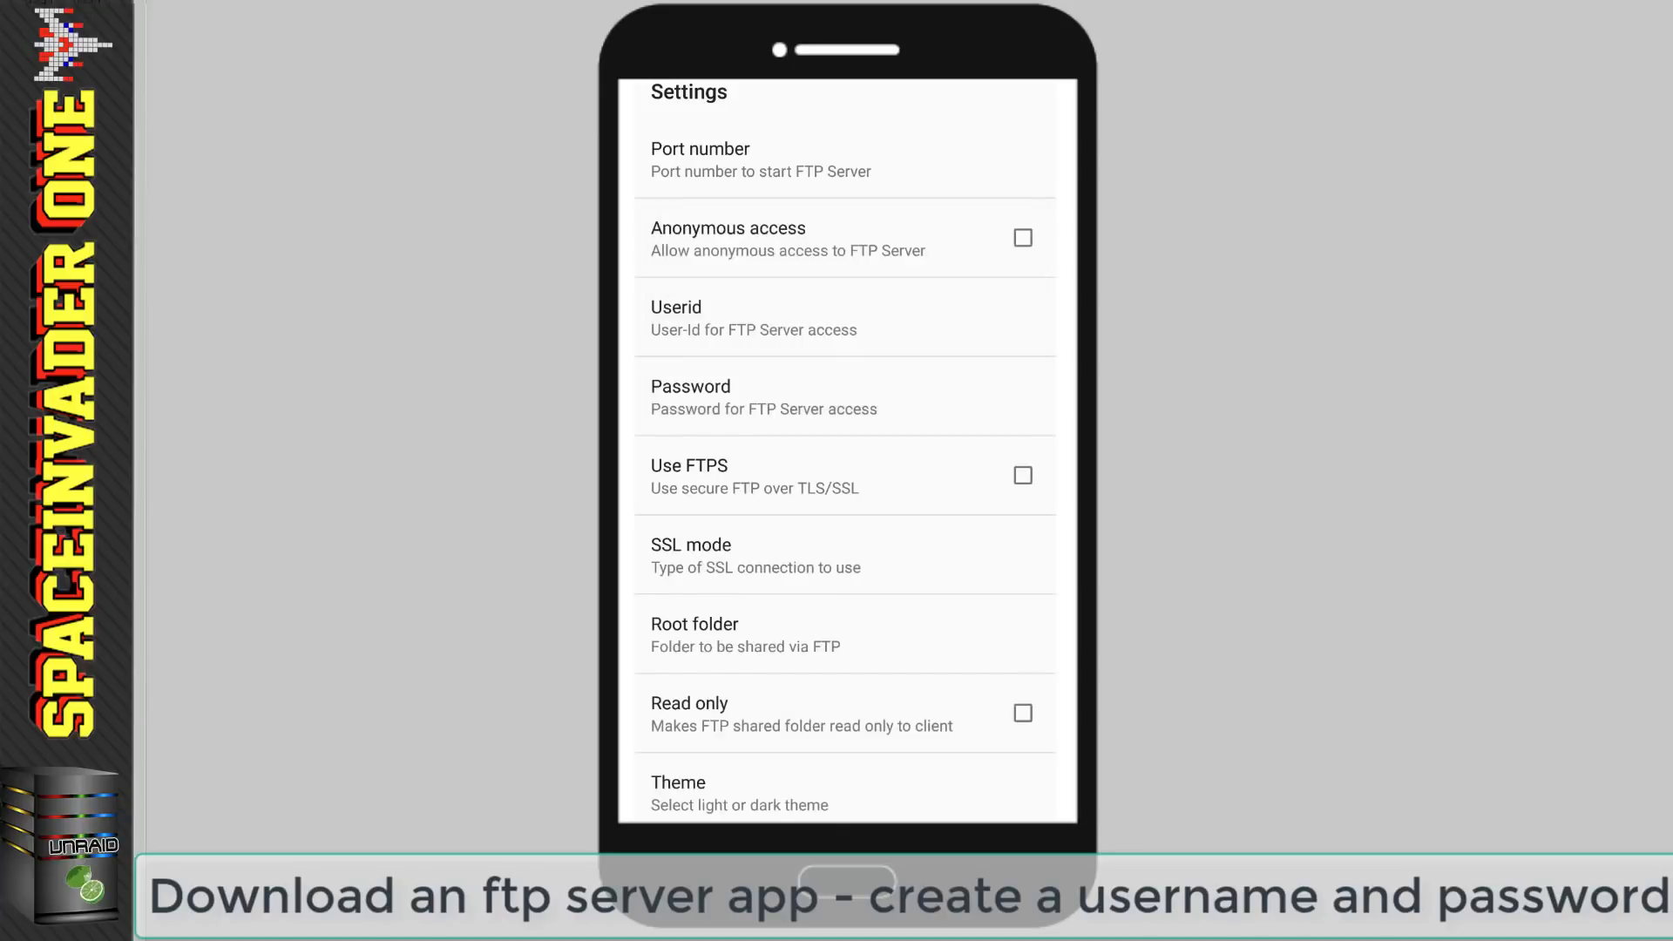
{"action": "left_click", "coordinate": [1021, 474]}
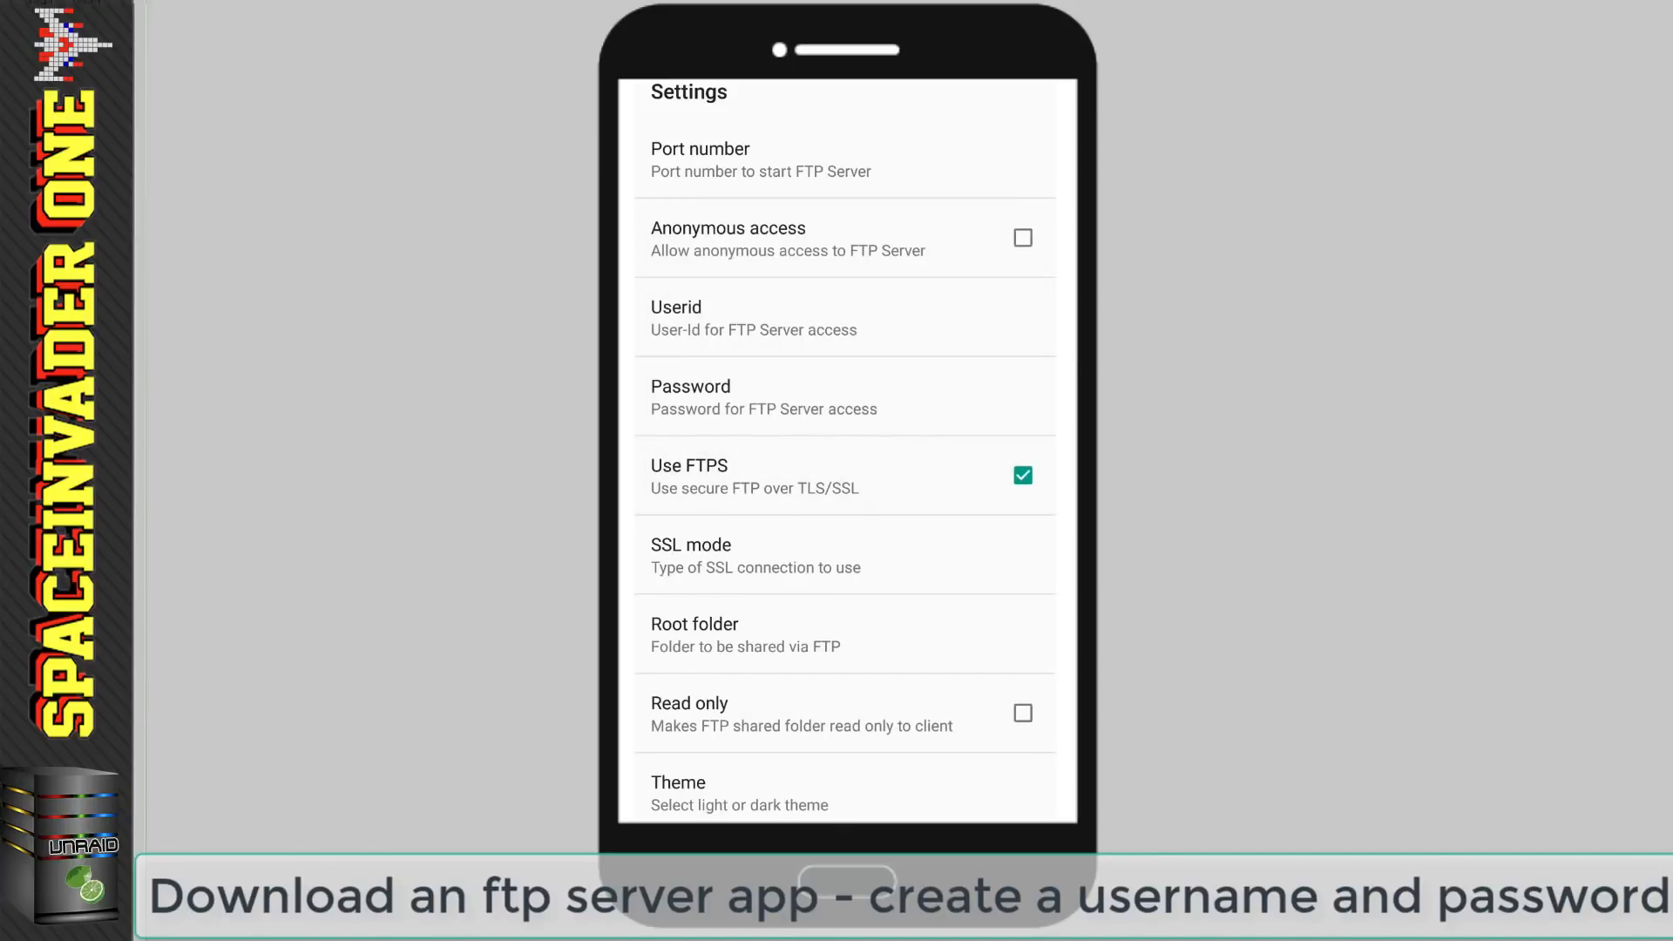
{"action": "left_click", "coordinate": [1021, 474]}
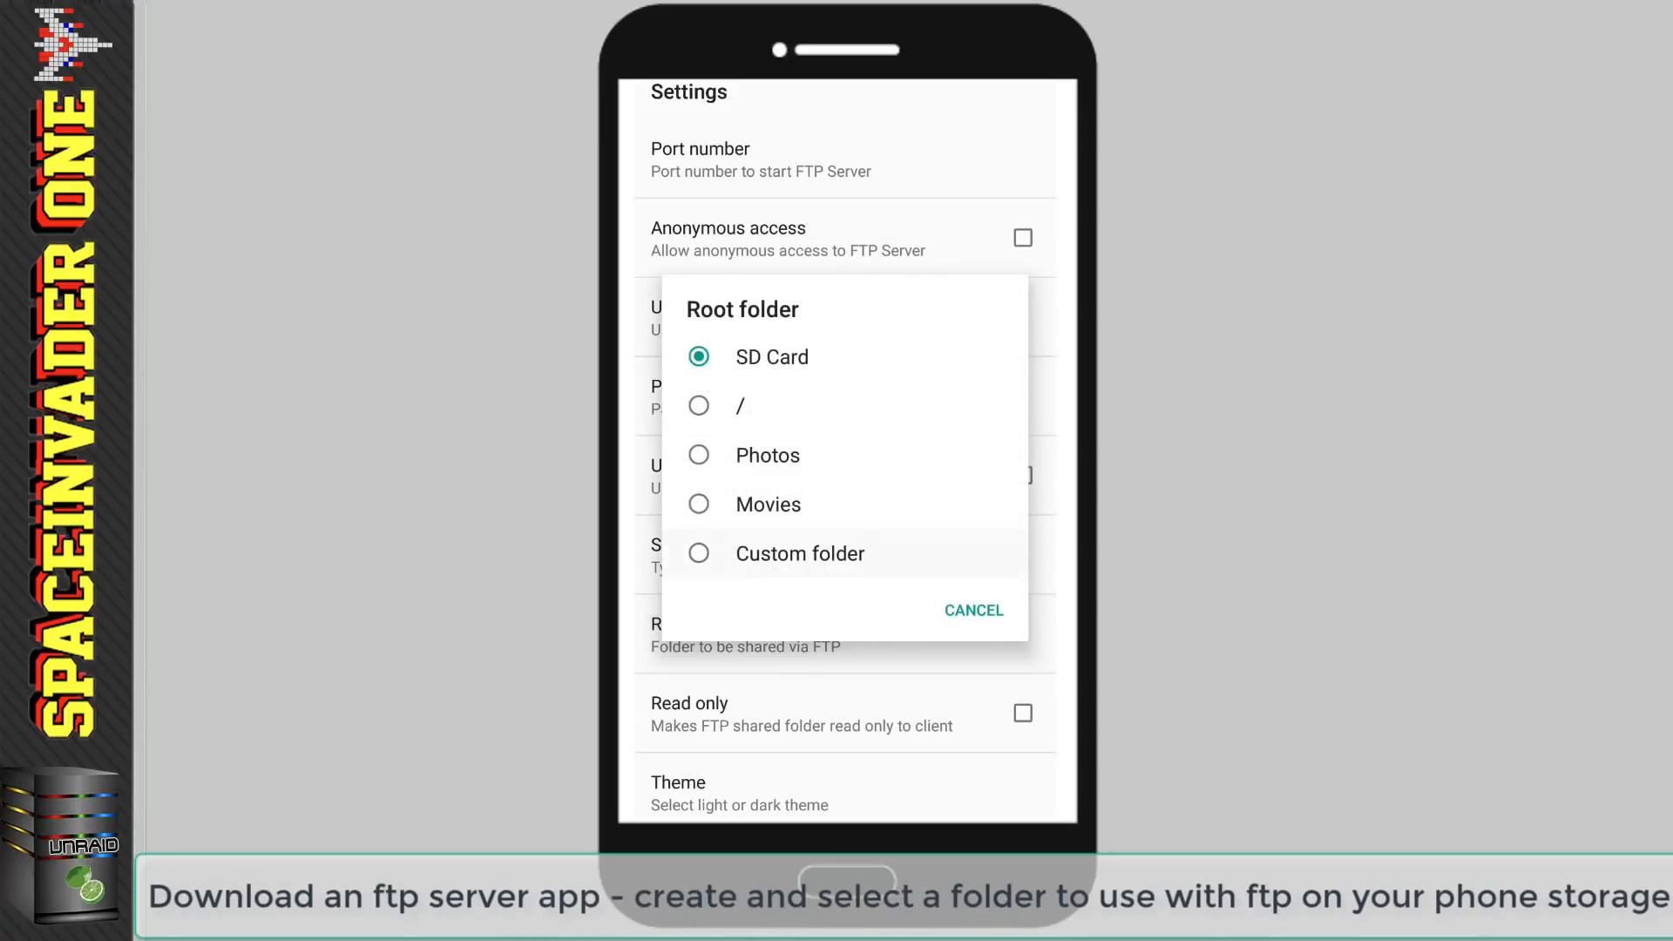
Step: Keep the custom folder as the shared root and start the FTP server on the phone
{"action": "left_click", "coordinate": [697, 552]}
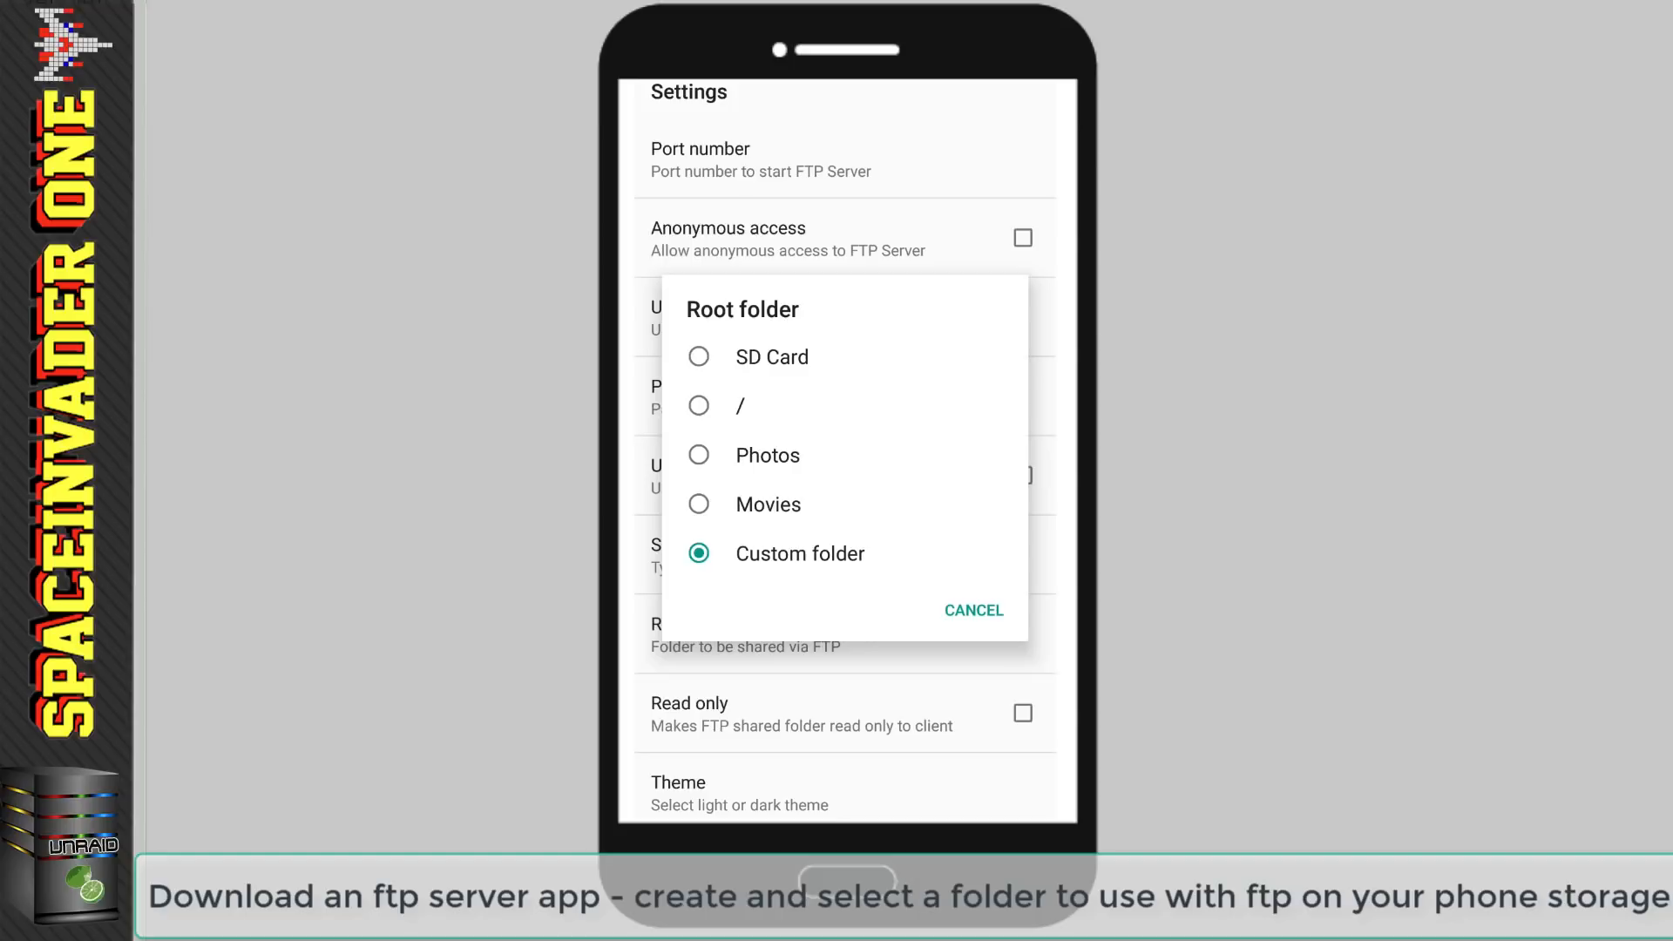
{"action": "left_click", "coordinate": [973, 610]}
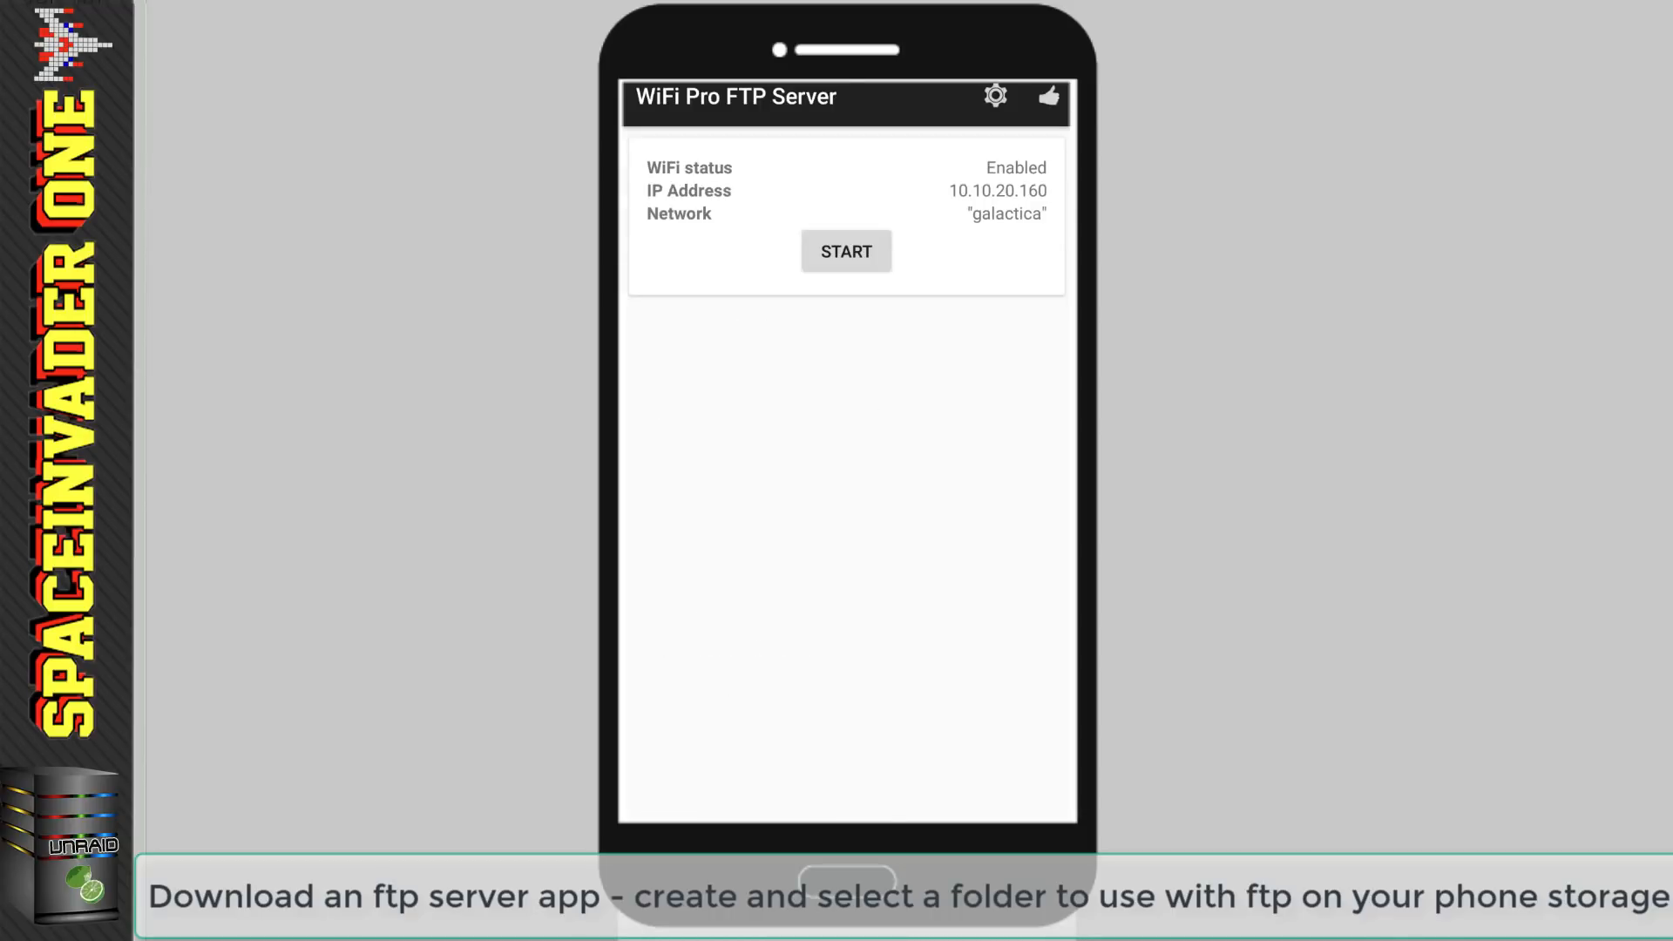
{"action": "left_click", "coordinate": [845, 251]}
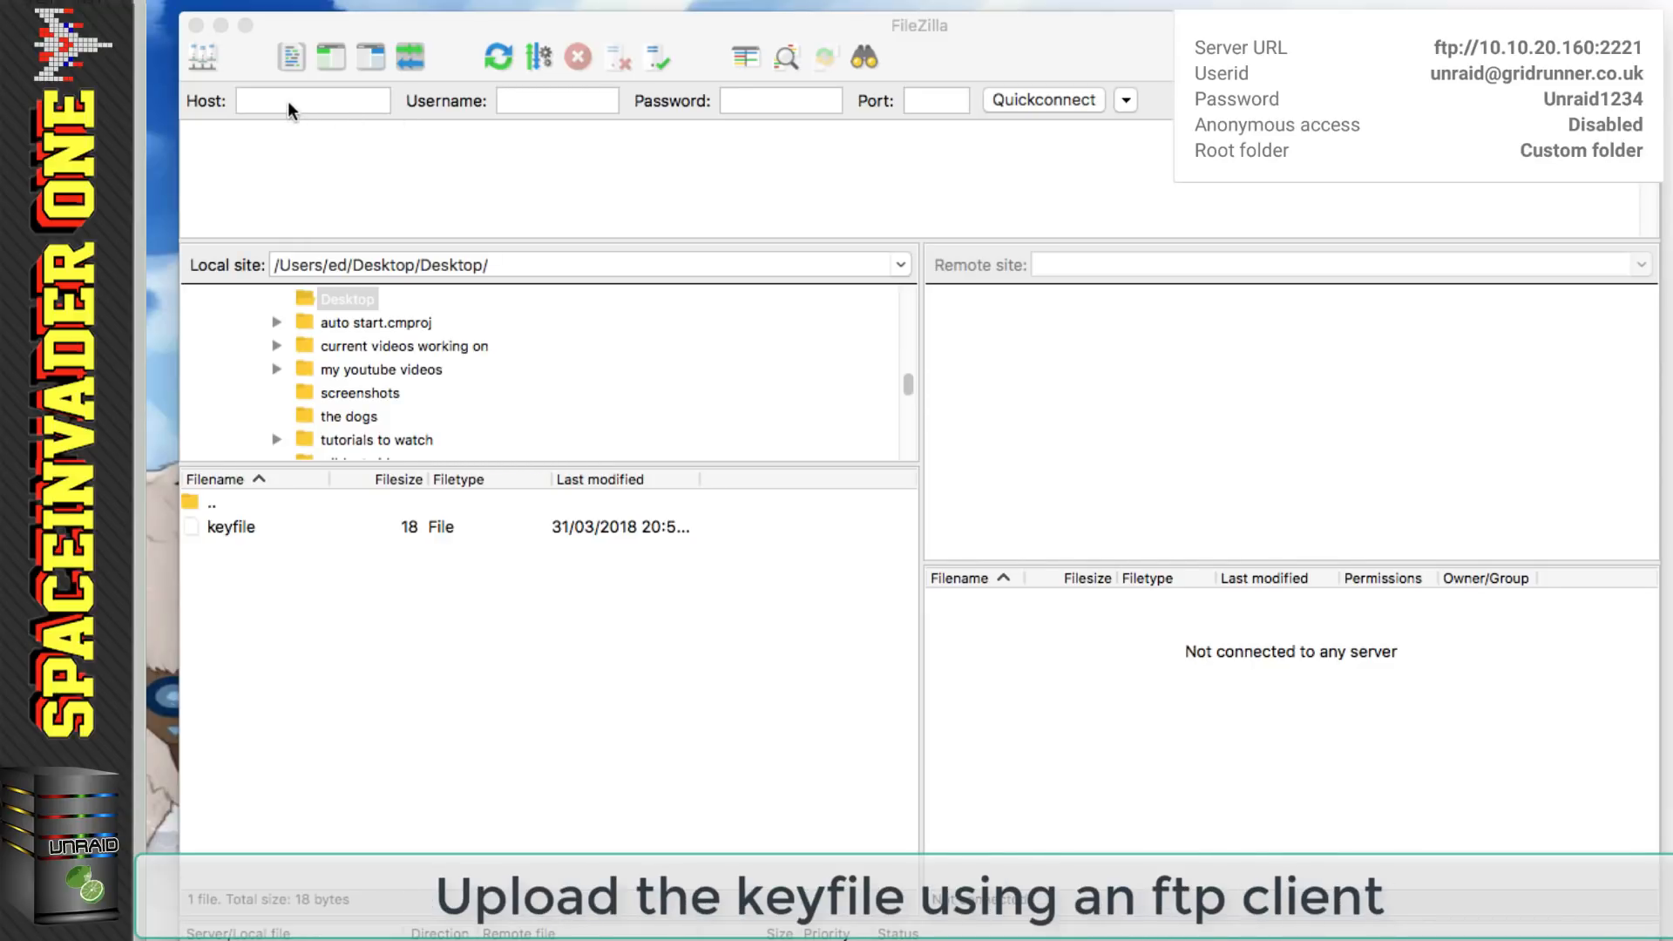
Step: Enter host 10.10.20.160 and port 2221 in FileZilla's quickconnect bar
{"action": "left_click", "coordinate": [312, 101]}
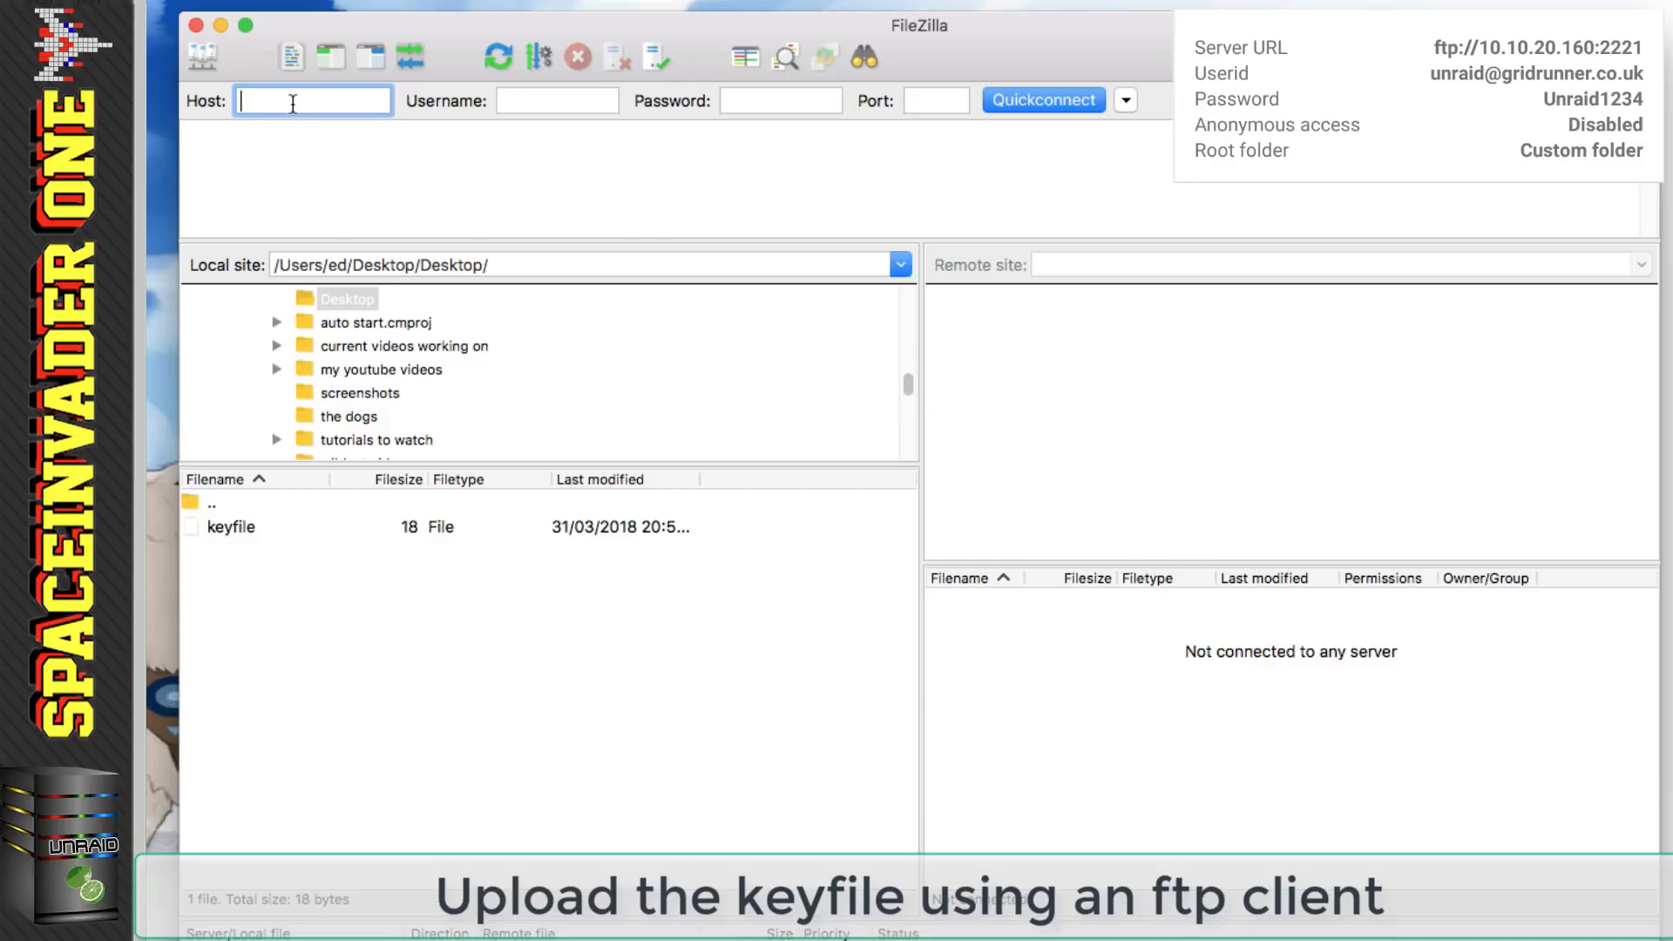
{"action": "type", "text": "10.10.20.160"}
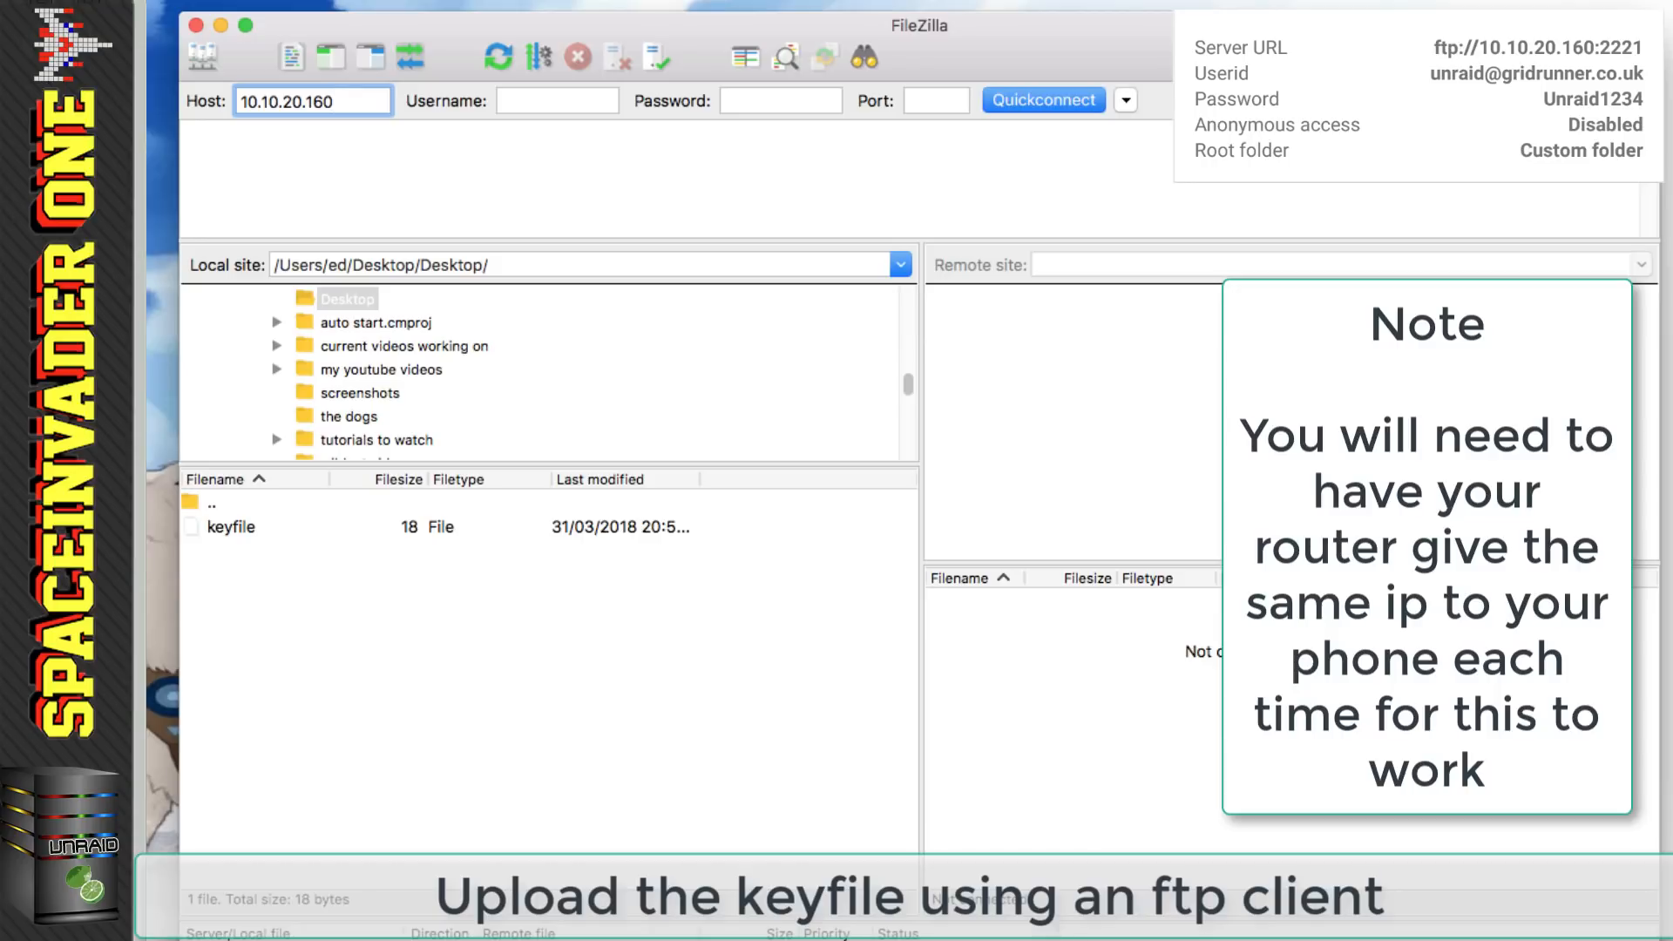
{"action": "mouse_move", "coordinate": [263, 68]}
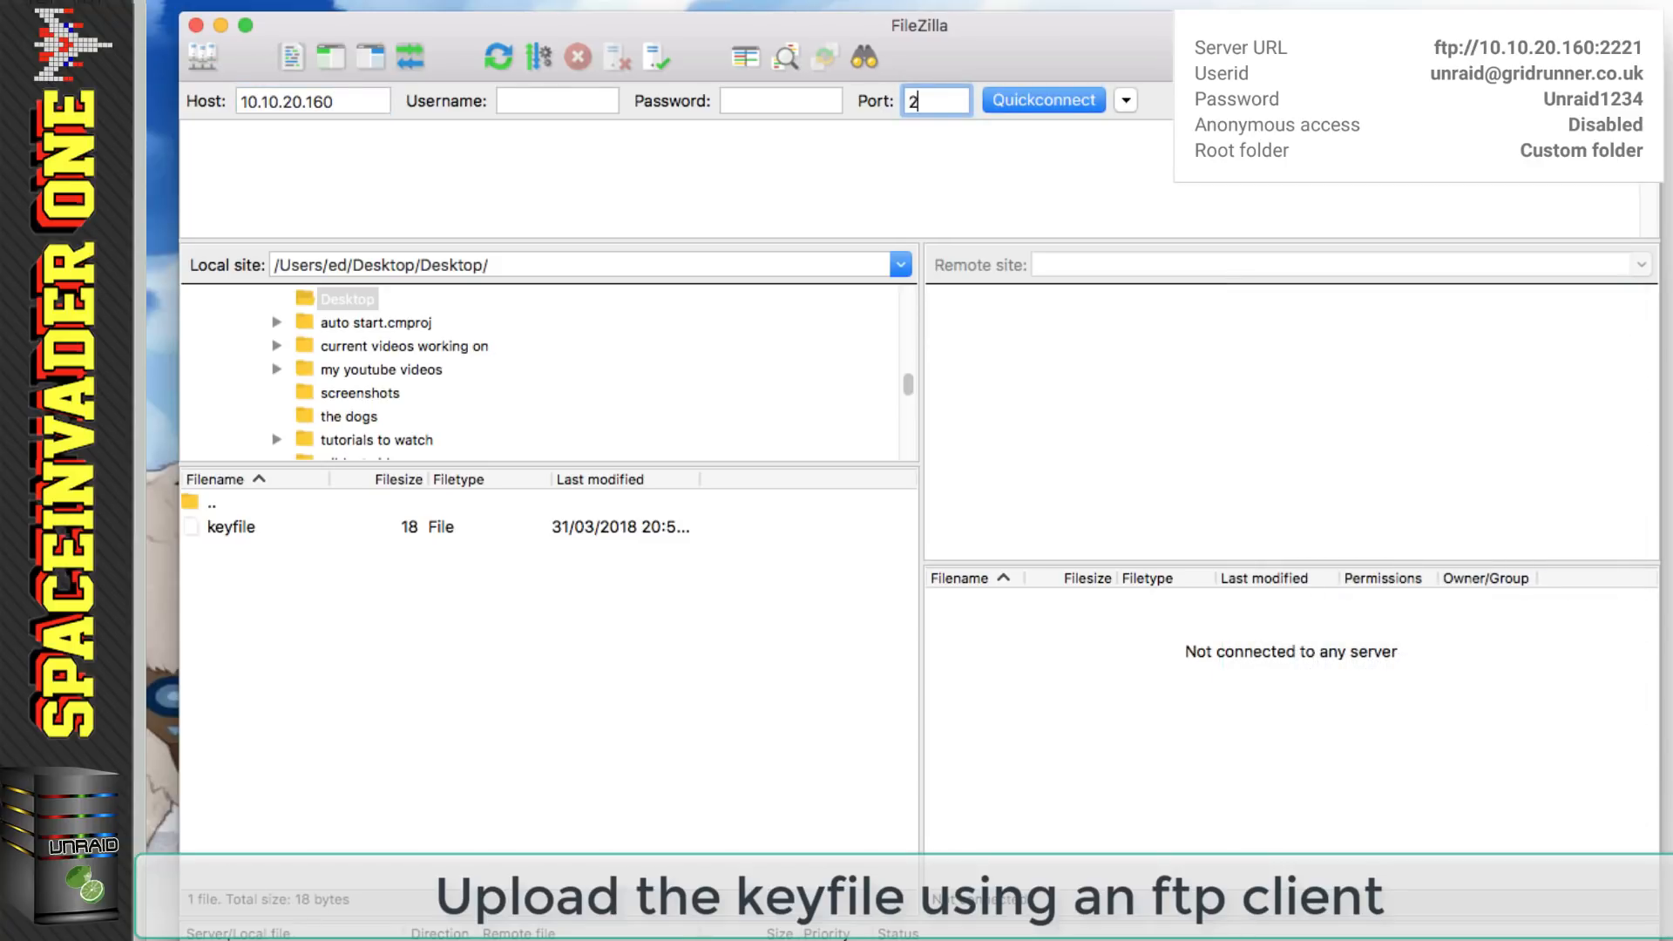
{"action": "type", "text": "221"}
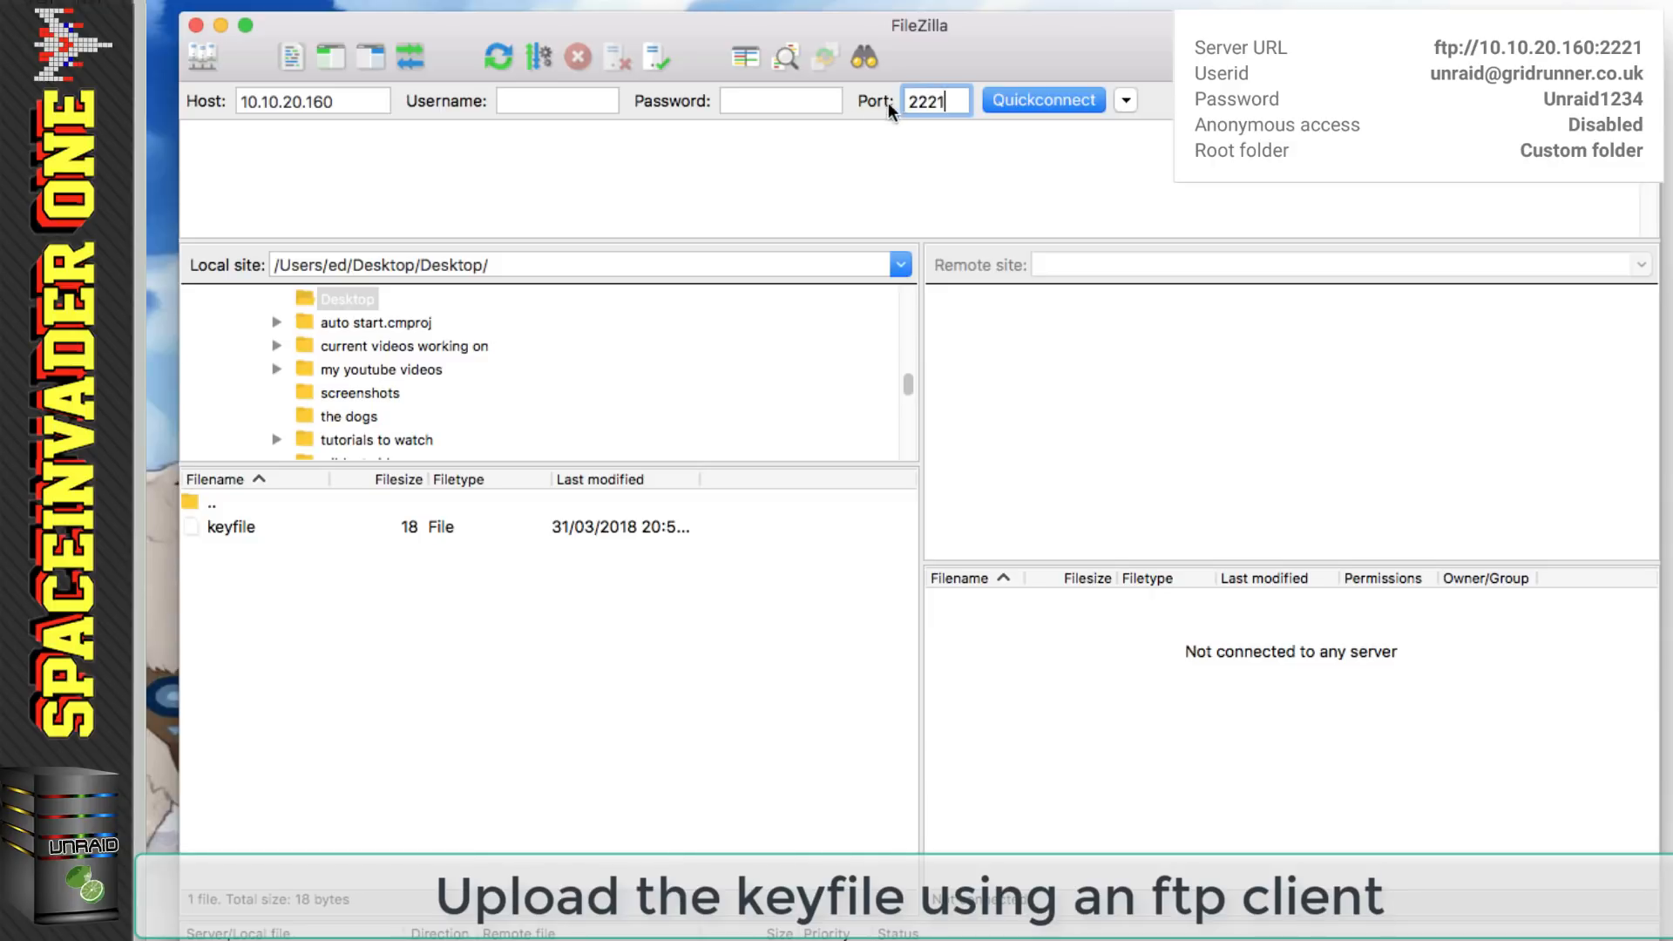
{"action": "left_click", "coordinate": [555, 101]}
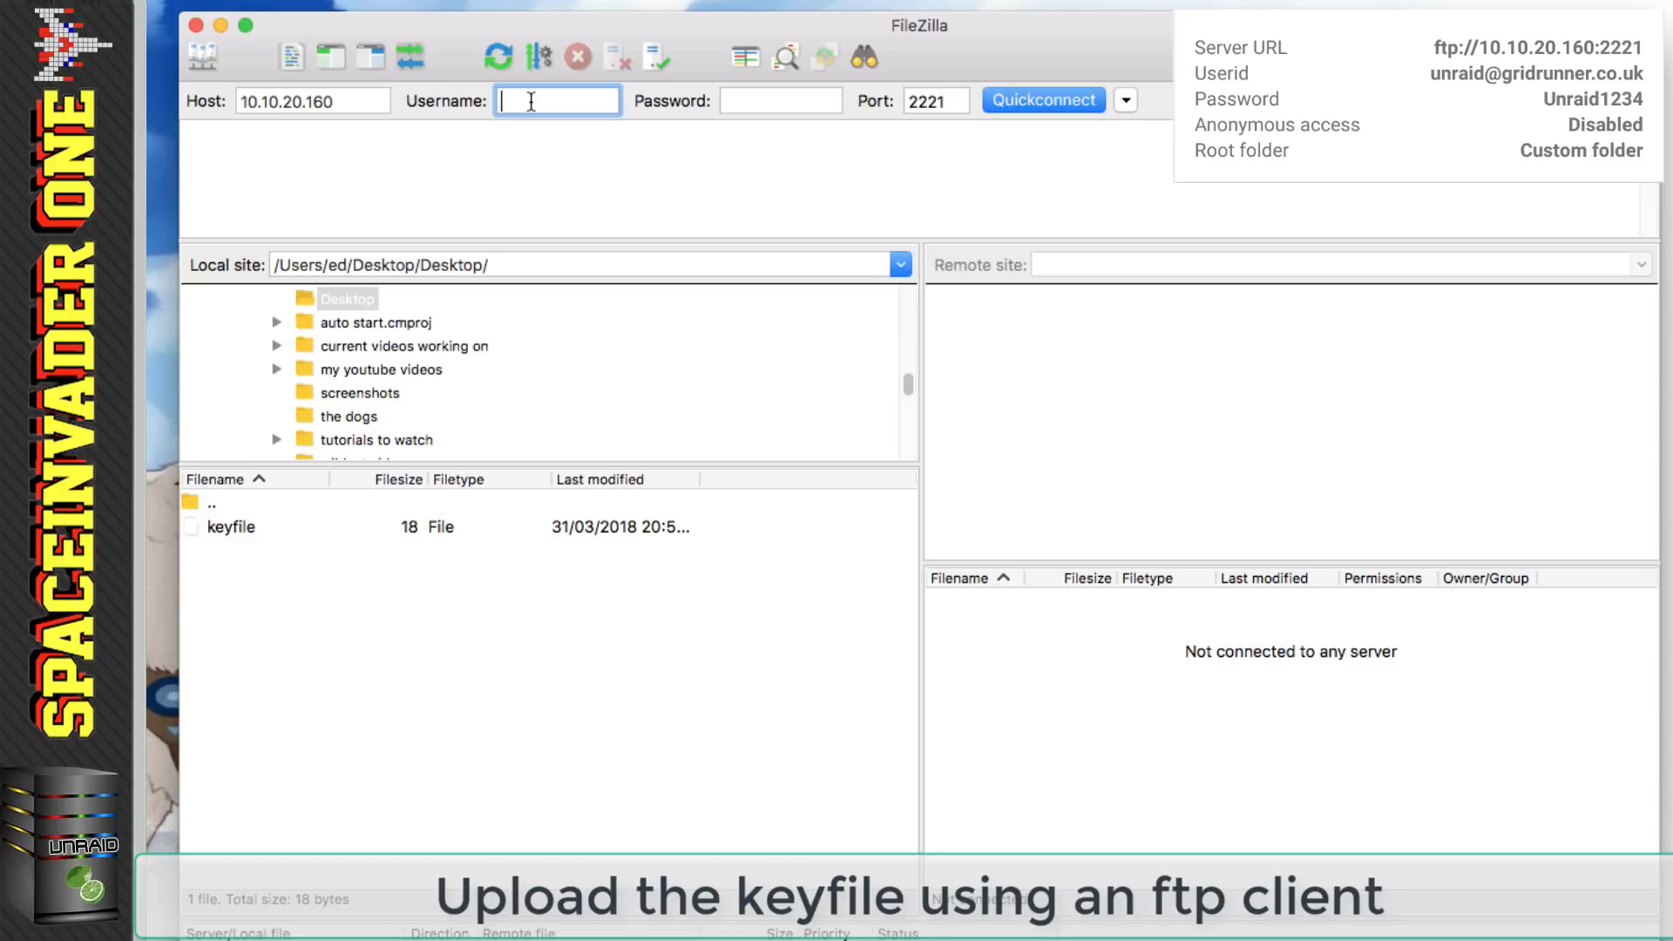
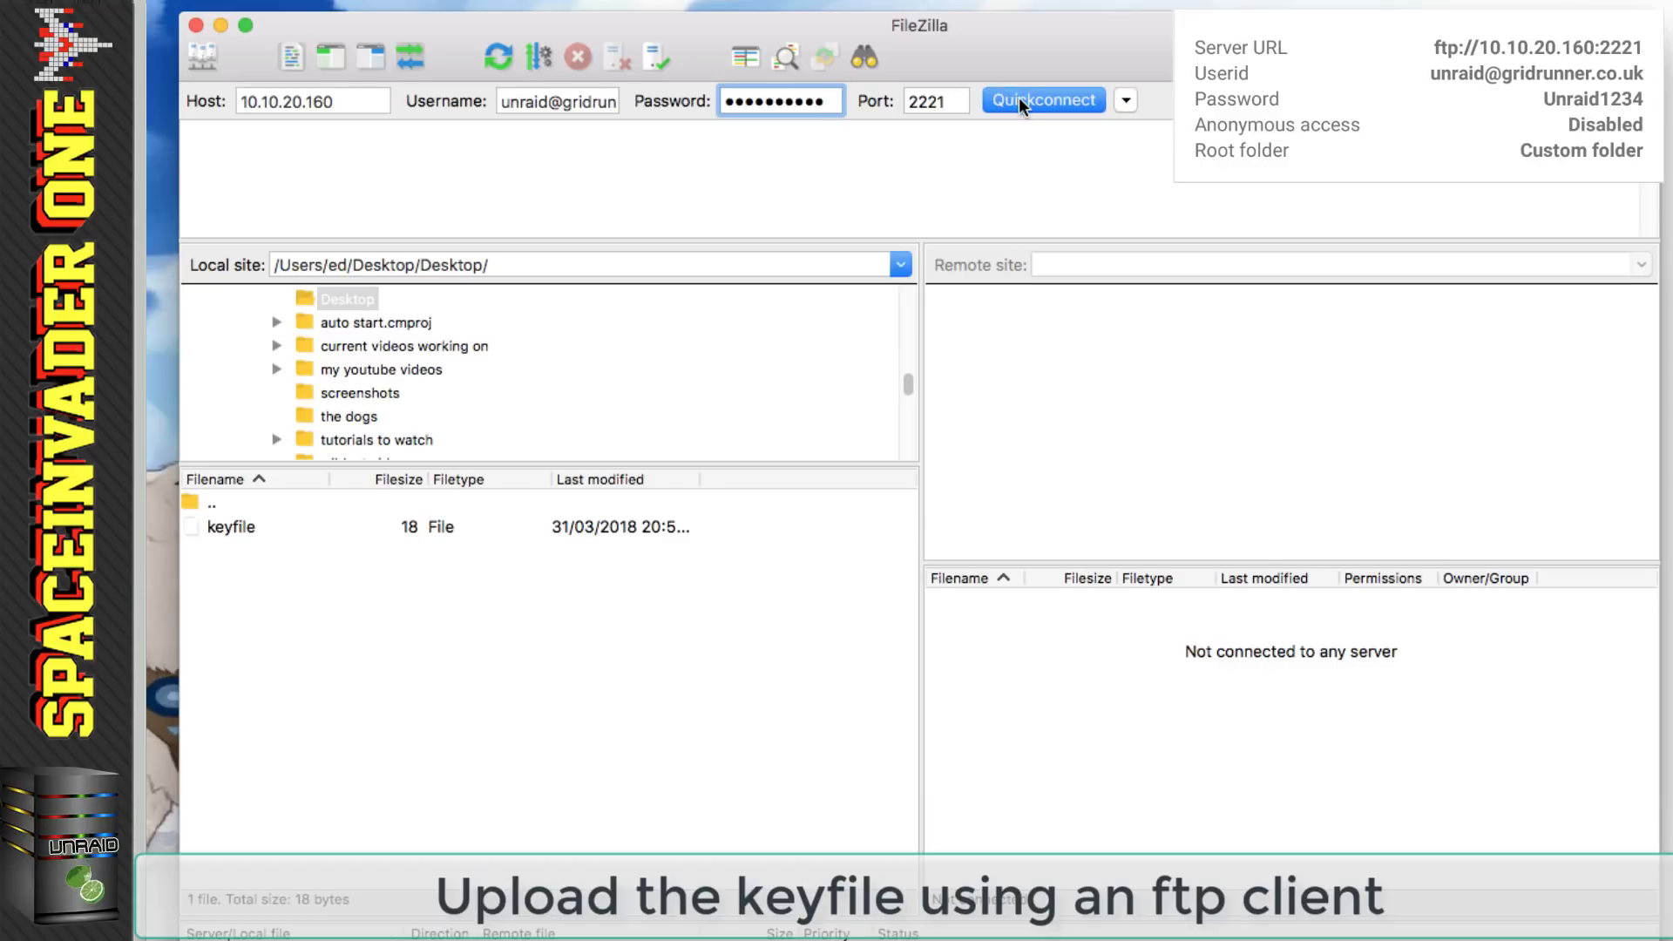
{"action": "left_click", "coordinate": [1042, 99]}
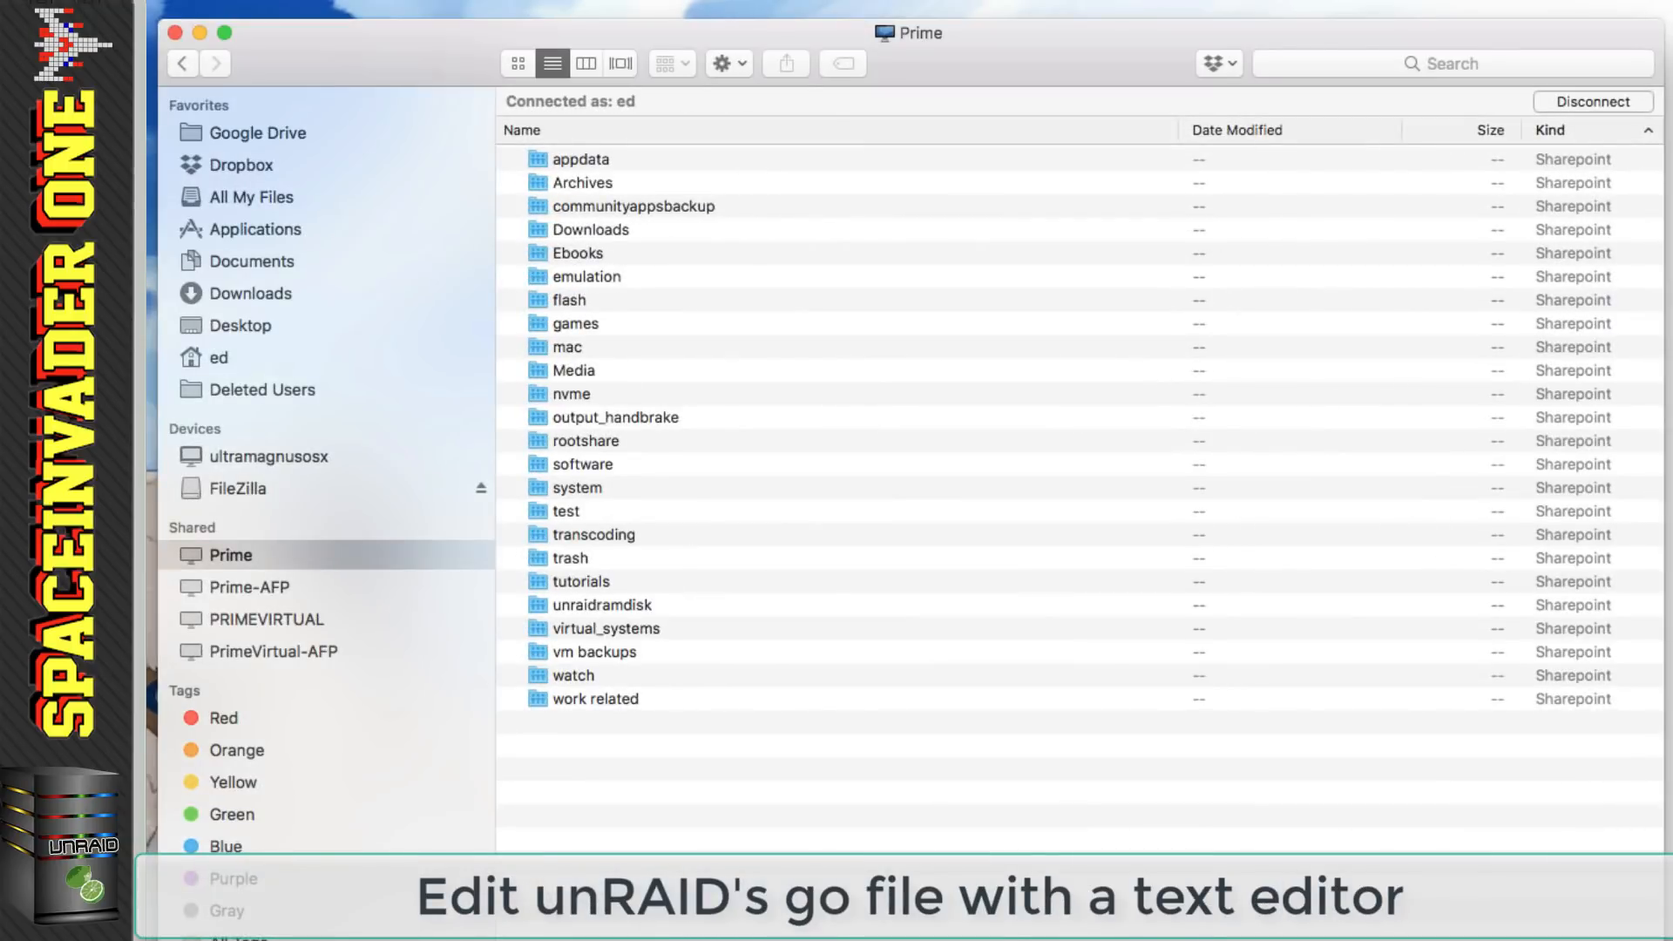
Step: Open the go file from flash/config on the Prime share in the text editor
{"action": "double_click", "coordinate": [568, 300]}
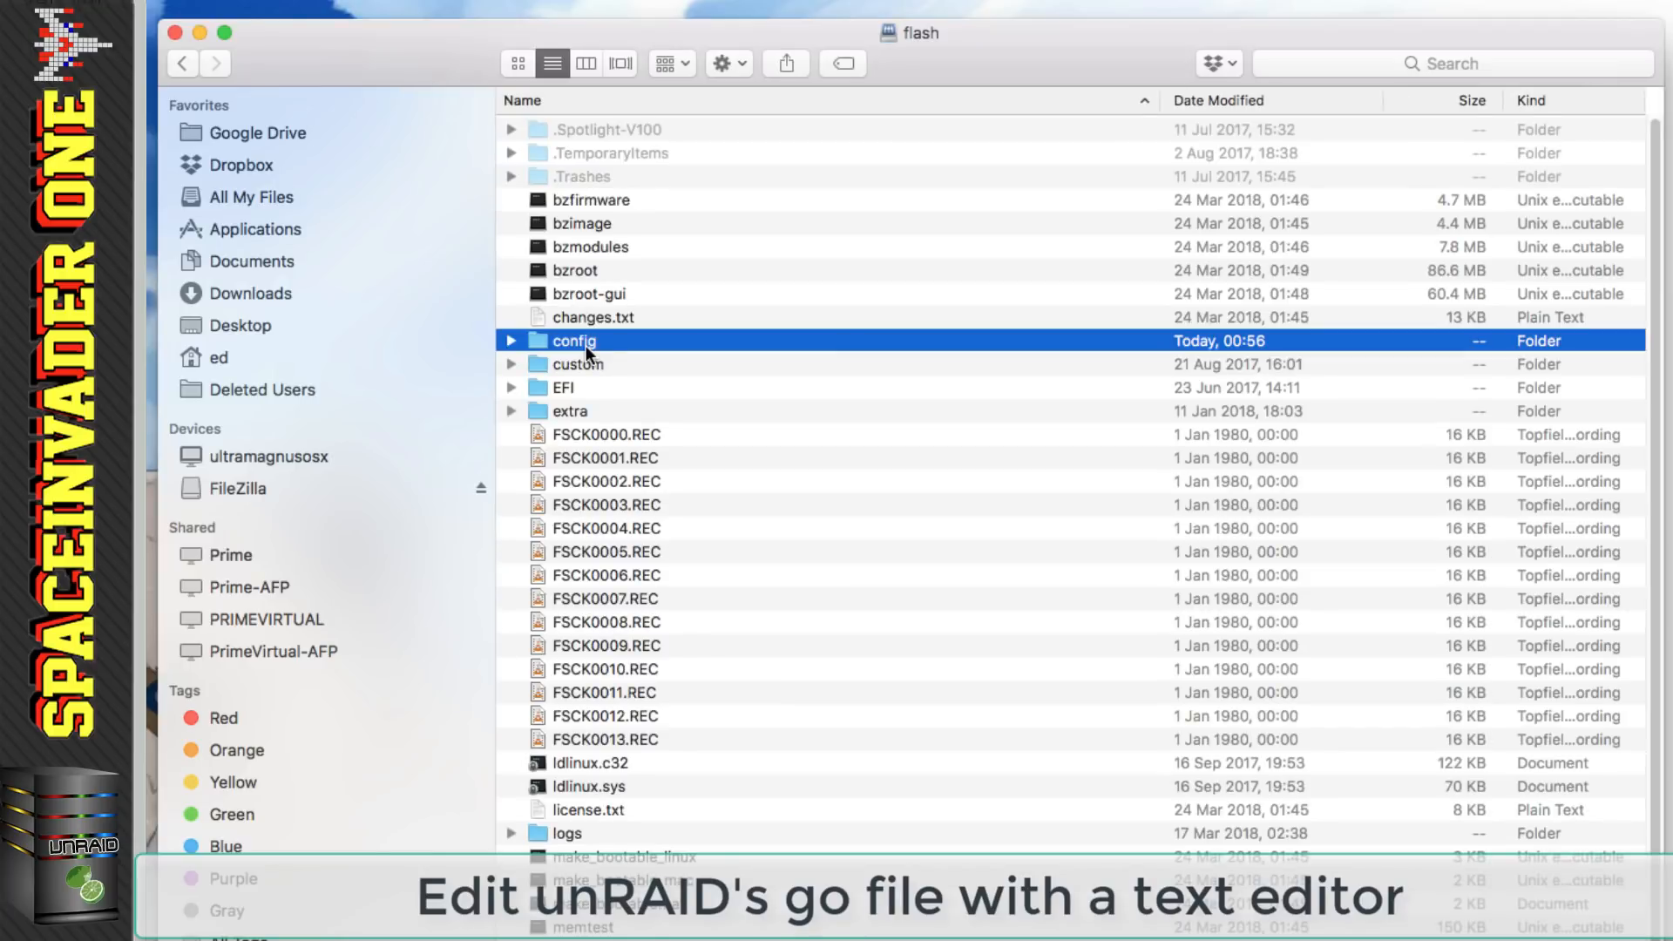
{"action": "double_click", "coordinate": [573, 340]}
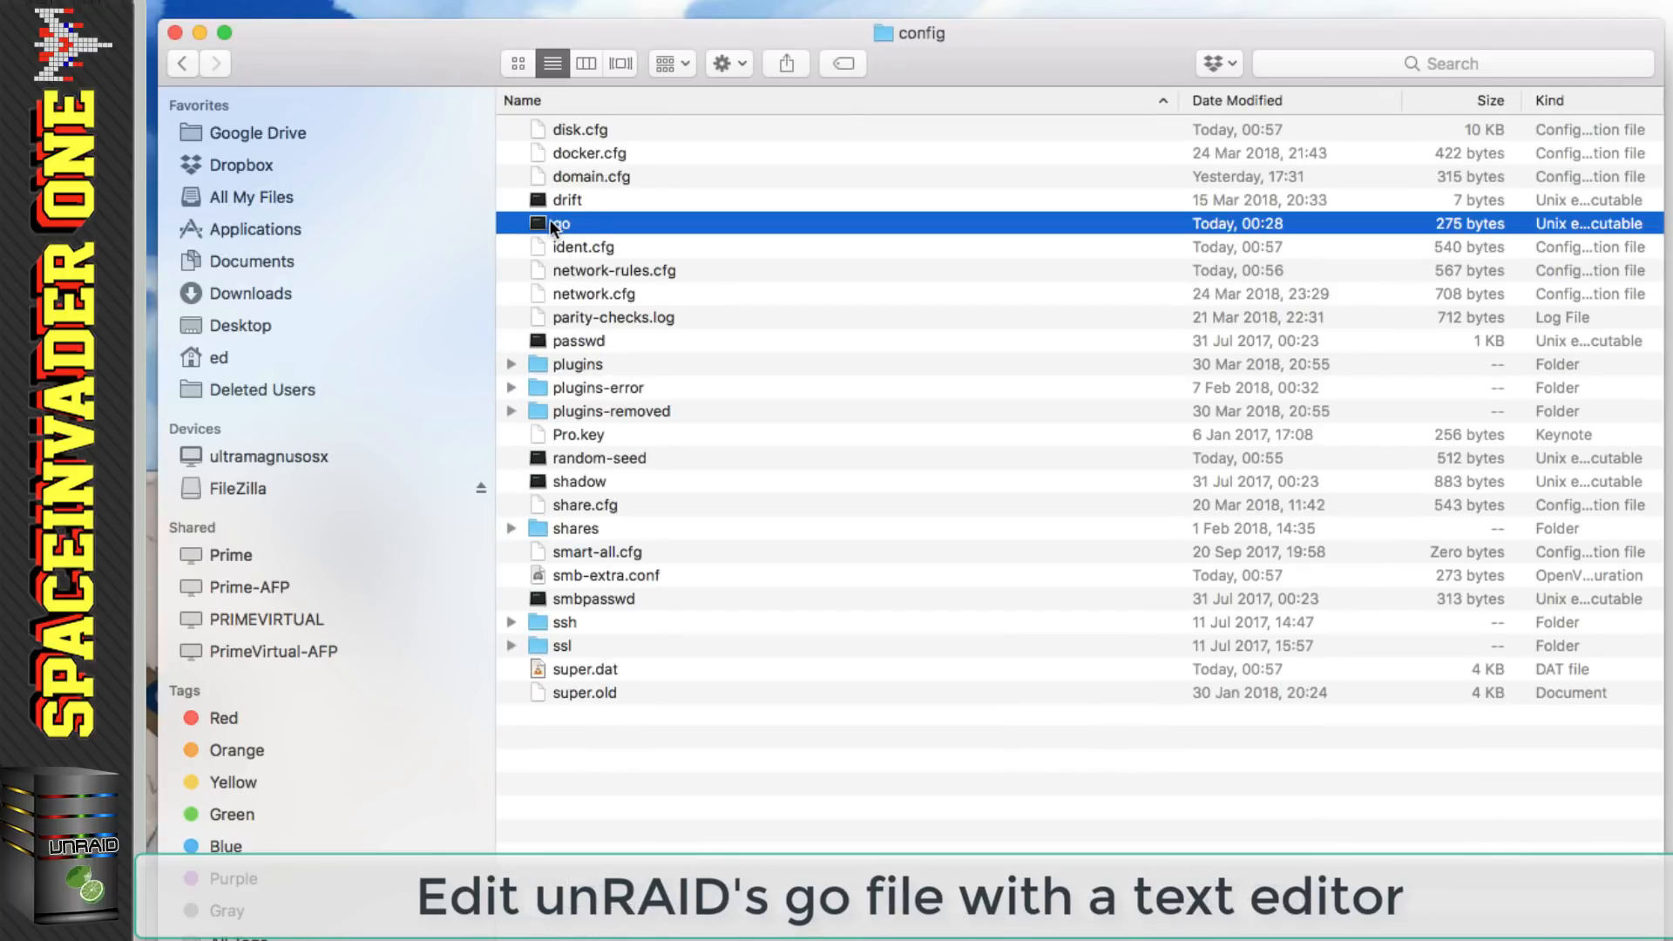
{"action": "right_click", "coordinate": [560, 224]}
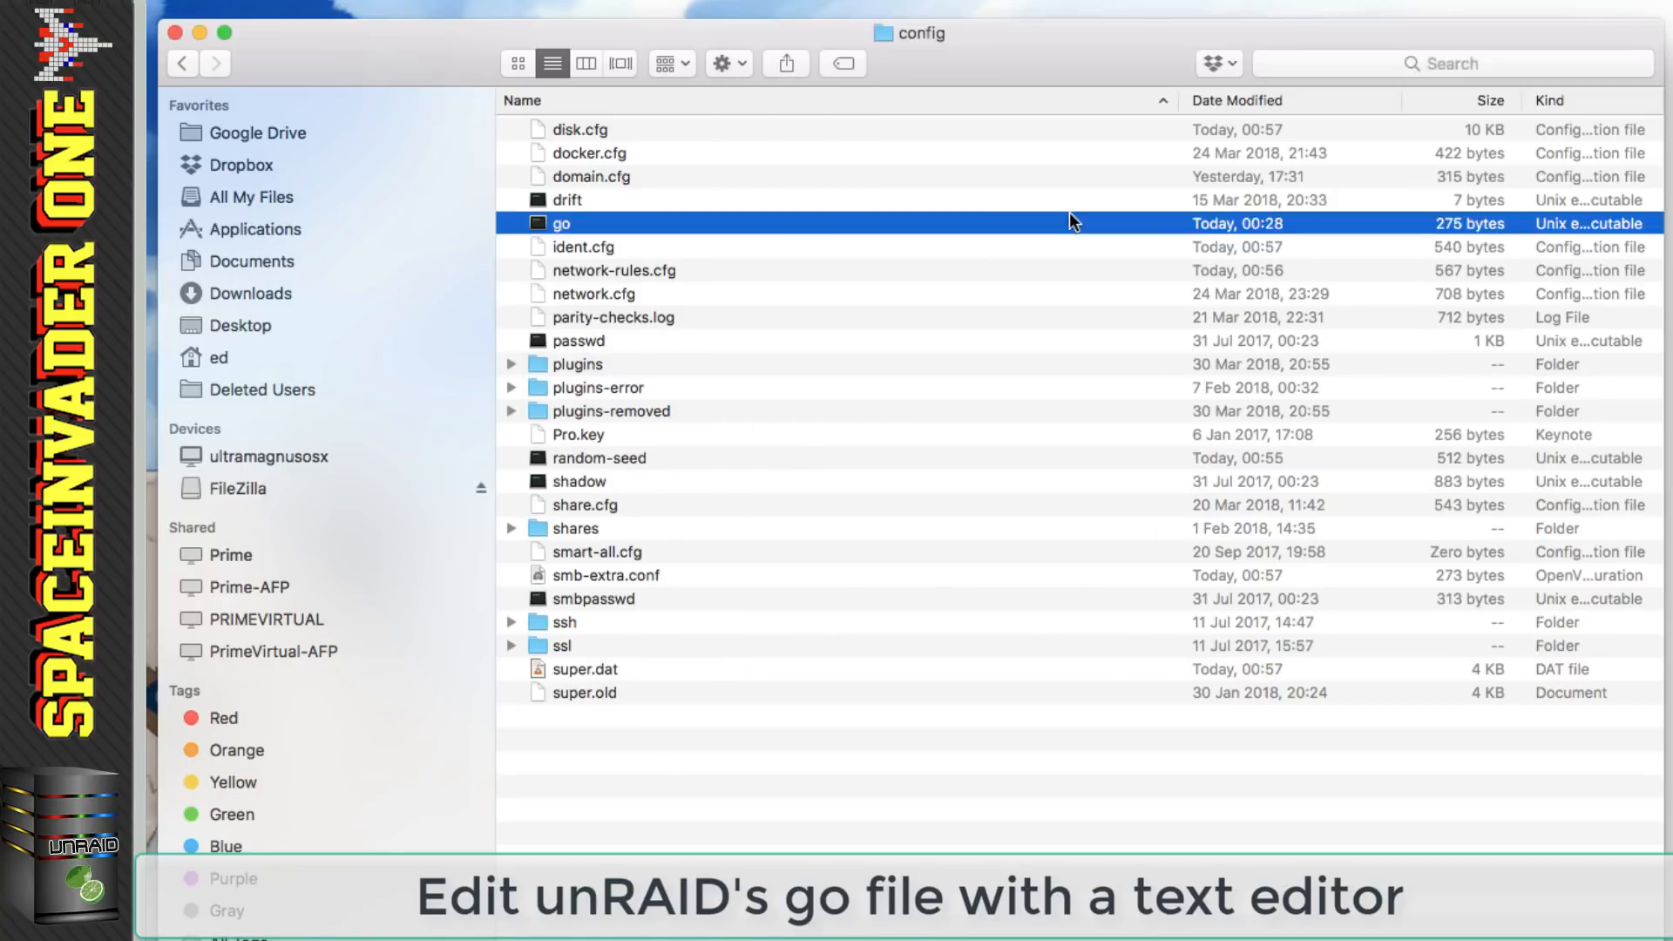
{"action": "double_click", "coordinate": [561, 223]}
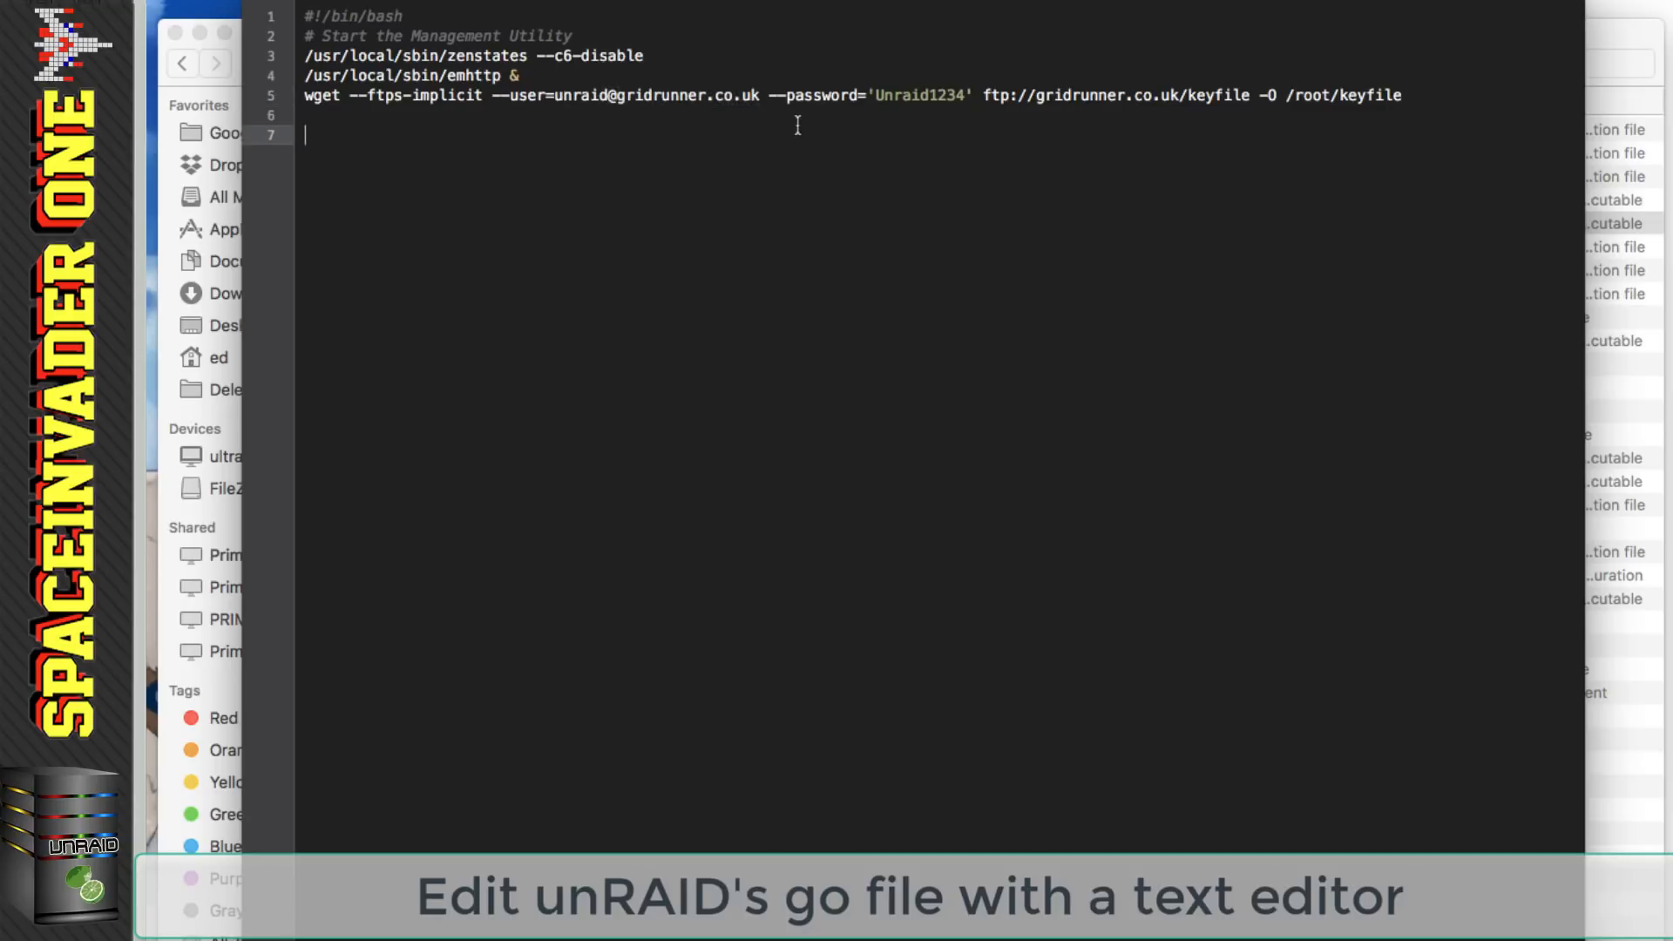
{"action": "mouse_move", "coordinate": [899, 120]}
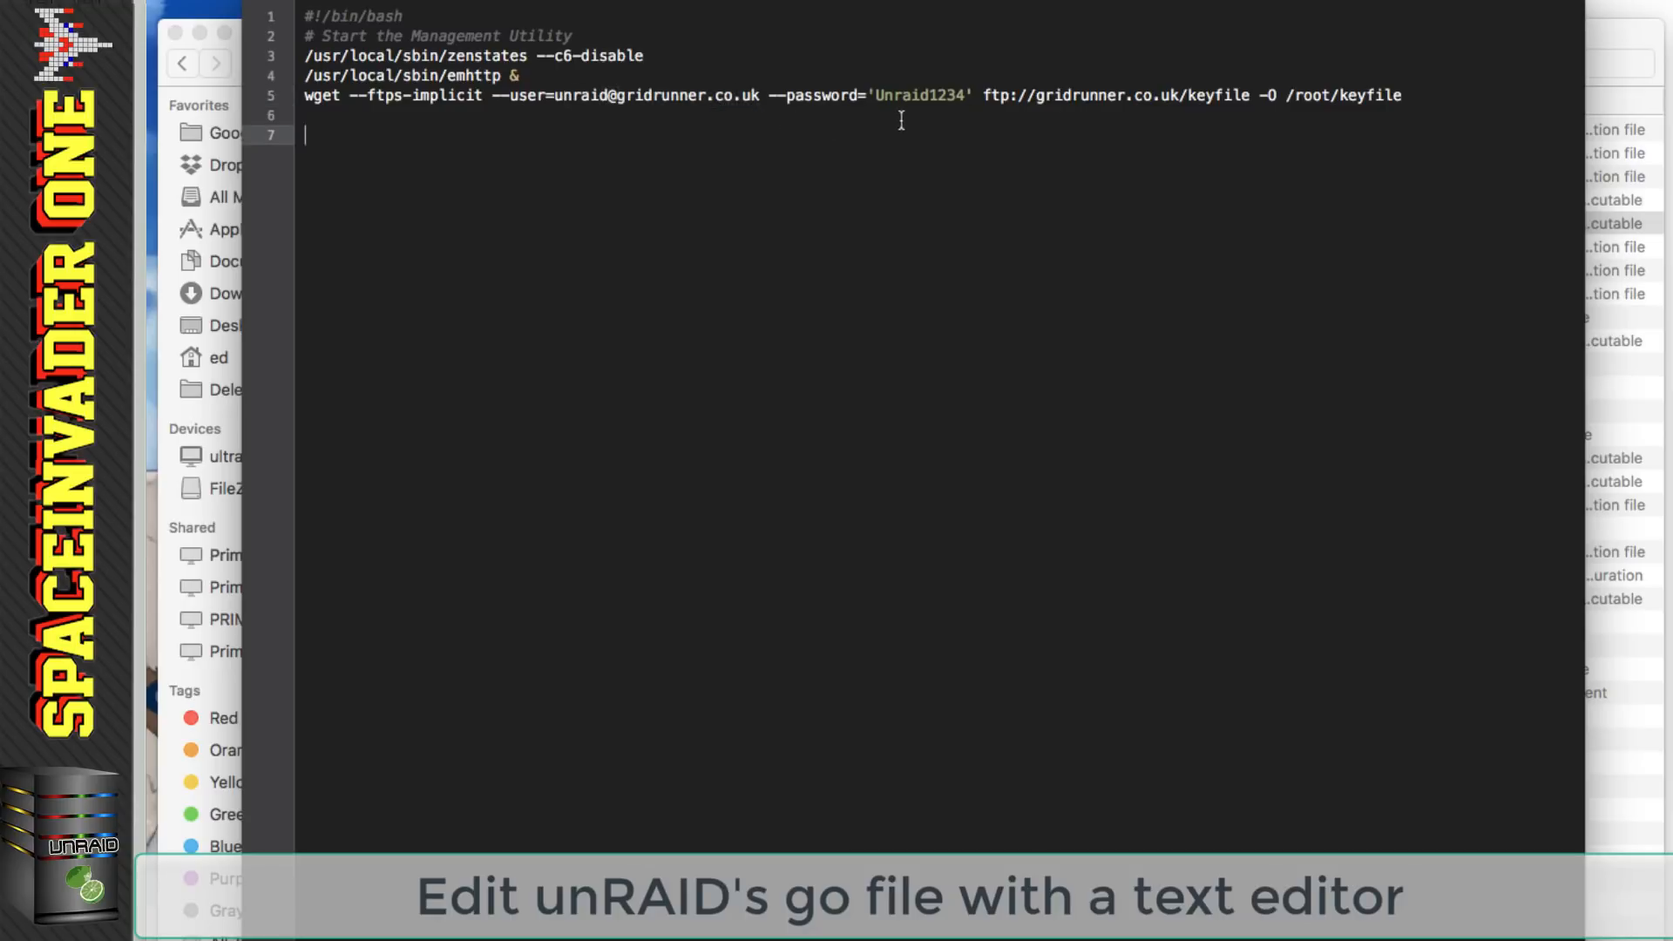
{"action": "mouse_move", "coordinate": [535, 160]}
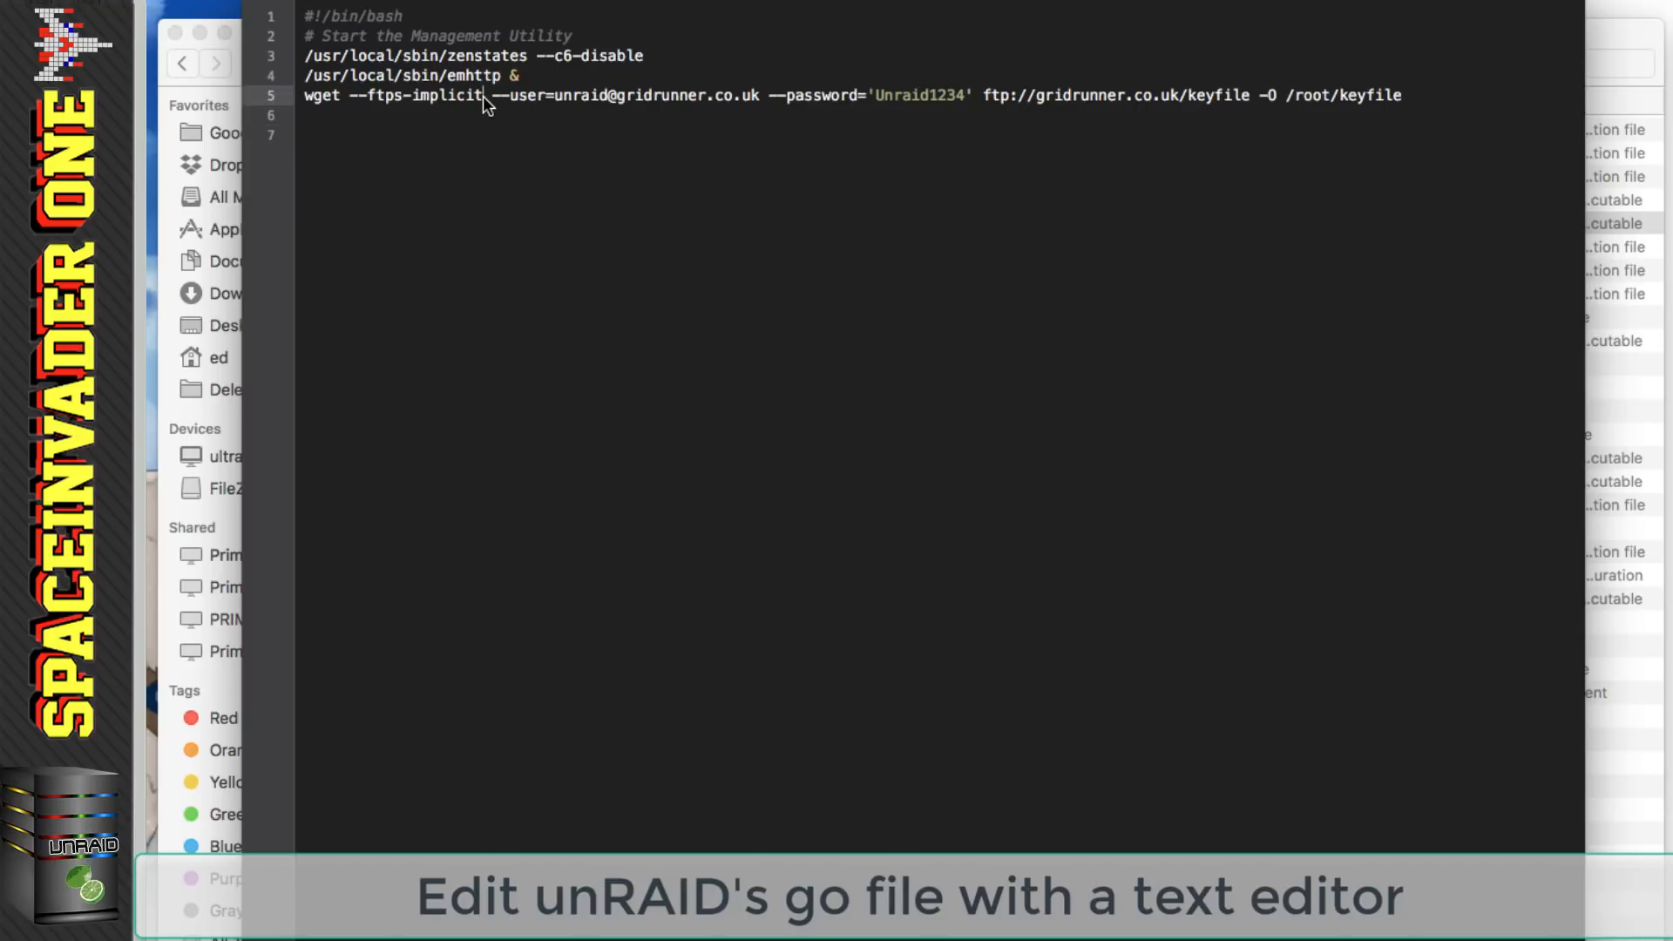
{"action": "mouse_move", "coordinate": [537, 103]}
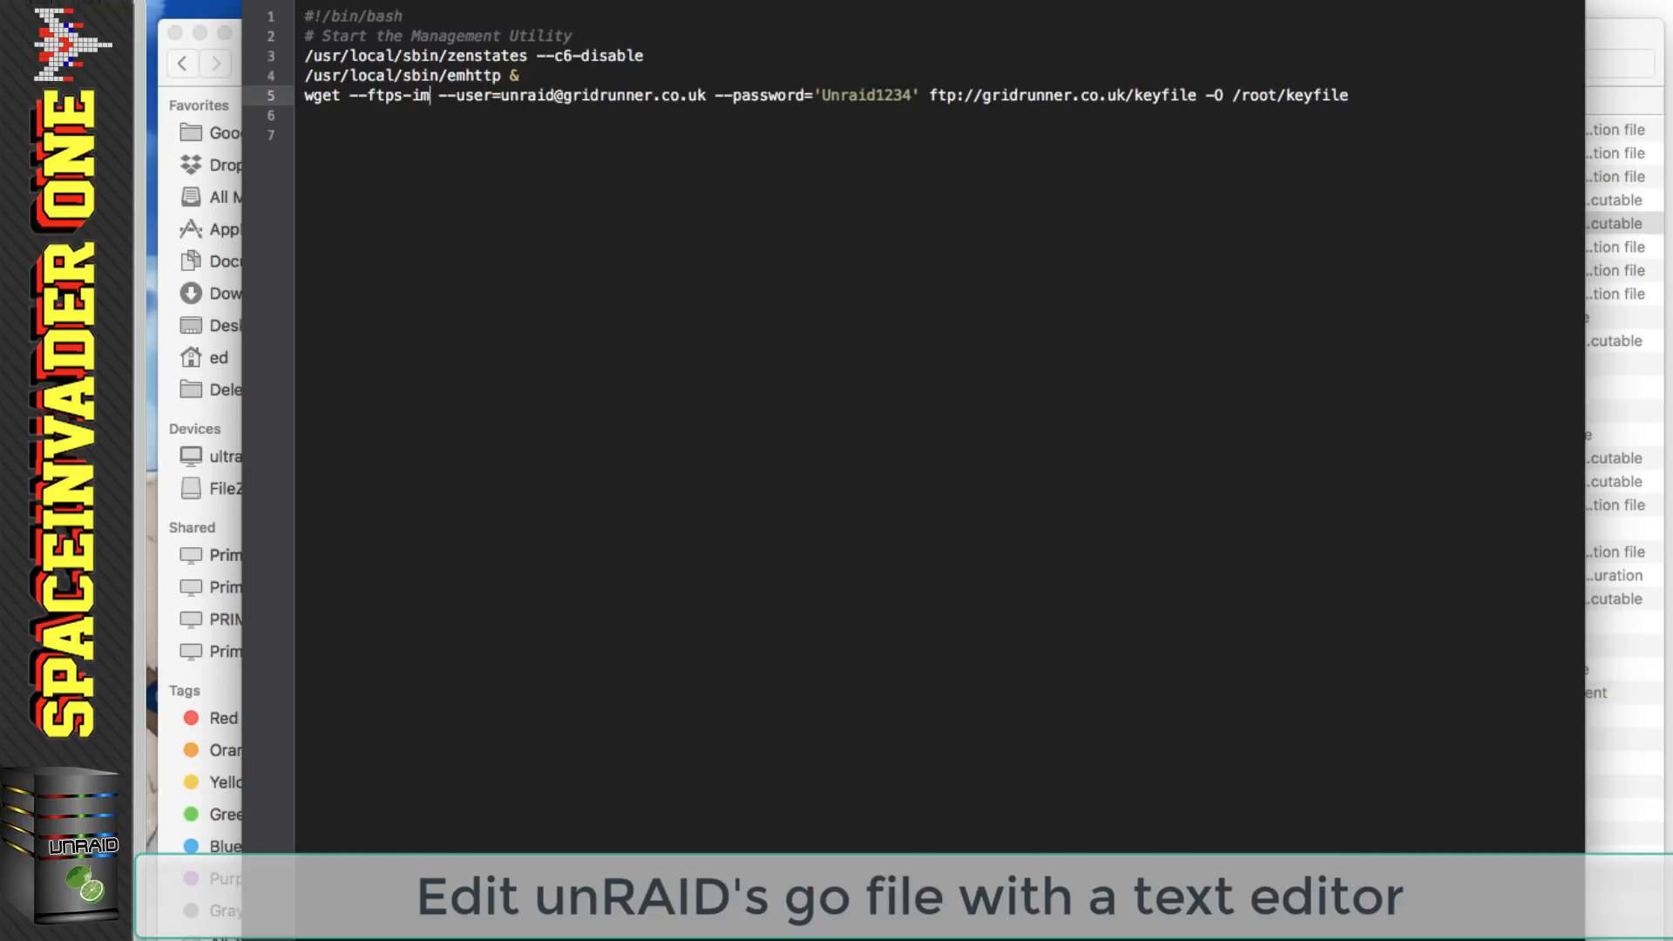
Step: Remove --ftps-implicit, point the wget URL at 10.10.20.160:2221, and save the go file
{"action": "key", "text": "BackSpace"}
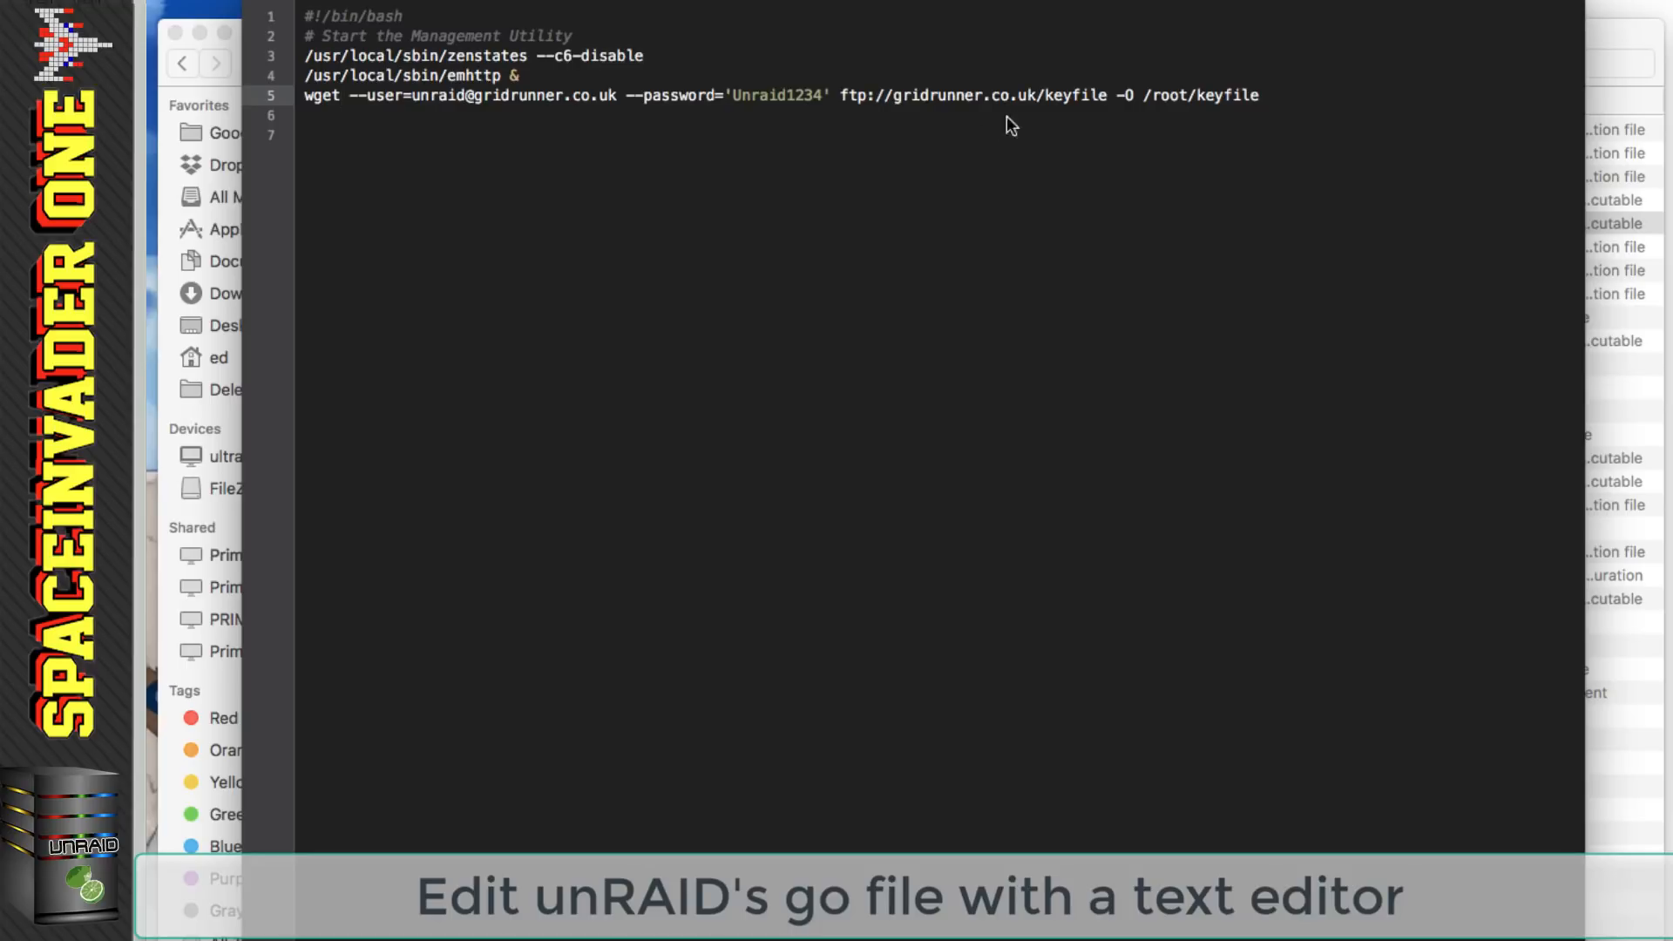
{"action": "mouse_move", "coordinate": [1044, 103]}
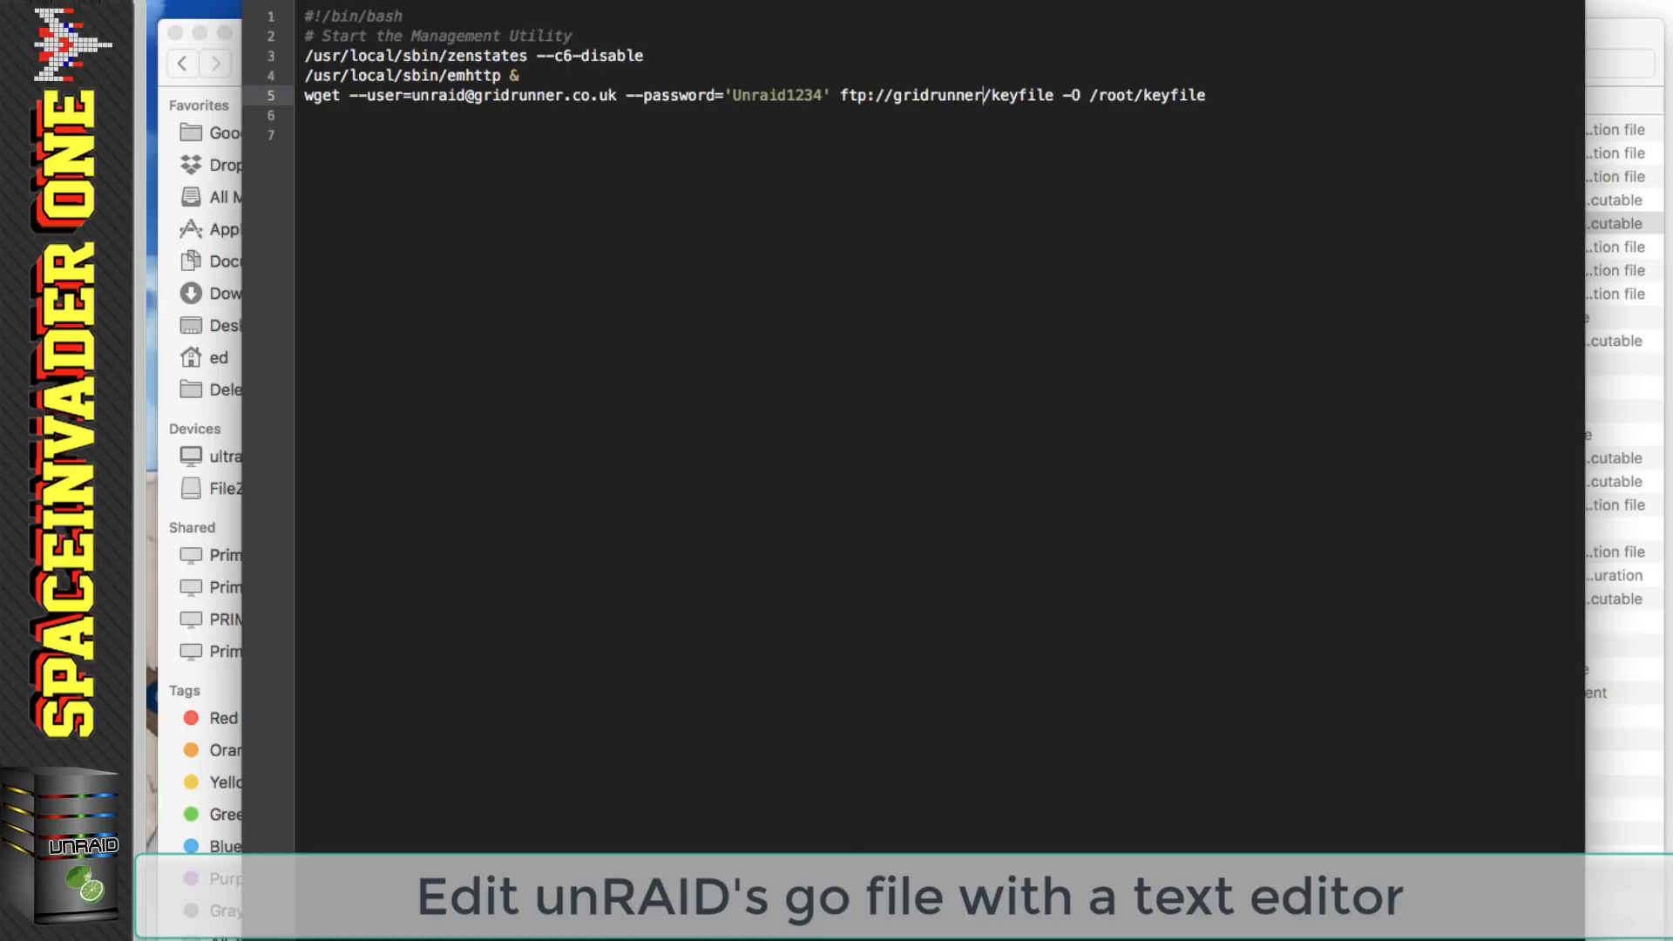
{"action": "type", "text": "10.10.20.160:"}
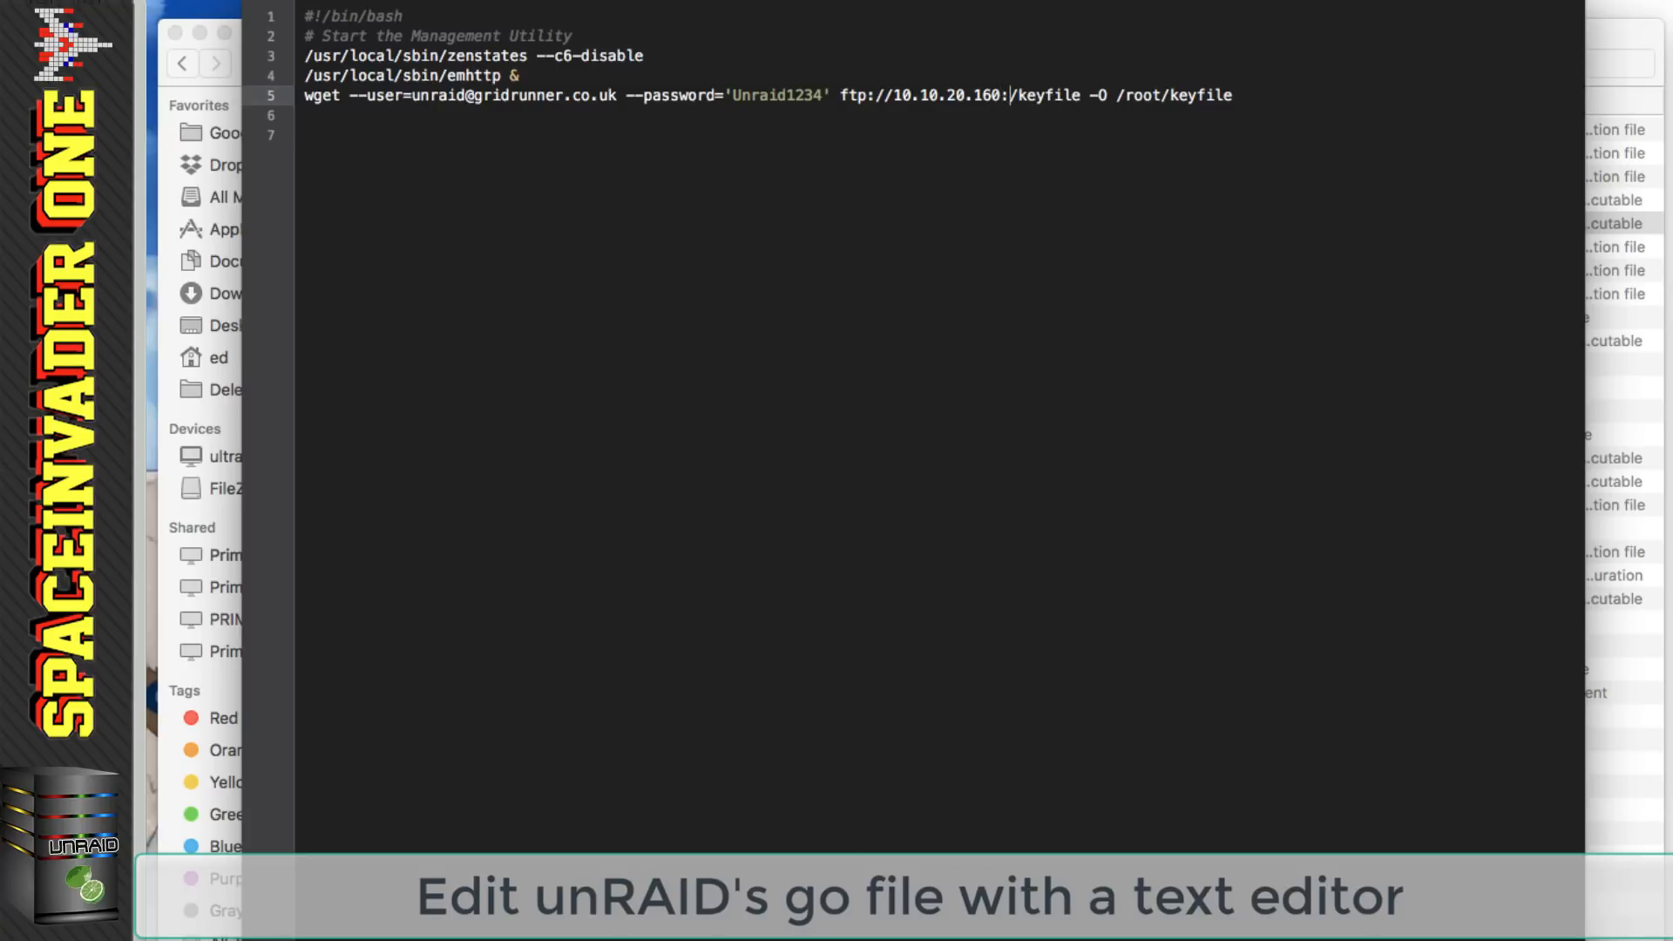
{"action": "type", "text": "2221"}
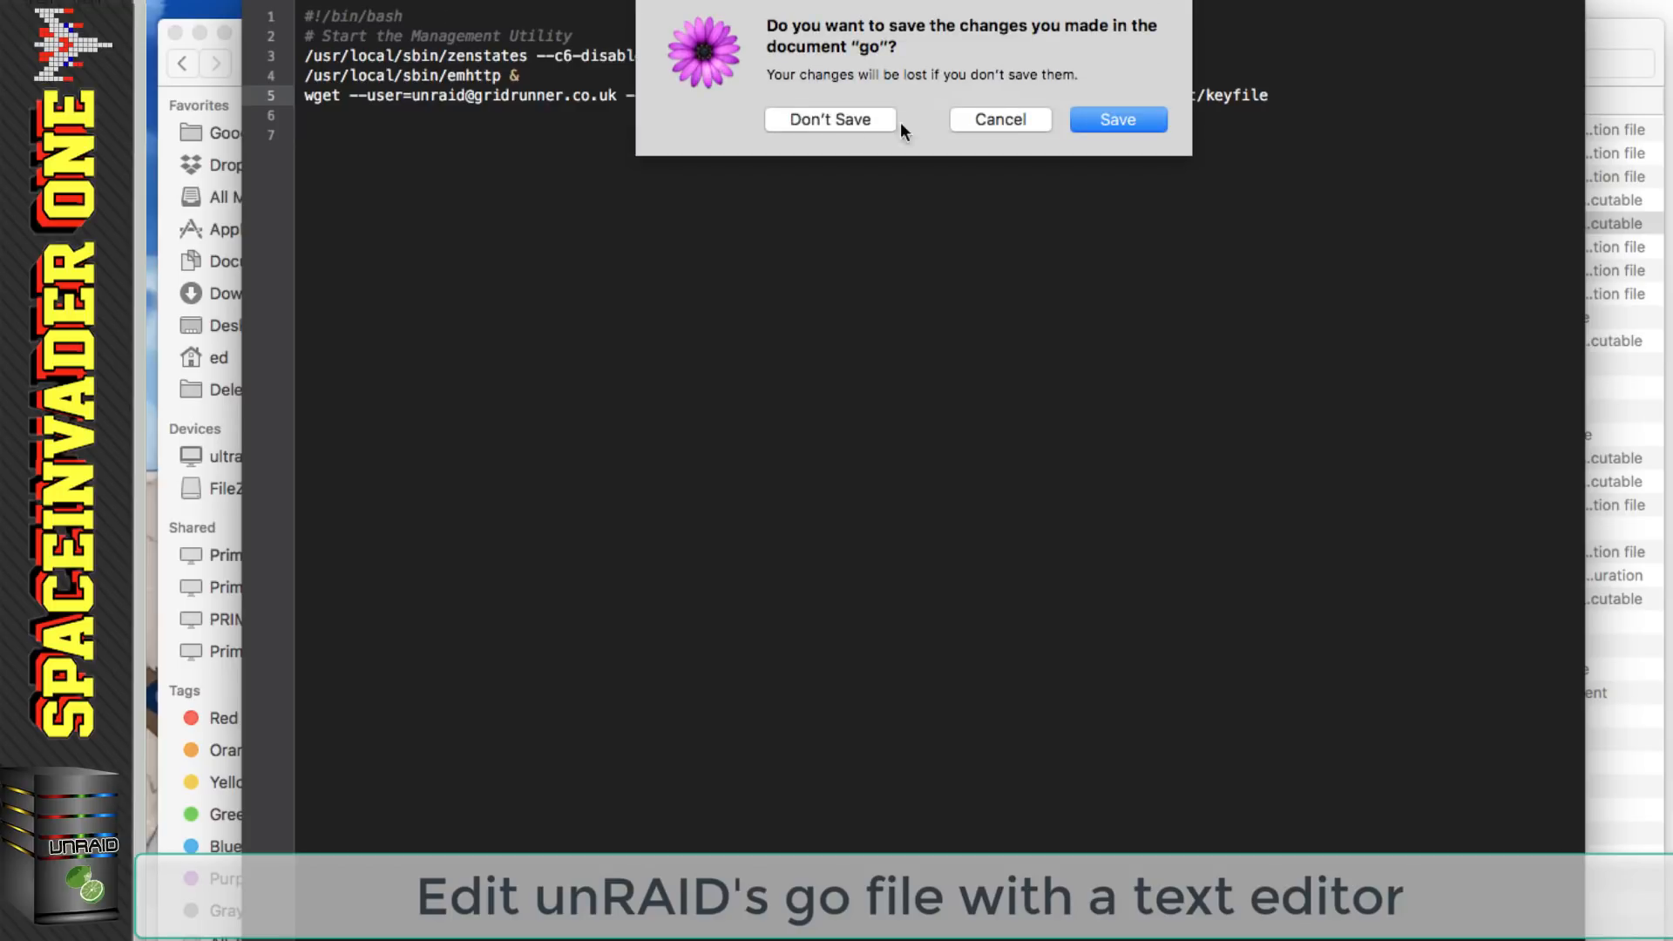
{"action": "left_click", "coordinate": [830, 118]}
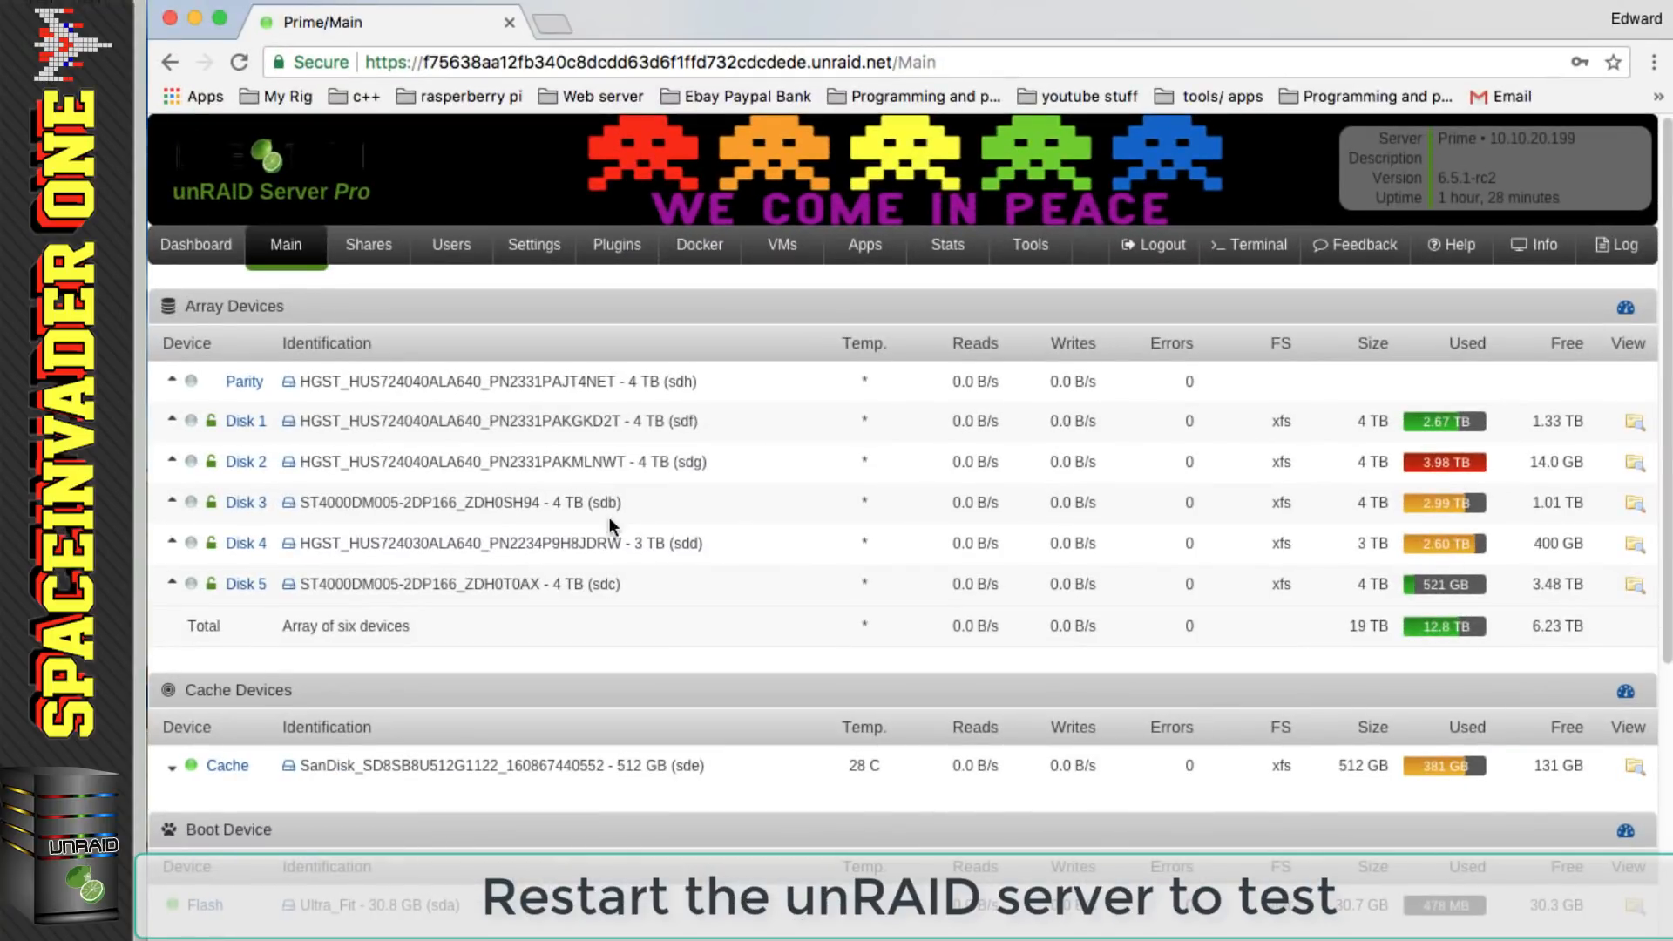
Step: Scroll the Main page to check the array disks are unlocked and started after reboot
{"action": "scroll", "scroll_direction": "down", "scroll_amount": 3}
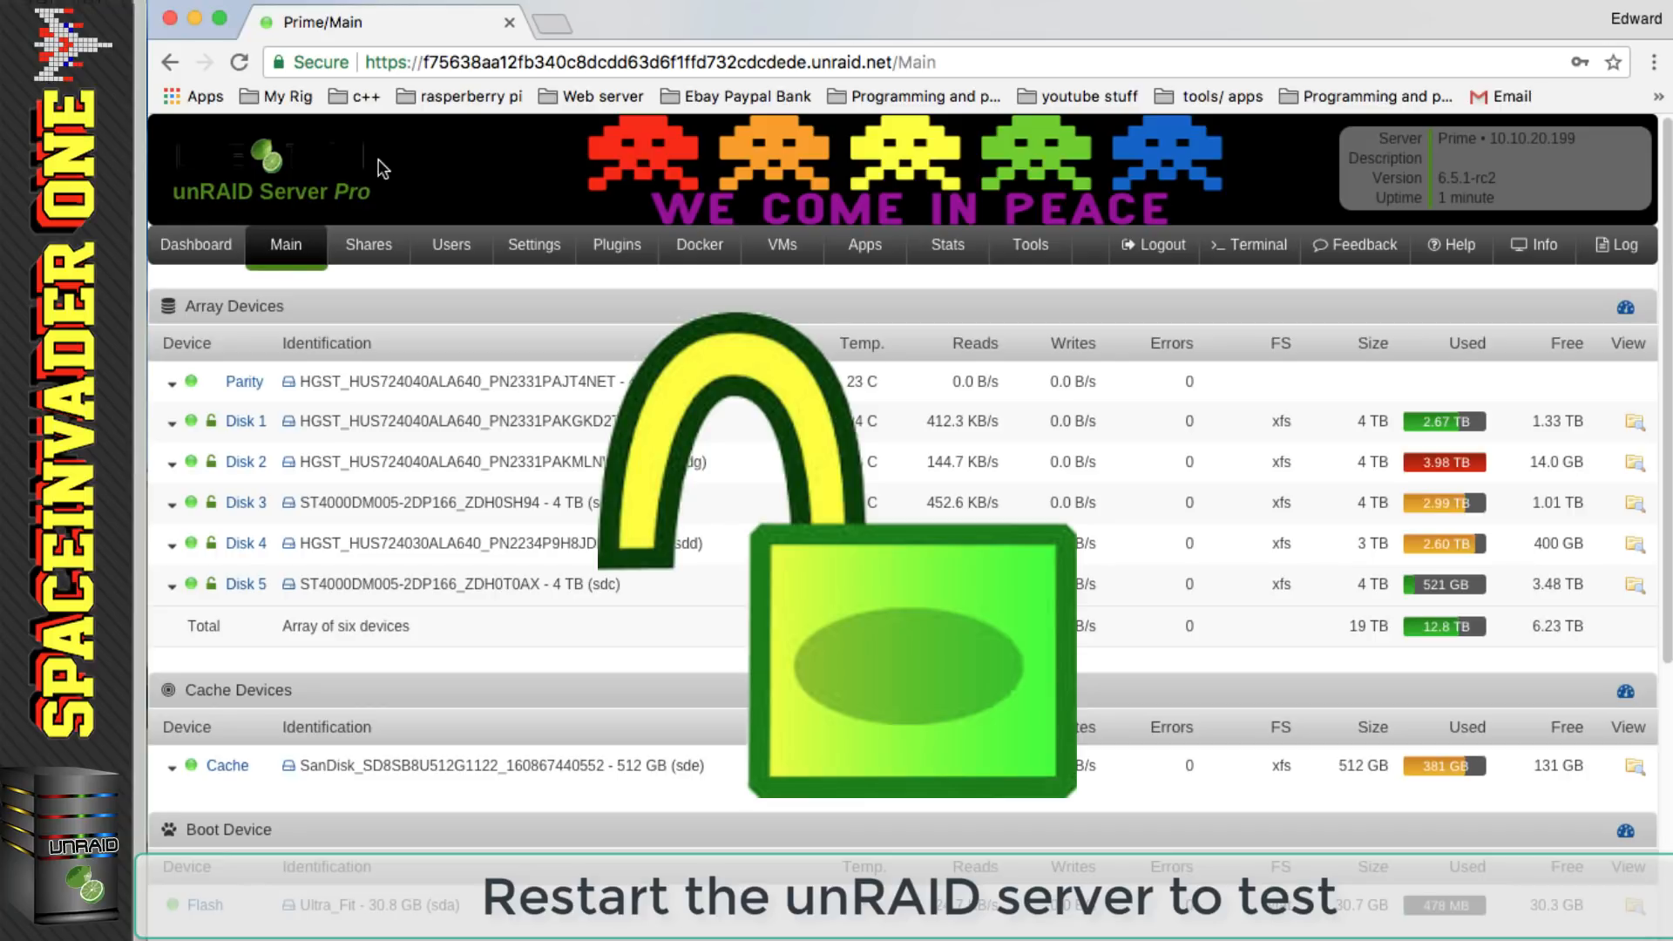
{"action": "mouse_move", "coordinate": [1110, 139]}
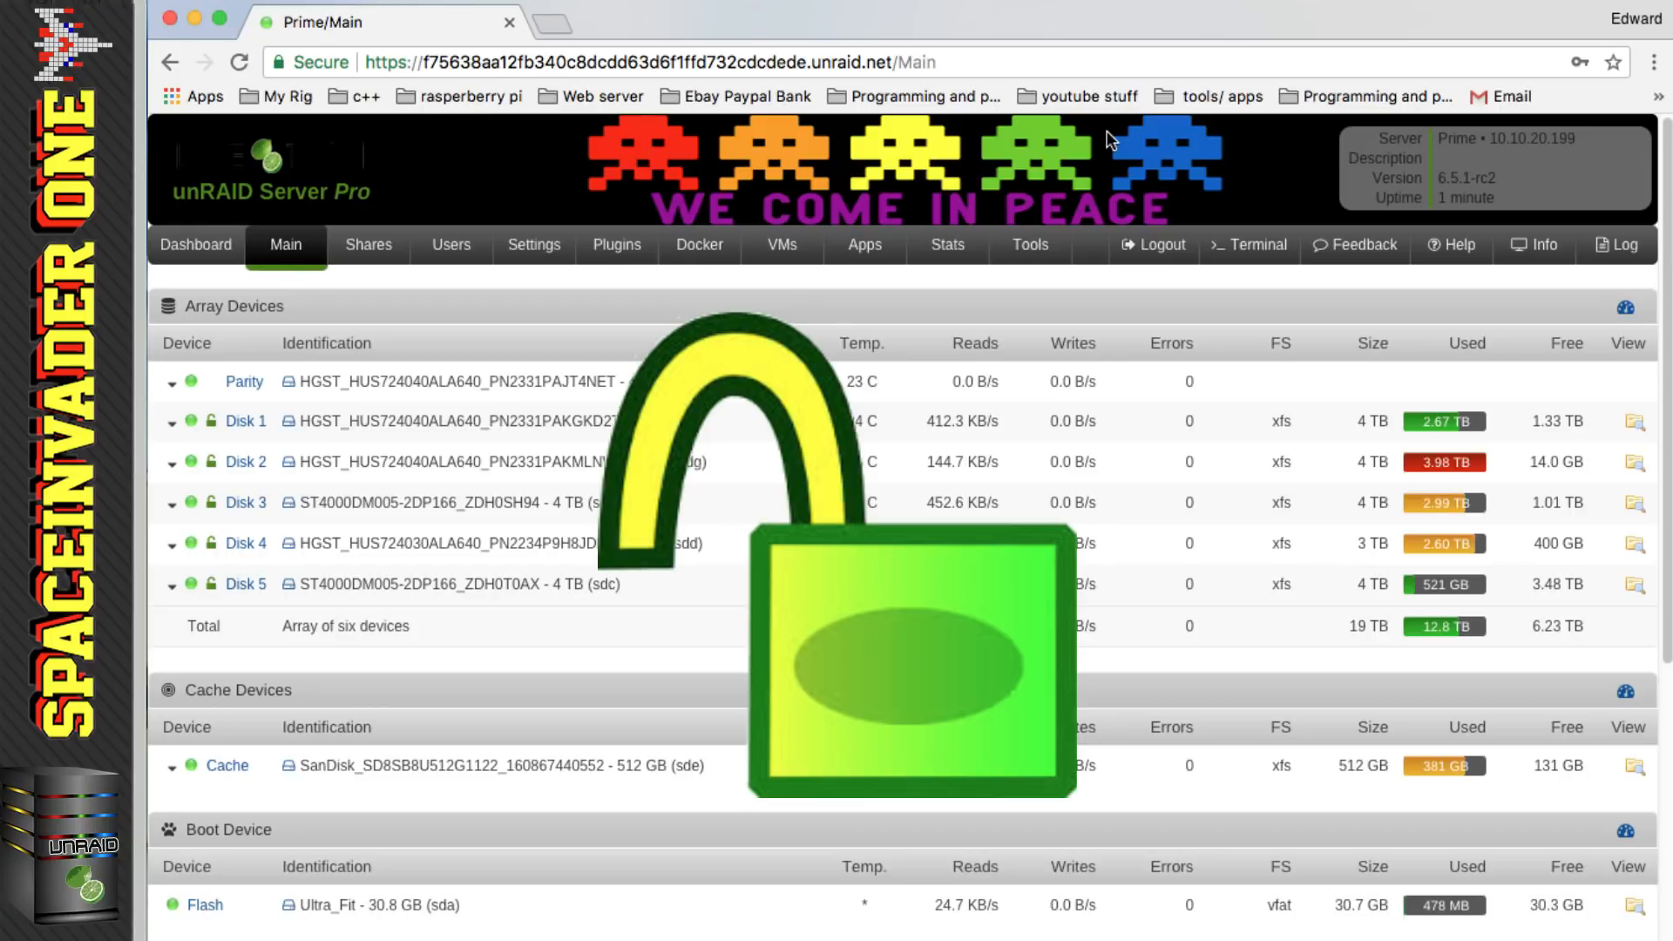